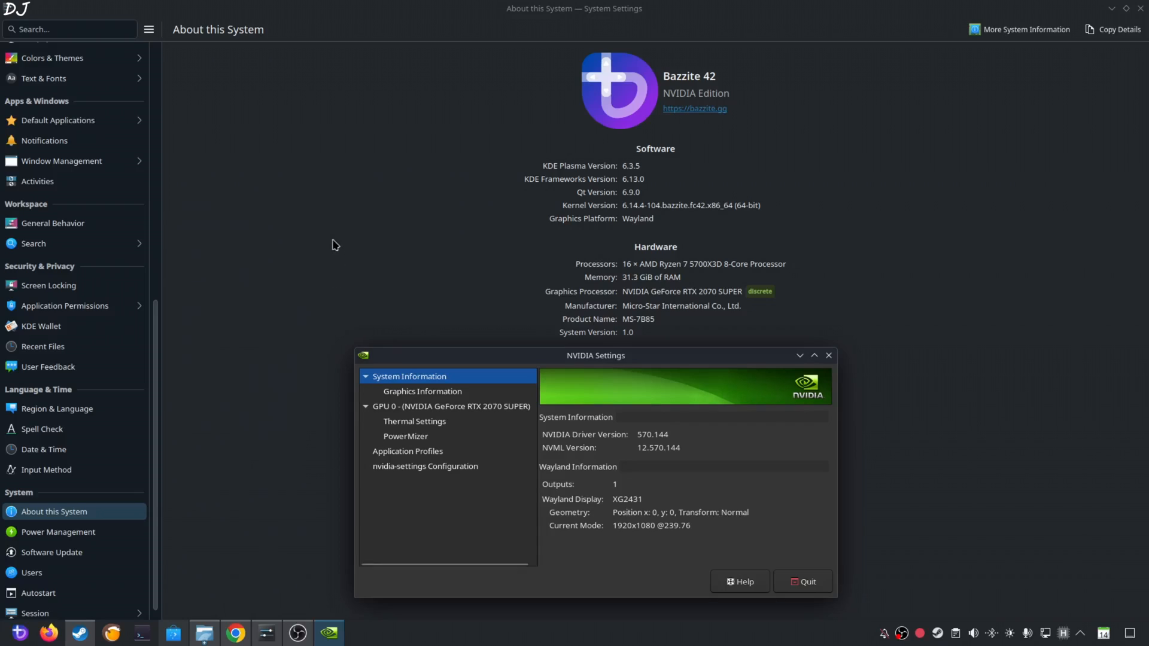
mouse_move(690, 283)
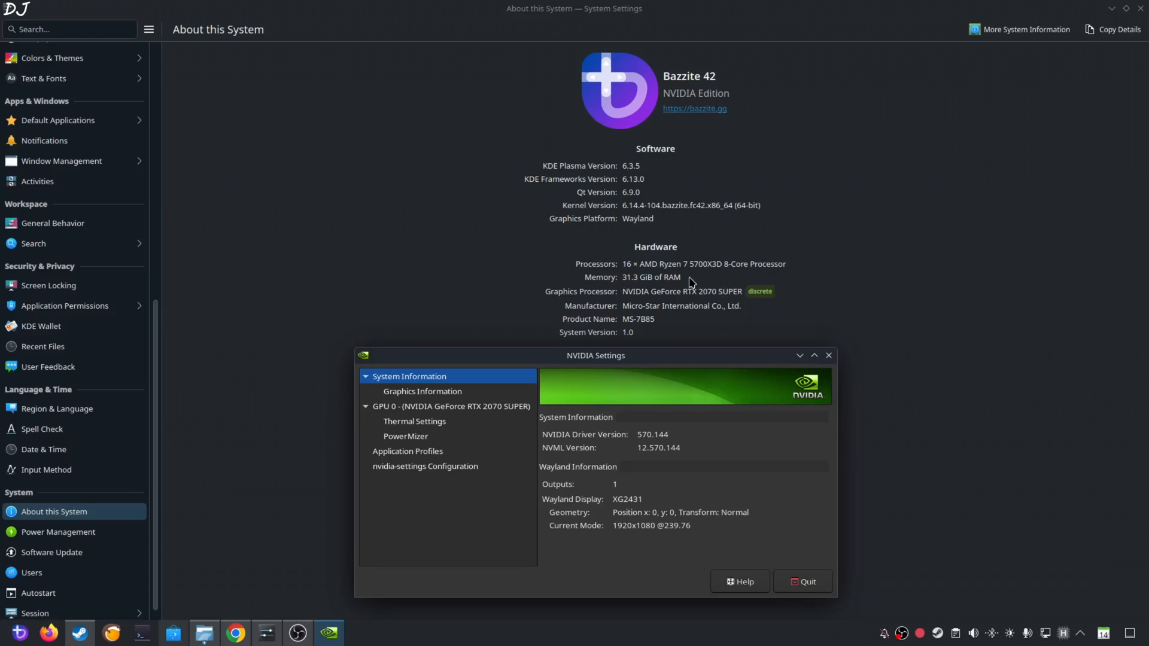
mouse_move(412, 245)
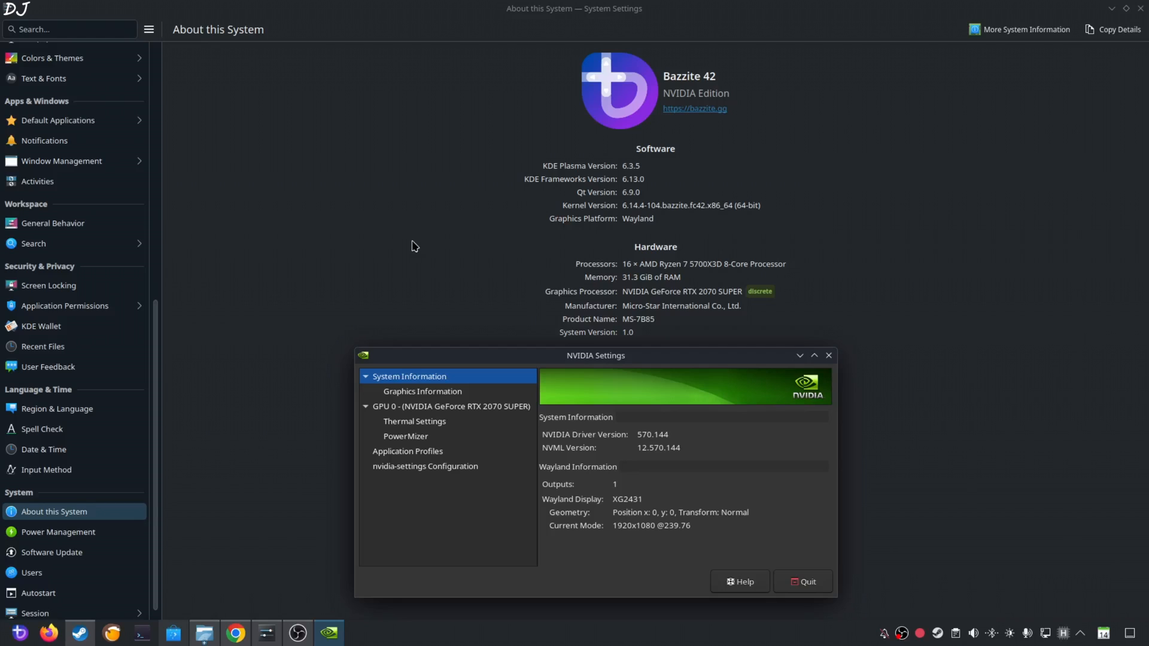
Step: Search 'nv' in the application launcher and launch NVIDIA X Server Settings
click(12, 636)
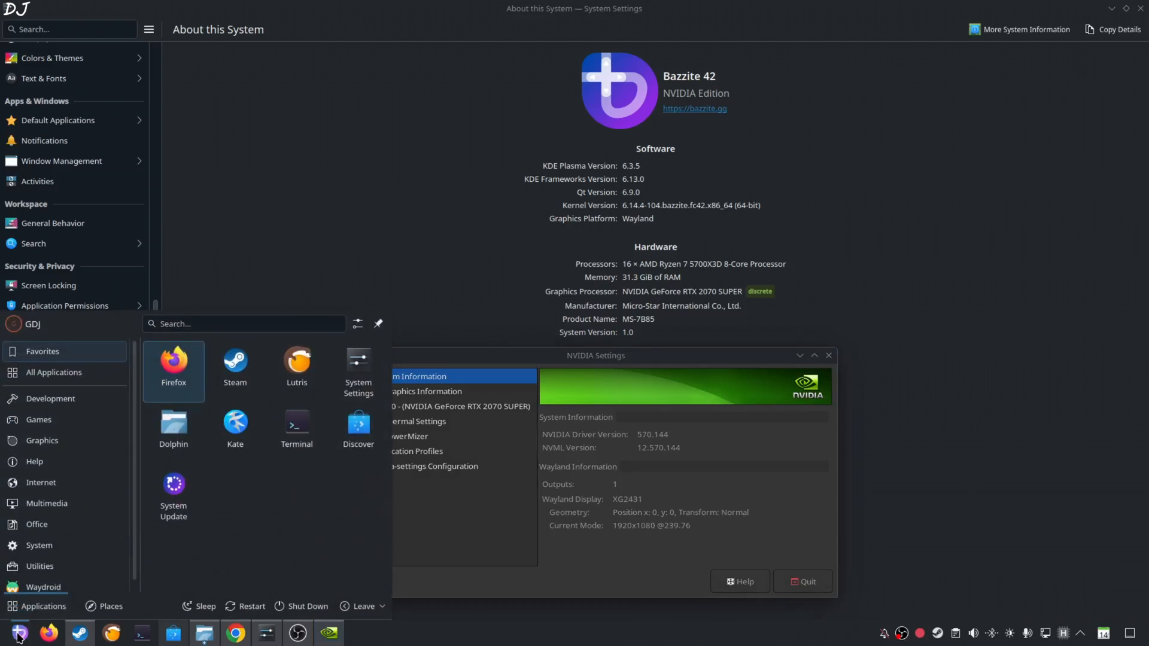
text(nv)
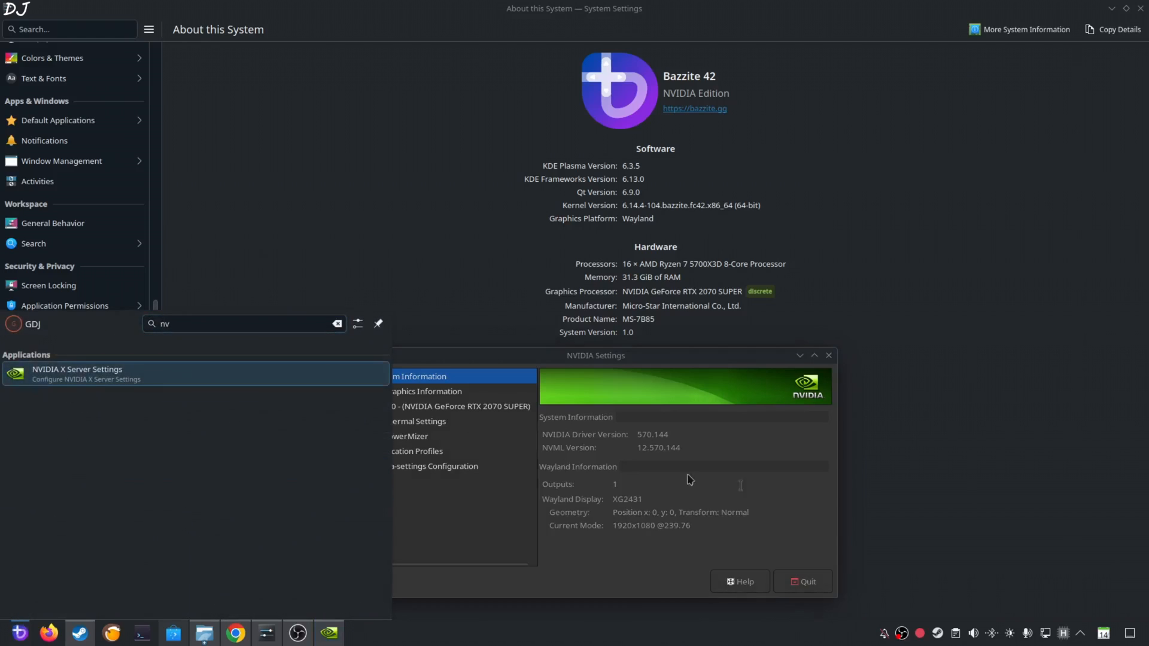
click(569, 355)
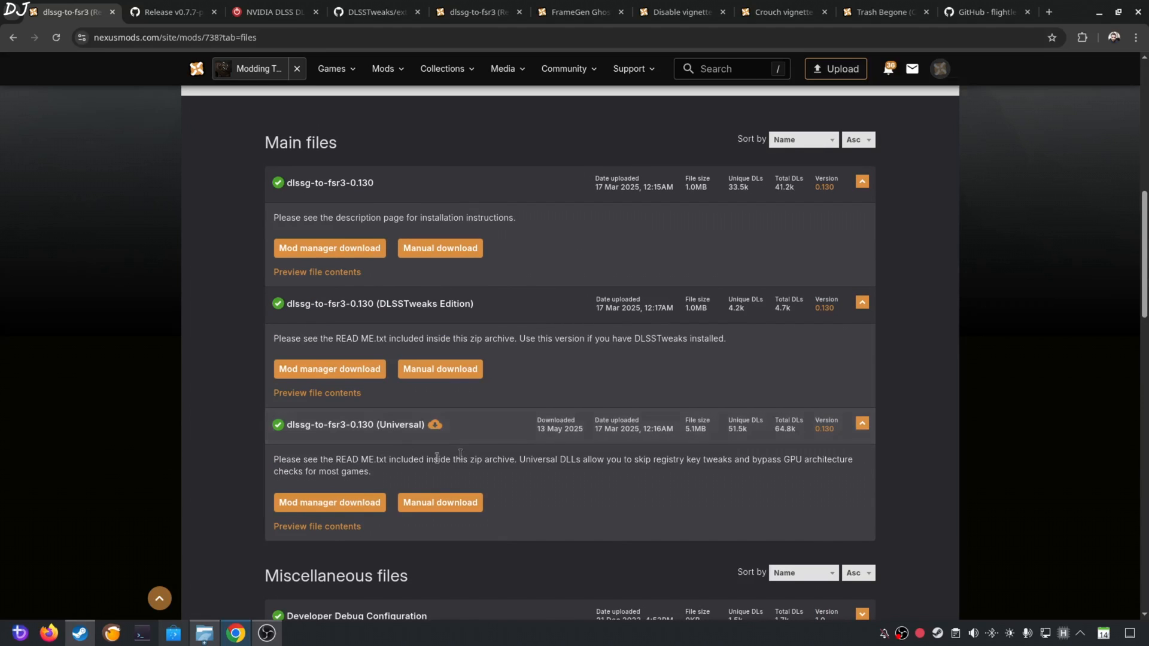
mouse_move(126, 350)
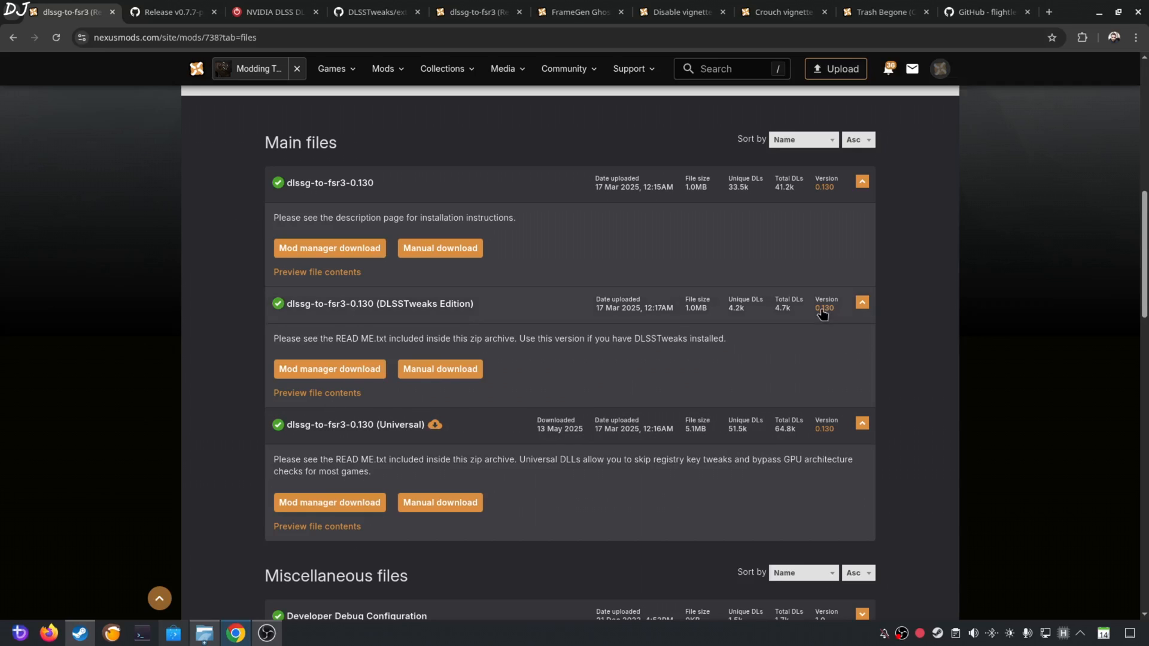
mouse_move(921, 192)
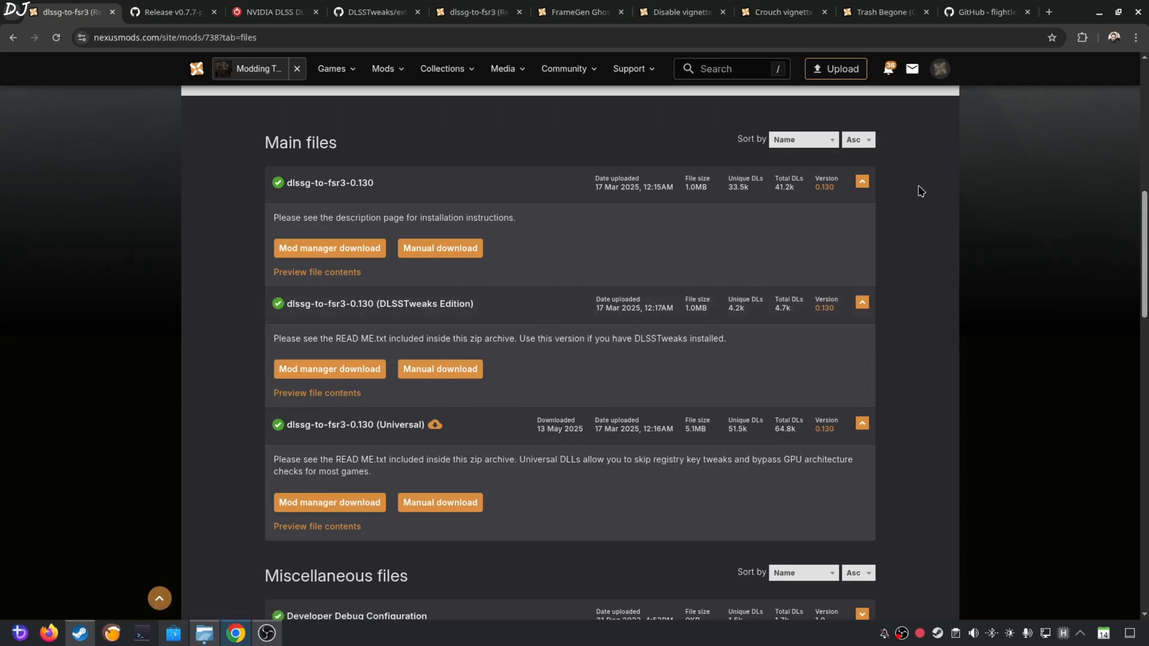
mouse_move(448, 553)
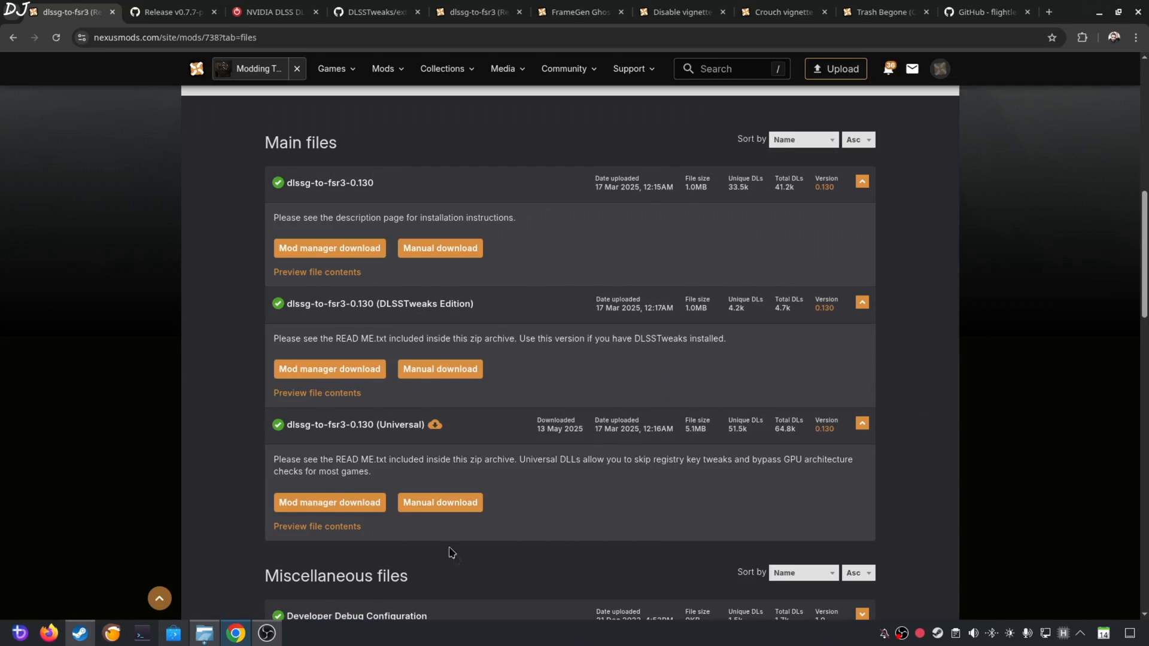
mouse_move(434, 443)
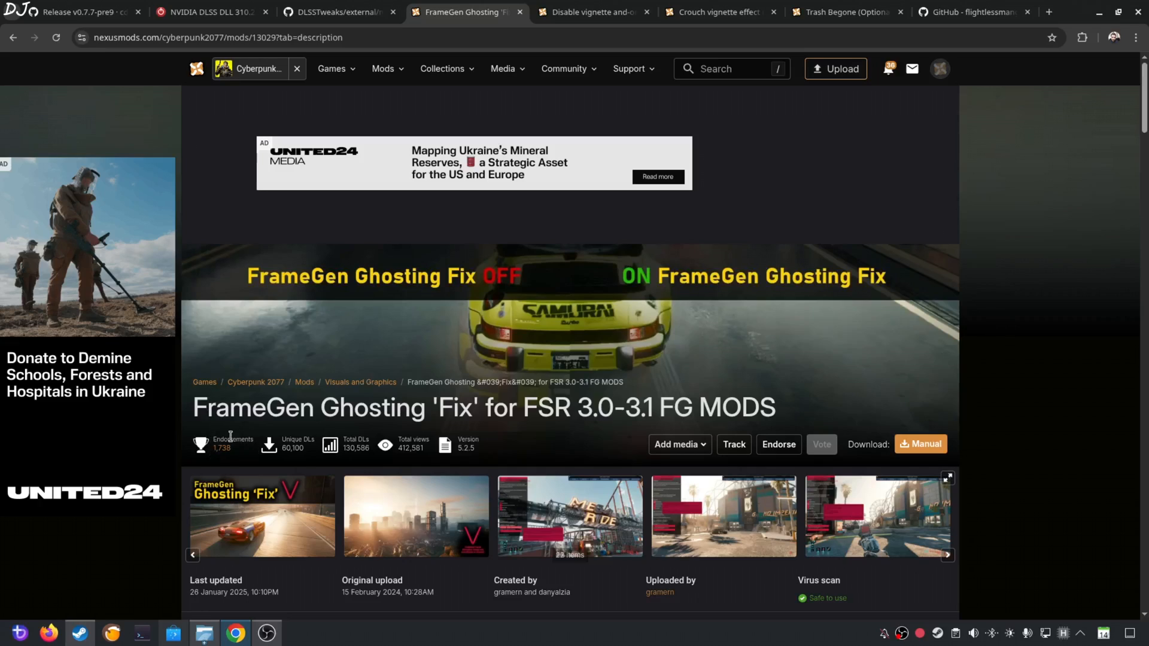
mouse_move(703, 301)
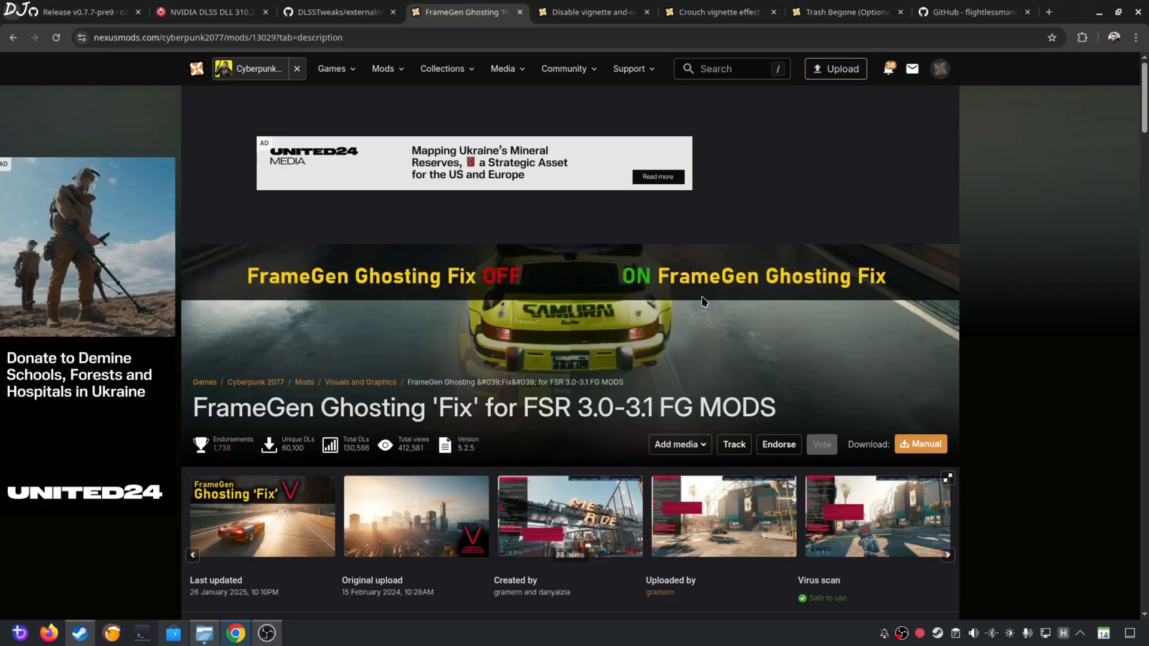
Step: Show the FrameGen Ghosting Fix mod's Files list and scroll through it
scroll(down, 3)
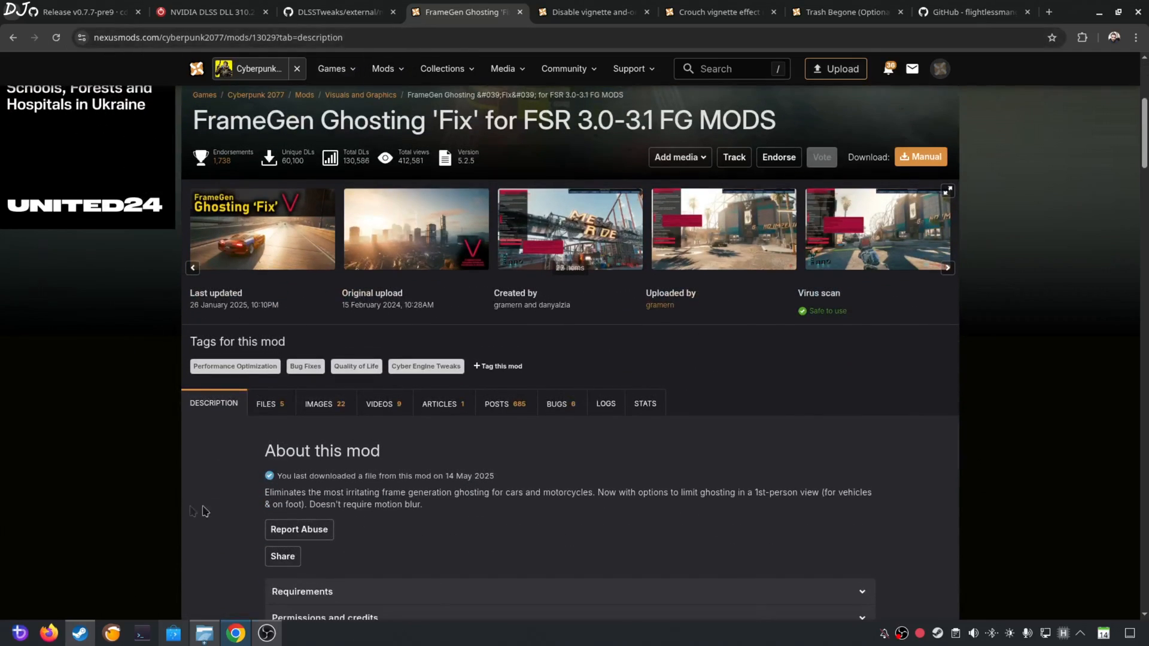
click(266, 403)
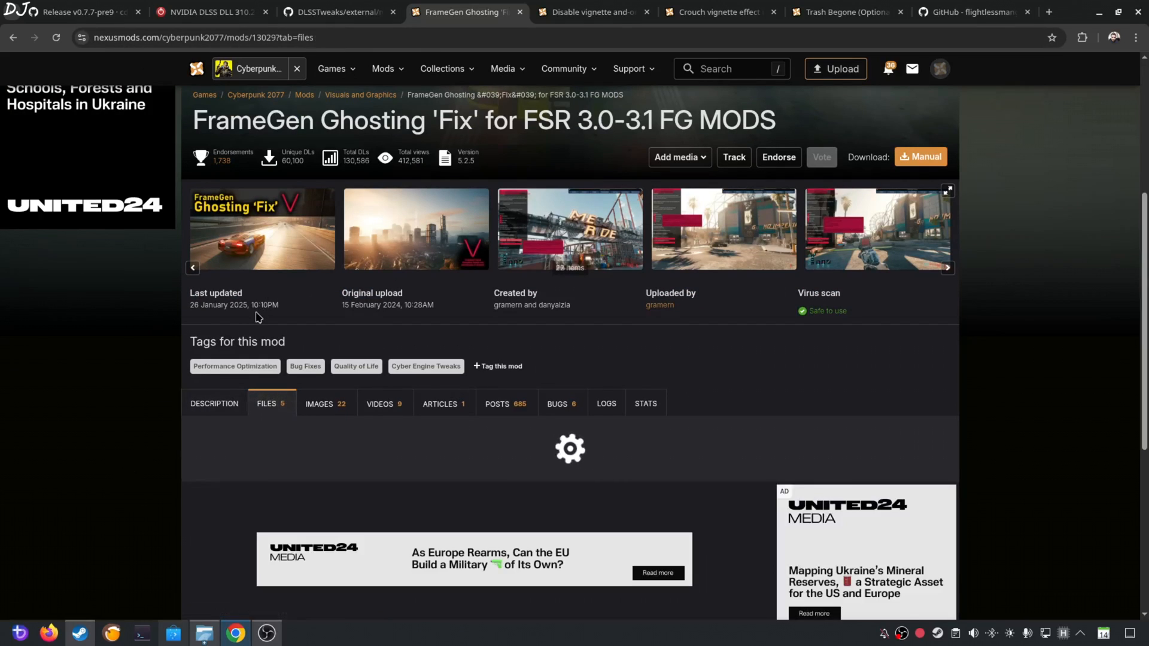
scroll(down, 3)
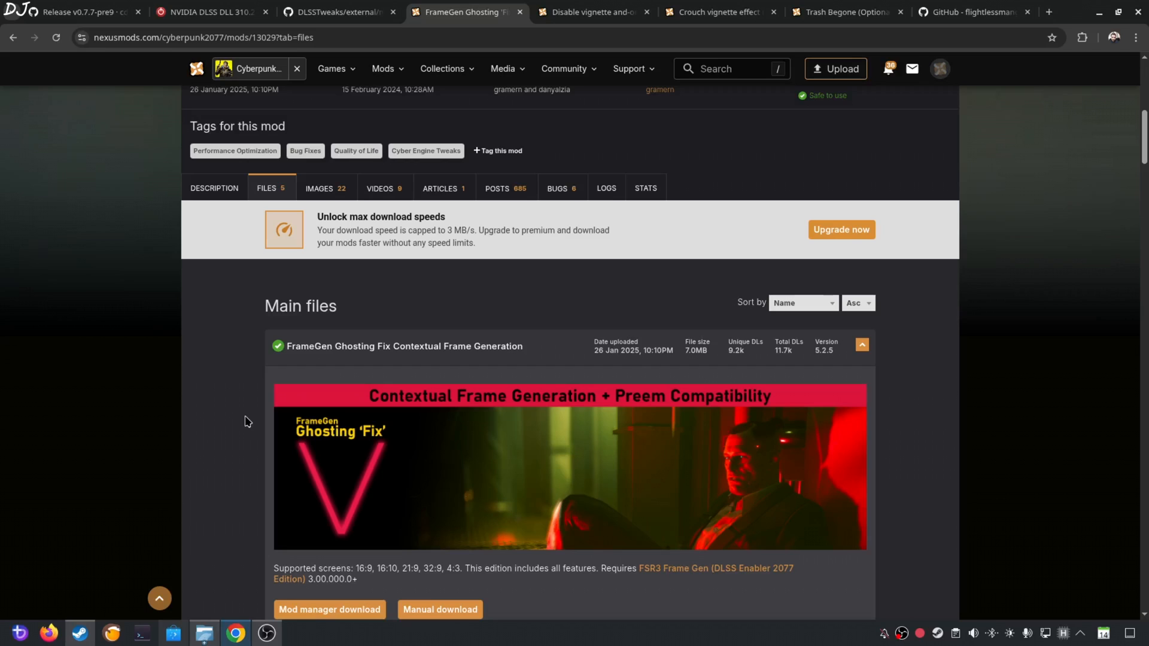
scroll(down, 3)
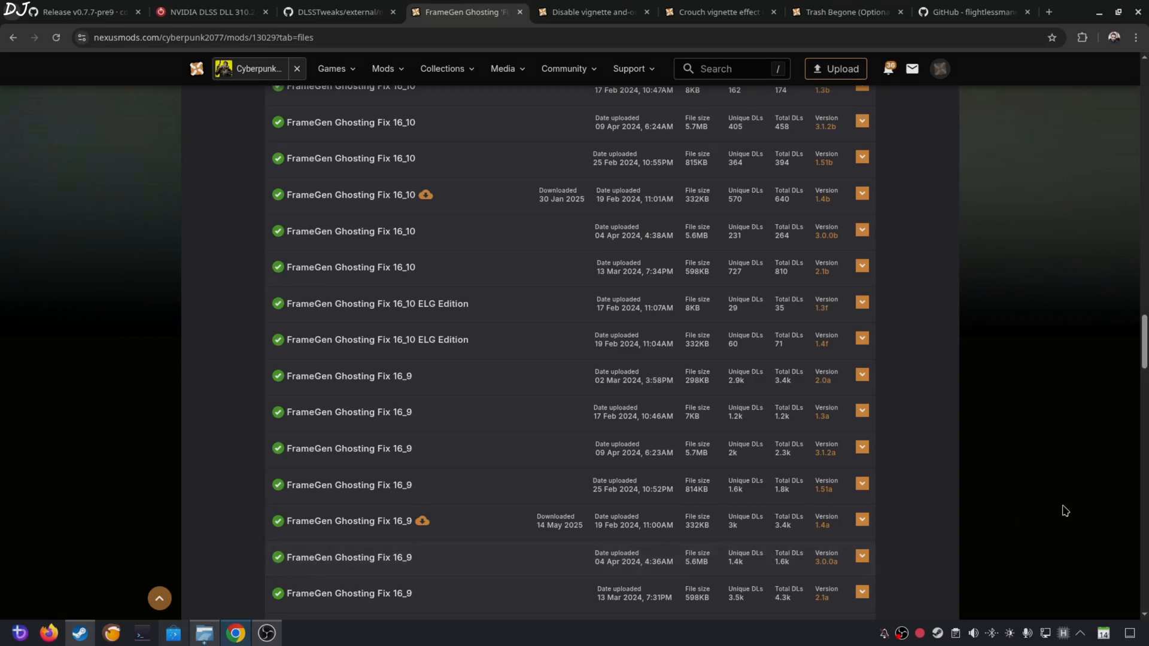
mouse_move(818, 541)
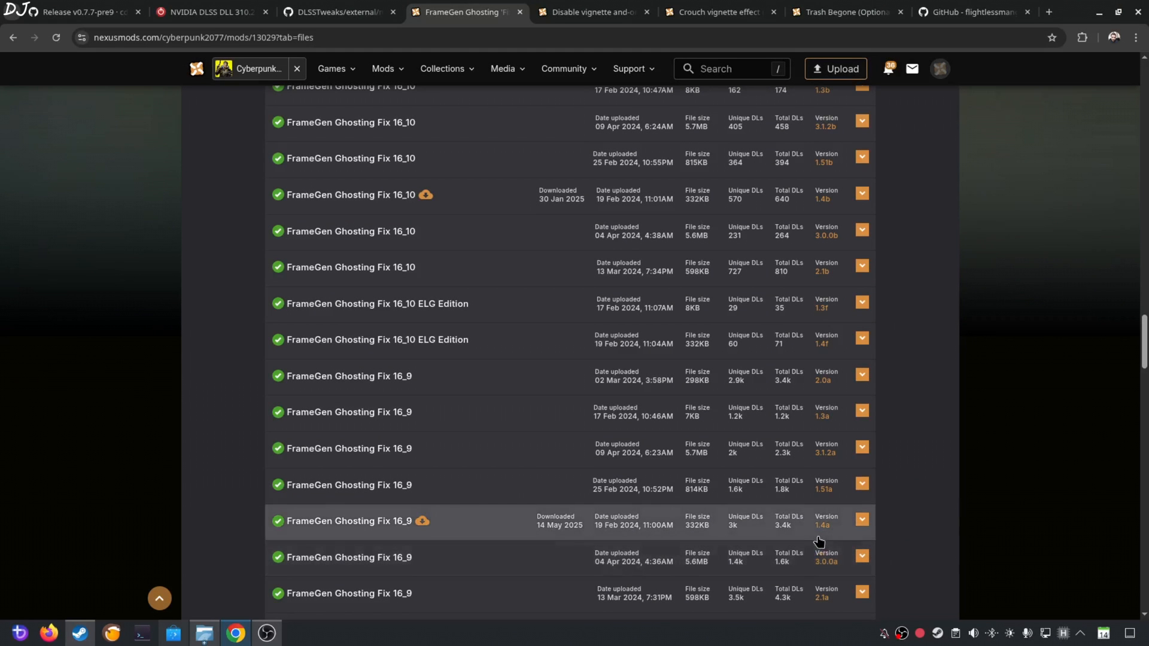
mouse_move(355, 540)
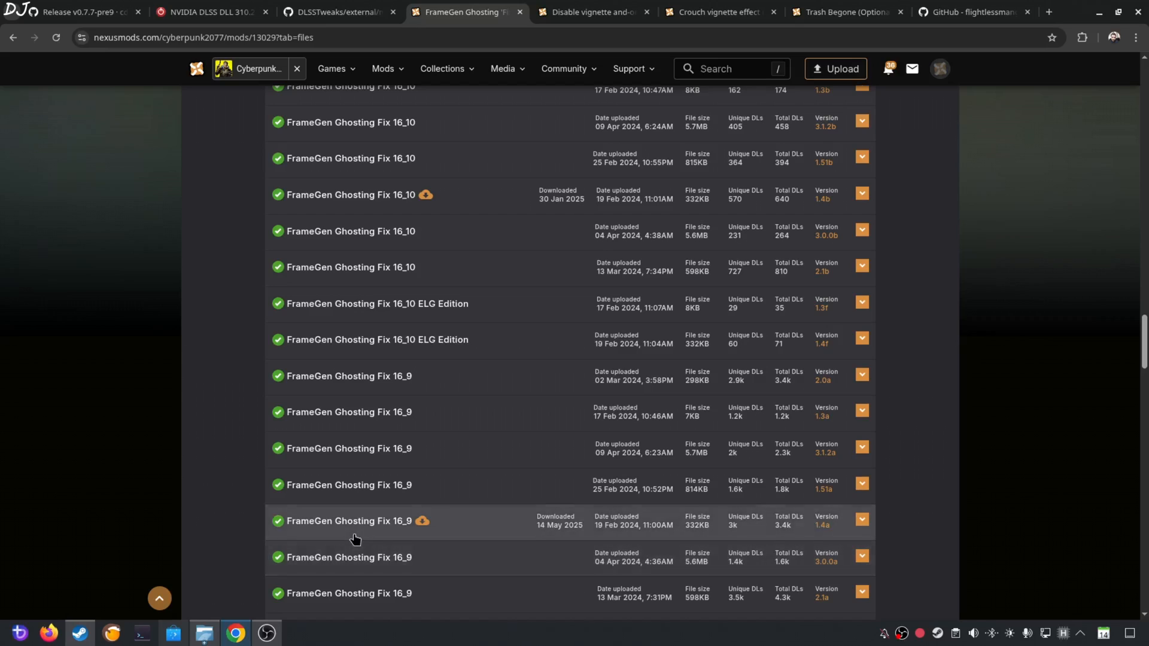
mouse_move(377, 549)
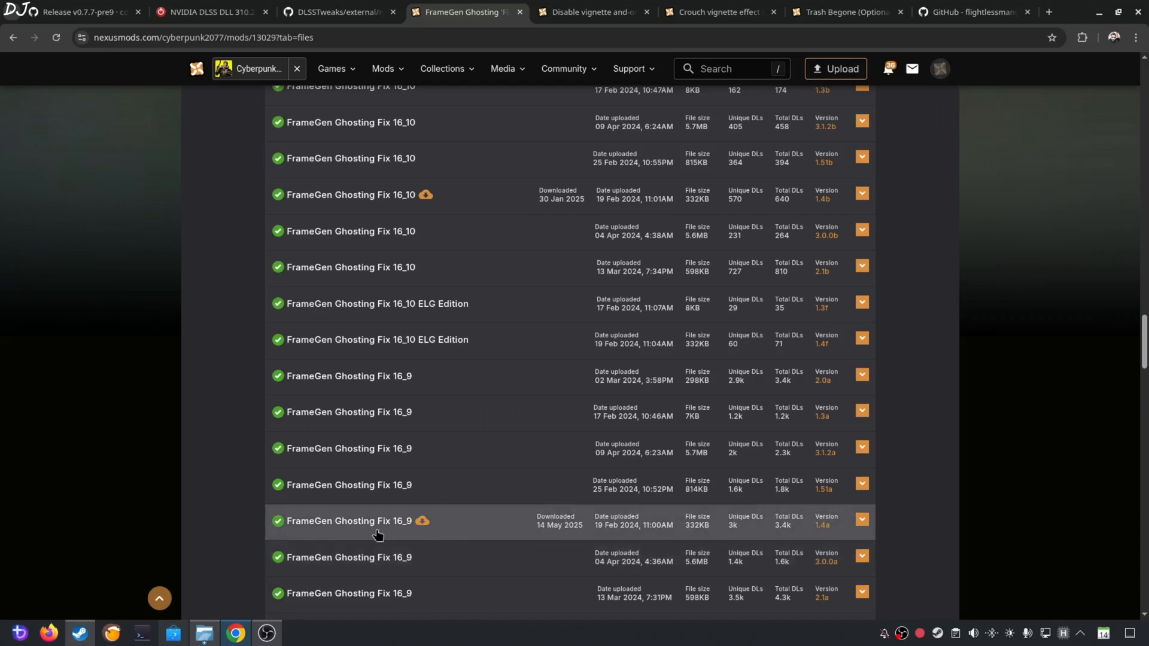
mouse_move(195, 542)
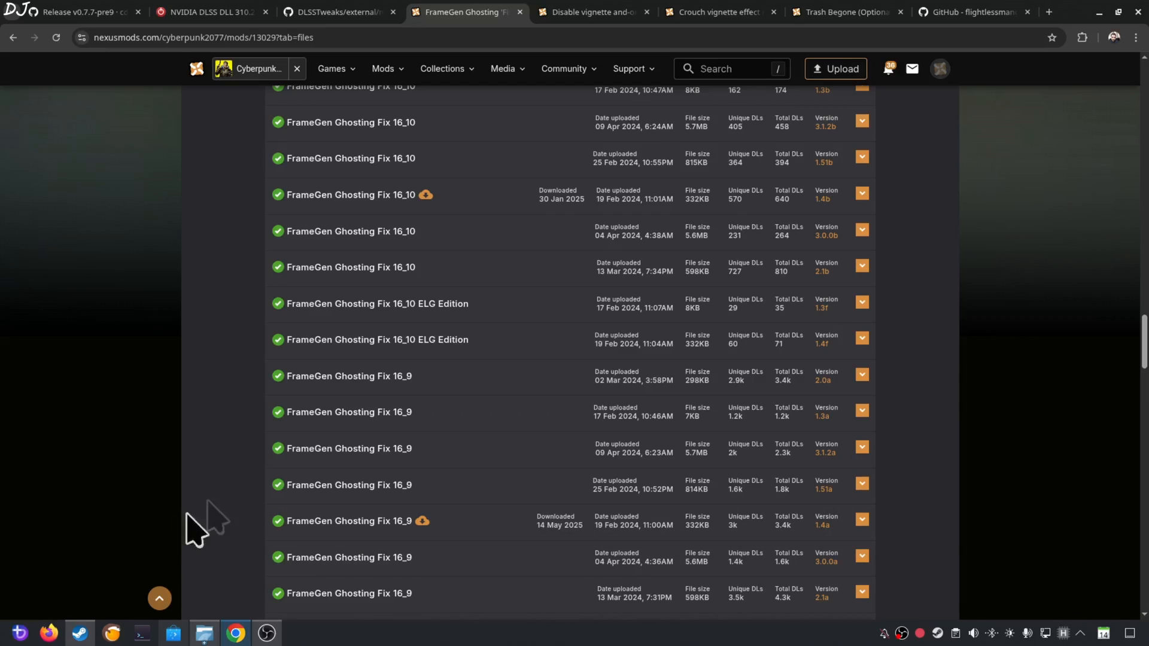
mouse_move(255, 524)
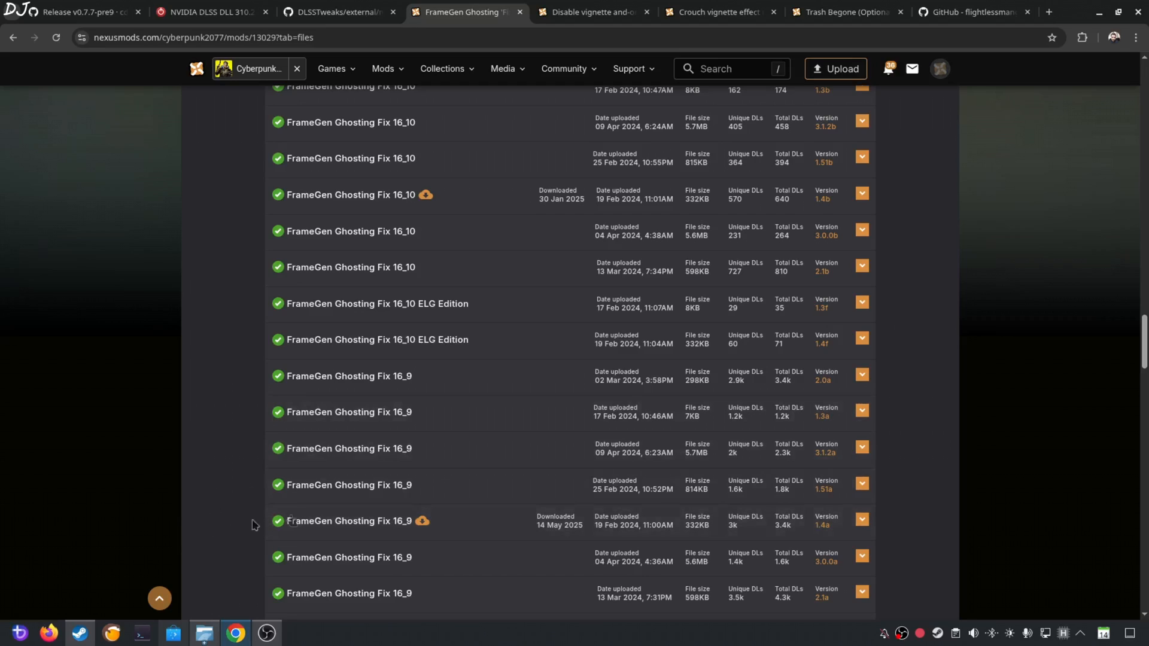
mouse_move(39, 488)
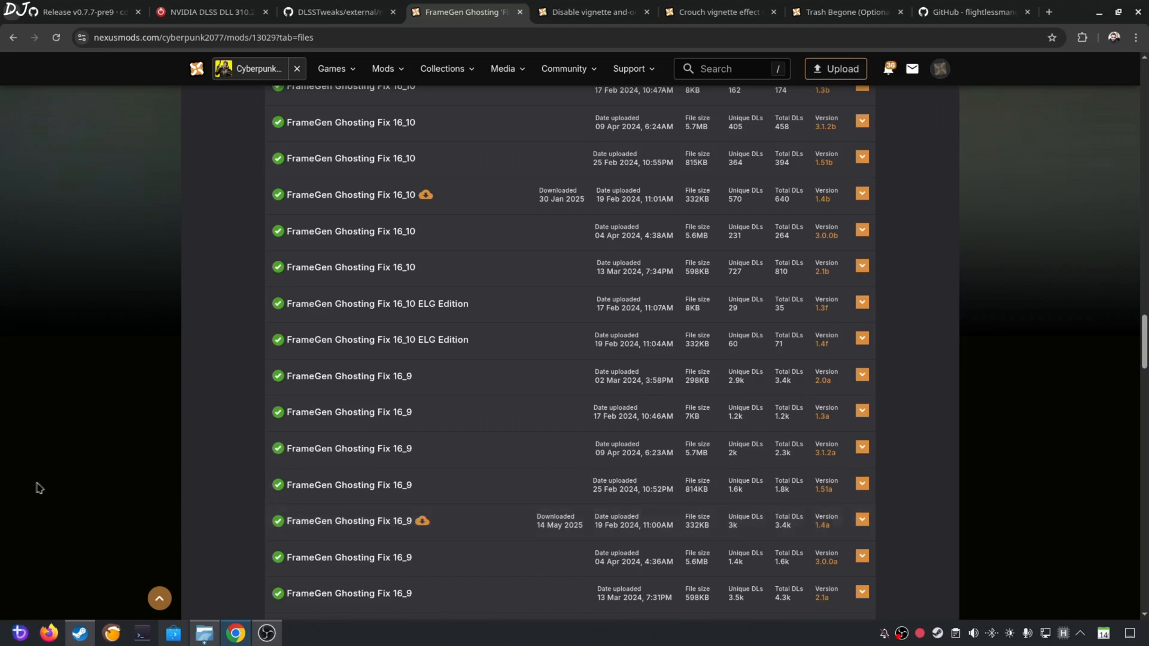
mouse_move(151, 387)
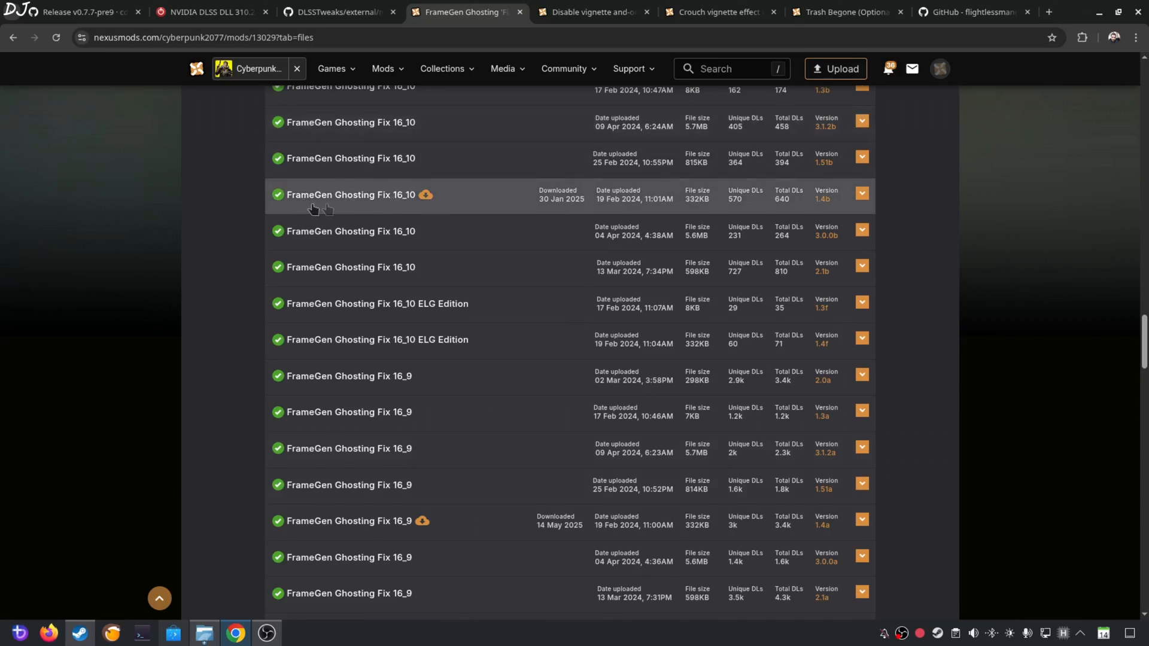
mouse_move(407, 208)
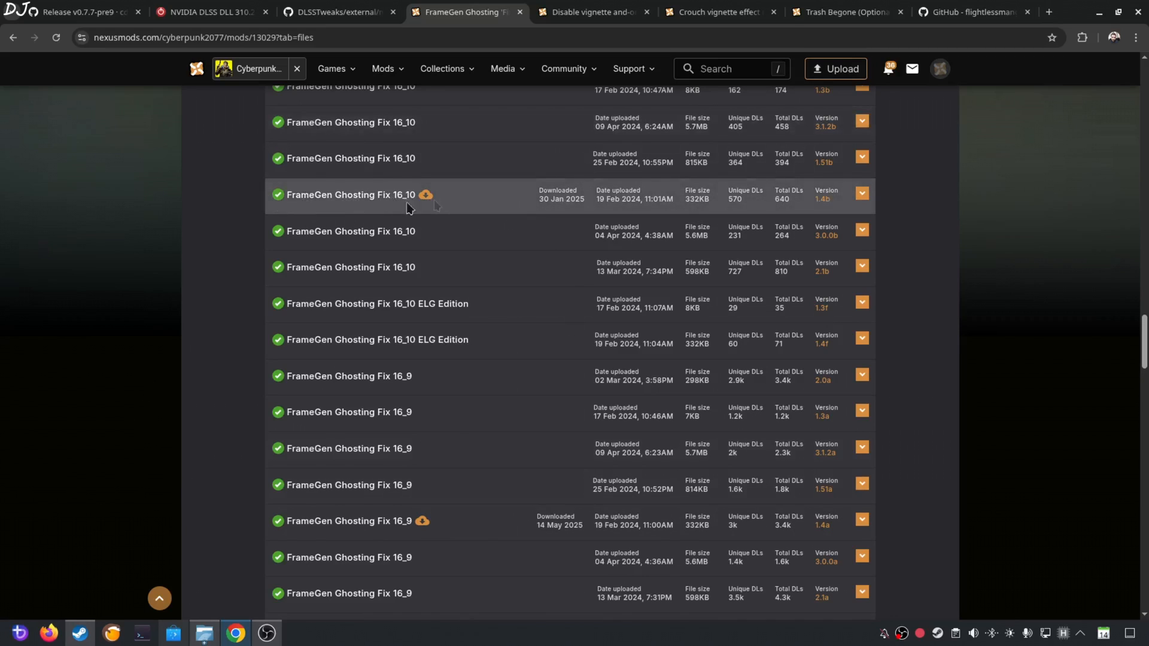
mouse_move(348, 575)
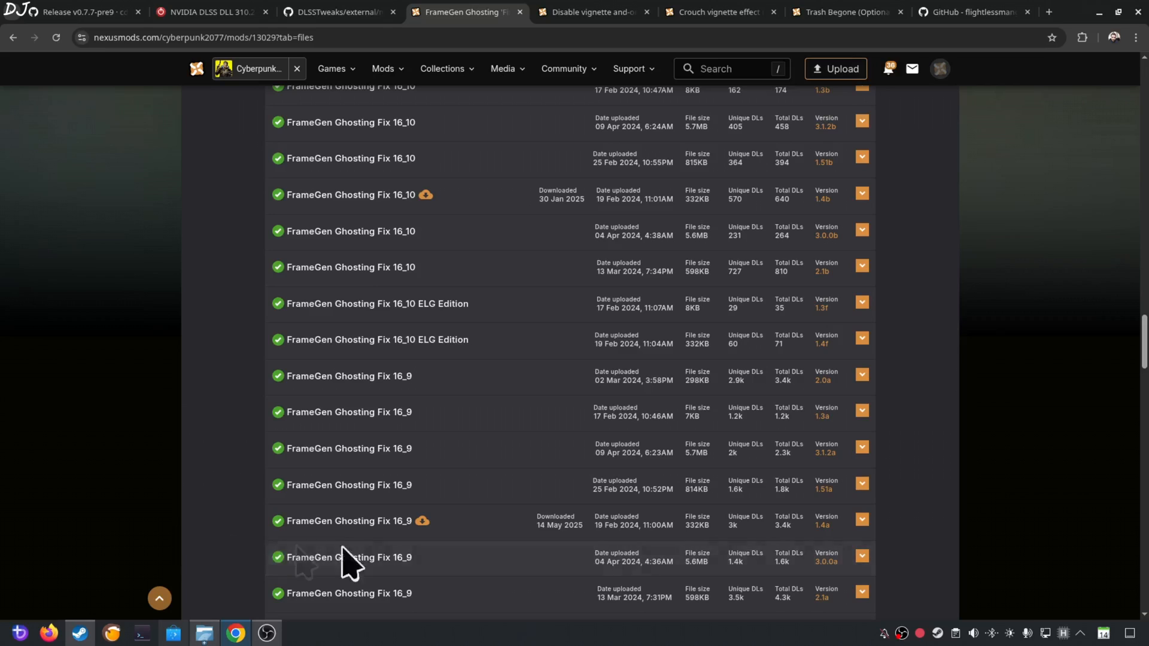
mouse_move(330, 542)
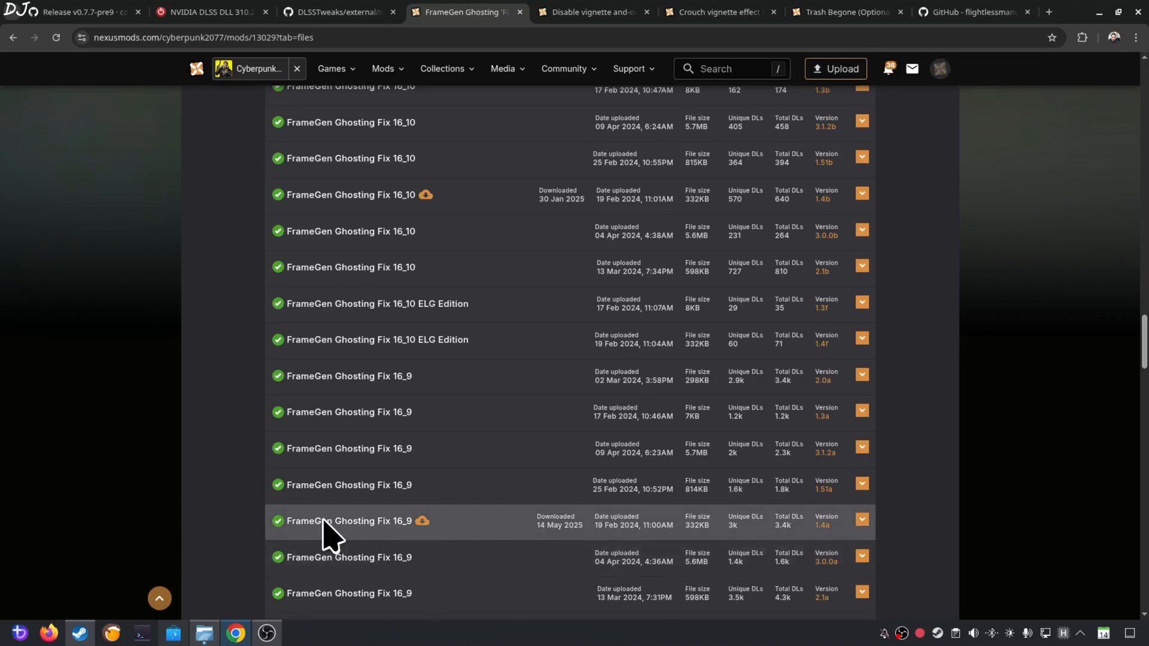
Step: Manually download FrameGen Ghosting Fix 16_9 1.4a, accepting the requirements popup
click(862, 537)
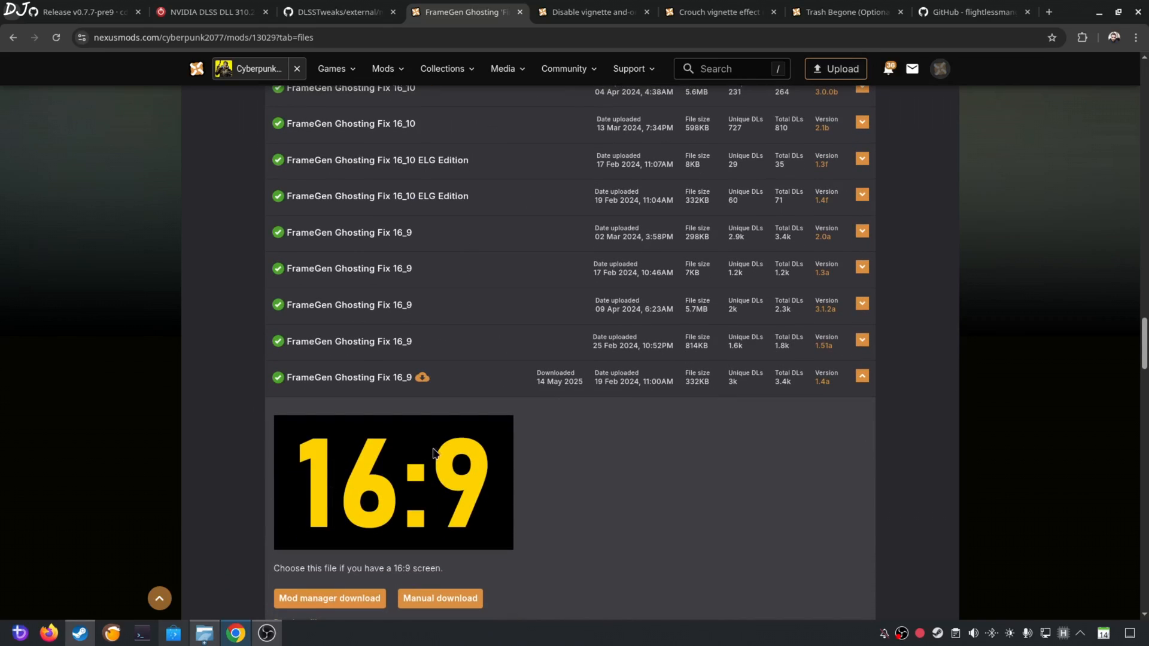
click(440, 599)
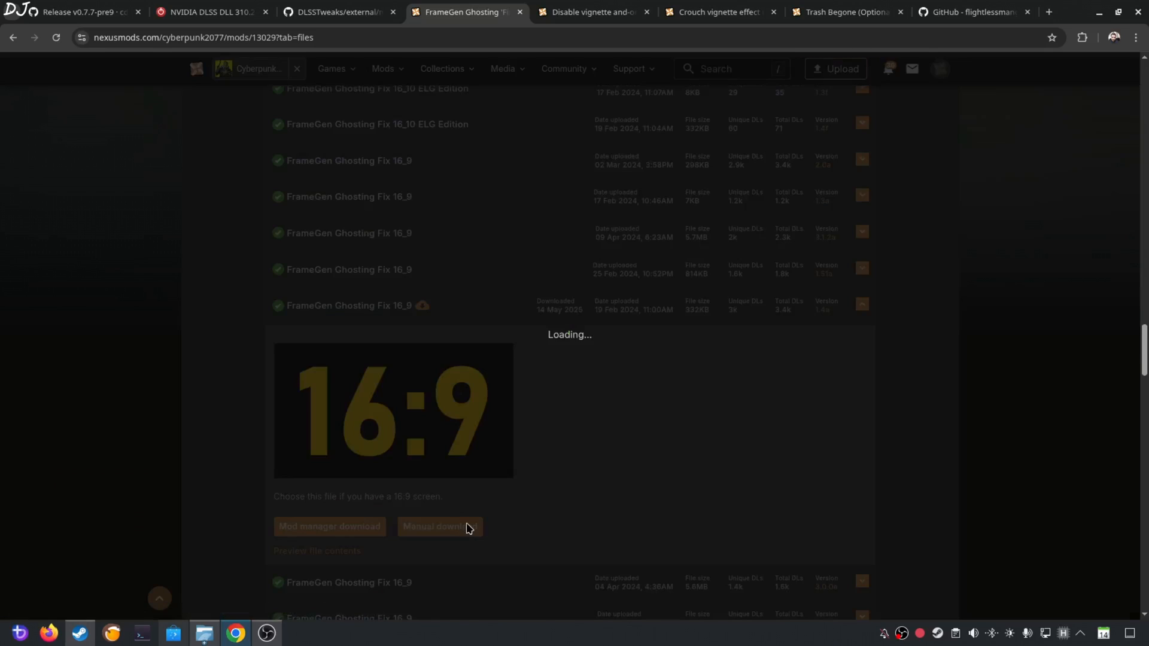
click(440, 527)
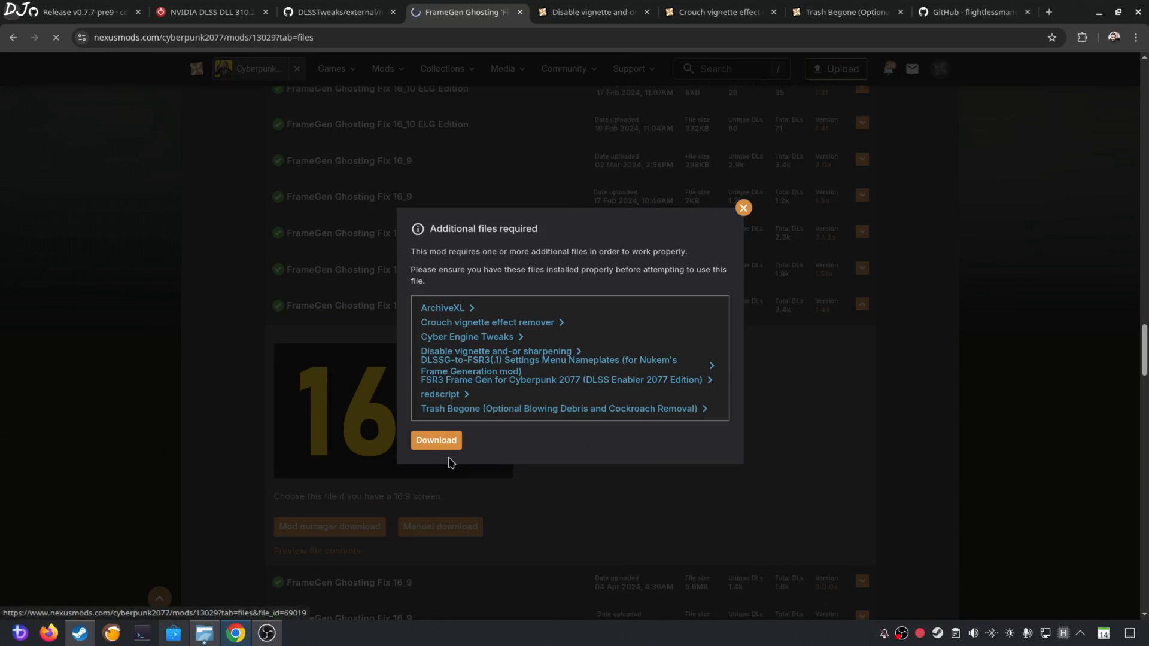
click(435, 440)
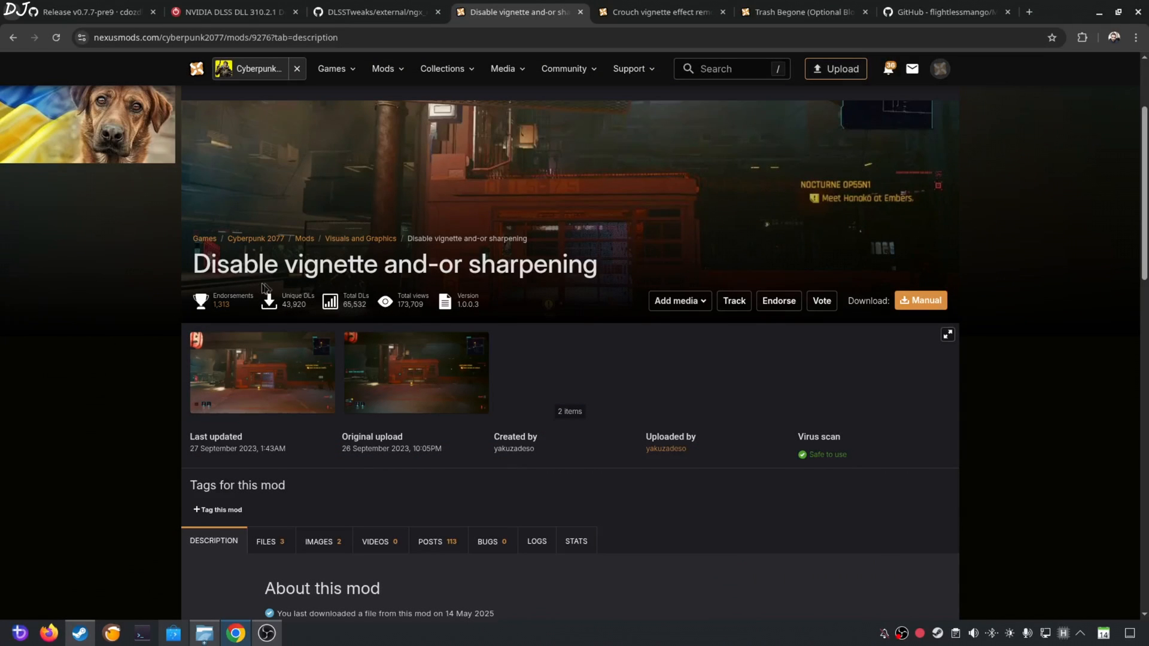
Step: Request the Disable vignette and-or sharpening file from its Files list
scroll(down, 3)
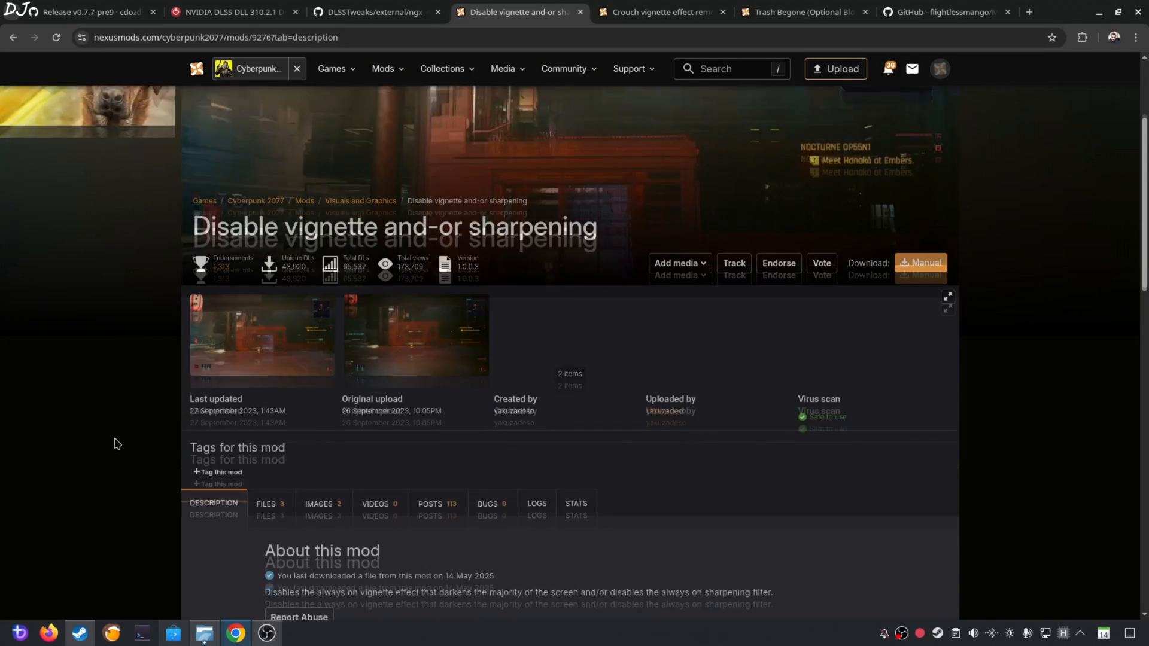
click(266, 325)
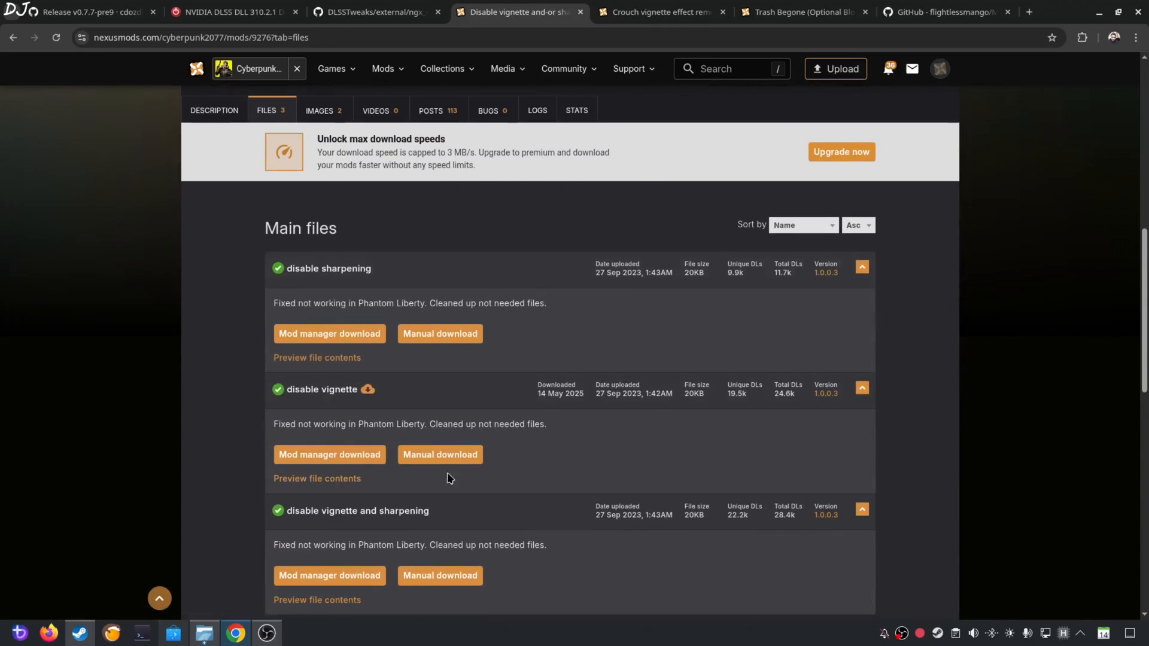
mouse_move(391, 391)
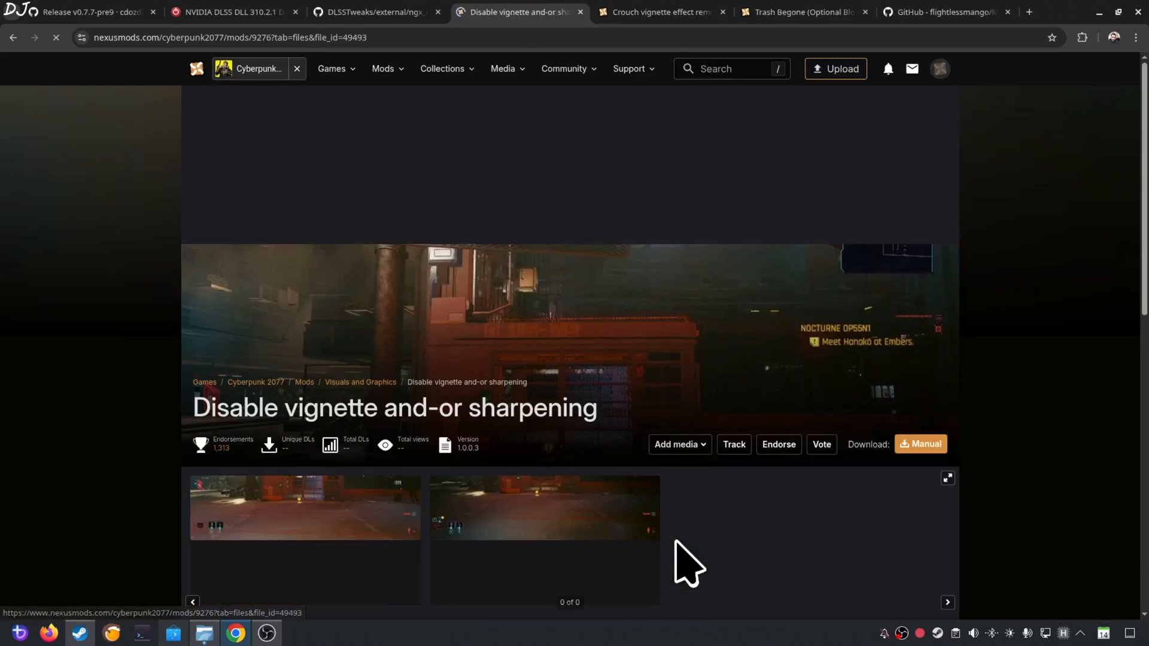
click(920, 443)
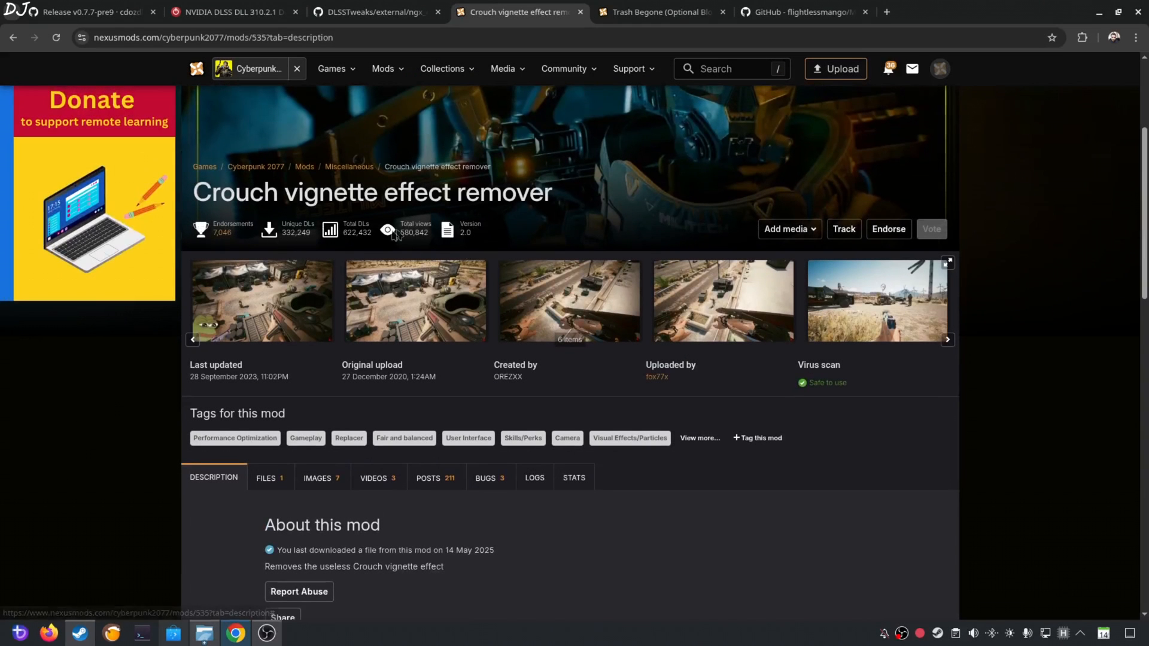
Step: Request the manual download of Crouch vignette effect remover 2.0
scroll(down, 3)
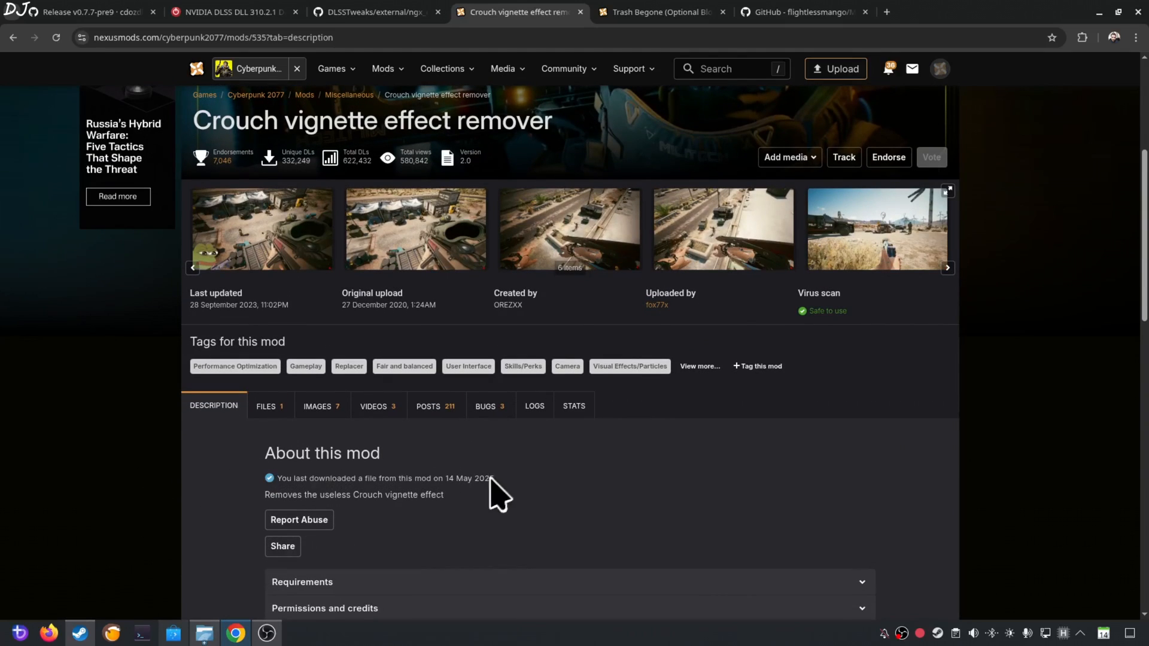
click(266, 406)
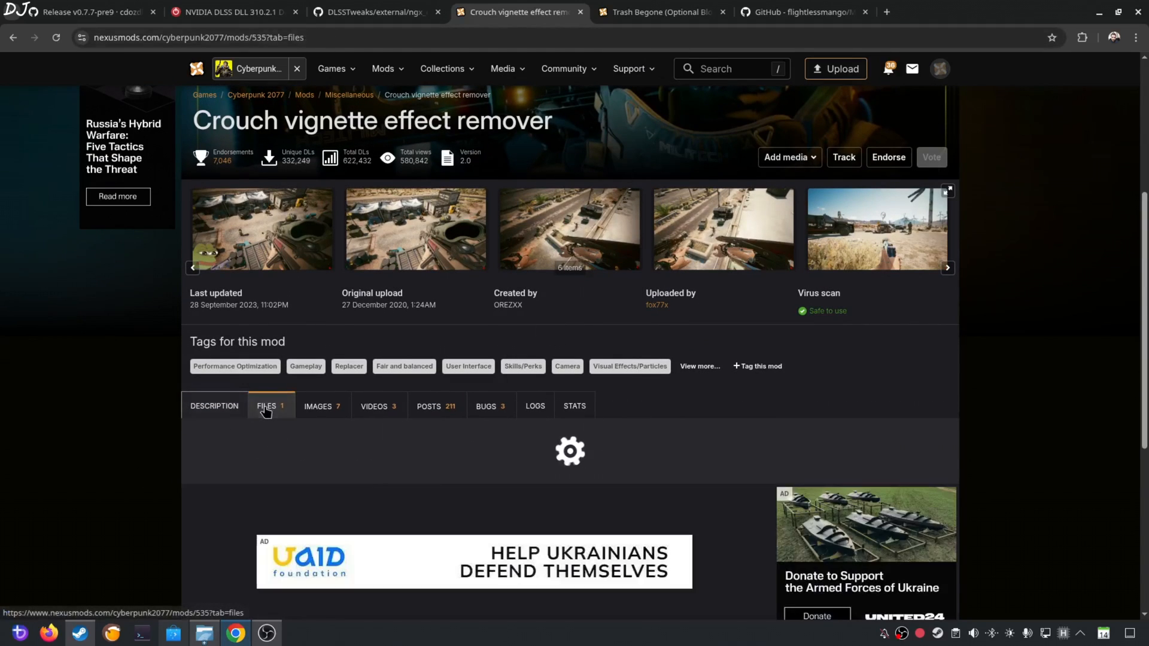
click(267, 405)
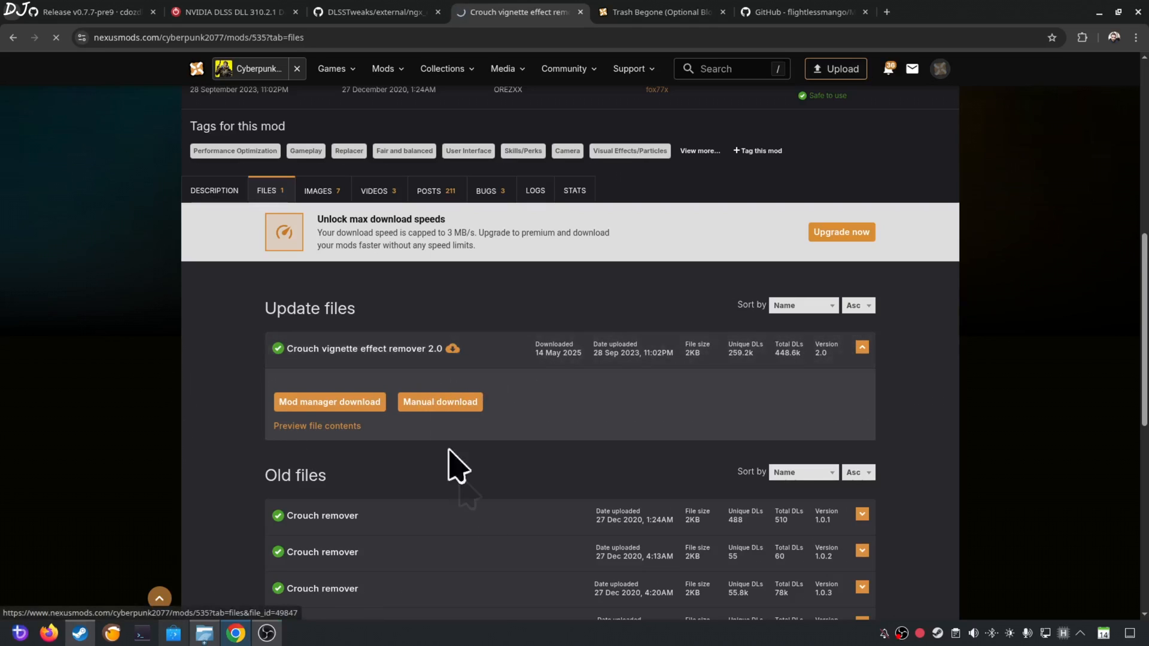
click(440, 402)
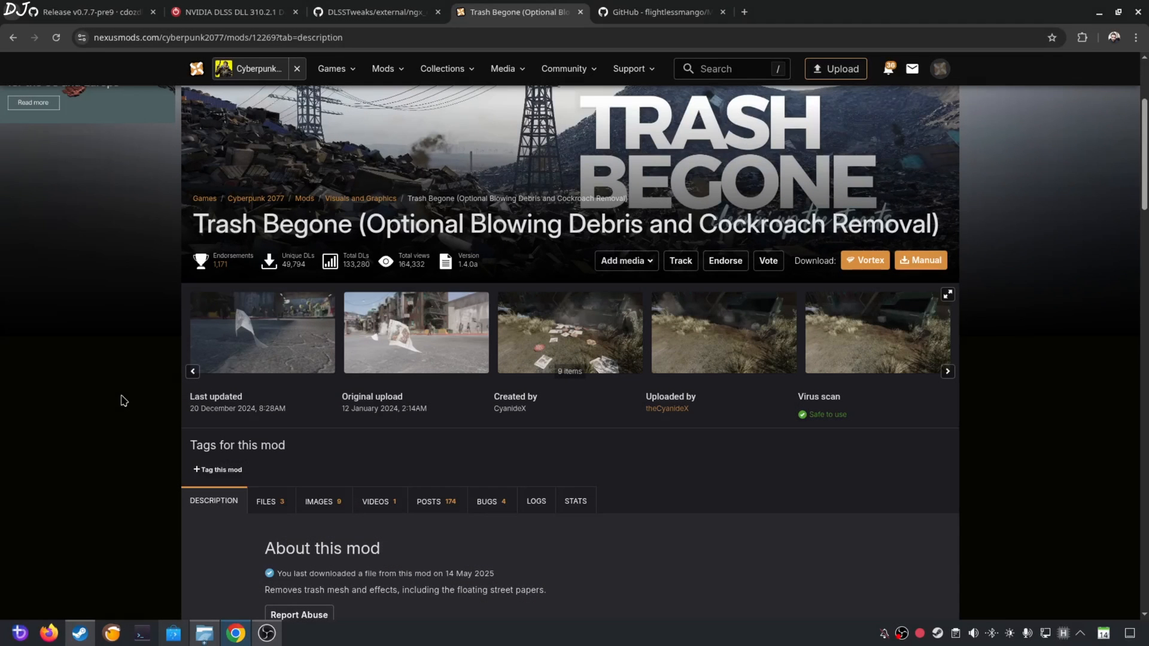
mouse_move(105, 309)
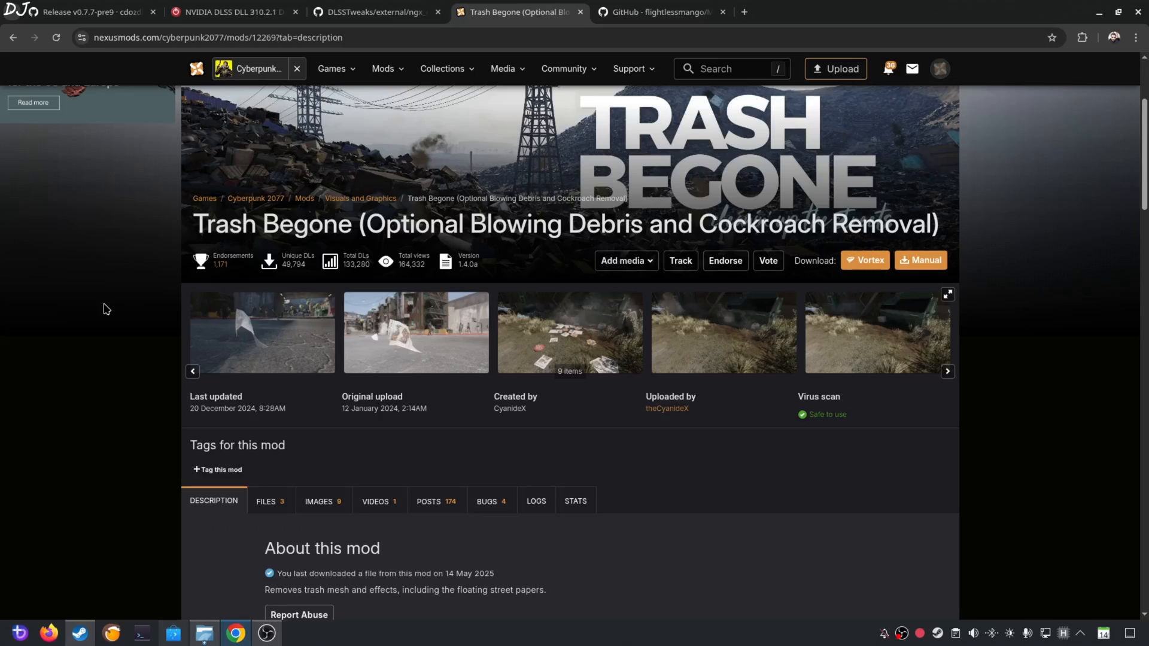
mouse_move(90, 309)
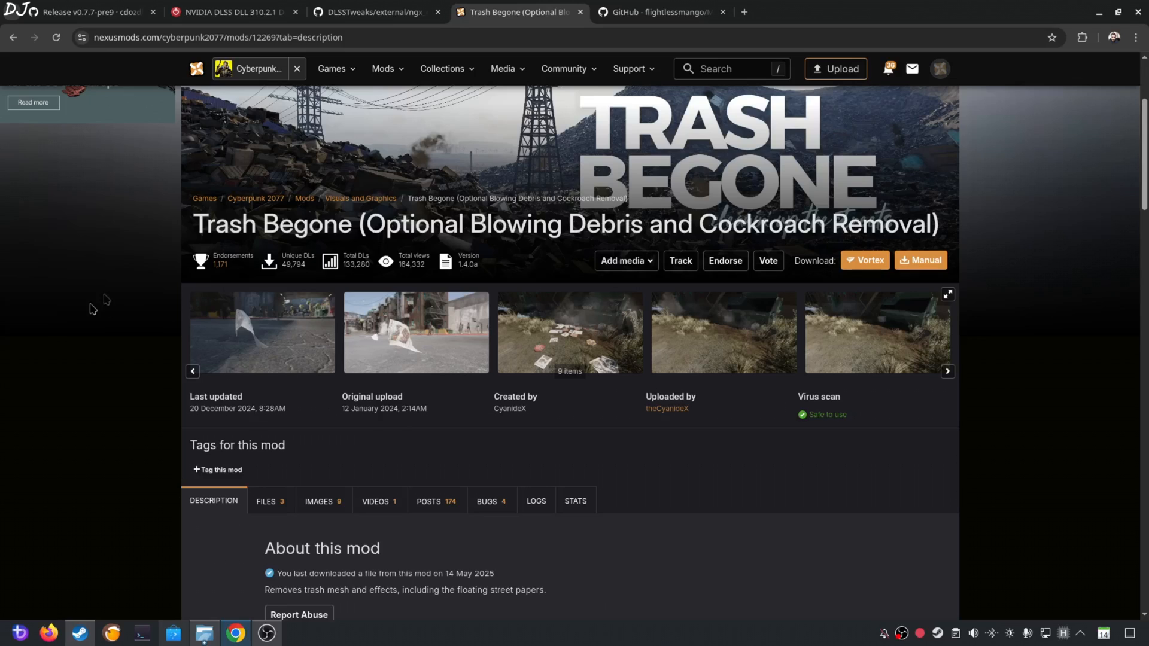
mouse_move(247, 534)
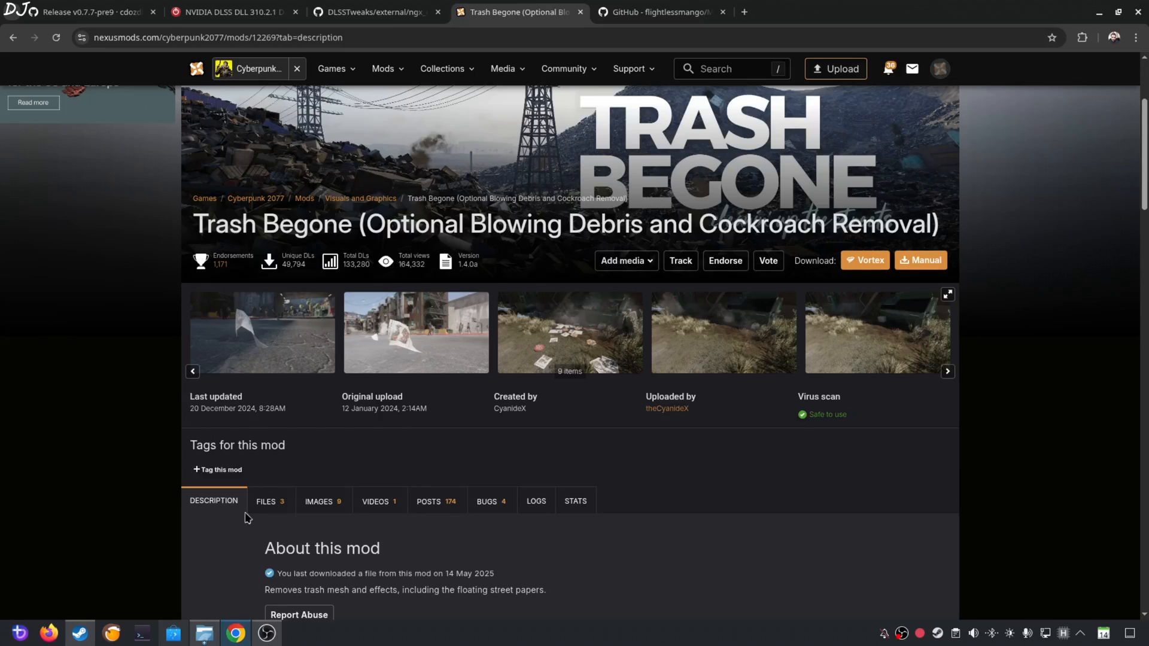
Step: Download the Trash Begone Floating Debris zip using Manual then Slow download
click(266, 501)
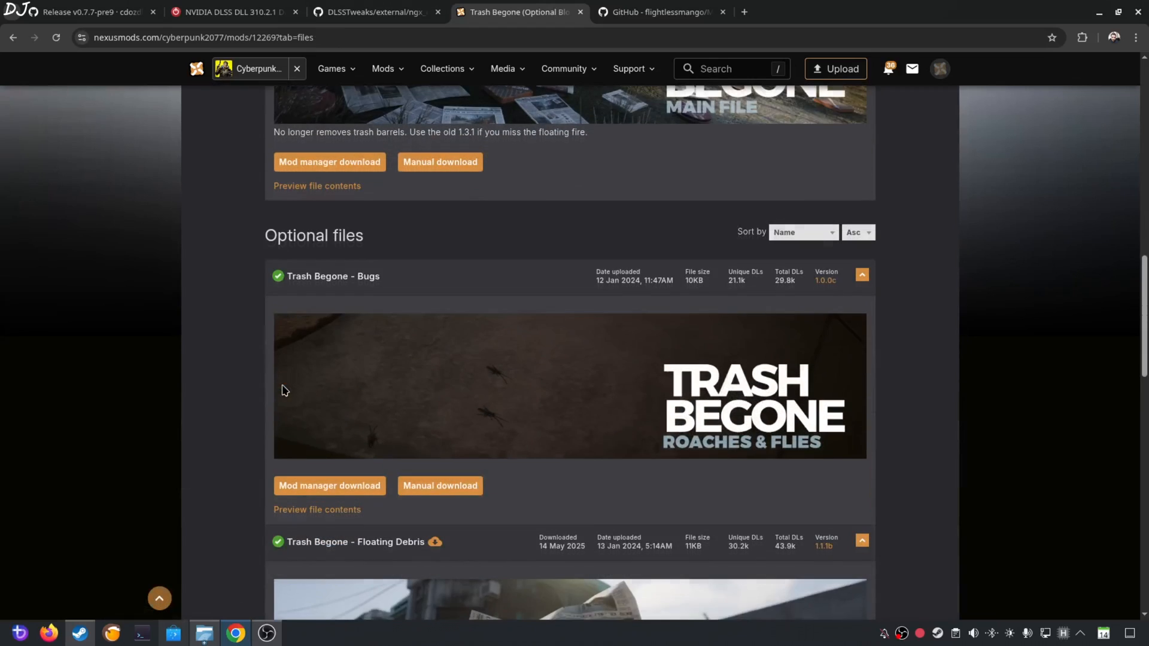
scroll(down, 3)
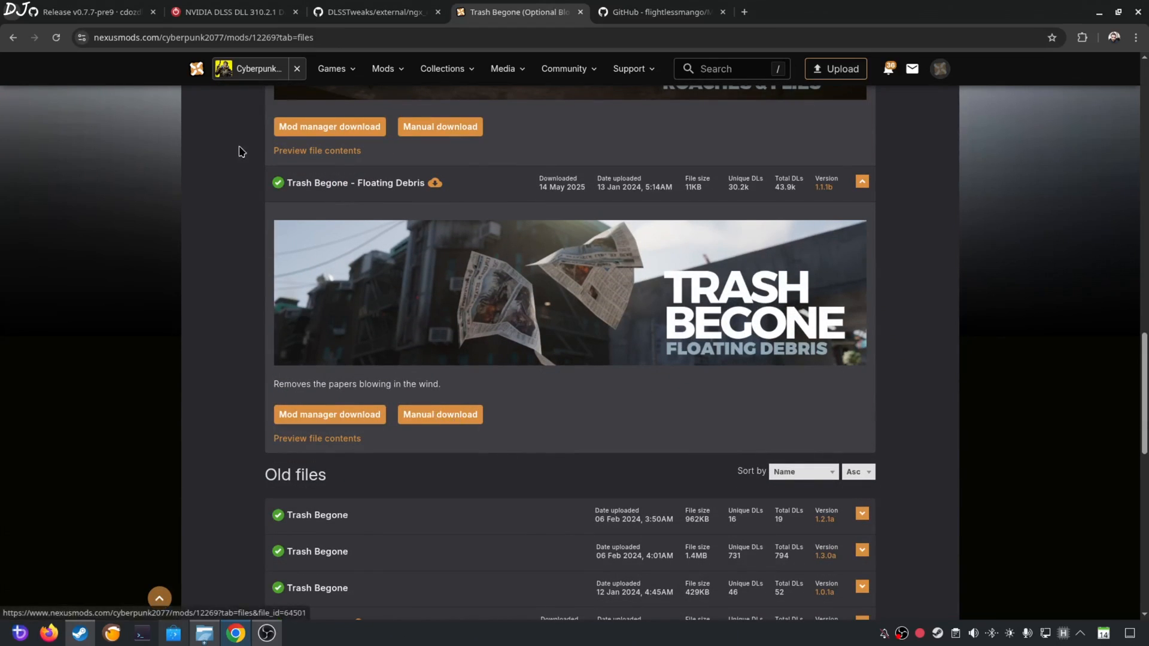
mouse_move(350, 191)
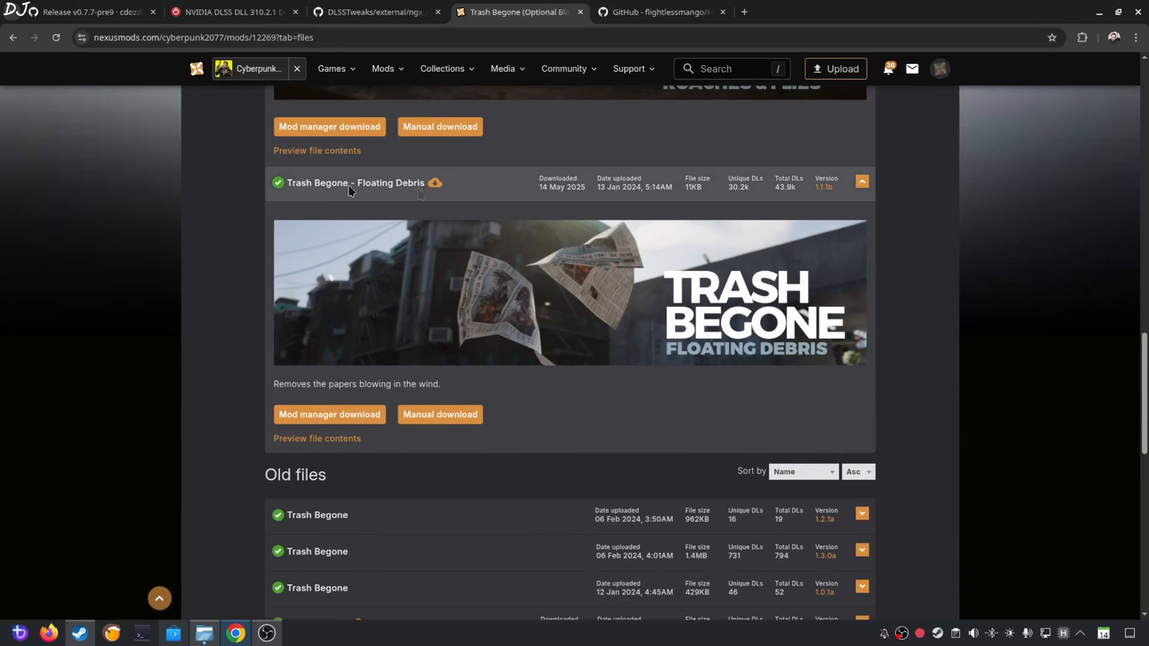
click(355, 183)
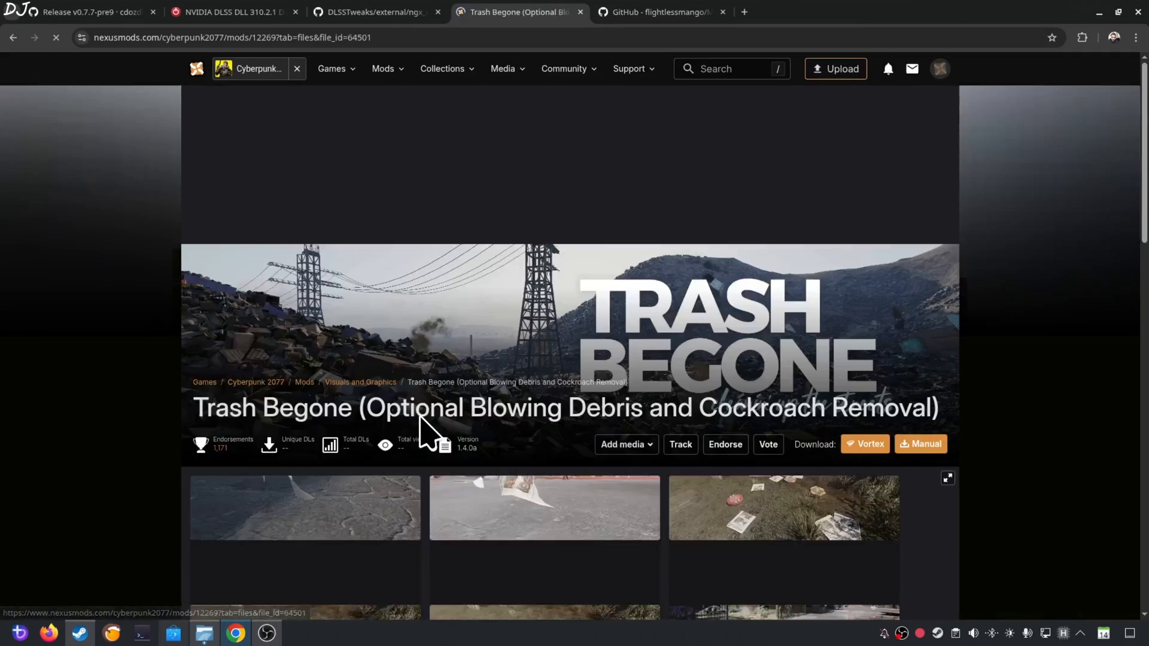
click(920, 444)
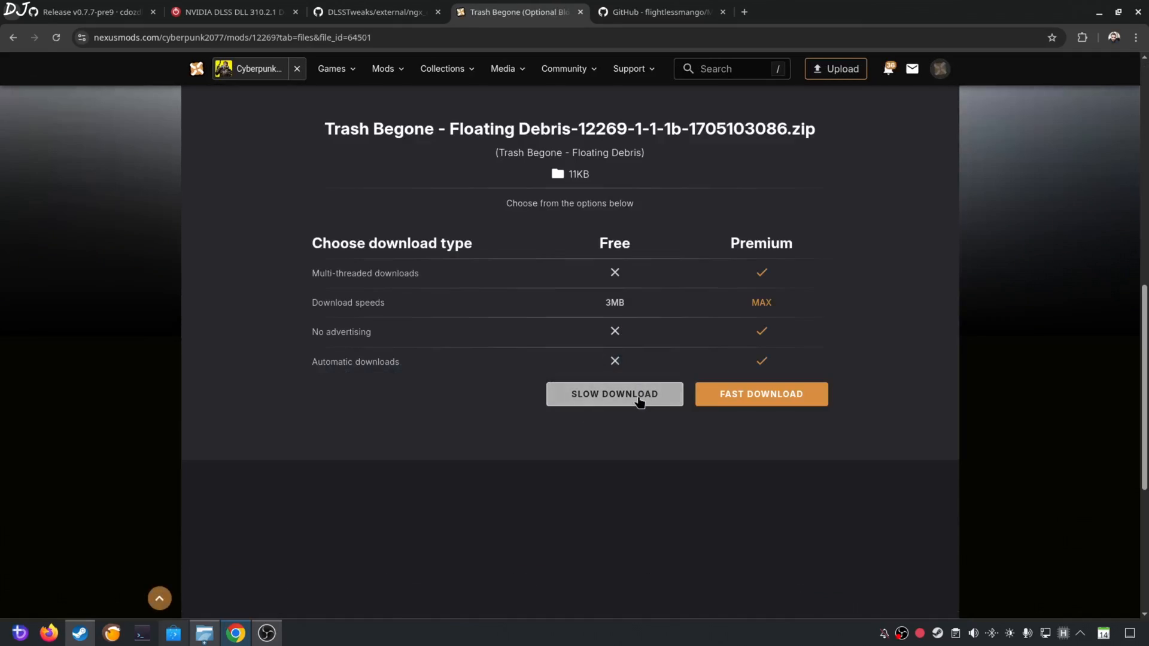
click(224, 12)
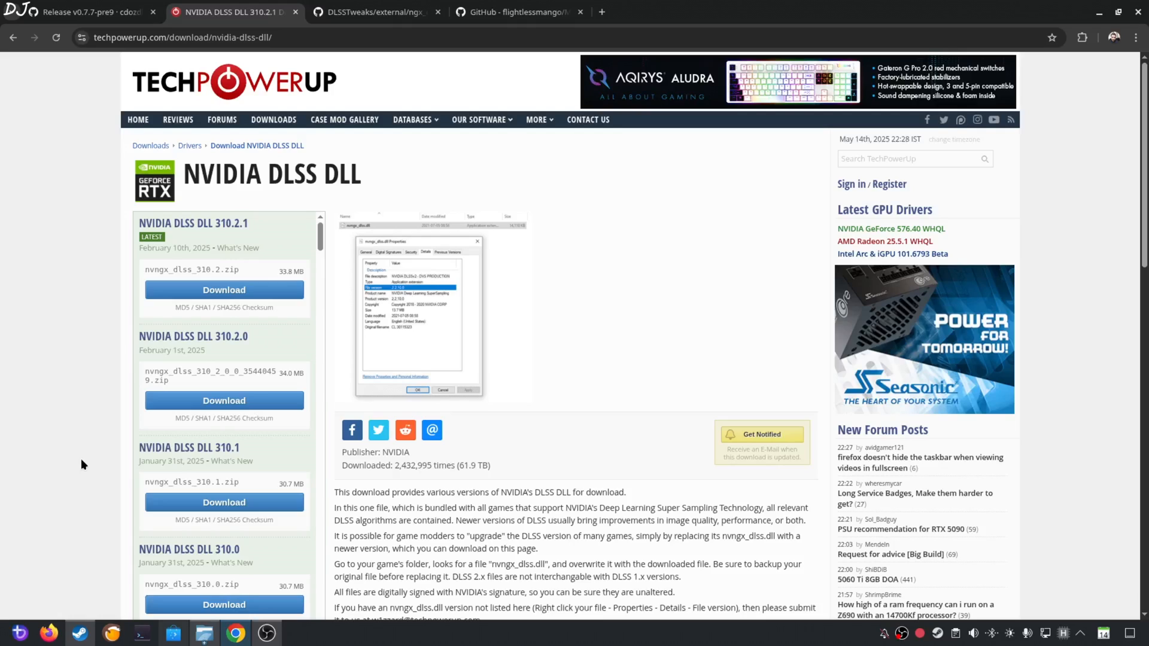
mouse_move(172, 398)
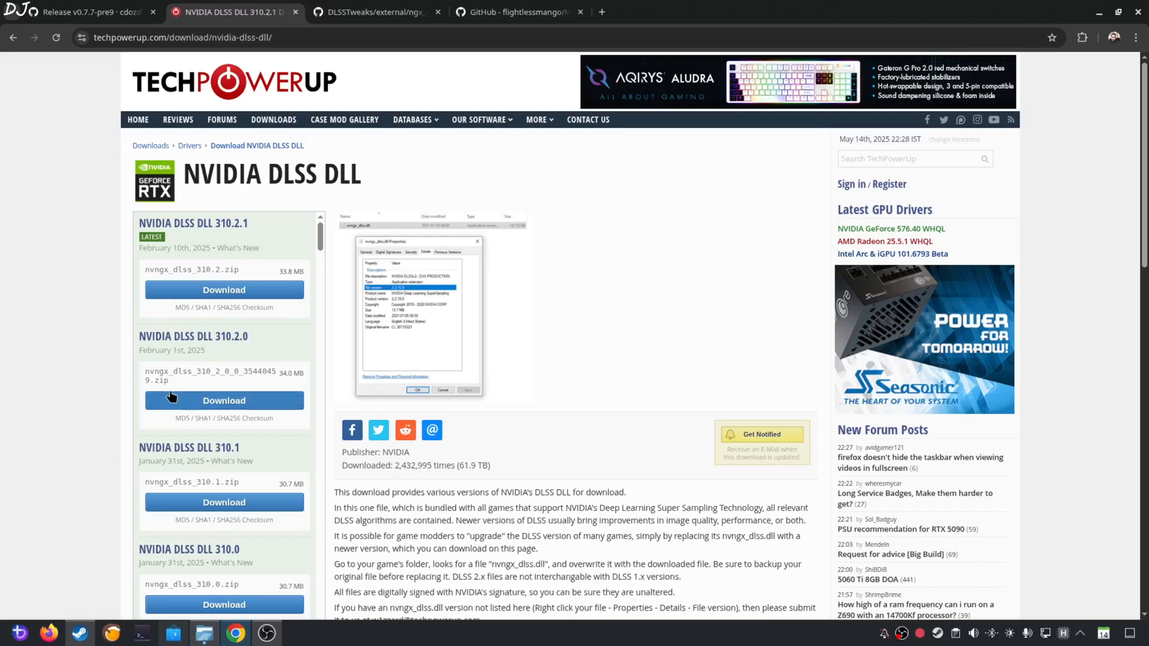
mouse_move(192, 297)
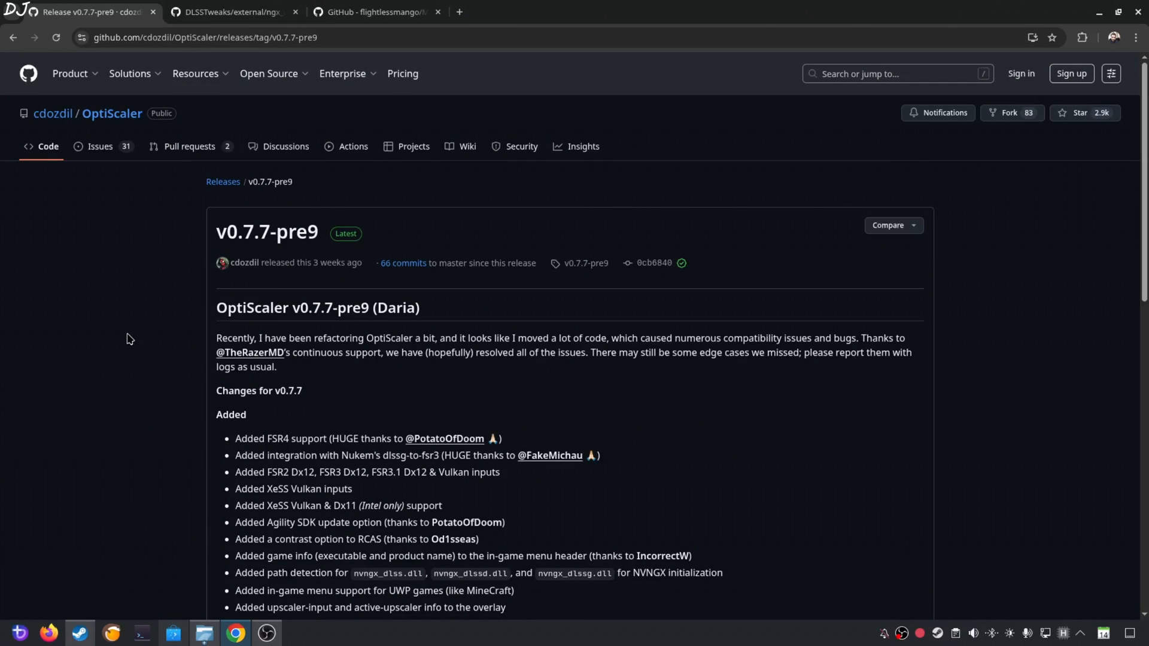
mouse_move(154, 279)
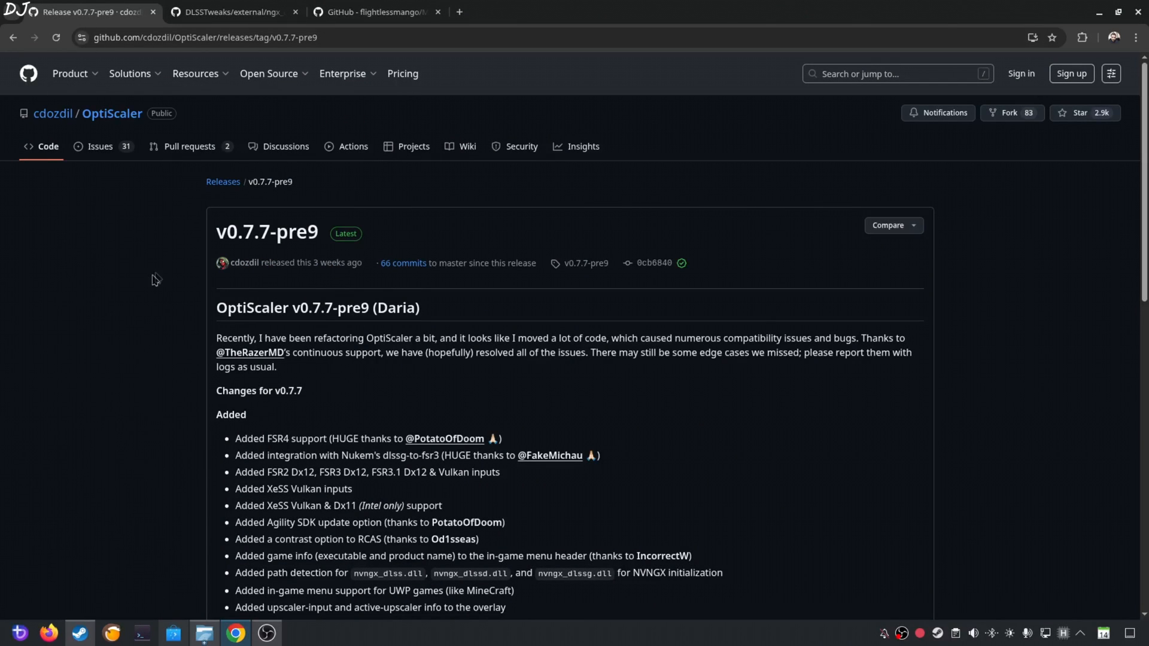
mouse_move(96, 432)
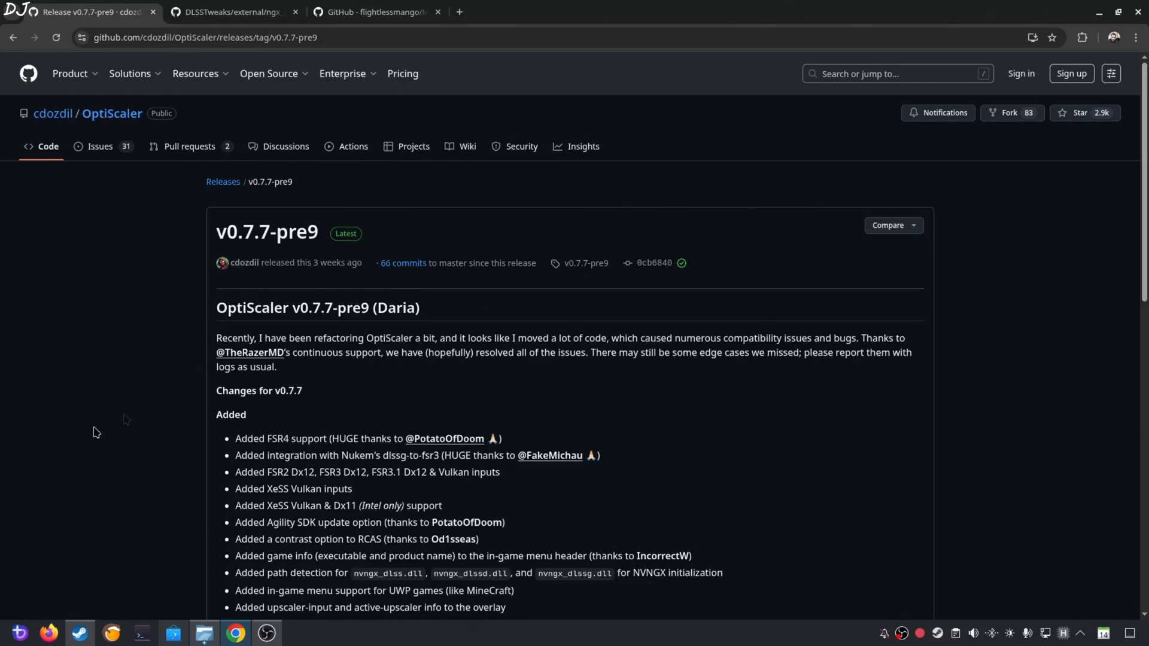
Step: Download the OptiScaler_v0.7.7-pre9_Daria.7z asset from the release page
scroll(down, 3)
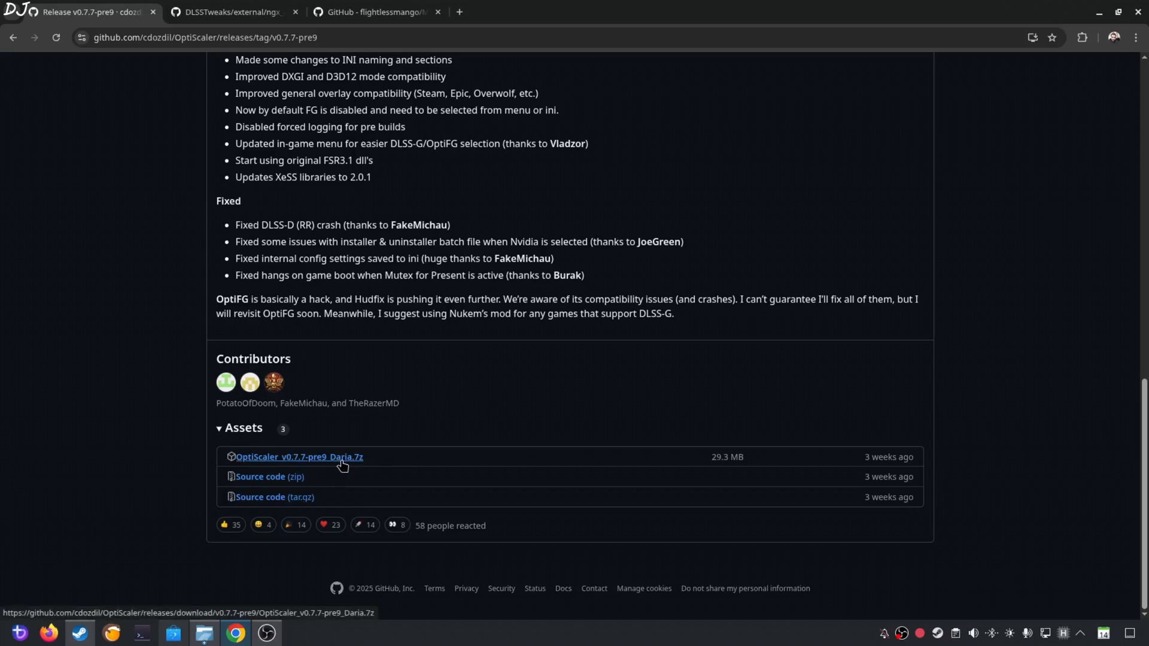
click(230, 14)
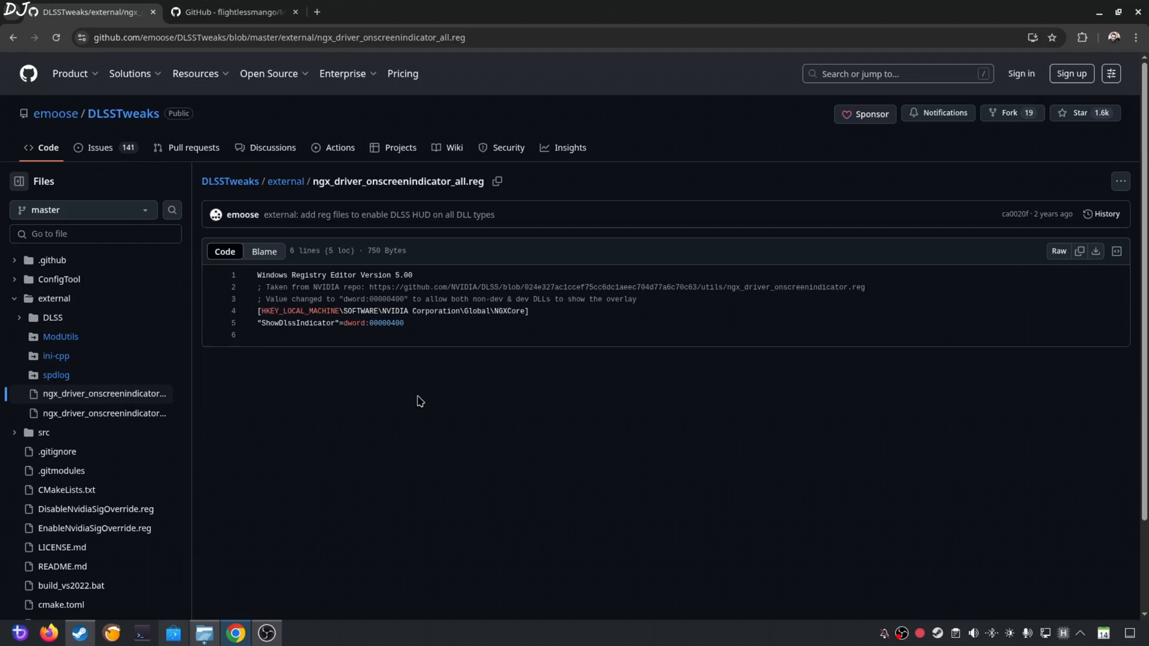
Step: Select the ngx_driver_onscreenindicator_all.reg text and right-click the empty overlays folder
double_click(270, 275)
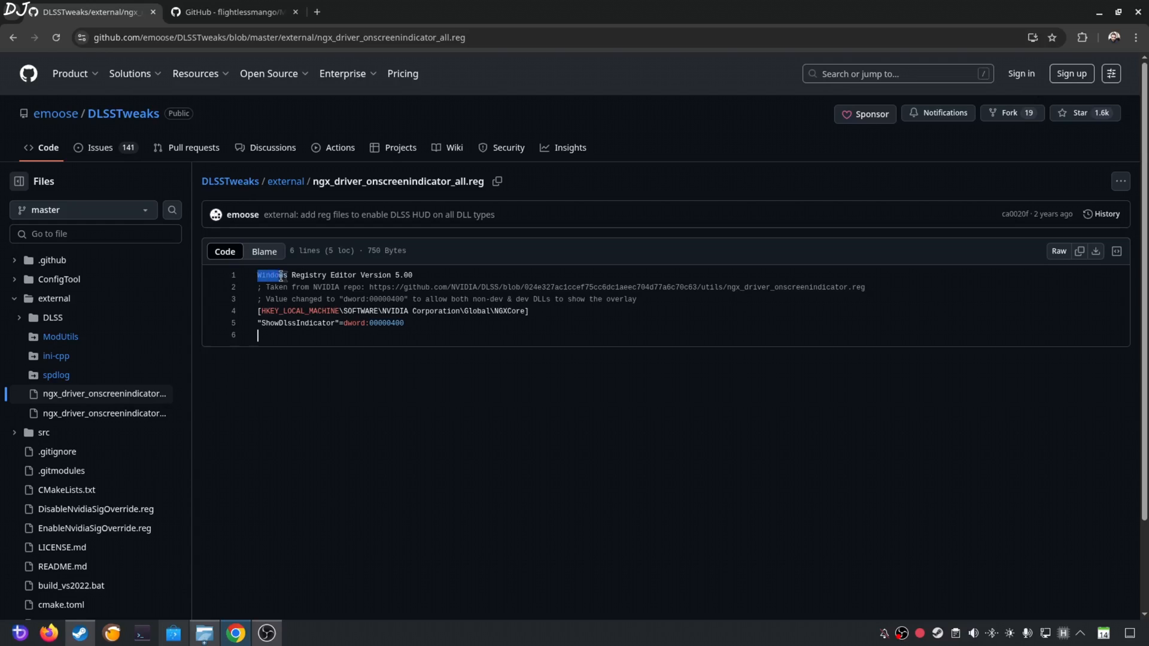
right_click(353, 319)
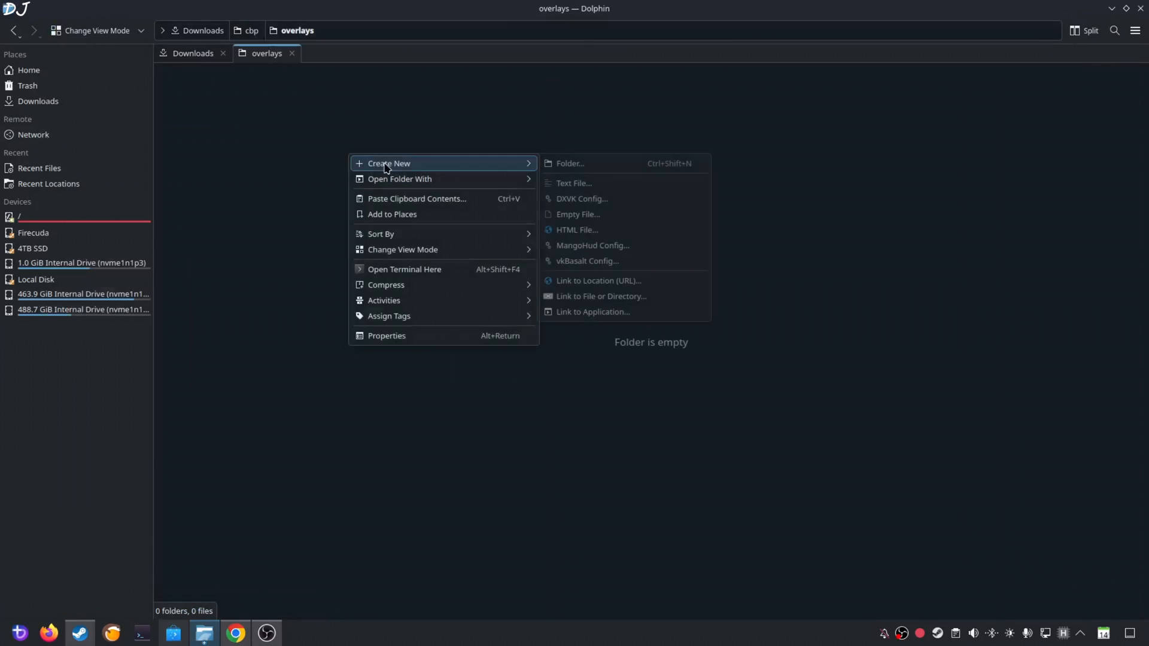
Step: Create a new text file named overlayon.reg in the overlays folder
click(574, 183)
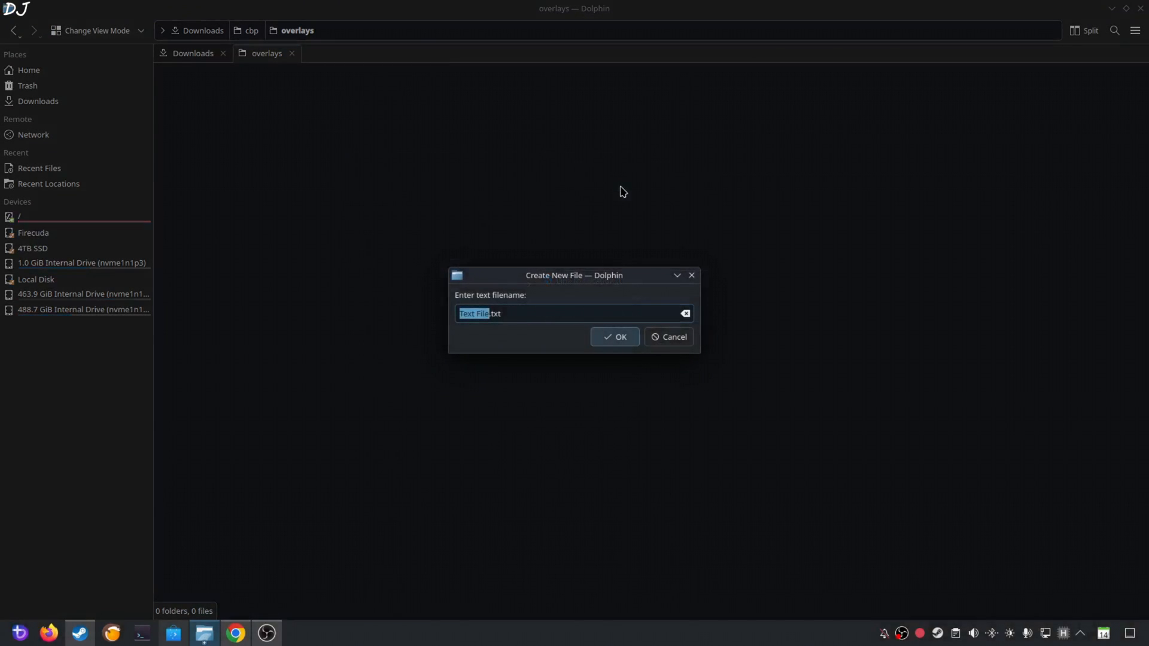
text(over.txt)
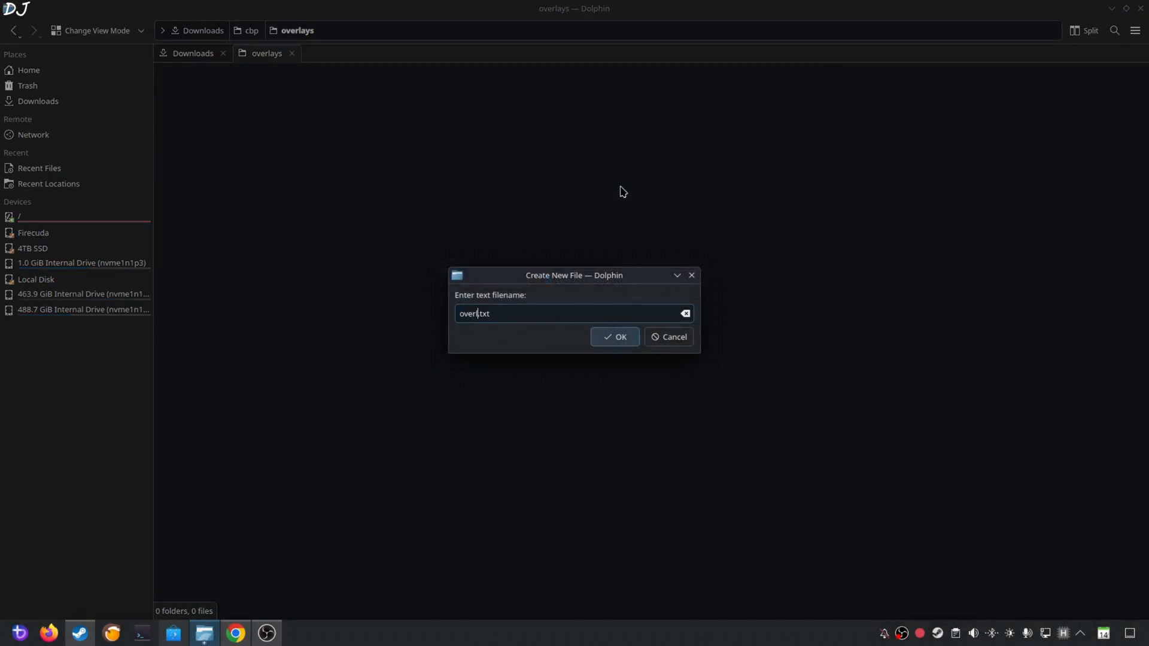
text(layon)
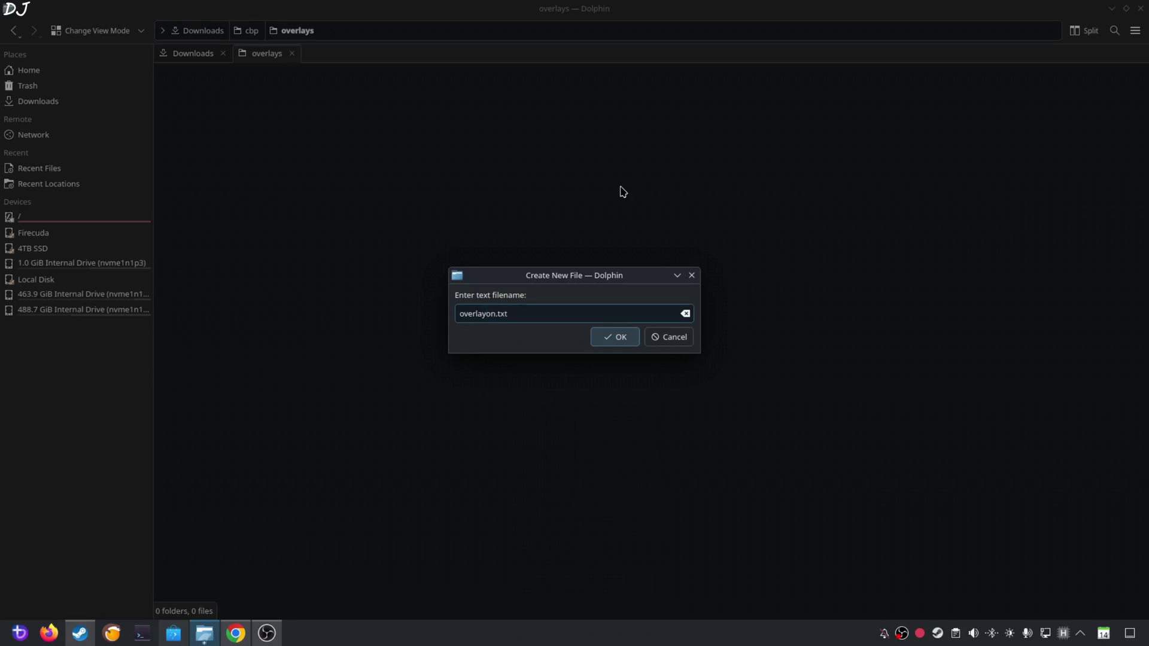
key(BackSpace)
text(reg)
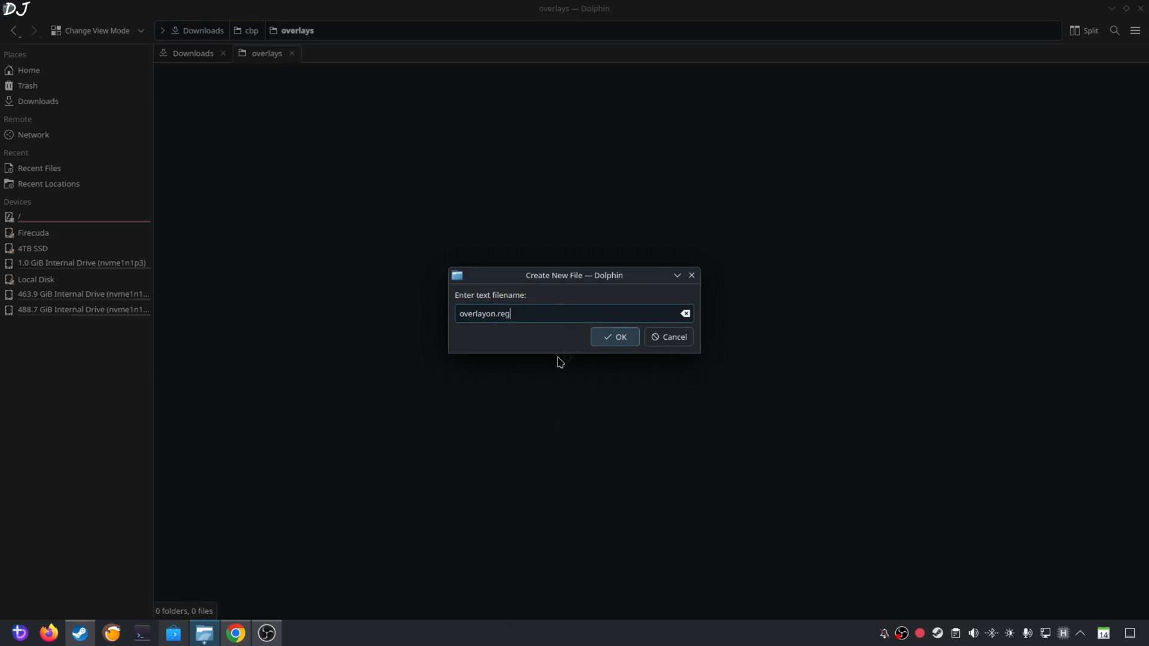
Step: Paste the DLSS indicator registry script into overlayon.reg and save it
click(614, 337)
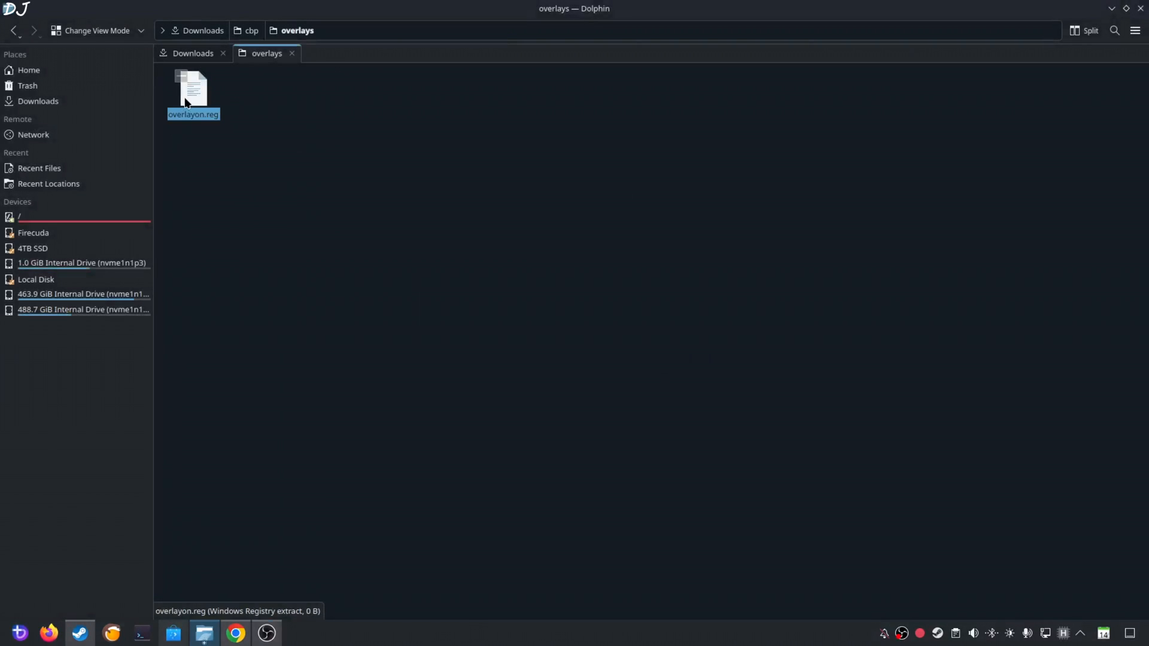
right_click(190, 90)
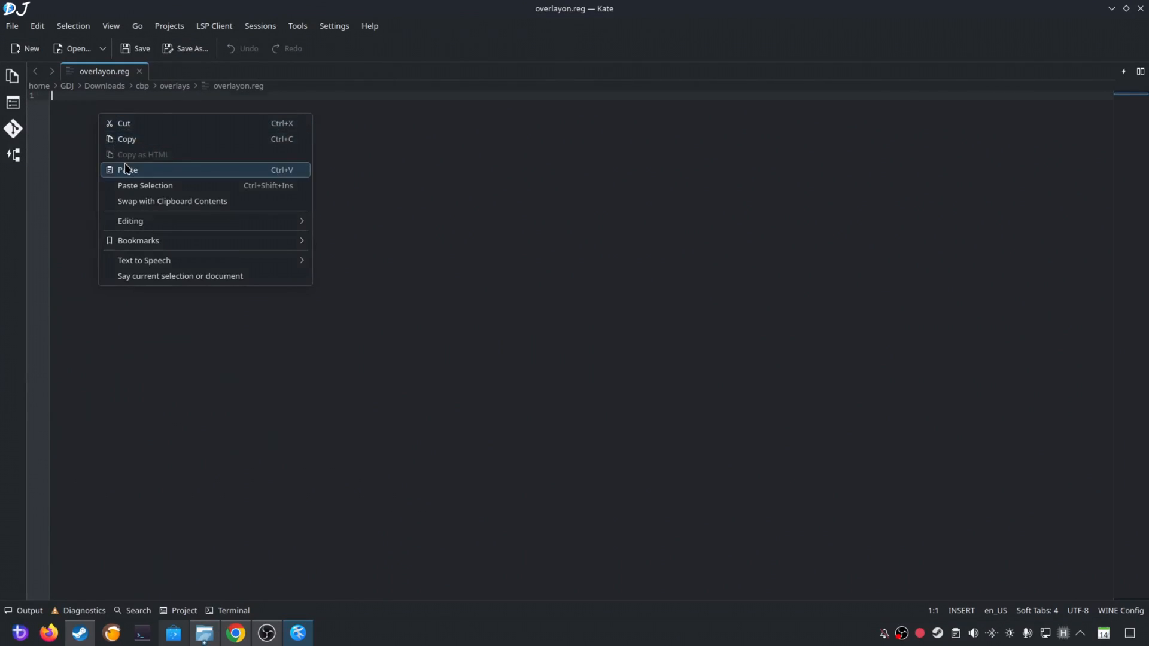
click(128, 169)
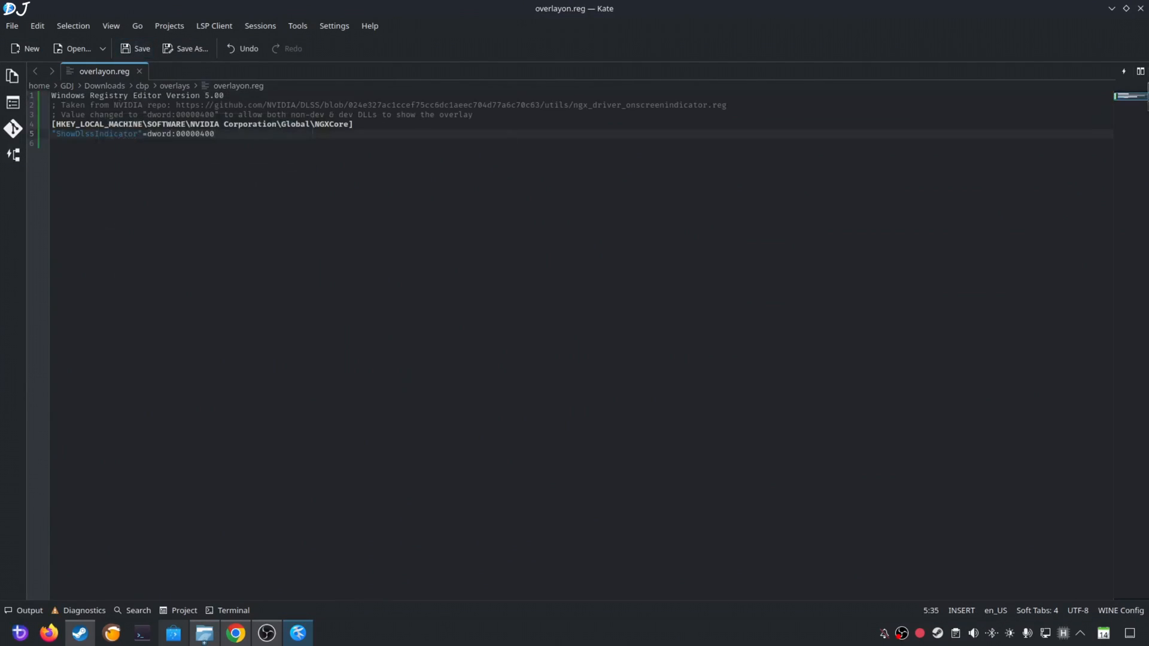
click(204, 633)
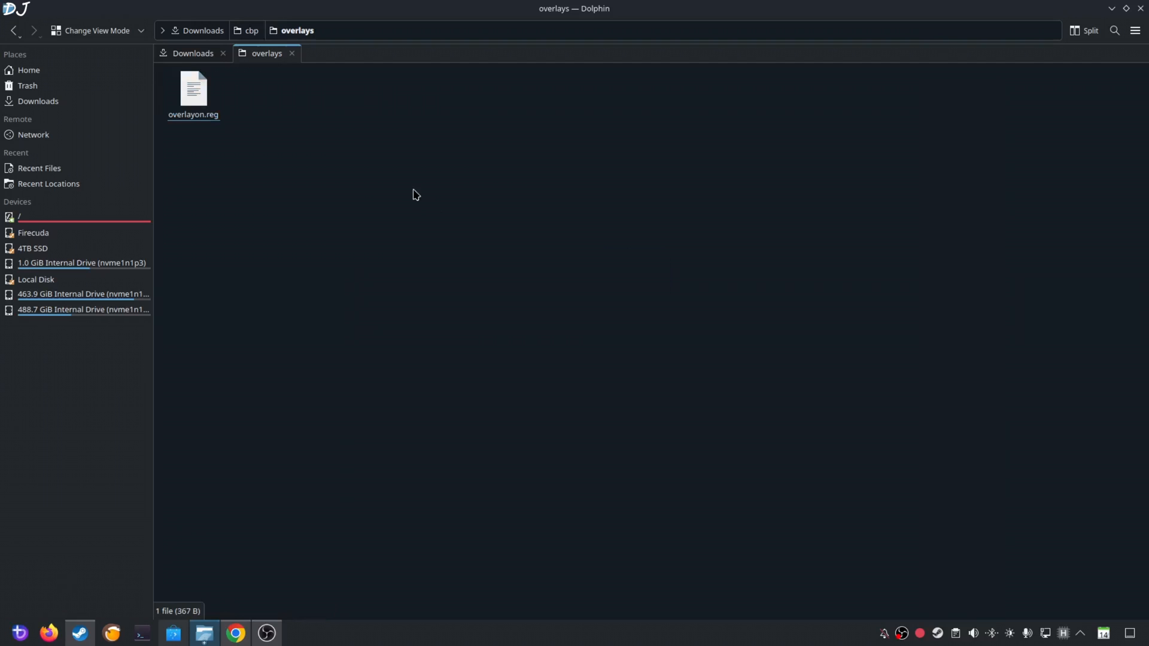
mouse_move(214, 152)
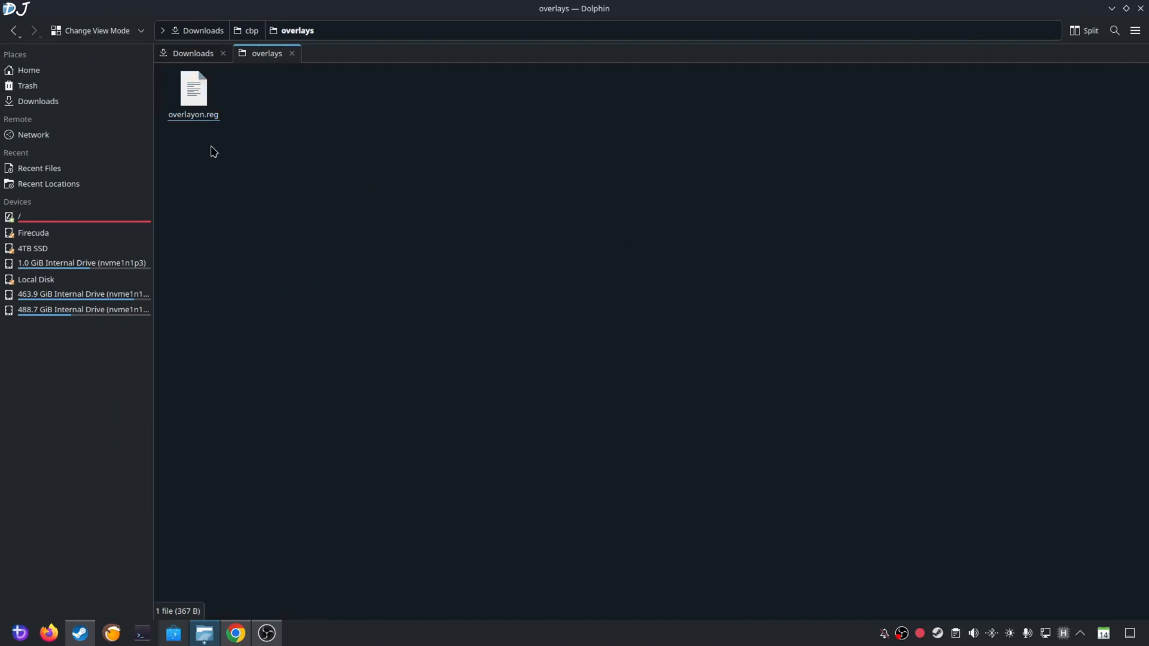
mouse_move(323, 204)
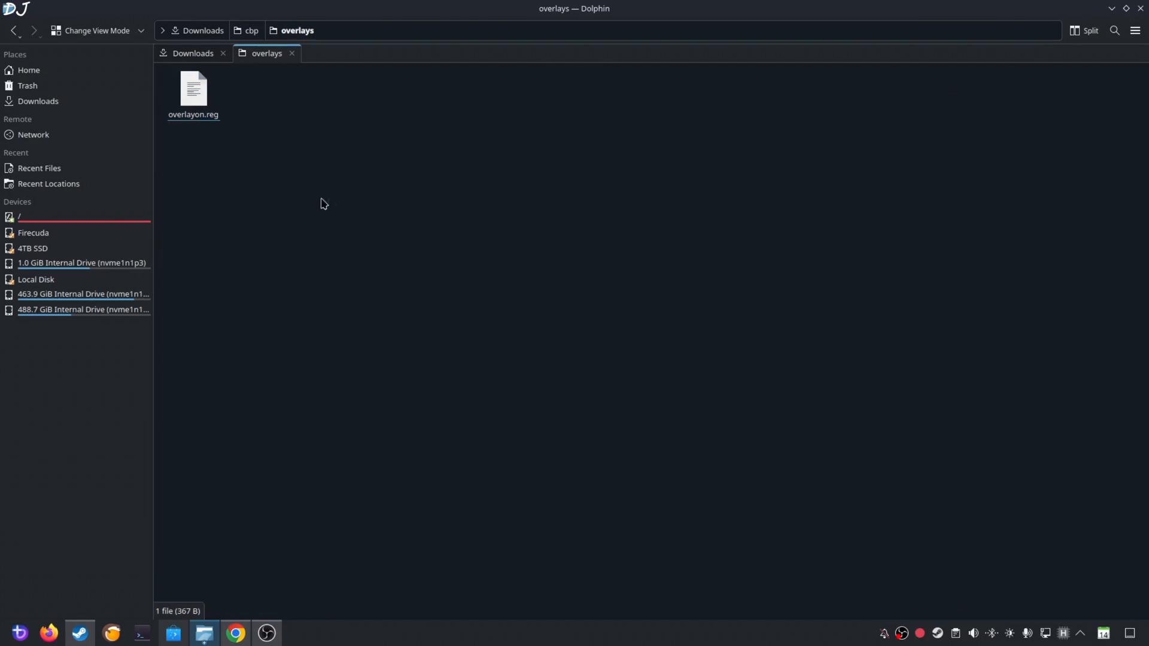
mouse_move(389, 191)
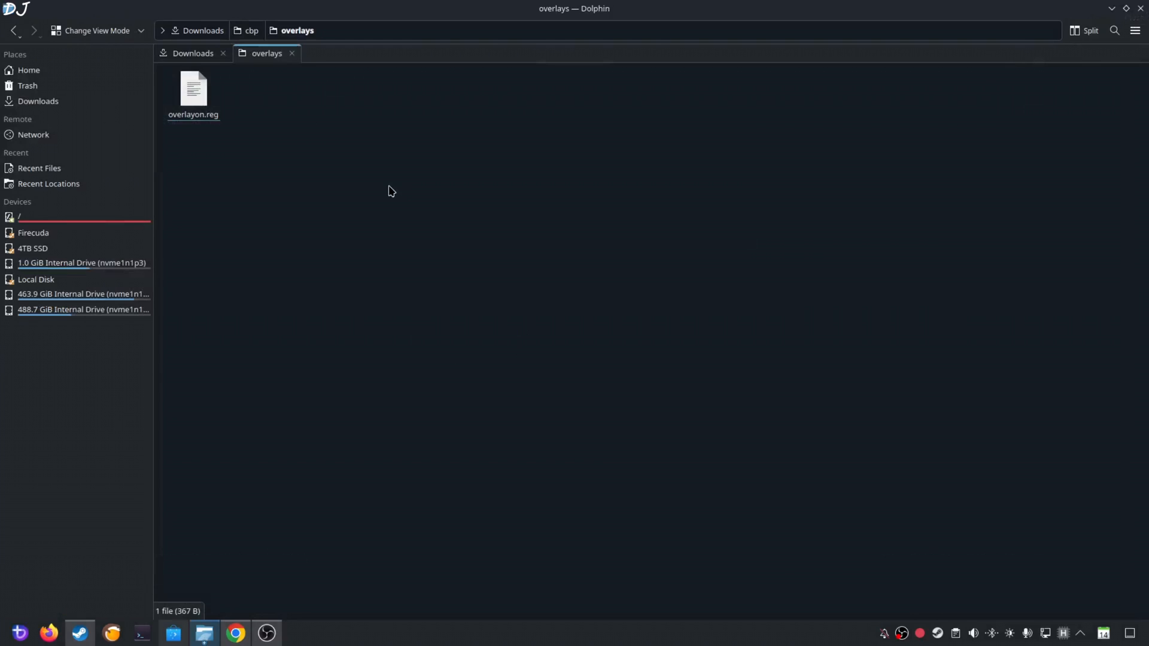
Step: Create a second text file named overlayoff.reg in the overlays folder
right_click(391, 191)
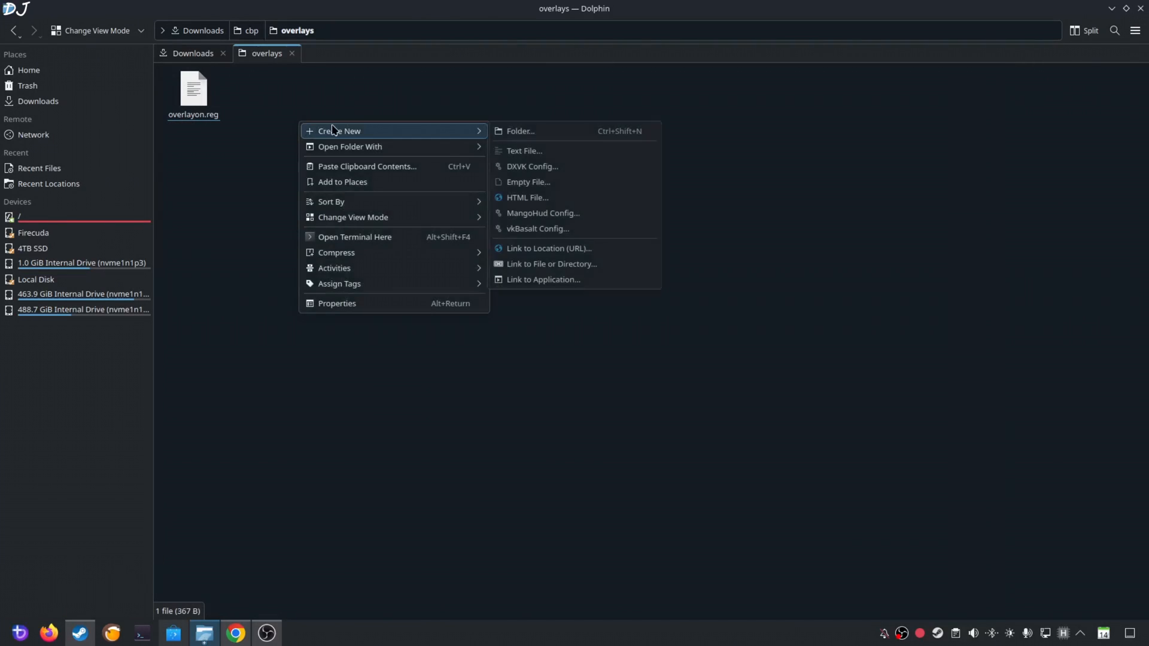
click(524, 151)
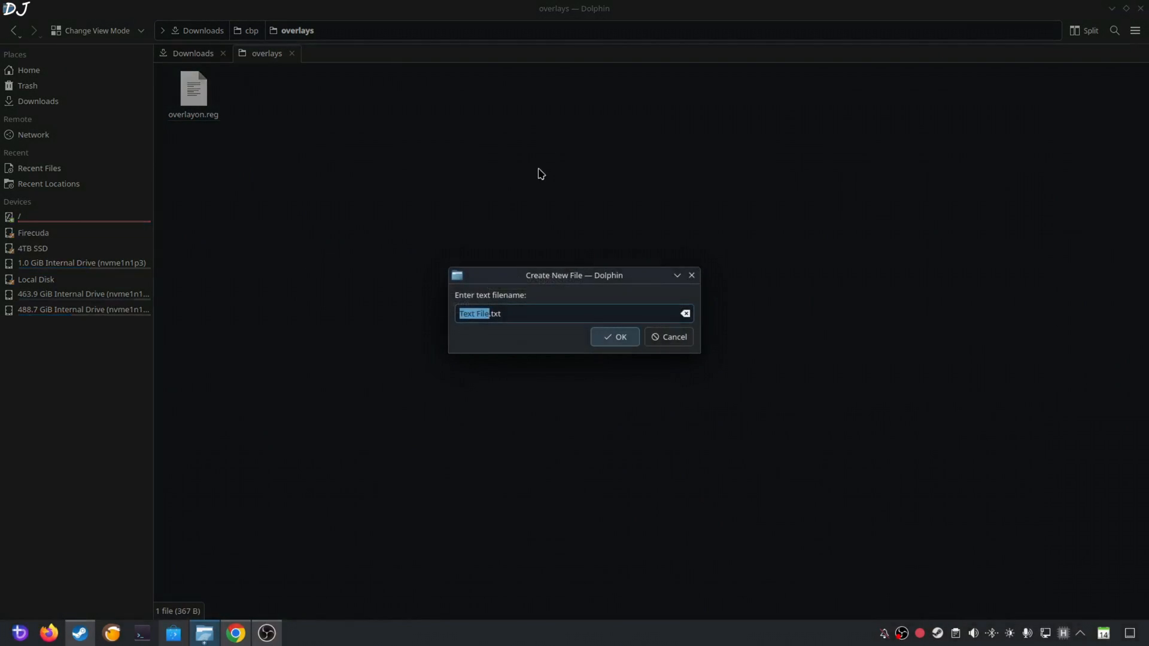
text(overlayoff.tx)
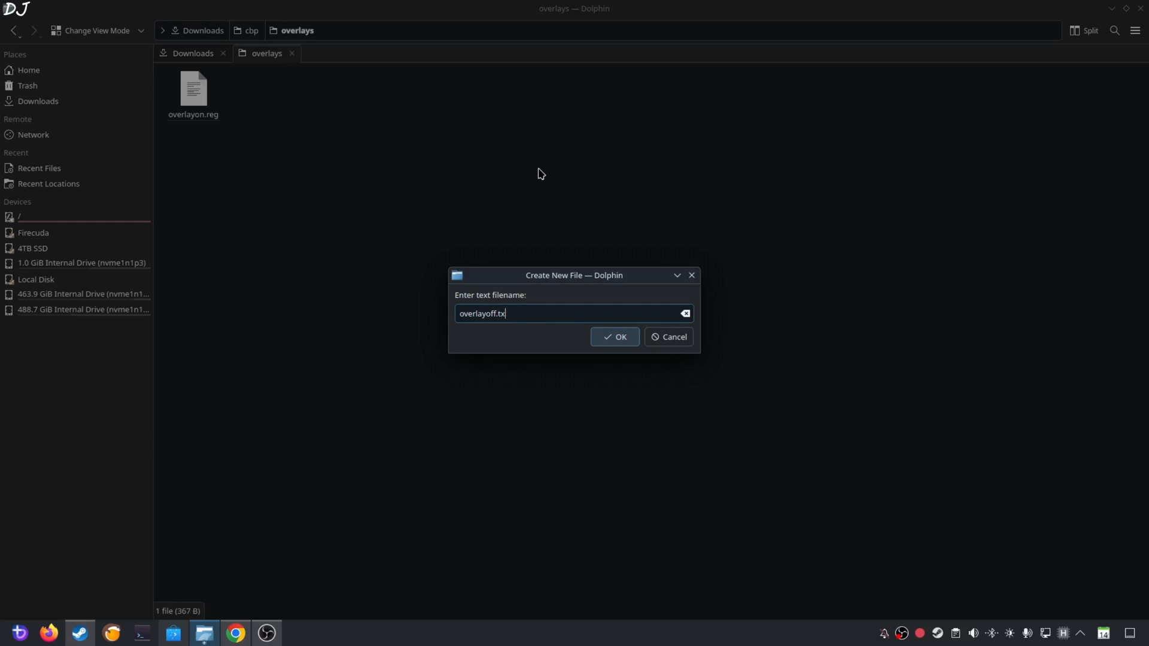
text(eg)
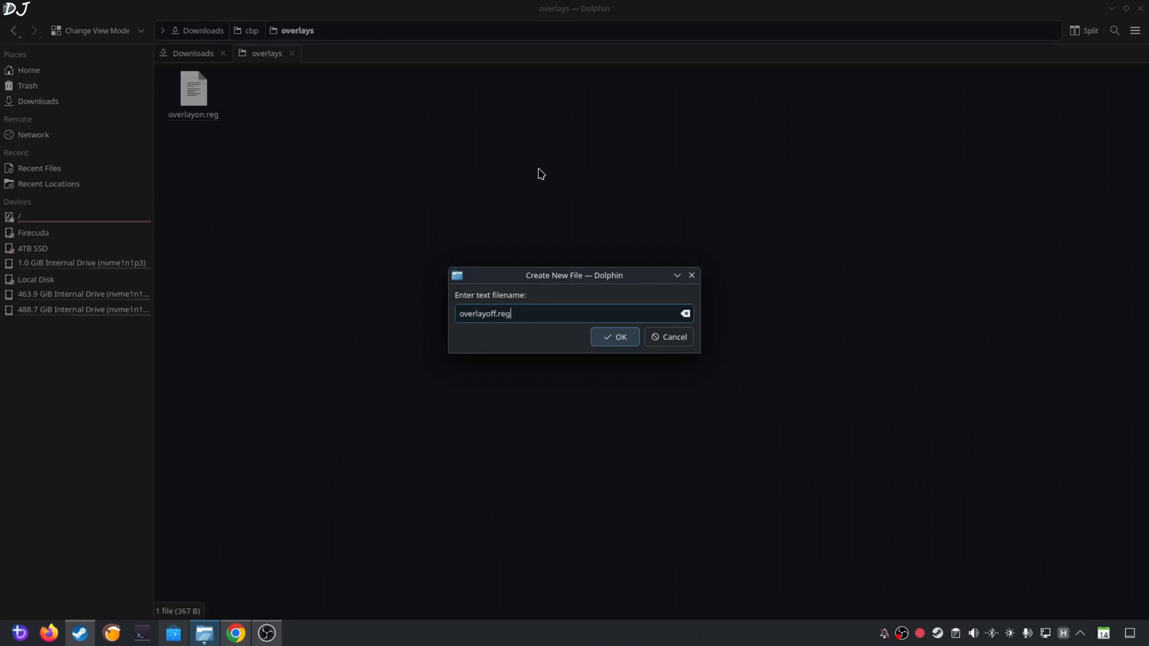
click(615, 336)
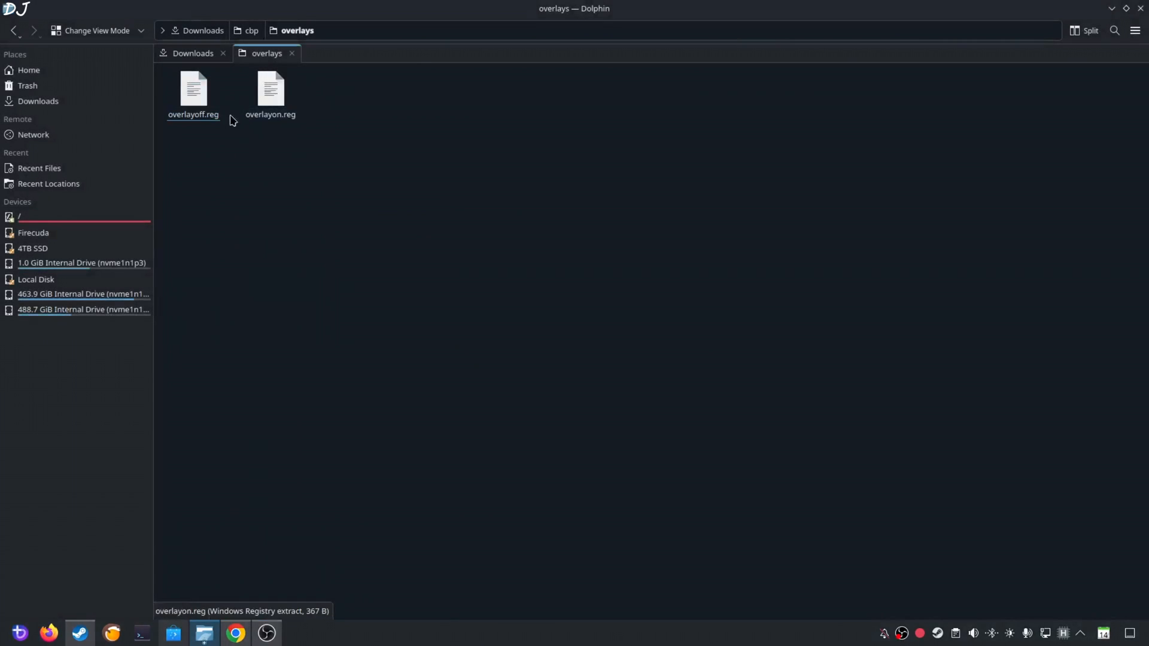
Step: Paste the registry script into overlayoff.reg and save it
right_click(192, 87)
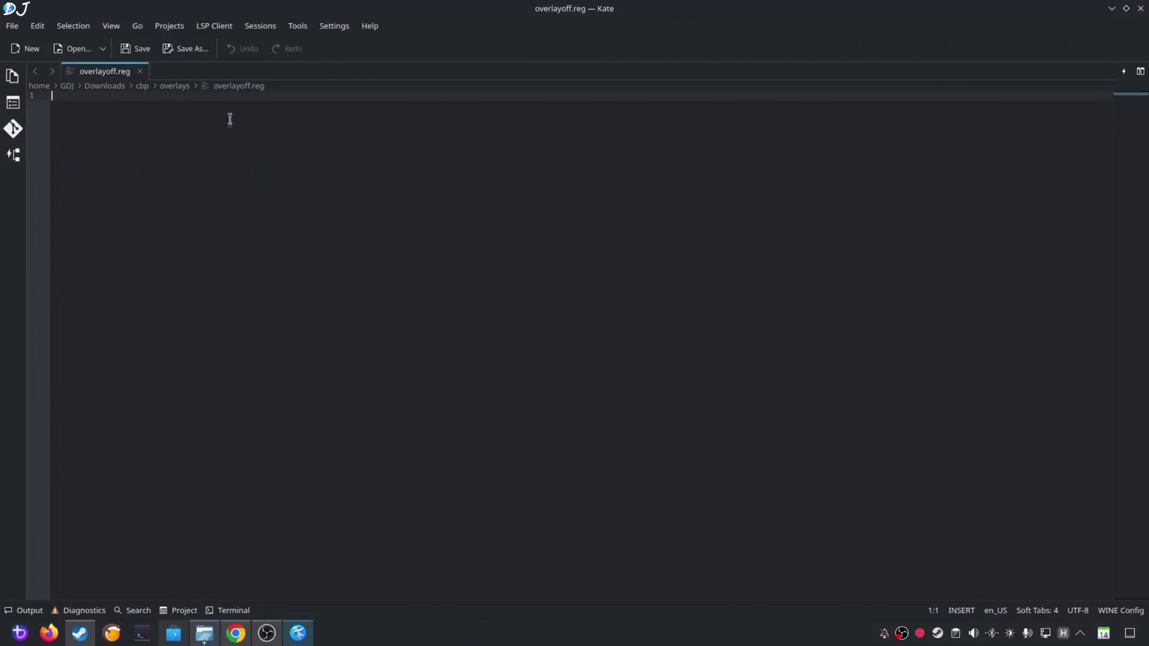
right_click(229, 119)
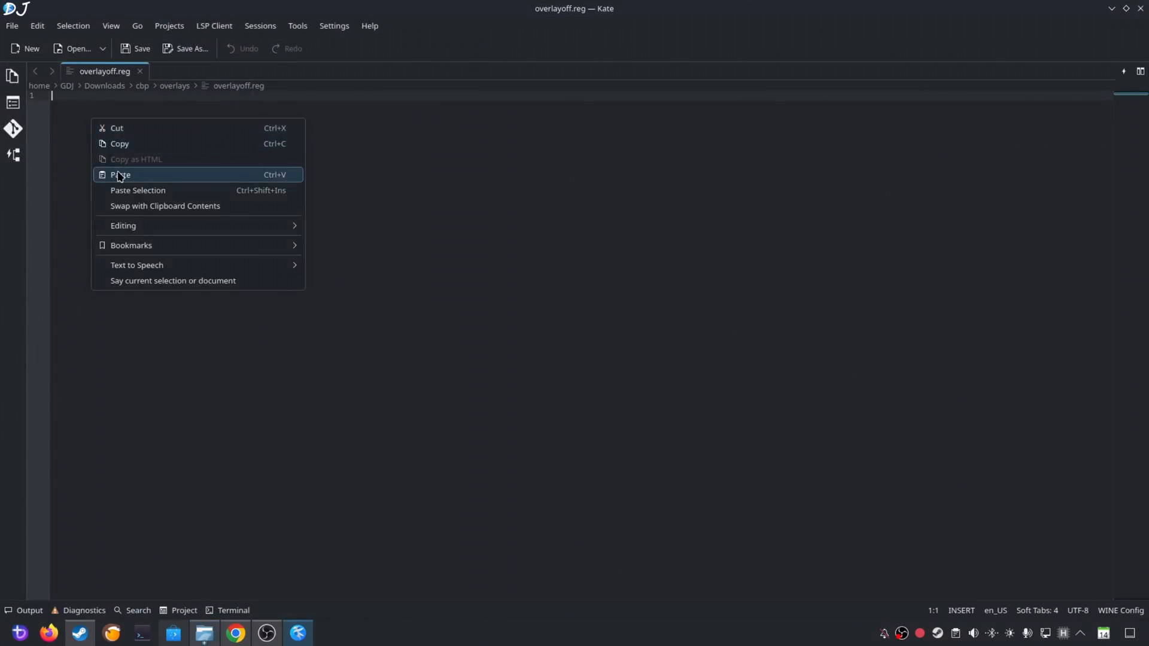
click(120, 174)
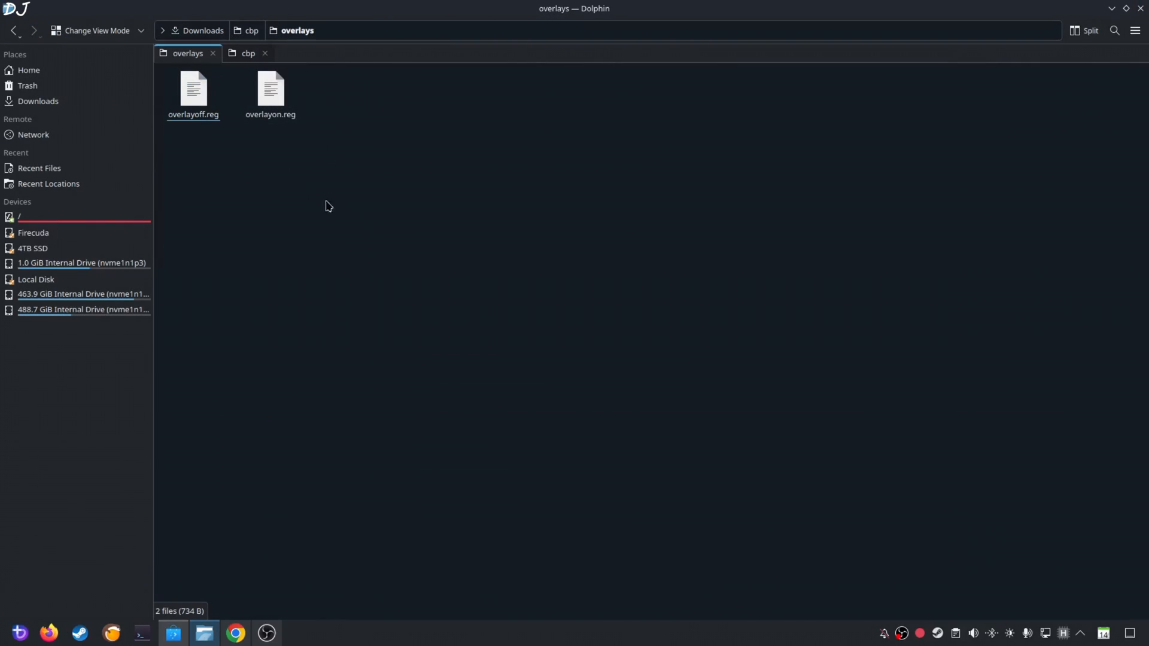
mouse_move(351, 196)
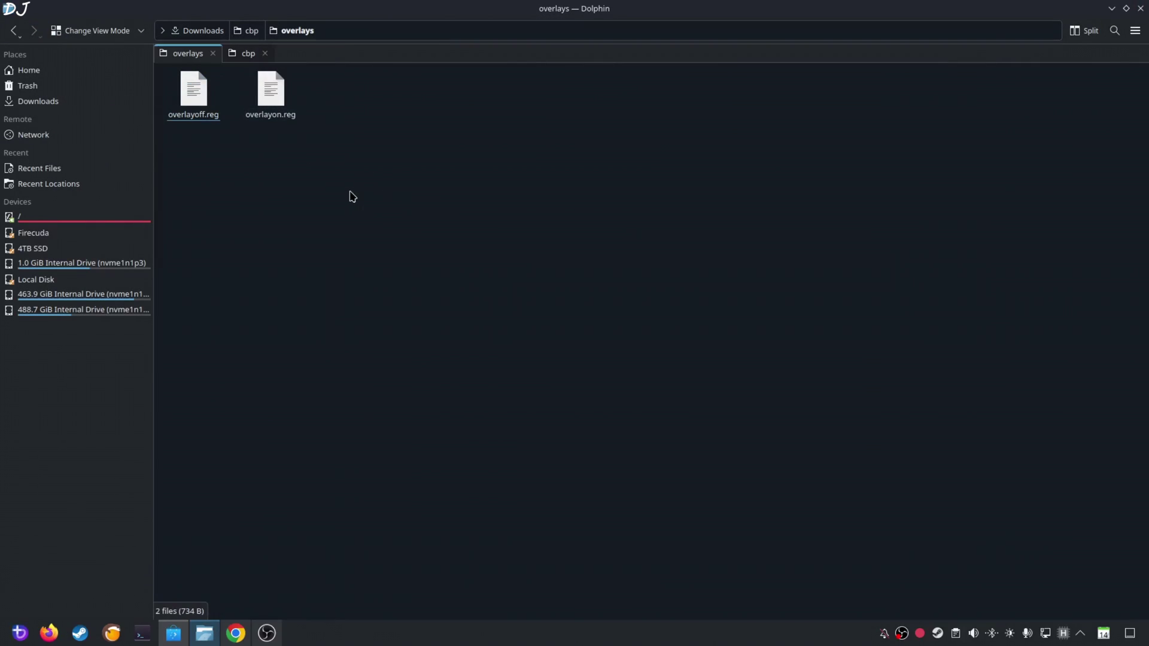
mouse_move(190, 154)
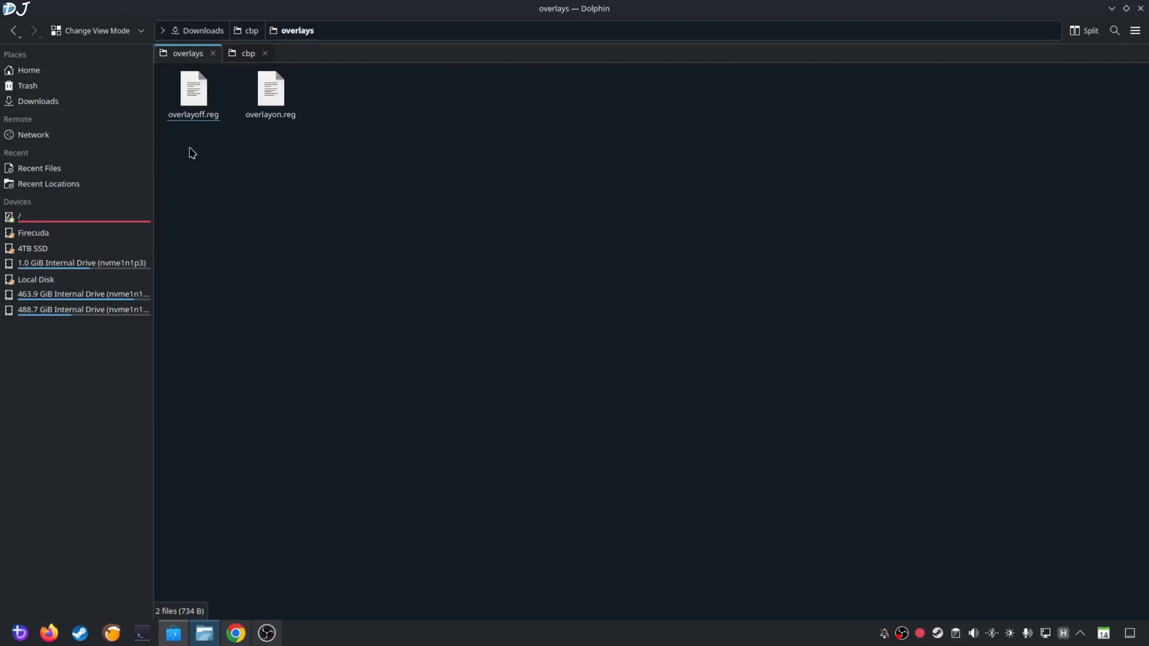
right_click(269, 89)
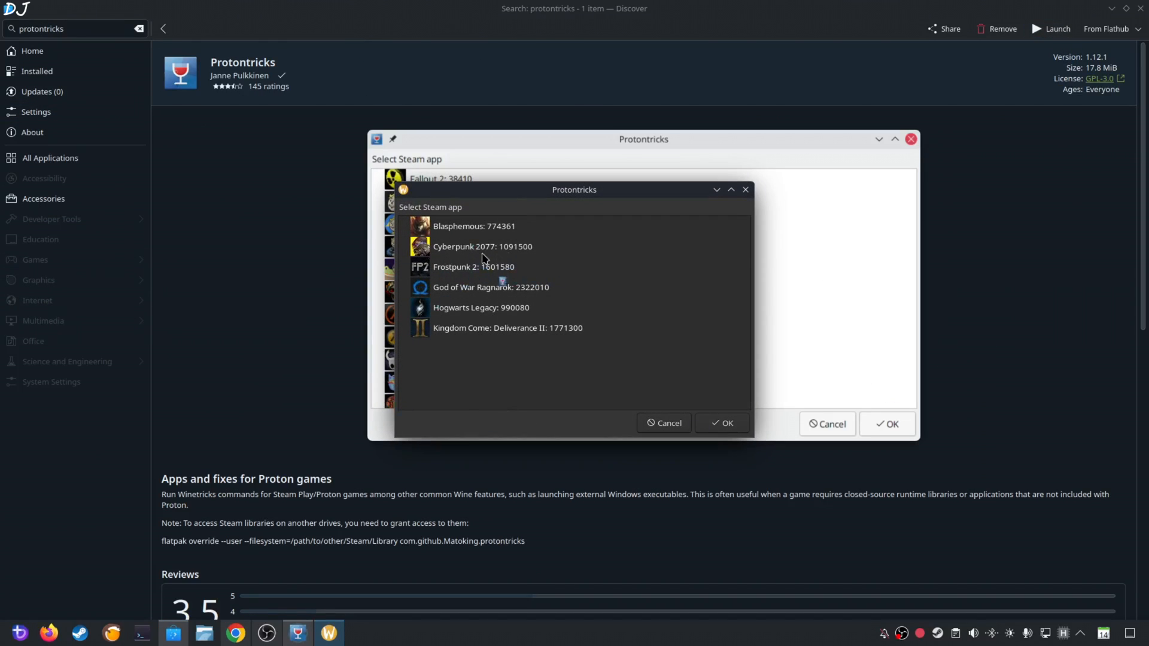
Step: Run regedit in Cyberpunk 2077's default wineprefix through Protontricks
click(482, 247)
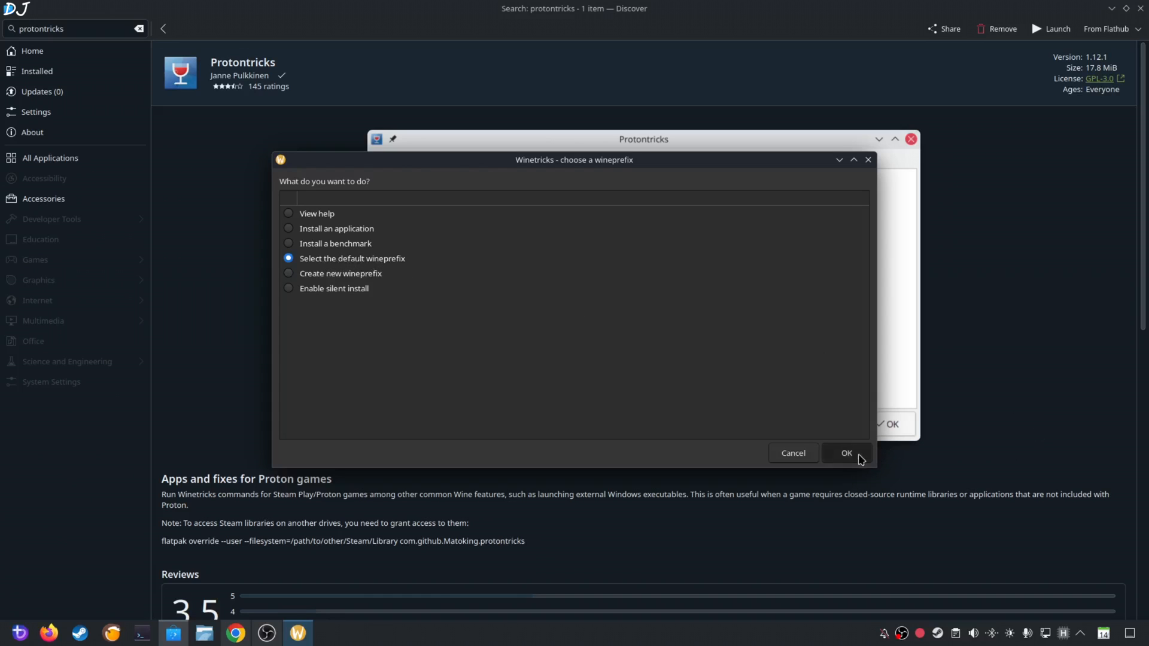
click(846, 453)
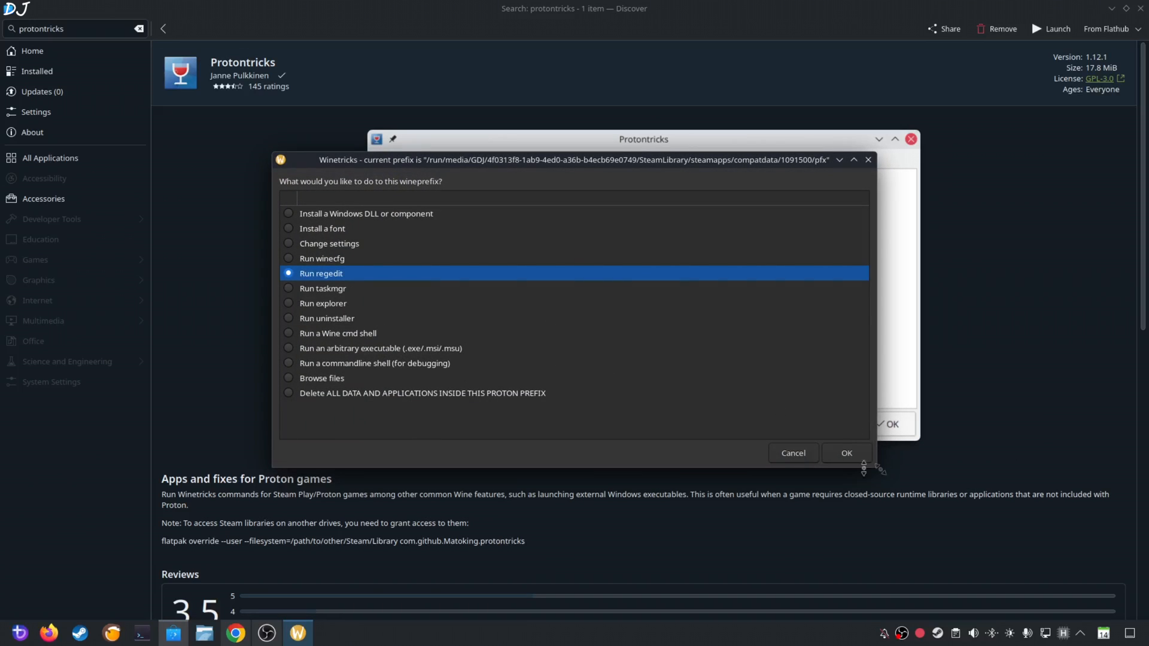
click(846, 453)
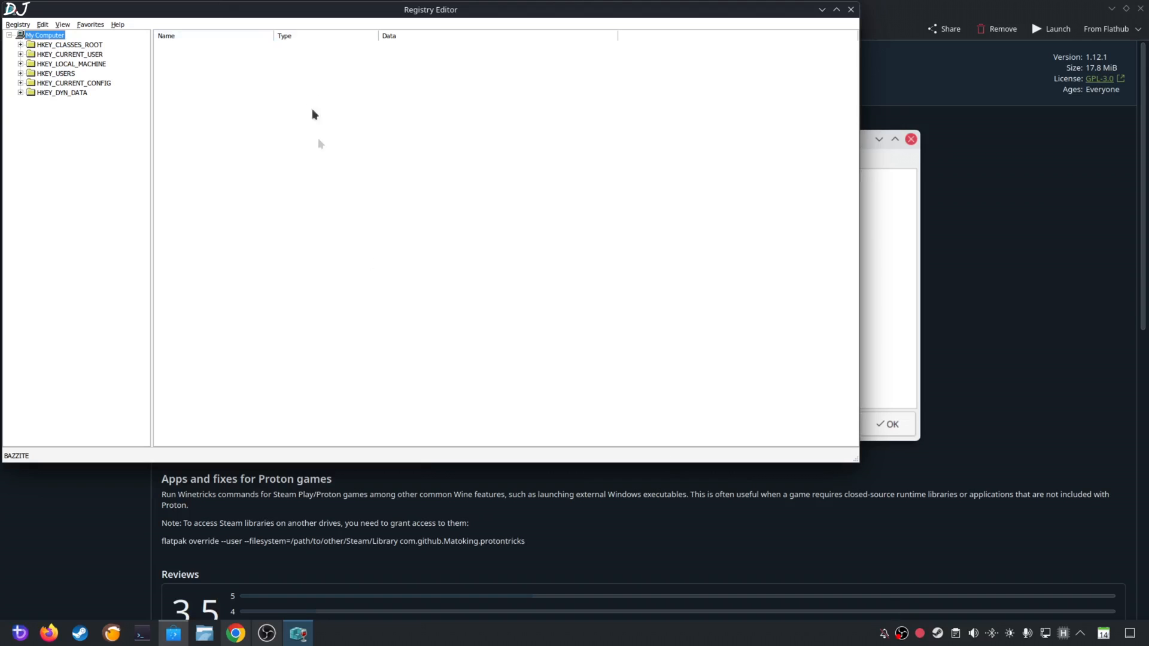
Step: Import overlayon.reg via Registry > Import Registry File, dismiss the success message, close the editor
click(17, 24)
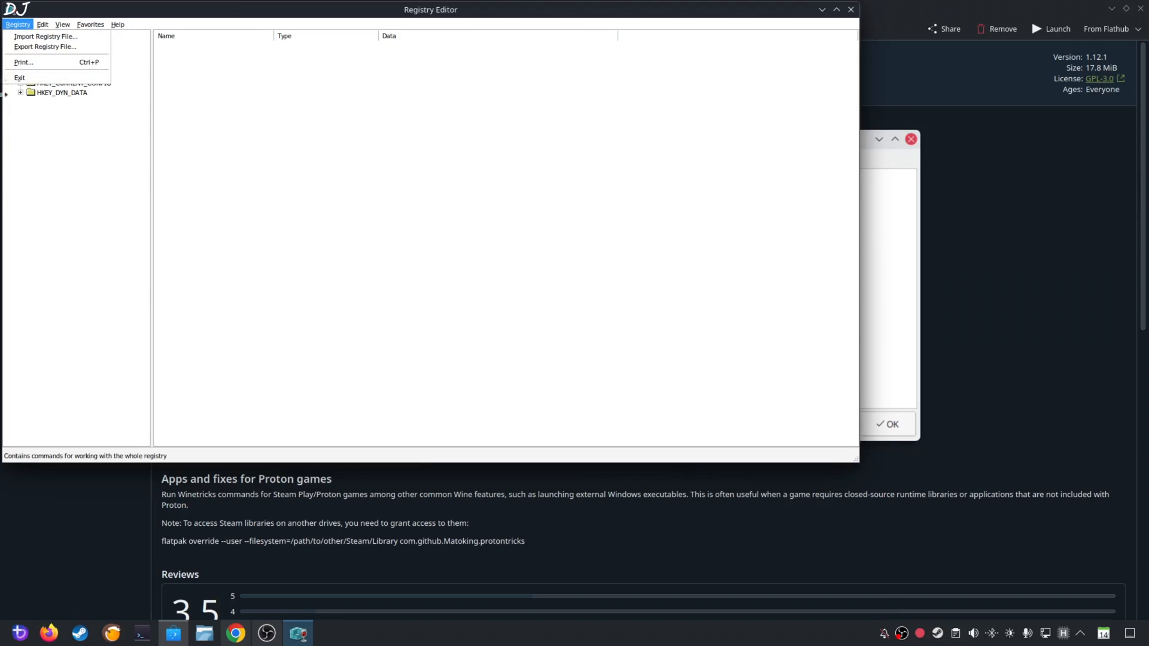
click(44, 36)
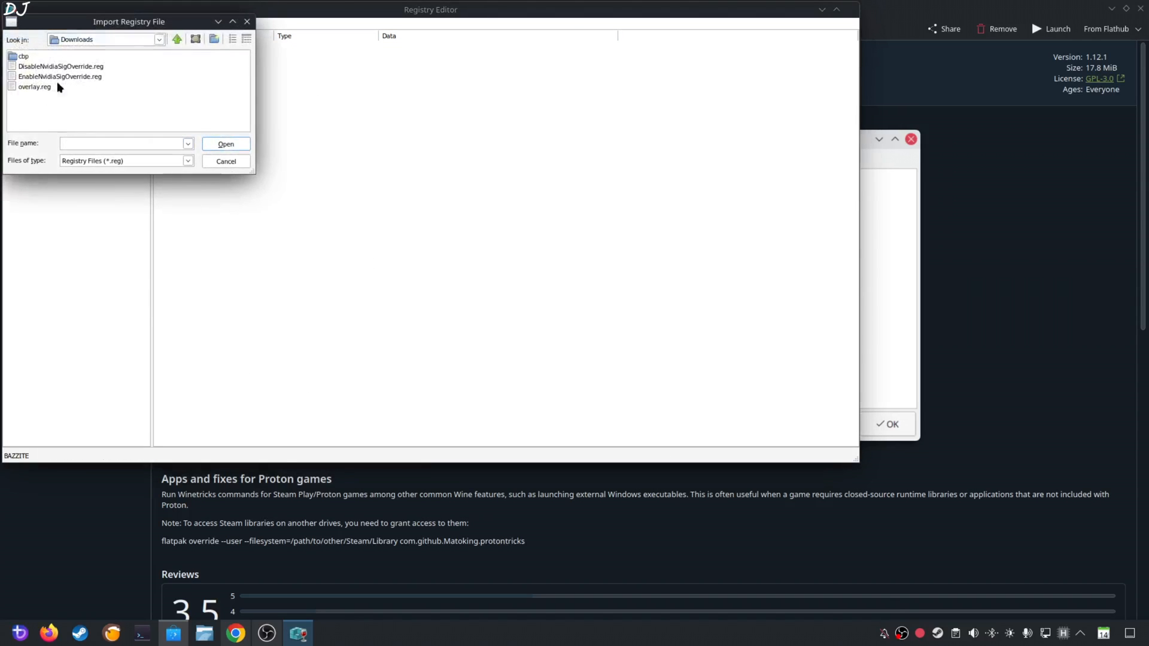
click(176, 38)
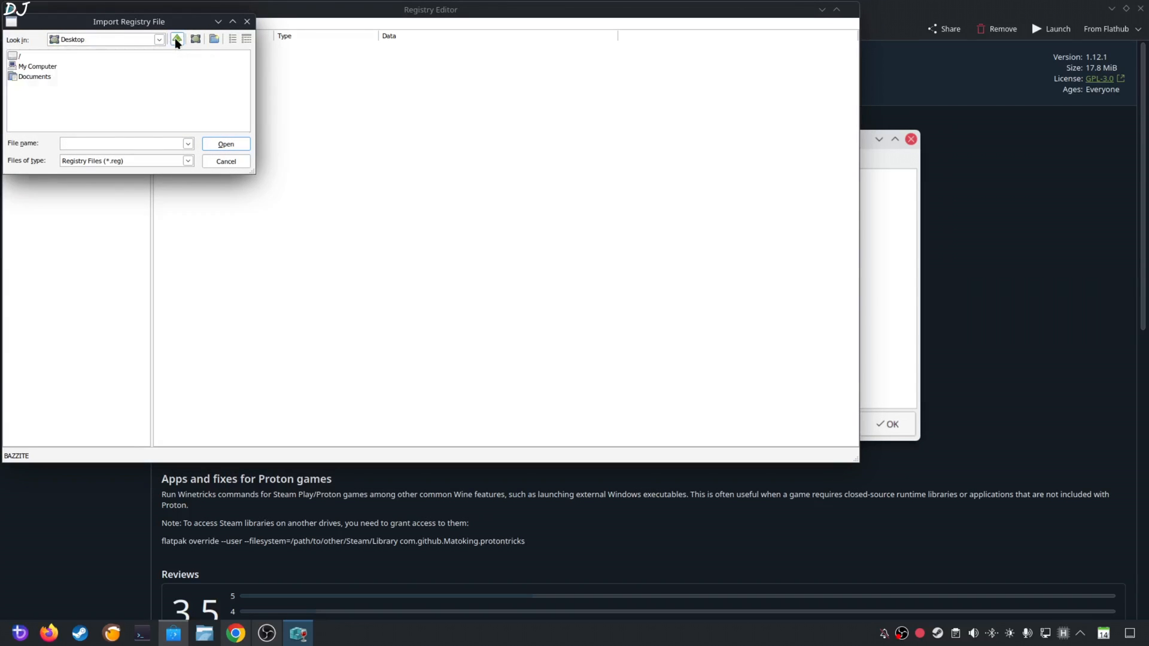
click(176, 39)
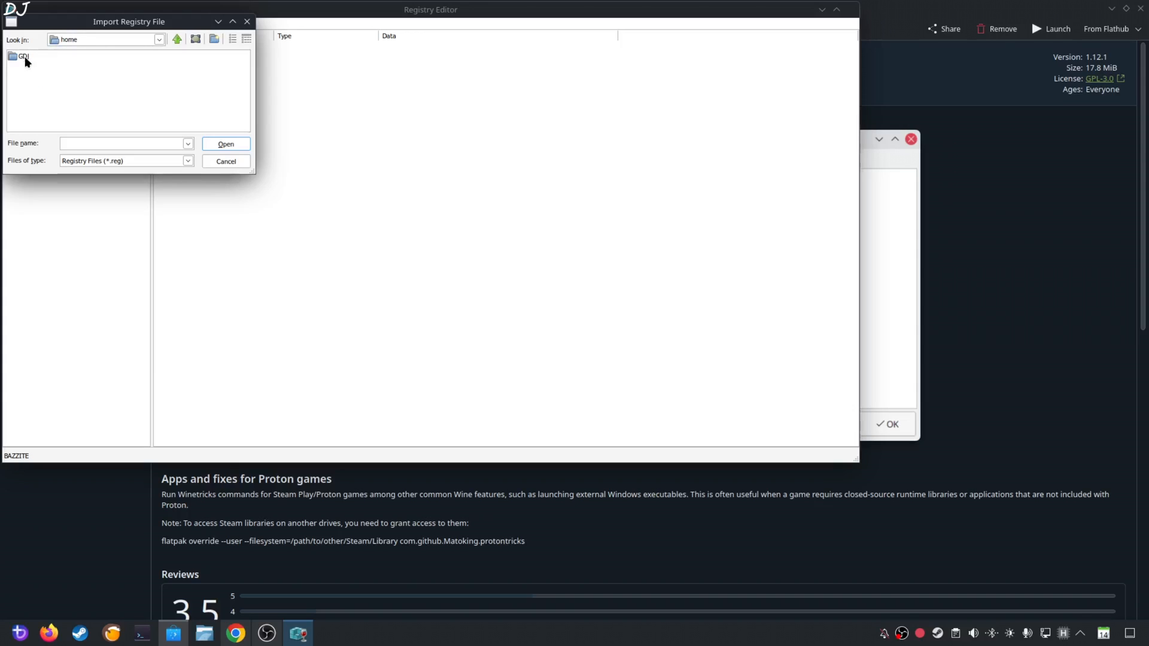
double_click(23, 57)
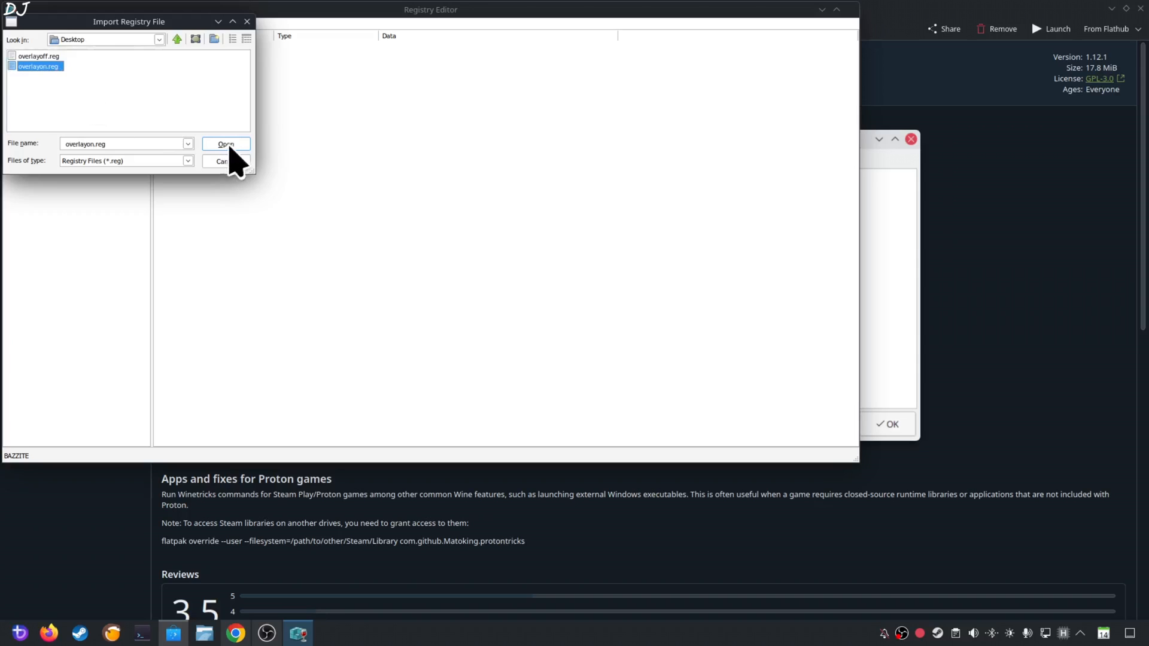
click(225, 143)
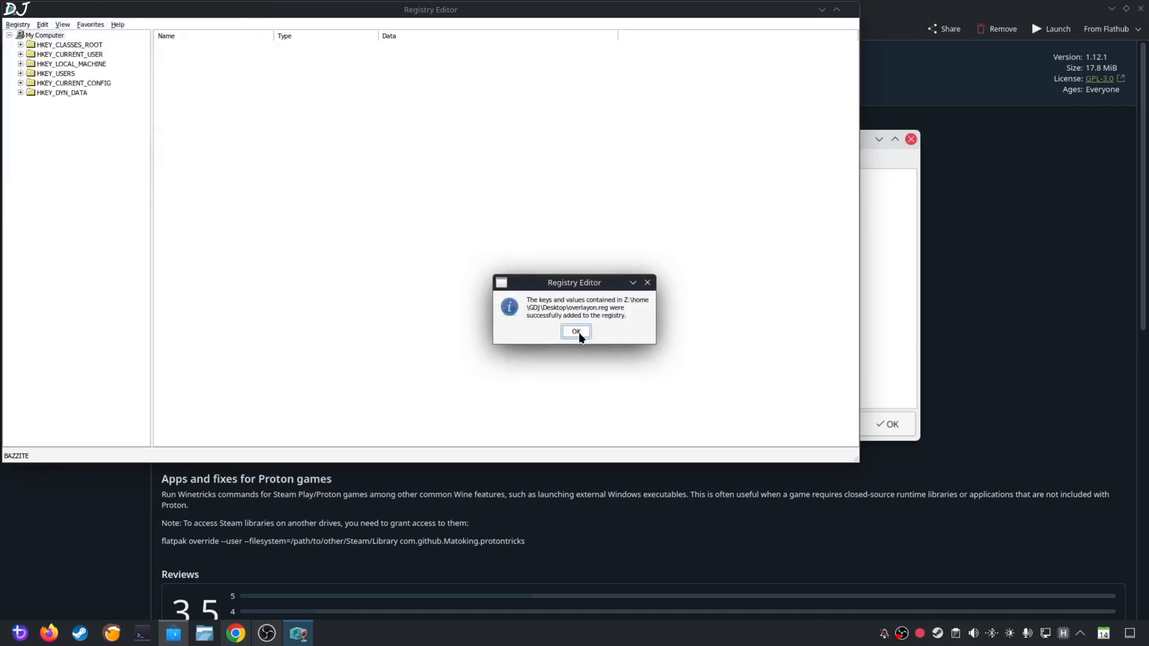
click(575, 331)
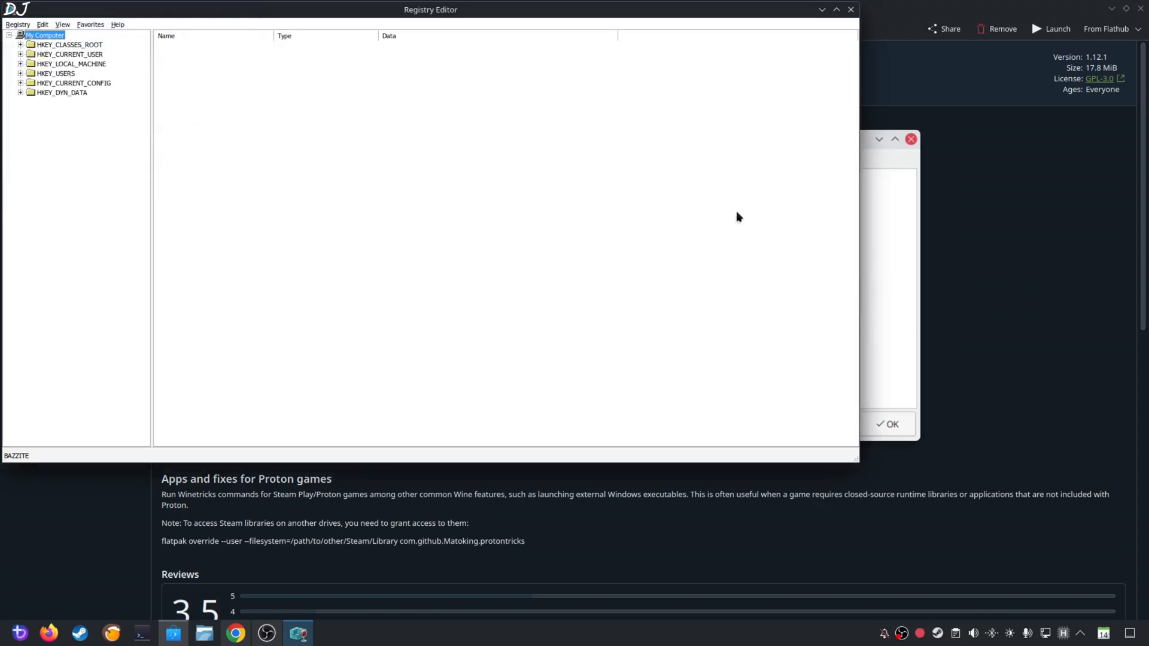
mouse_move(850, 8)
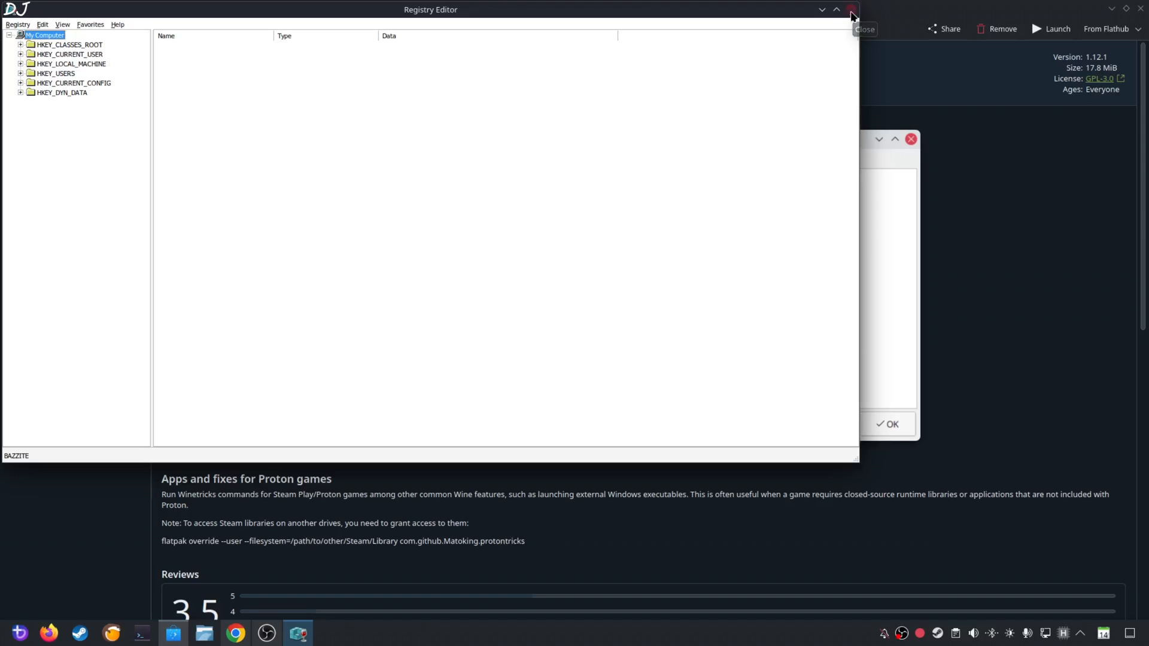
click(850, 14)
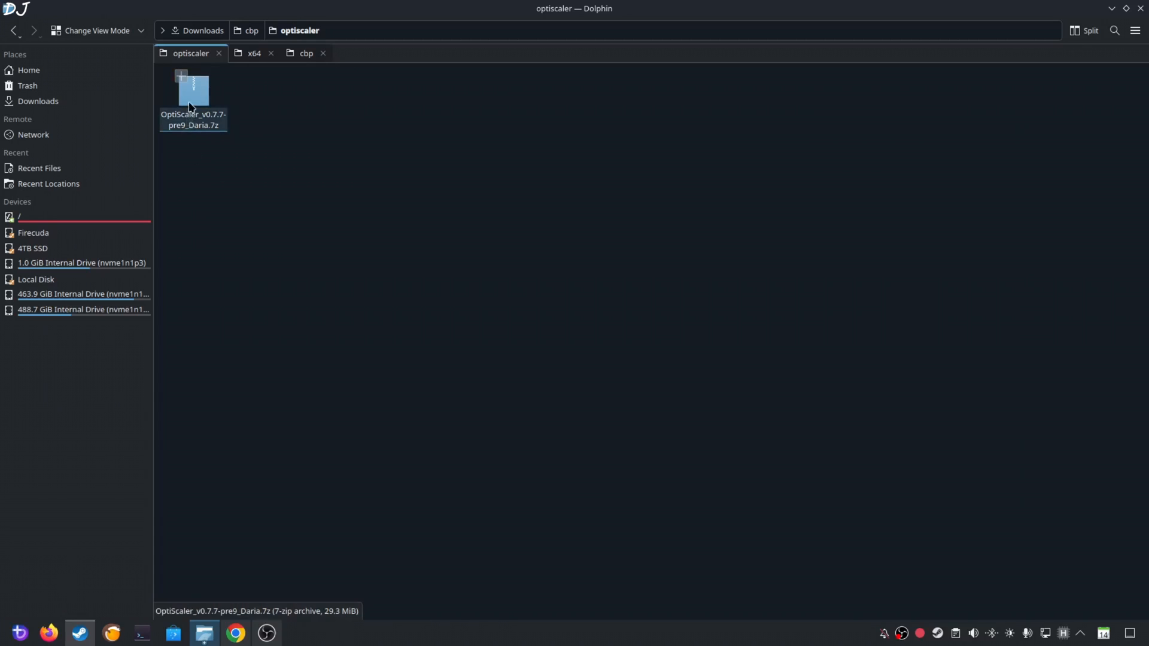
Step: Browse Cyberpunk 2077's local files from its Steam library entry to reach the bin folder
double_click(192, 89)
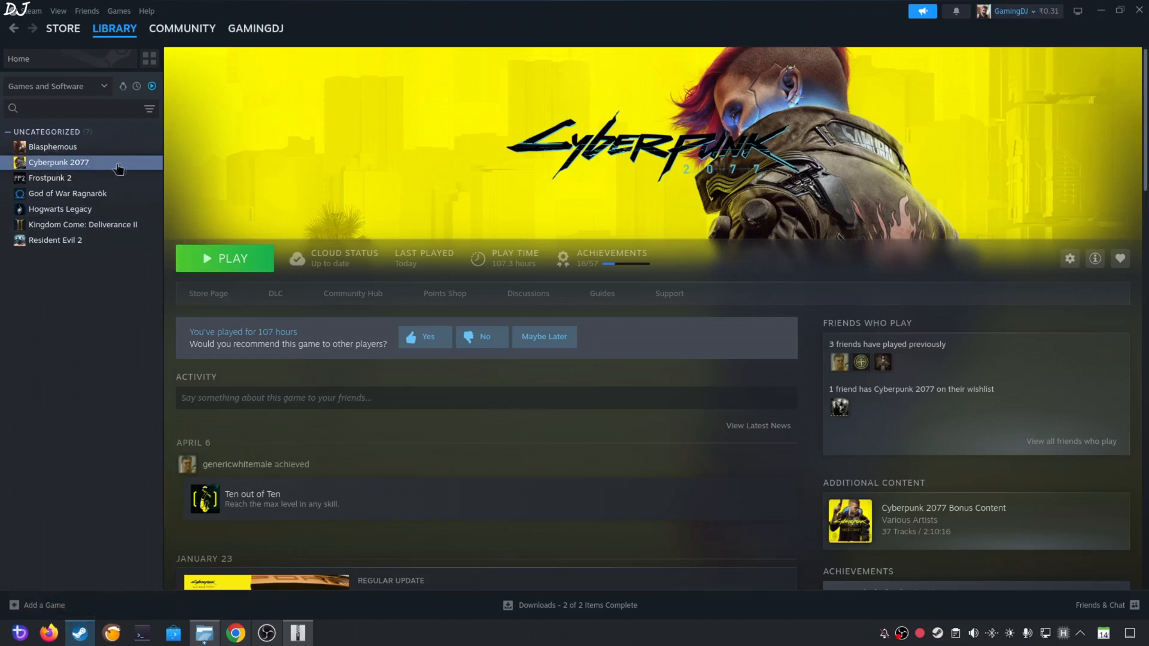
right_click(59, 162)
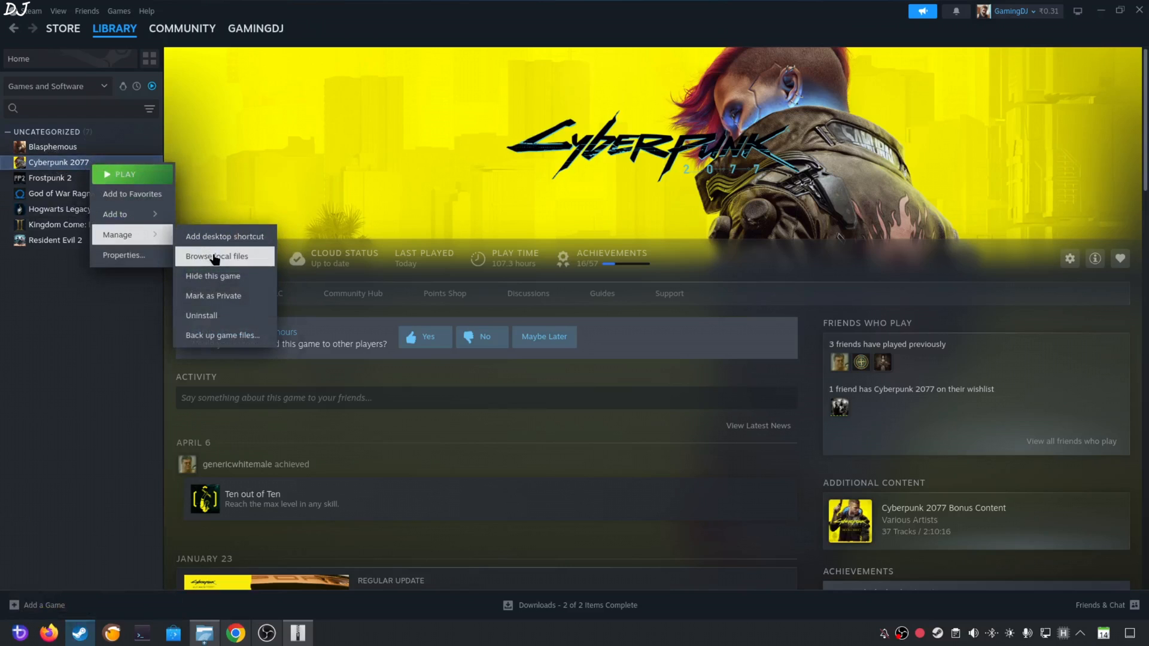
click(216, 256)
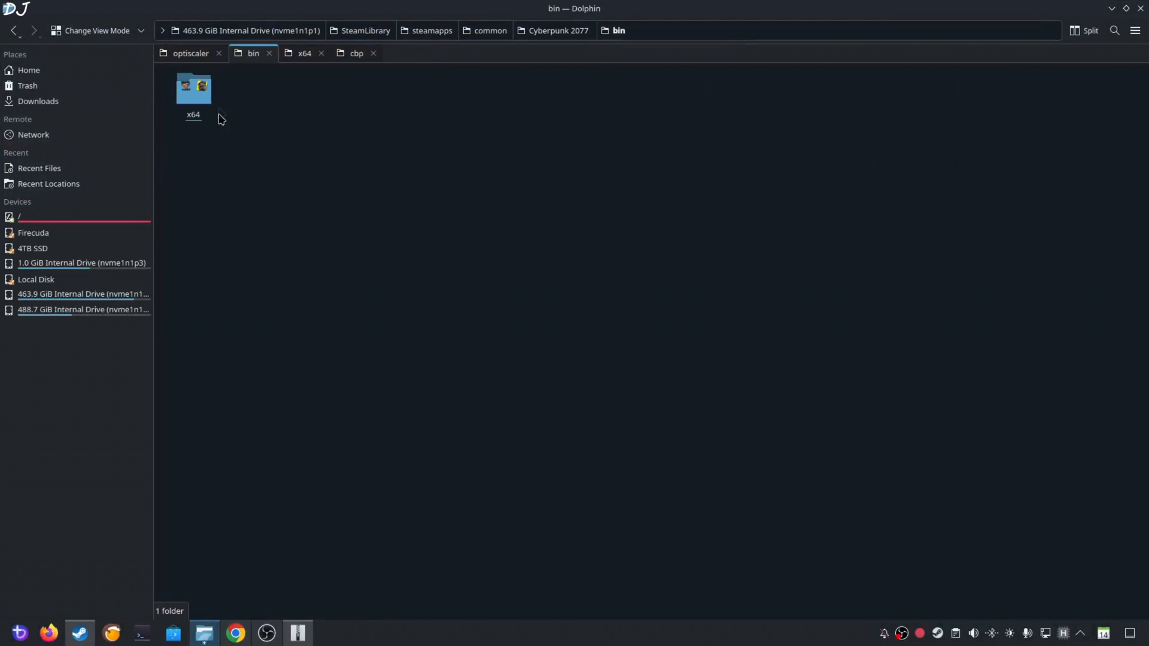
Step: Open the x64 folder and start renaming OptiScaler.dll to winmm.dll
double_click(193, 89)
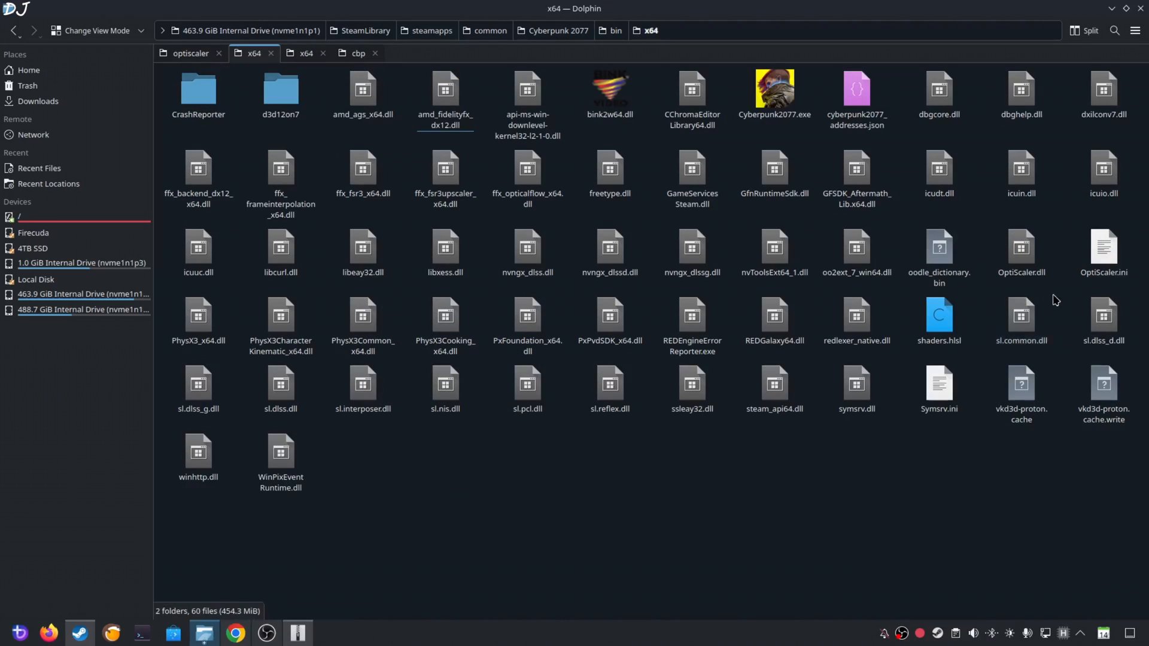
right_click(1021, 246)
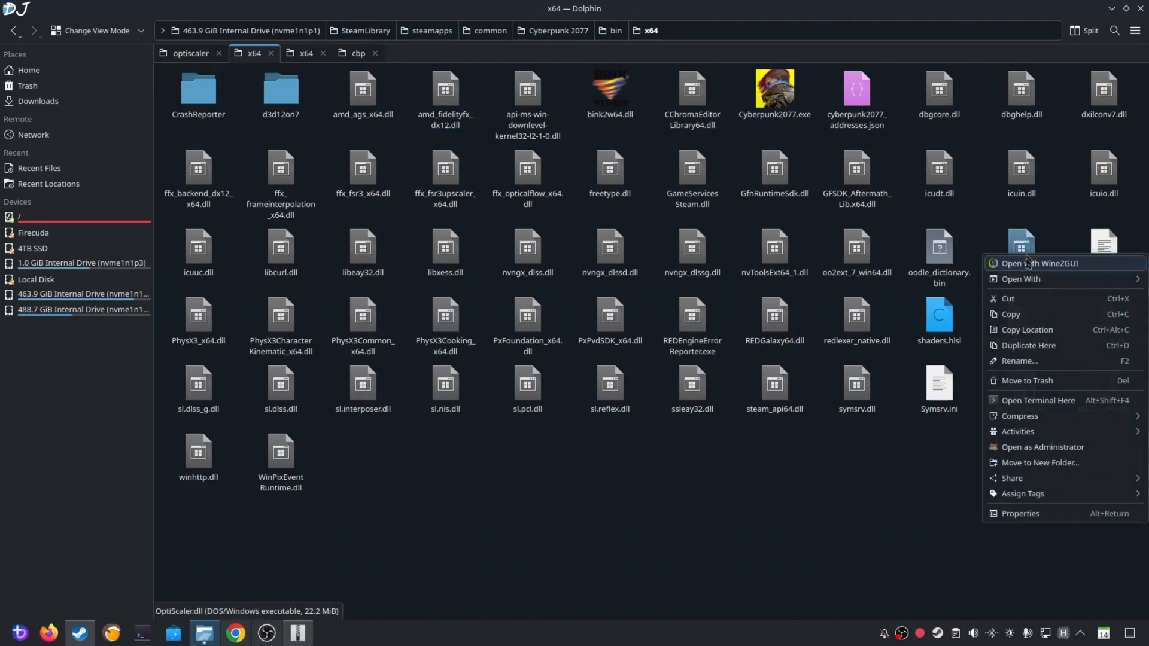
mouse_move(1021, 279)
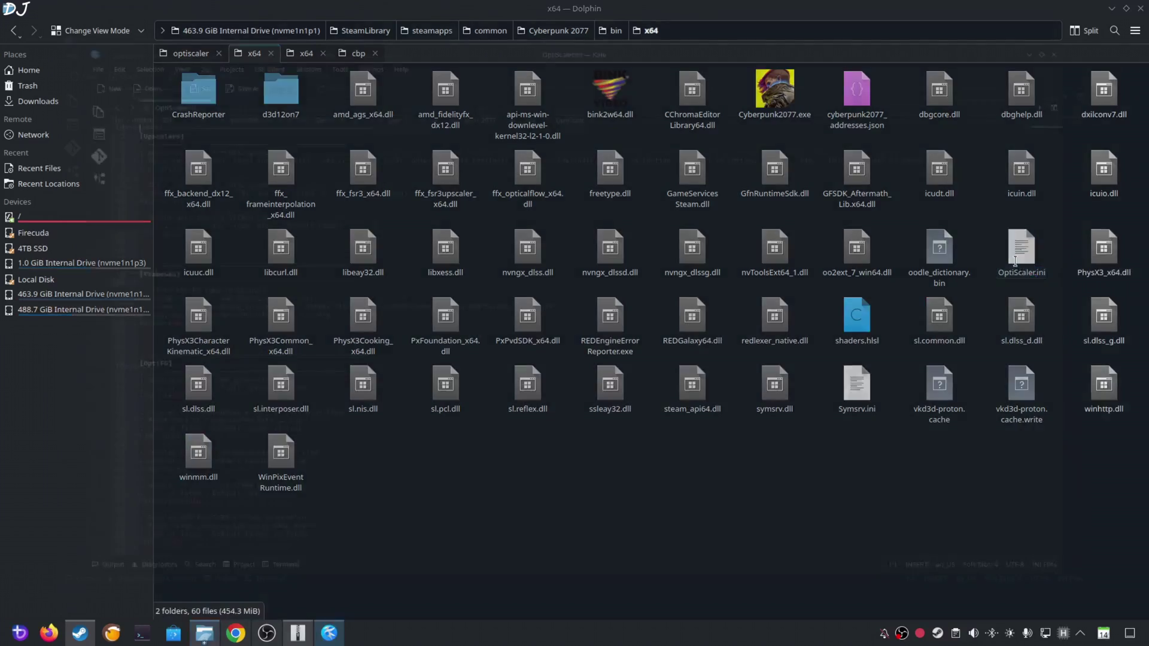
Step: Edit OptiScaler.ini to Dx12Upscaler=dlss and FGType=nukems, then save it
double_click(1021, 246)
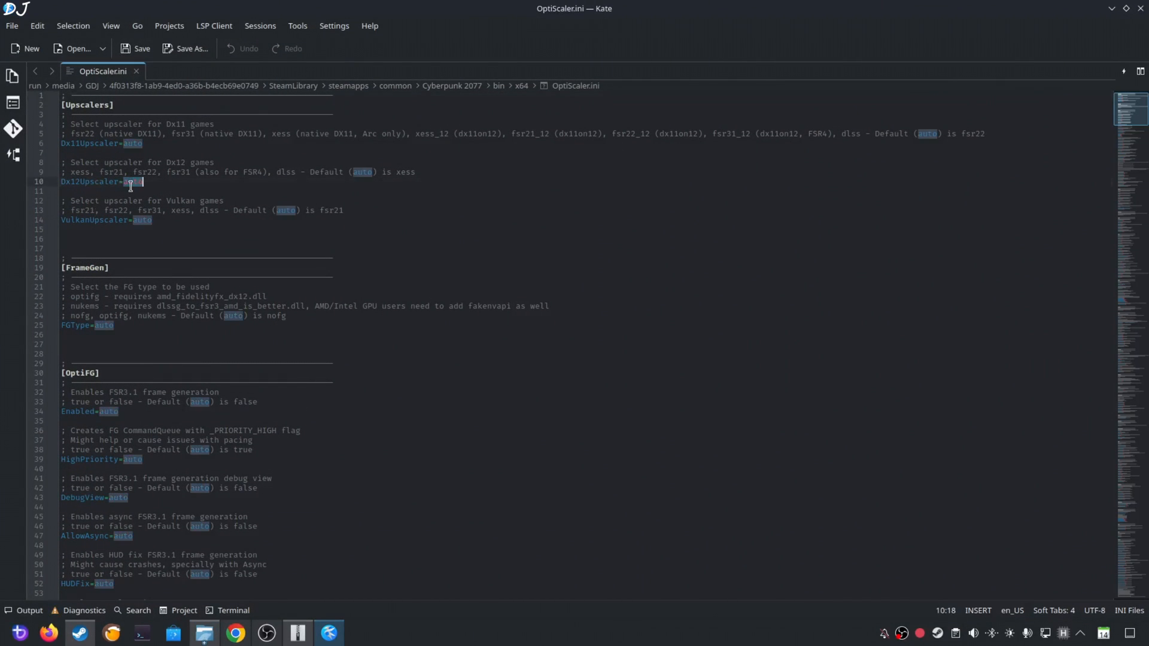
text(dlss)
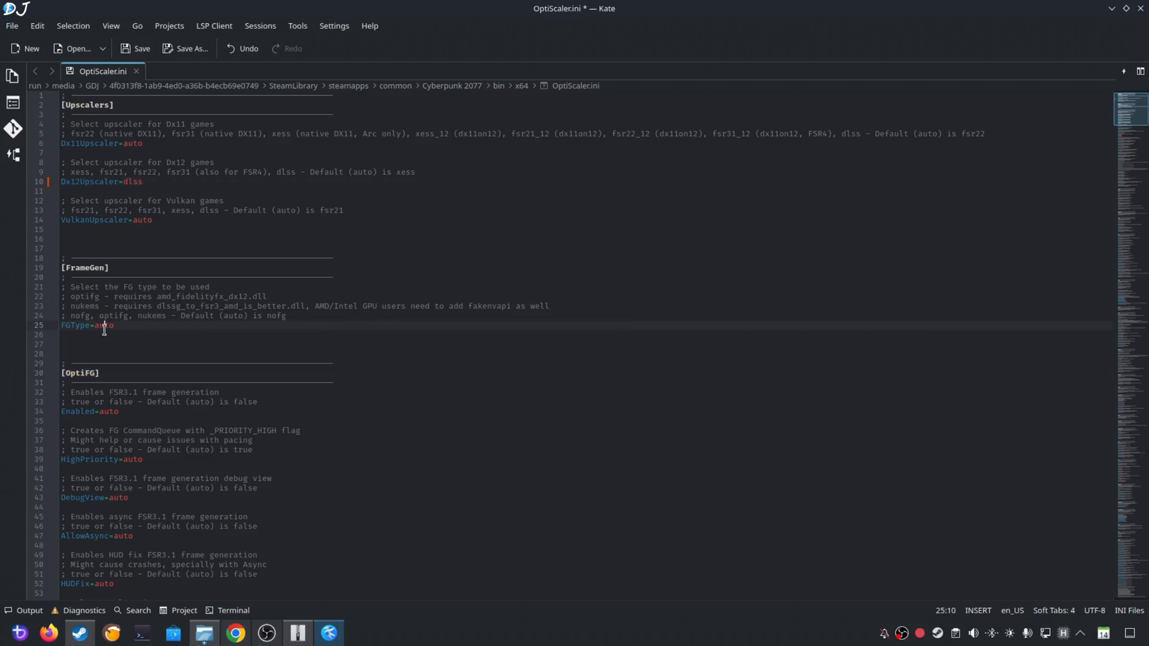
text(nuke)
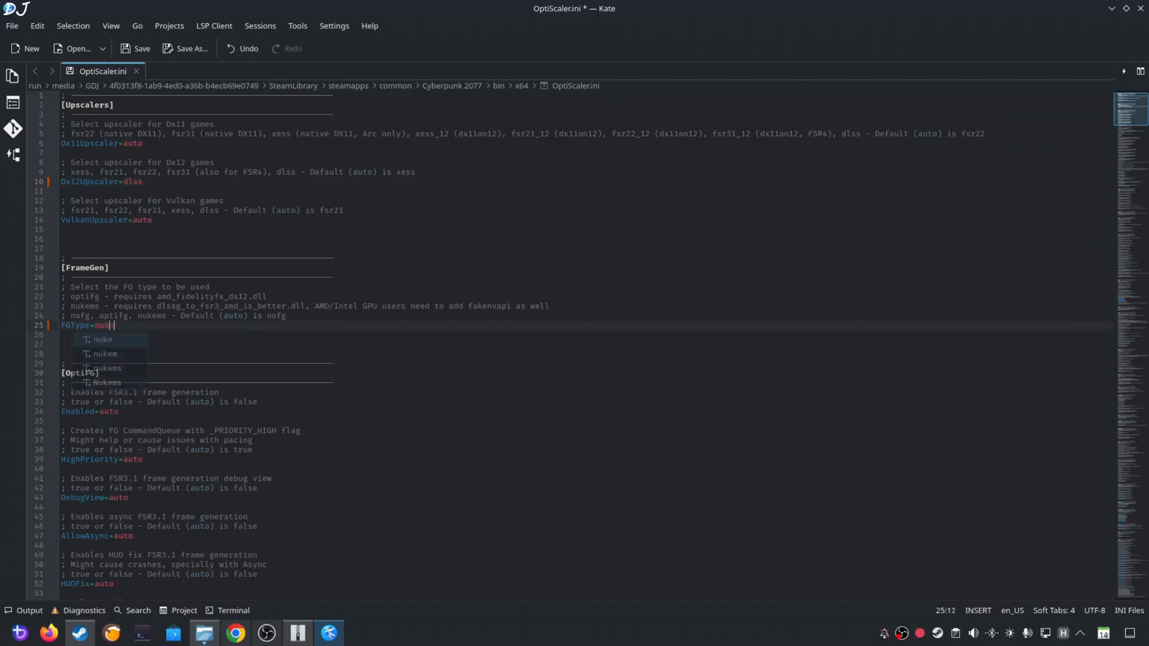
click(108, 368)
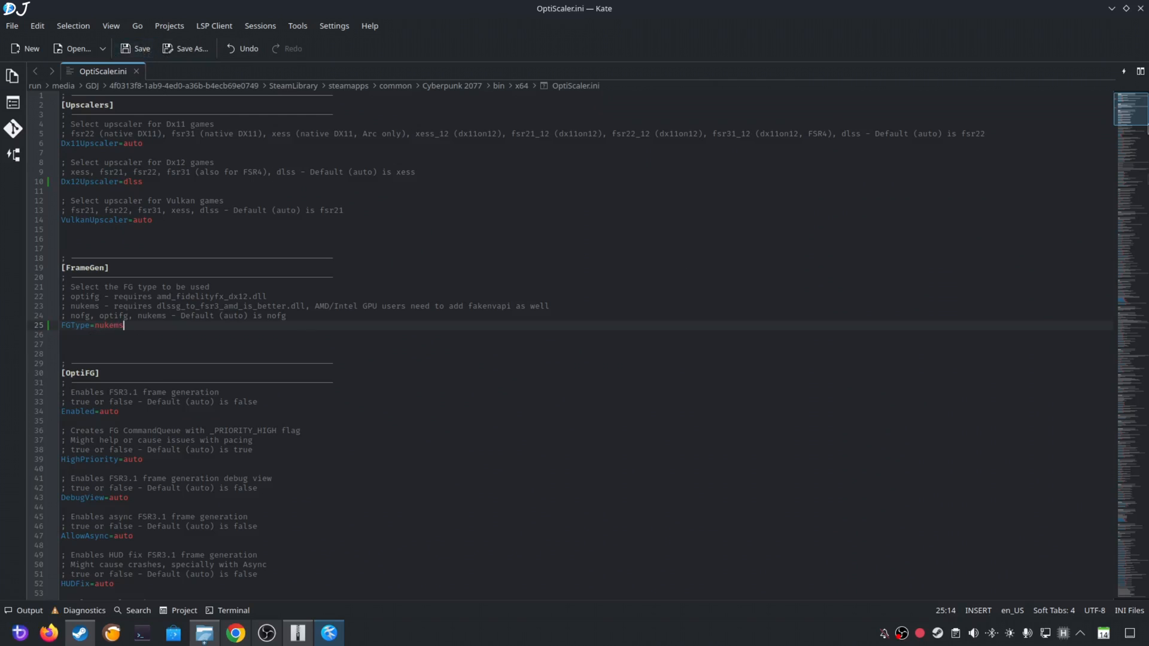
click(204, 632)
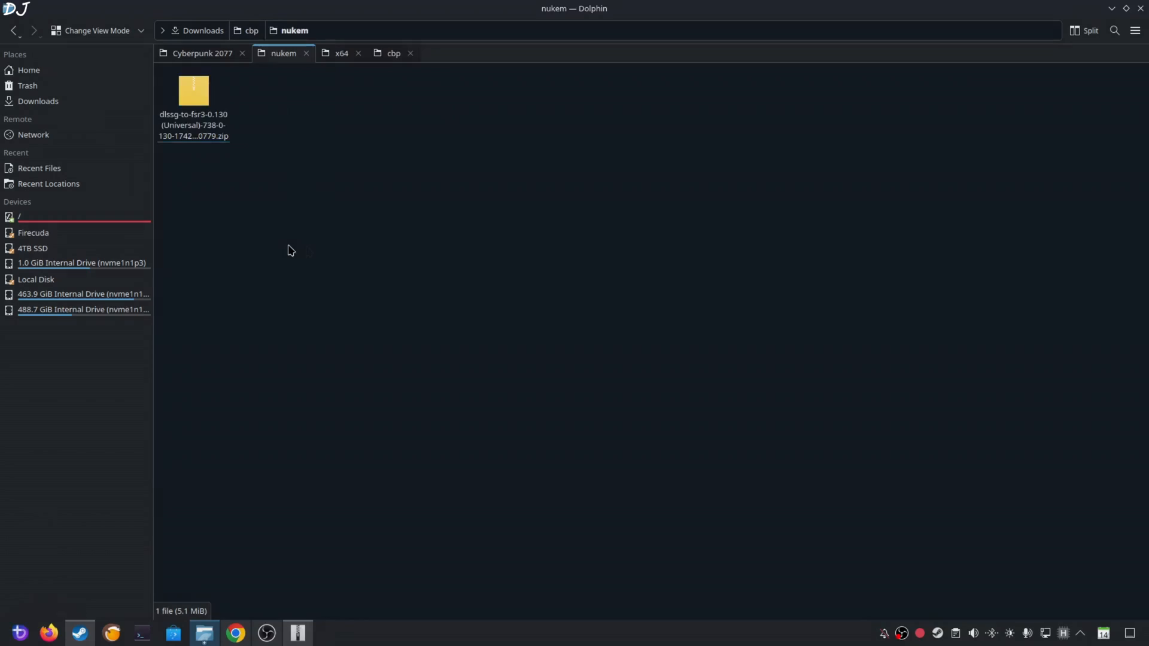
Step: Extract dlssg_to_fsr3_amd_is_better.dll from the dlssg-to-fsr3 zip and paste it into Cyberpunk's x64 folder
double_click(193, 91)
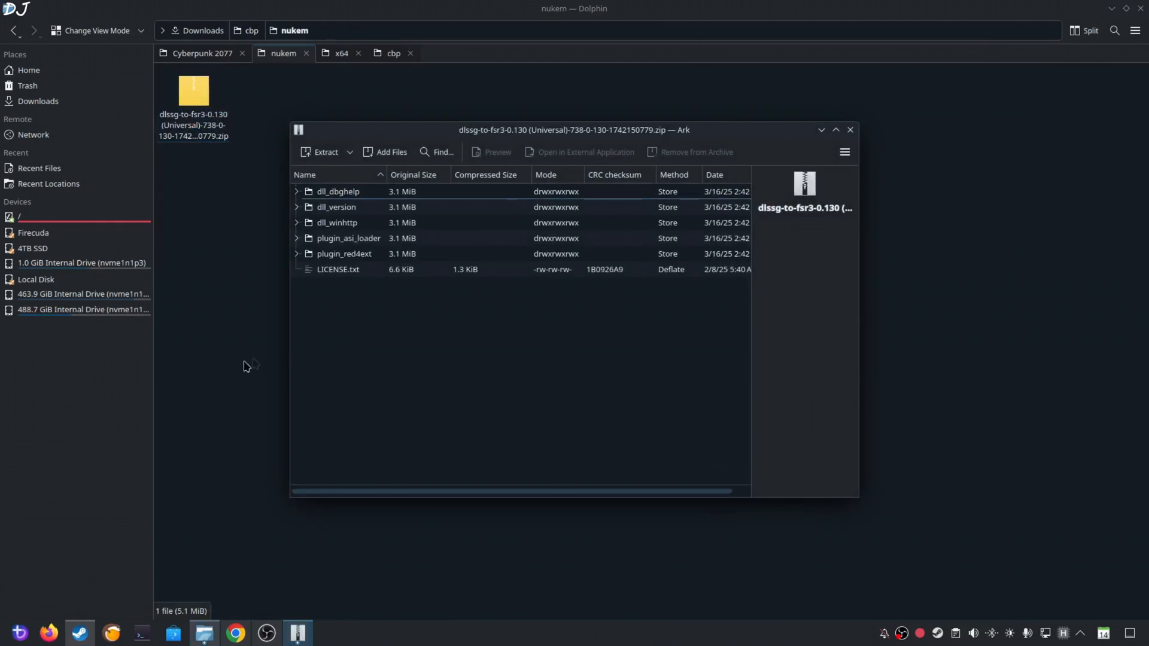
click(336, 207)
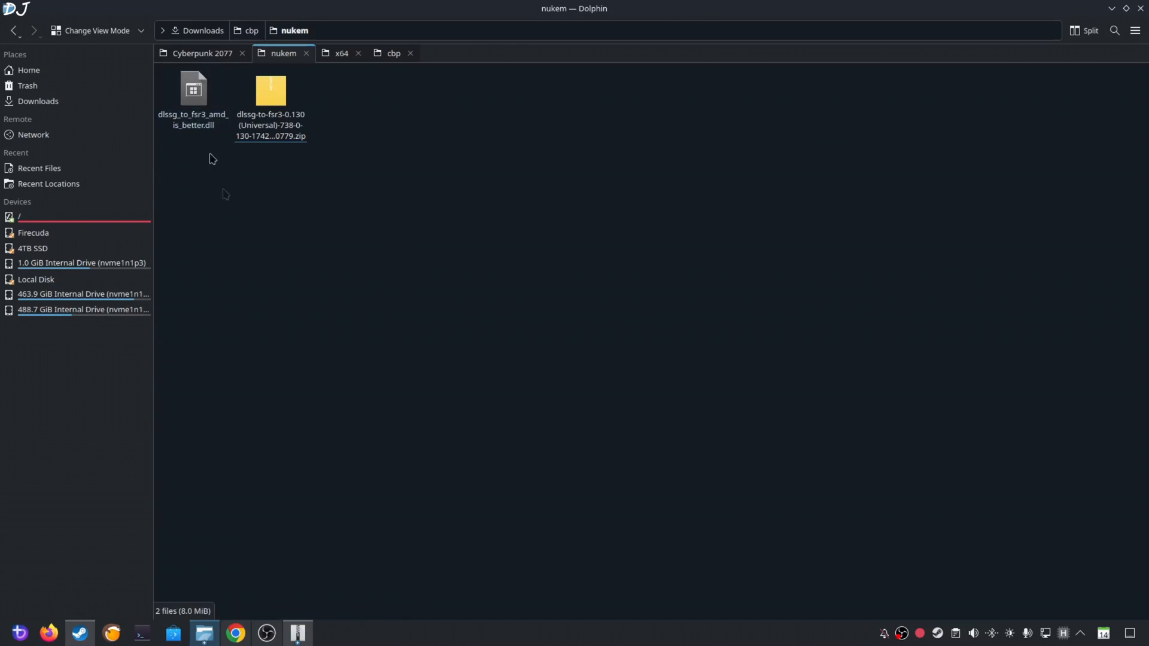
right_click(193, 89)
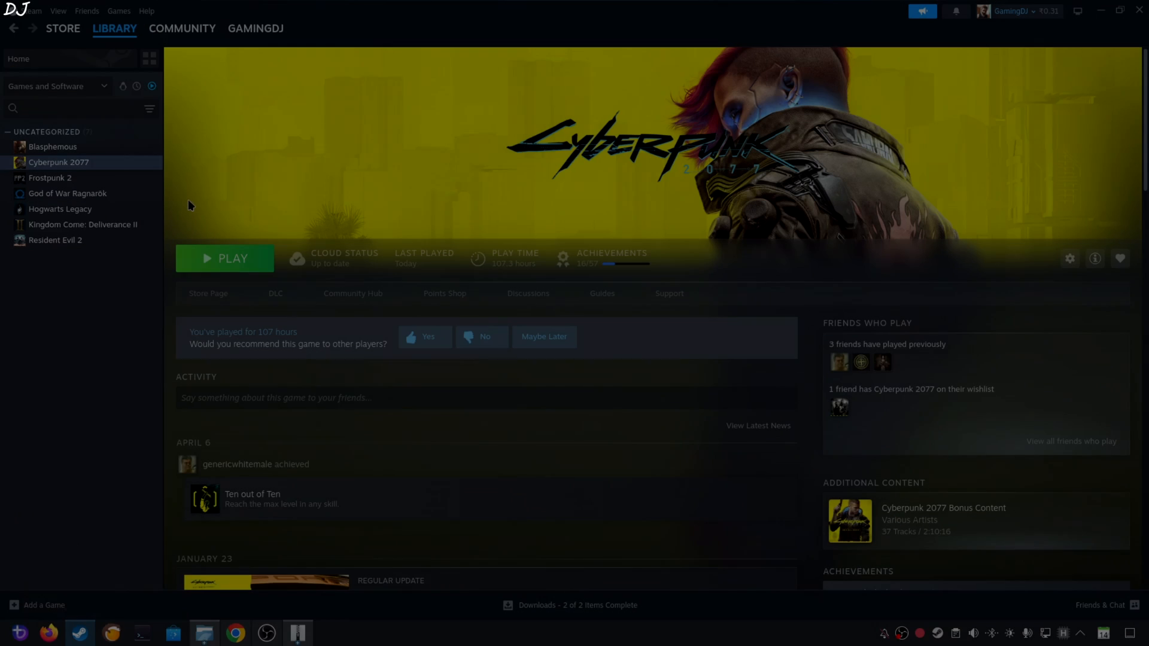
right_click(48, 162)
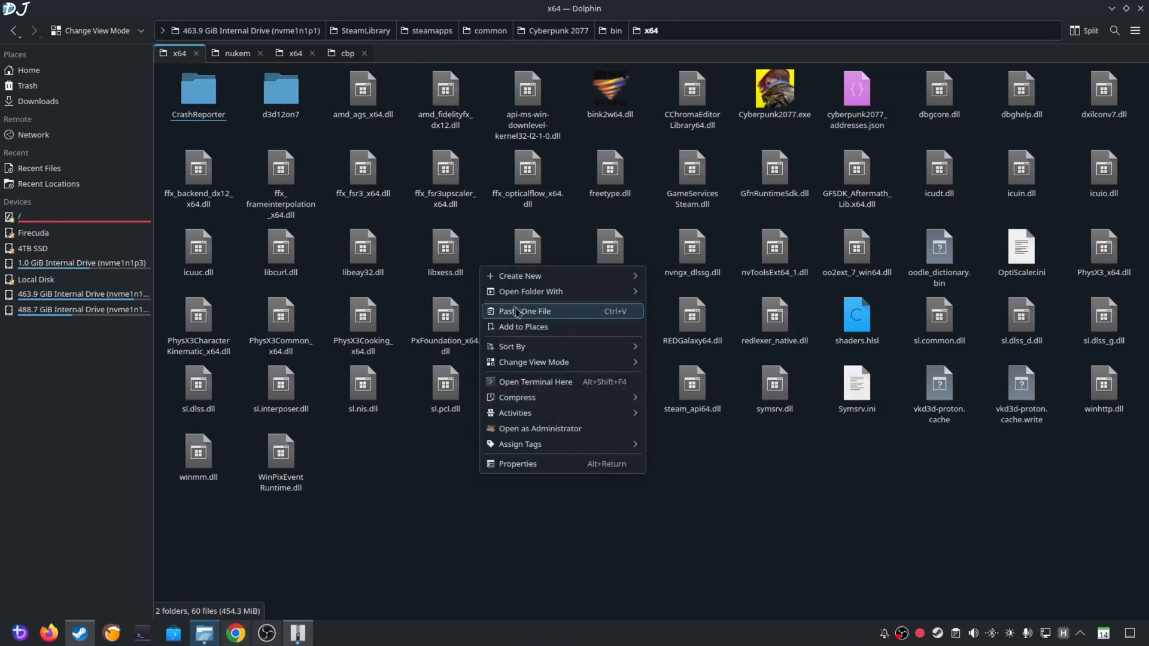
click(524, 311)
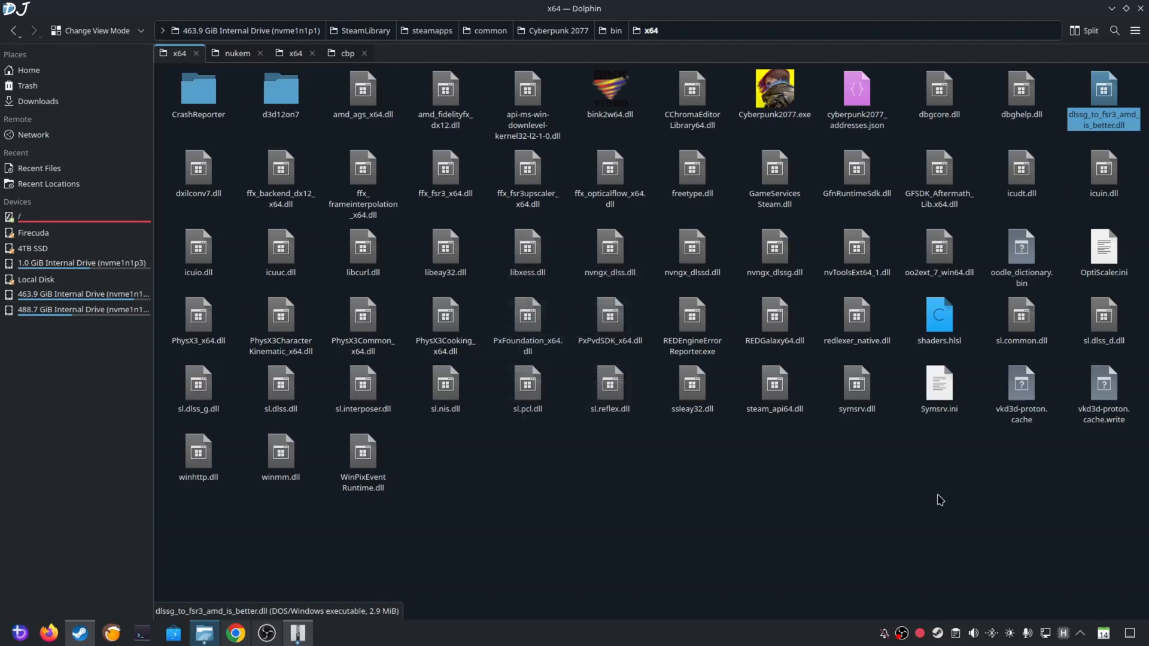
mouse_move(898, 505)
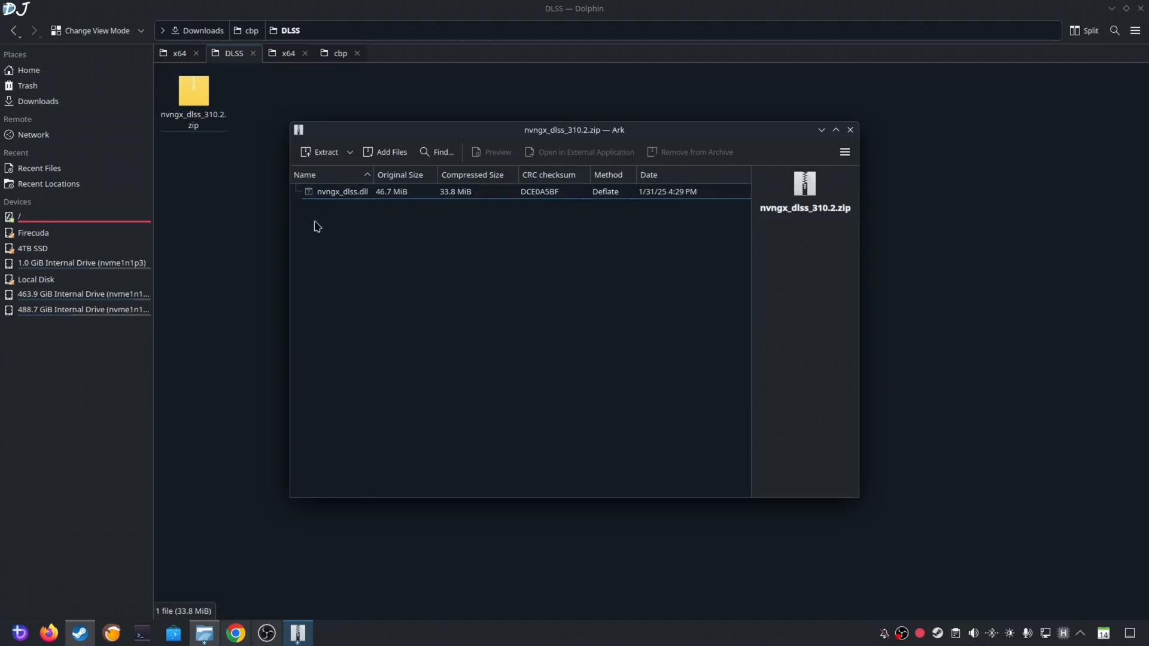
mouse_move(320, 207)
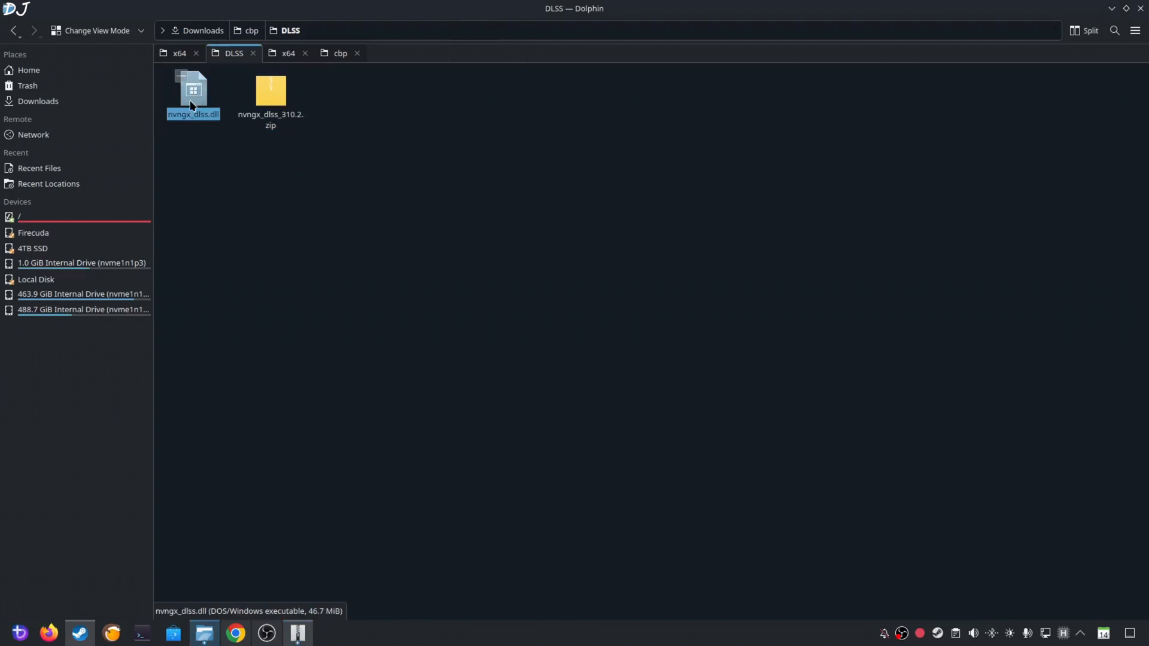
Step: Paste the extracted nvngx_dlss.dll into x64, resolving the existing identical file conflict
right_click(192, 102)
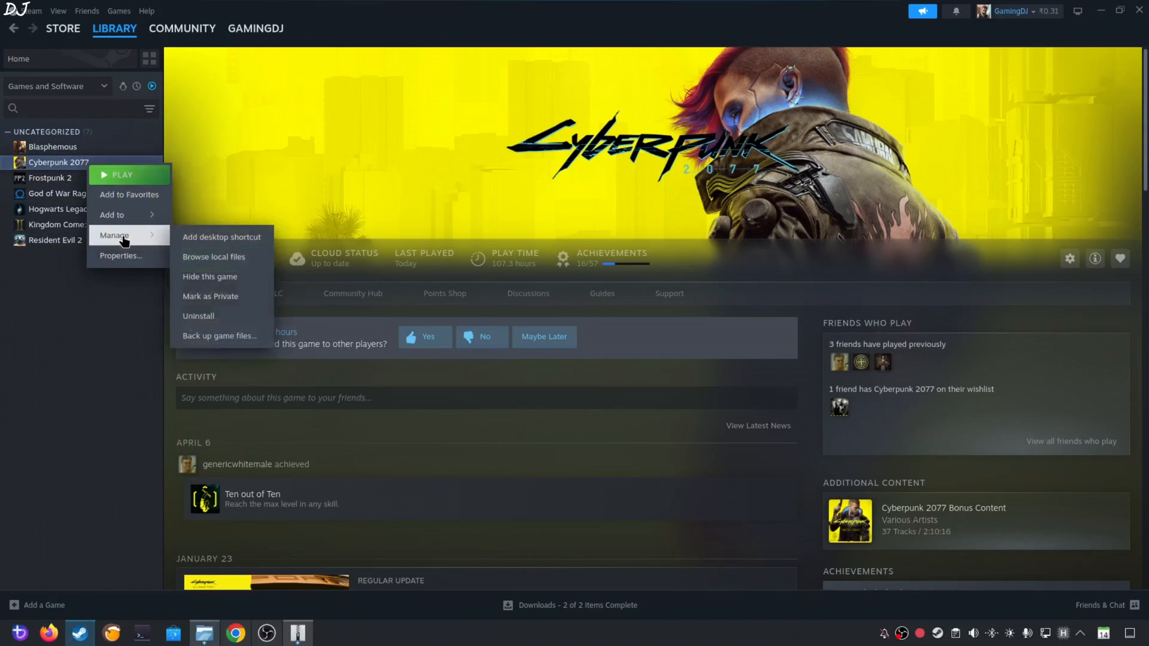
click(213, 257)
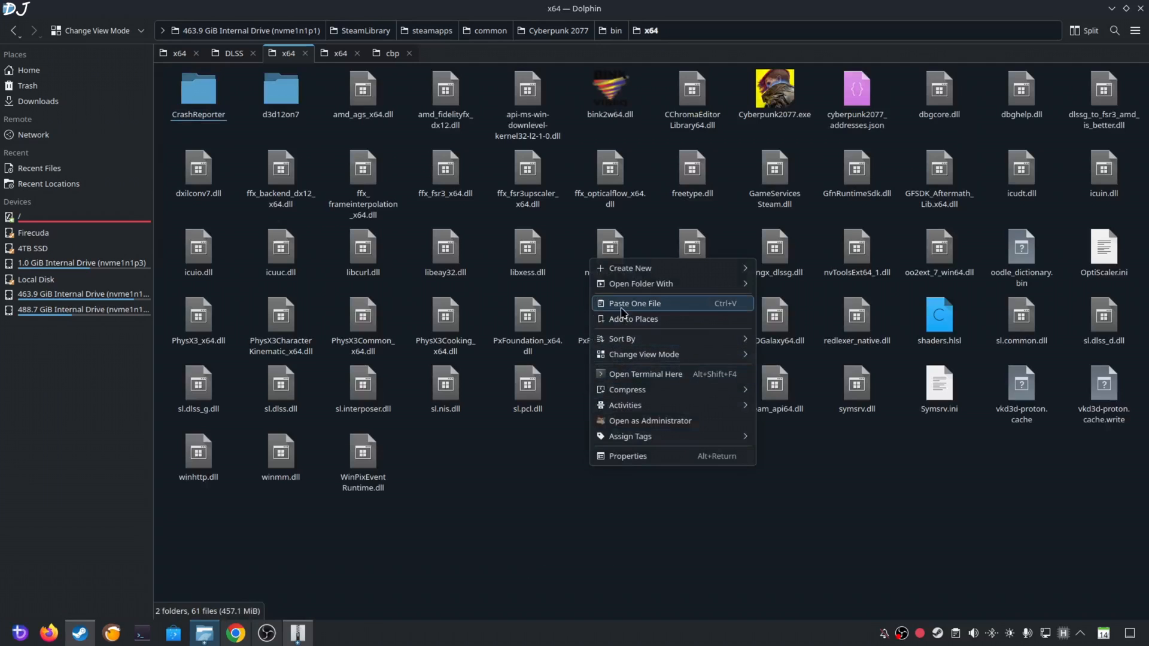
click(634, 303)
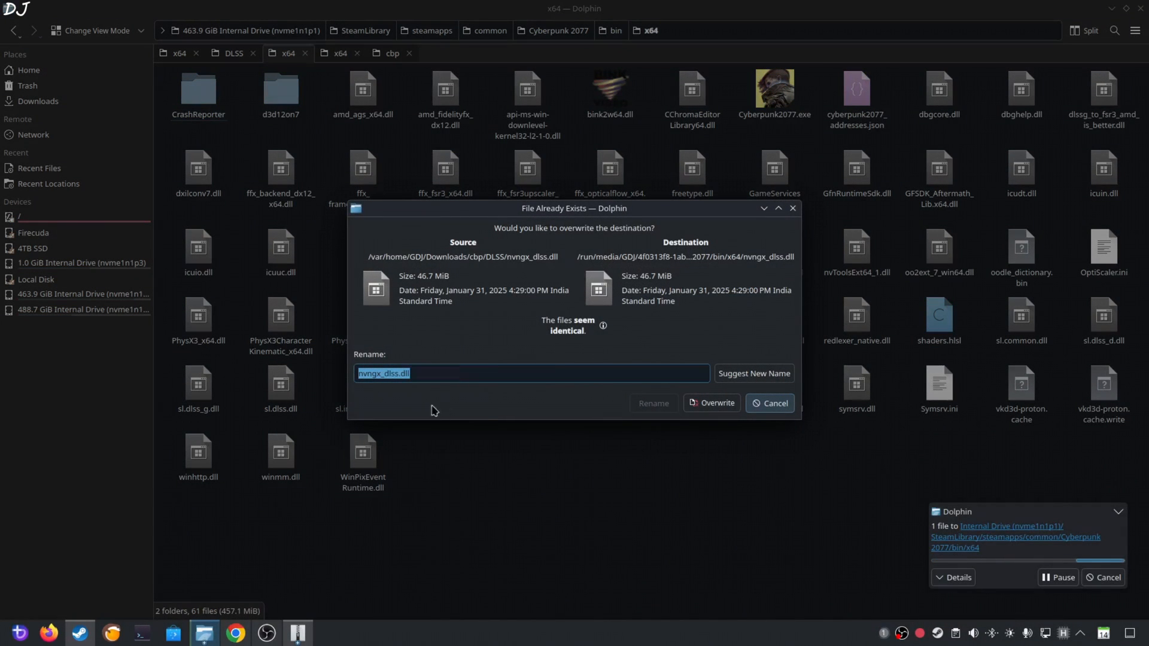
click(712, 403)
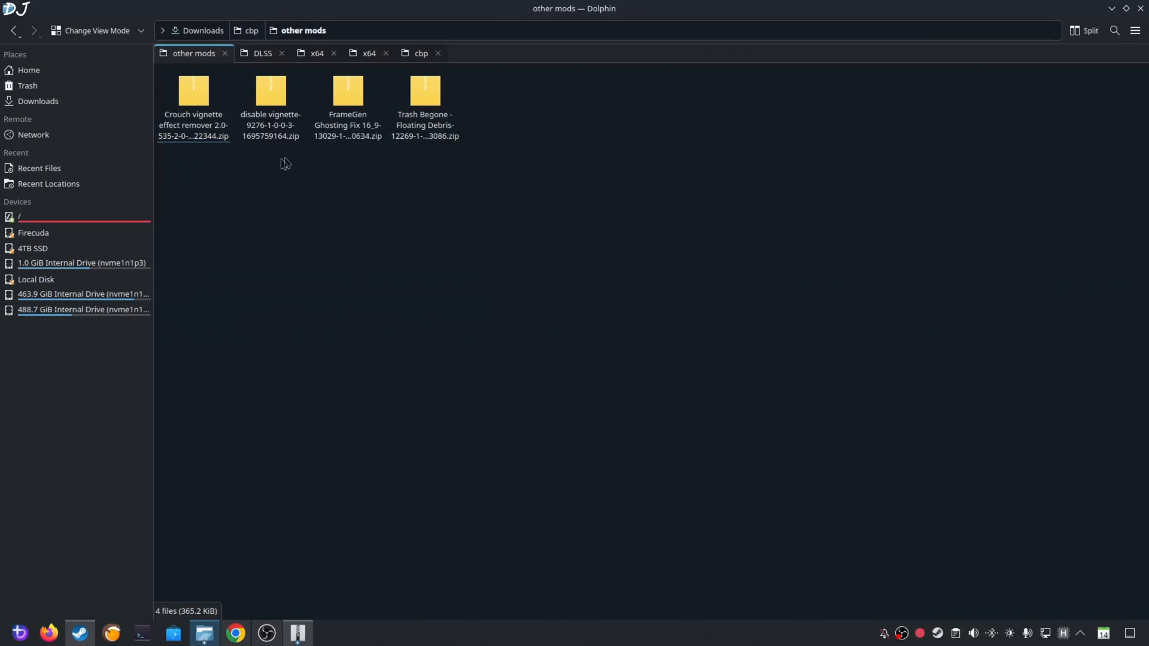
click(192, 96)
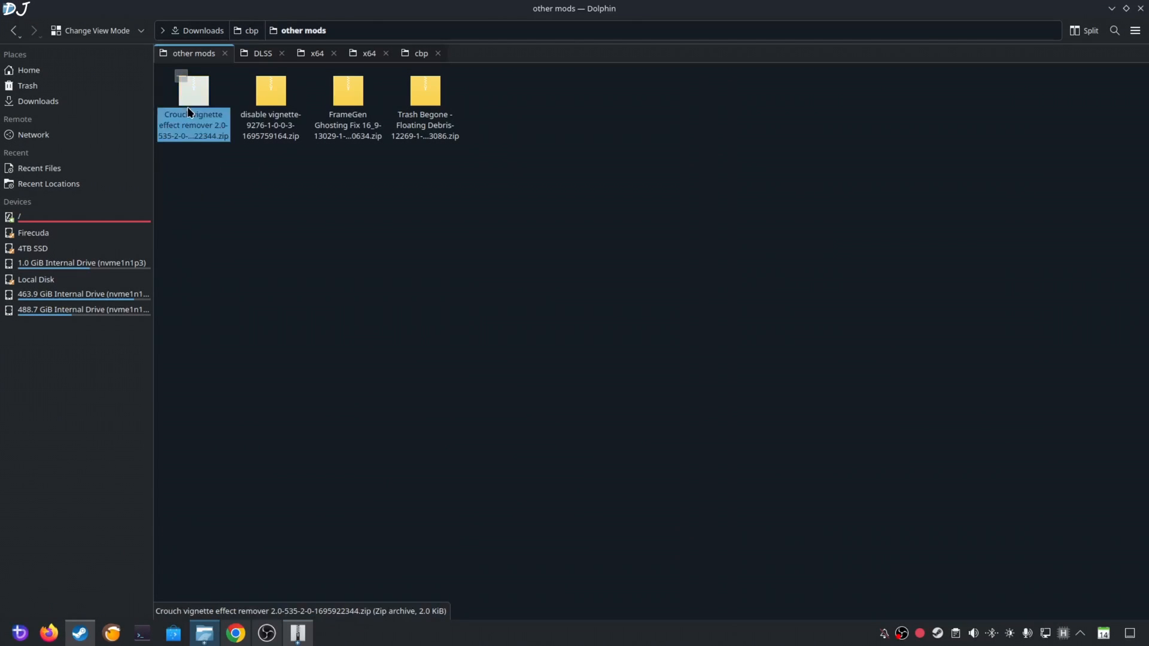
double_click(193, 90)
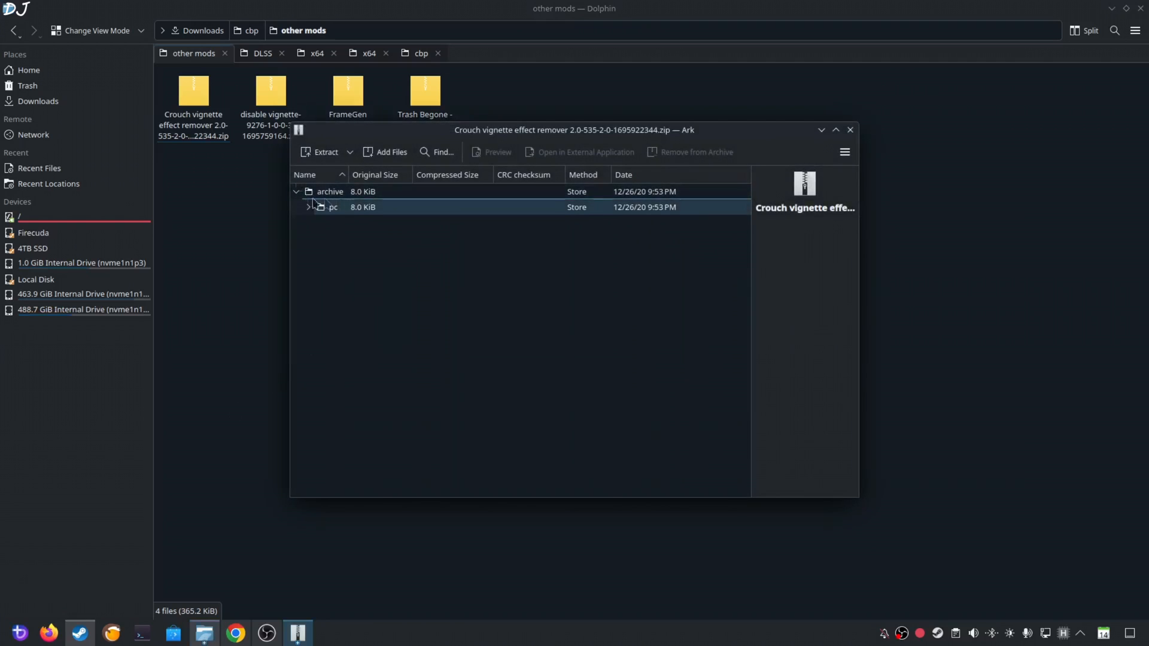
click(850, 129)
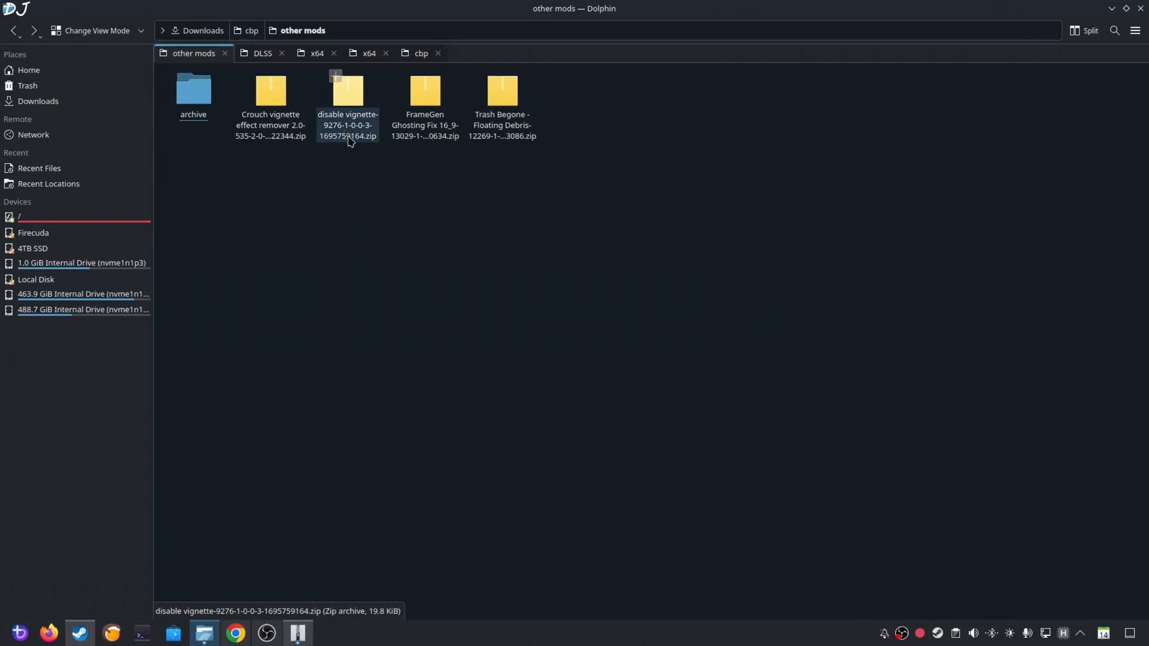
double_click(348, 90)
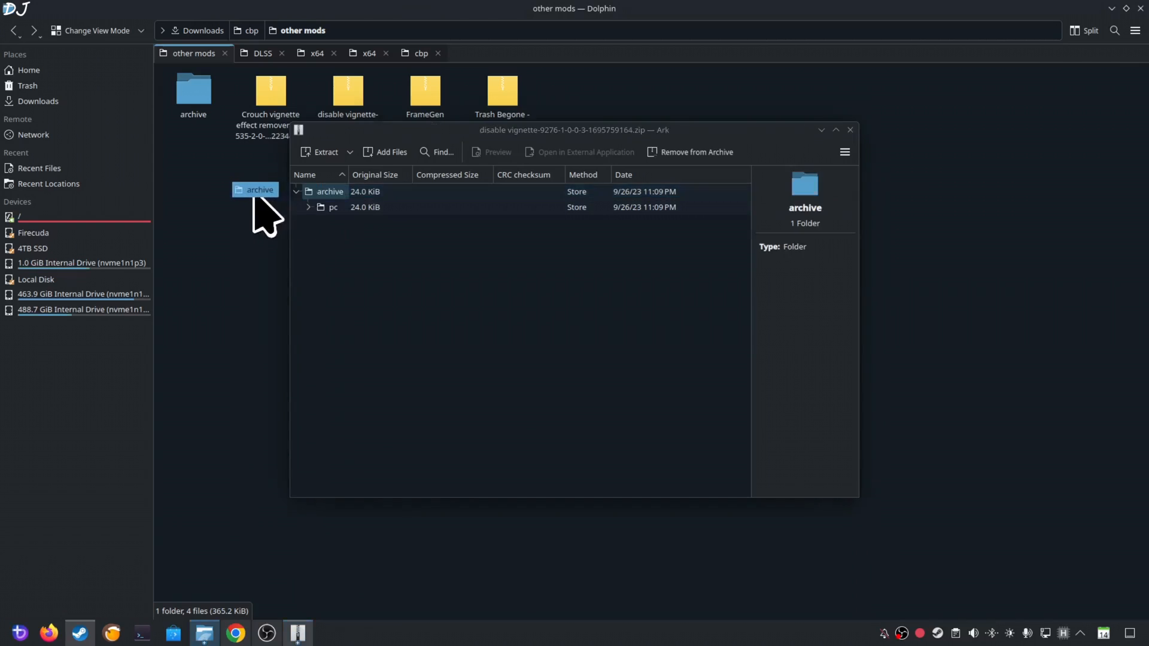
click(850, 130)
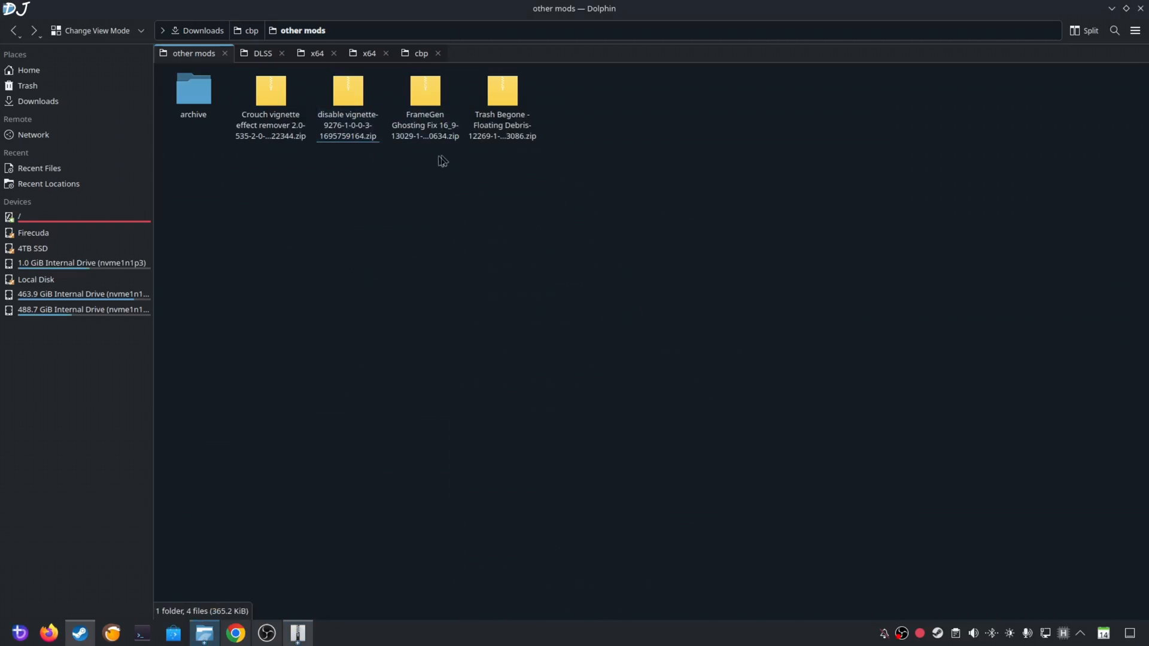
click(425, 93)
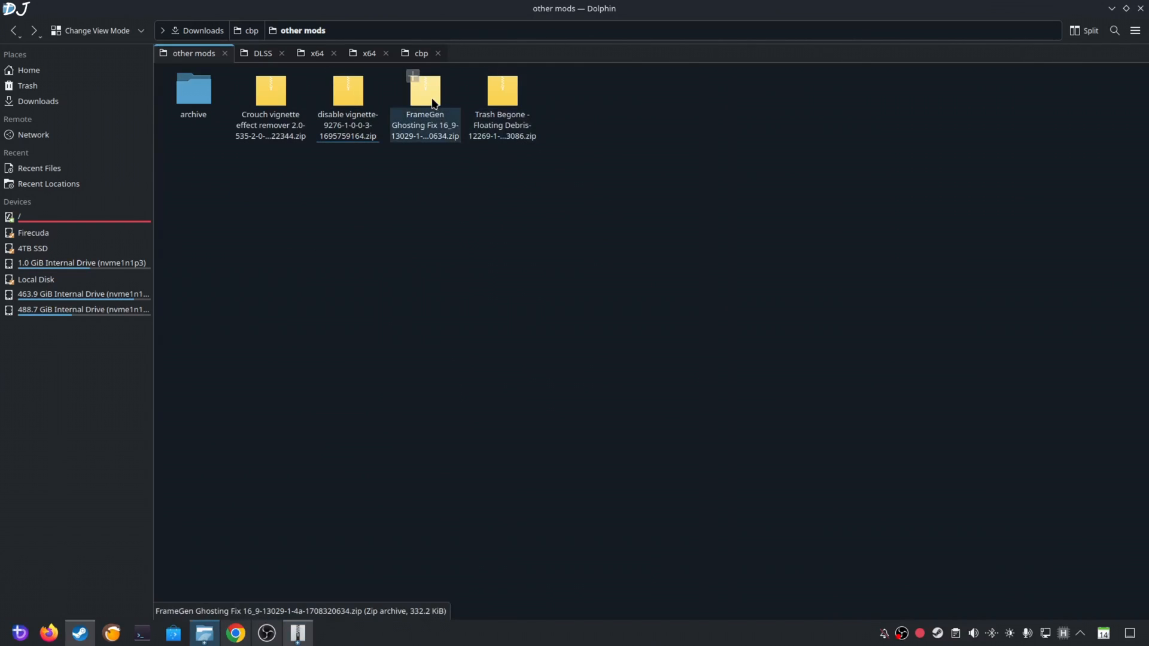
double_click(425, 91)
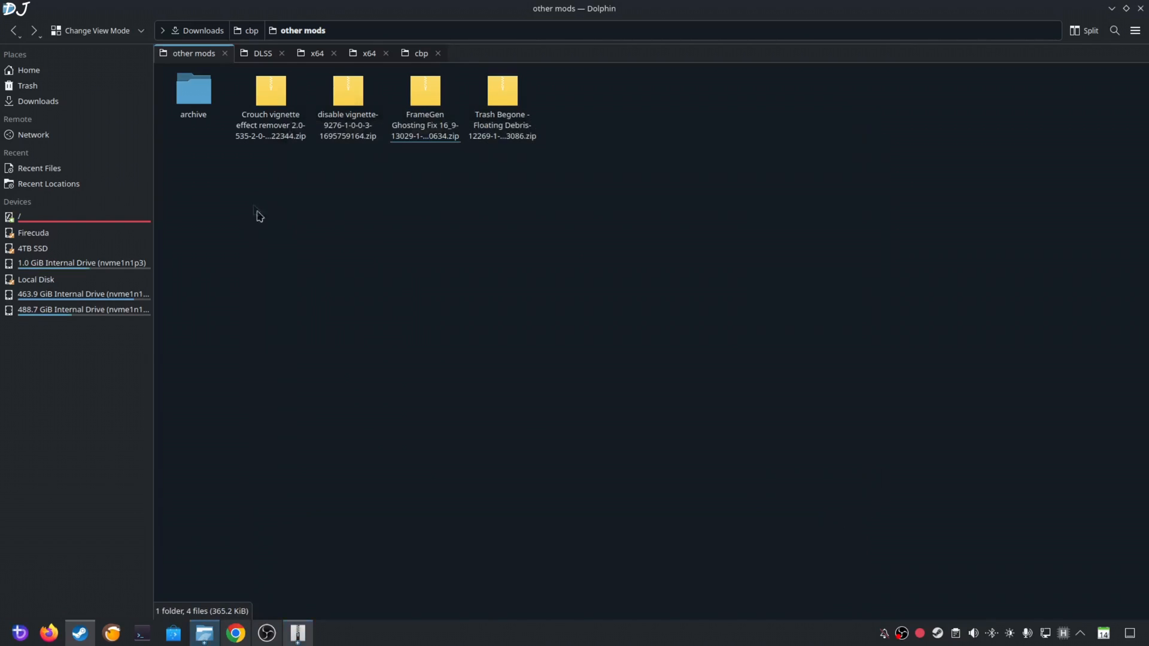
mouse_move(479, 164)
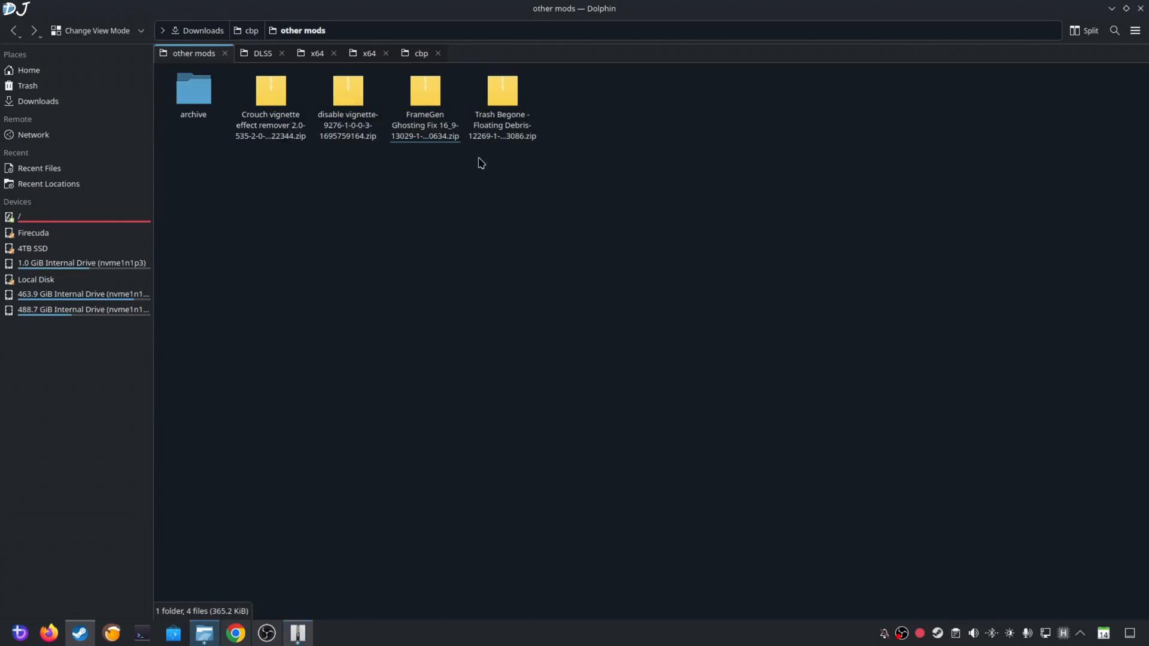
mouse_move(554, 214)
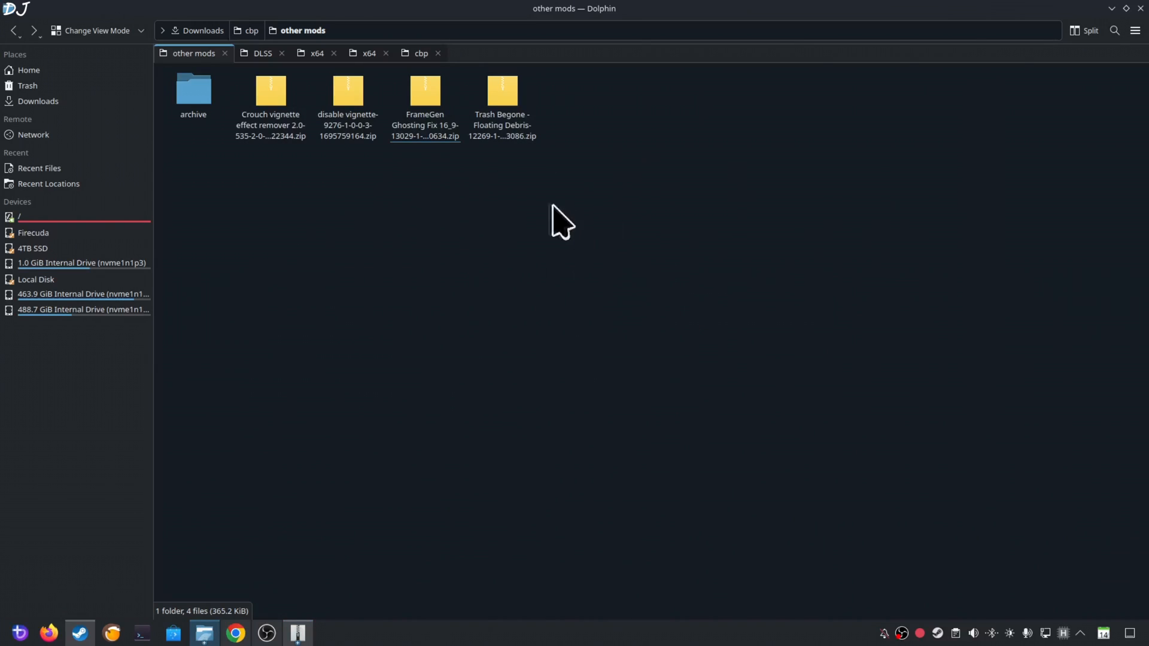
double_click(502, 90)
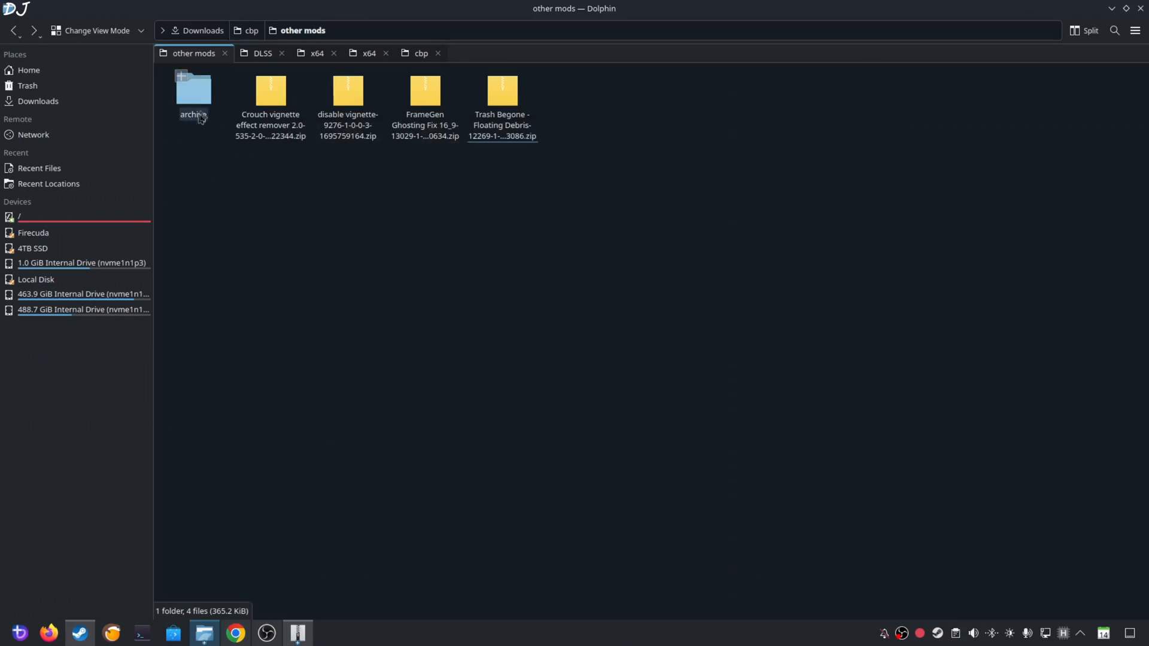
double_click(193, 90)
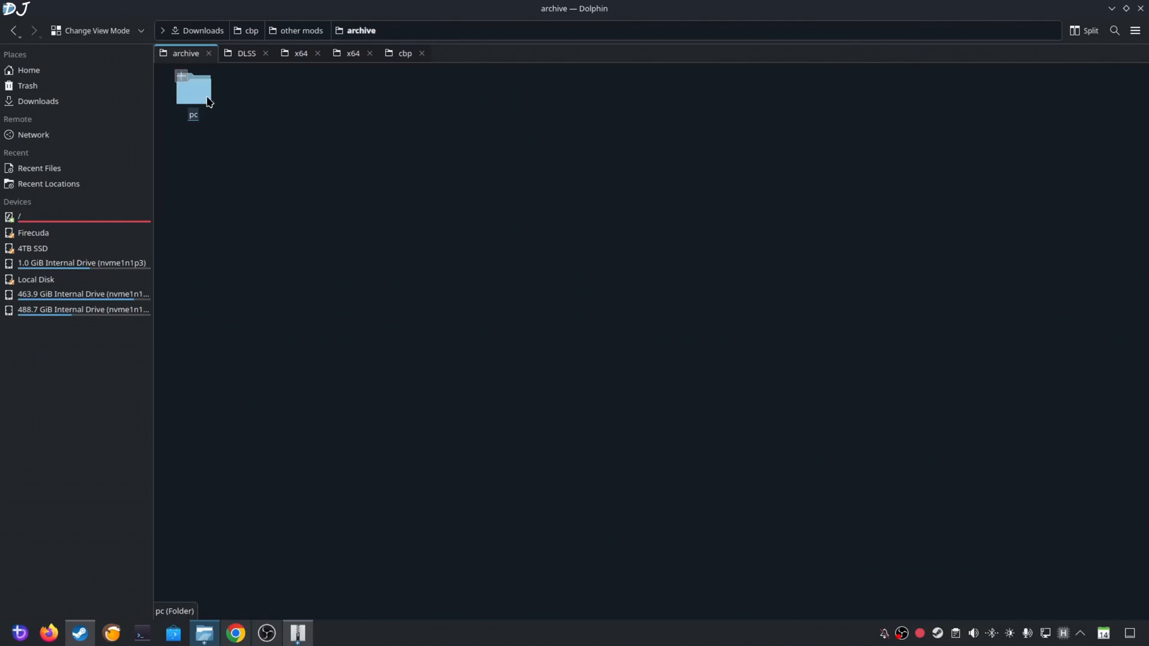
double_click(193, 87)
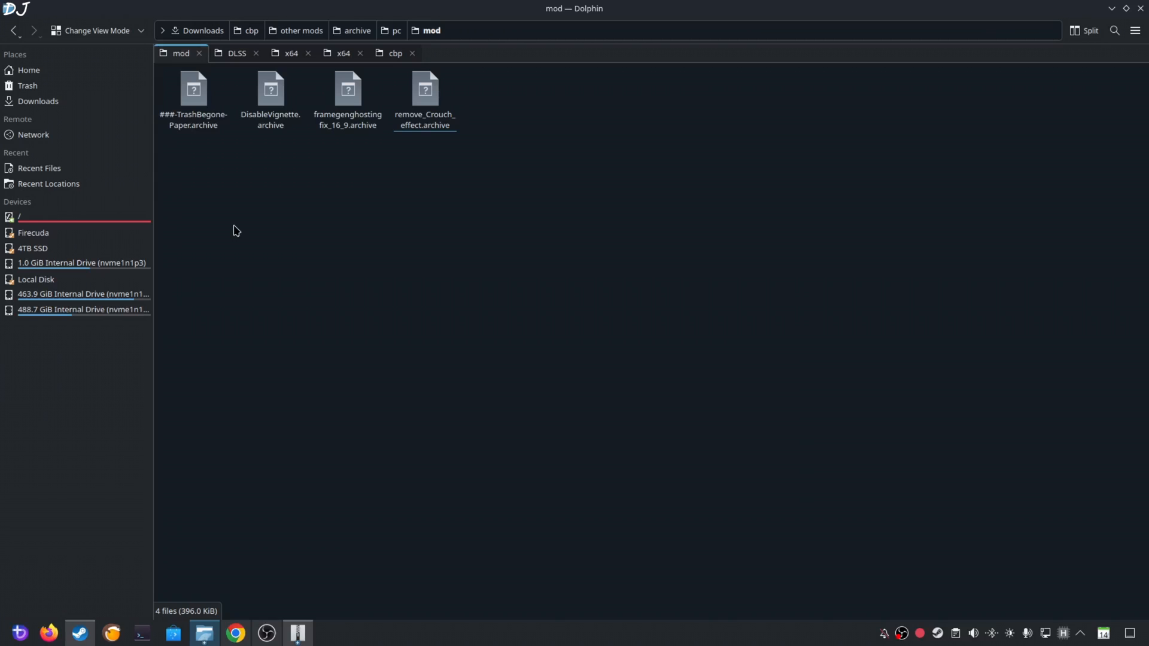
click(17, 30)
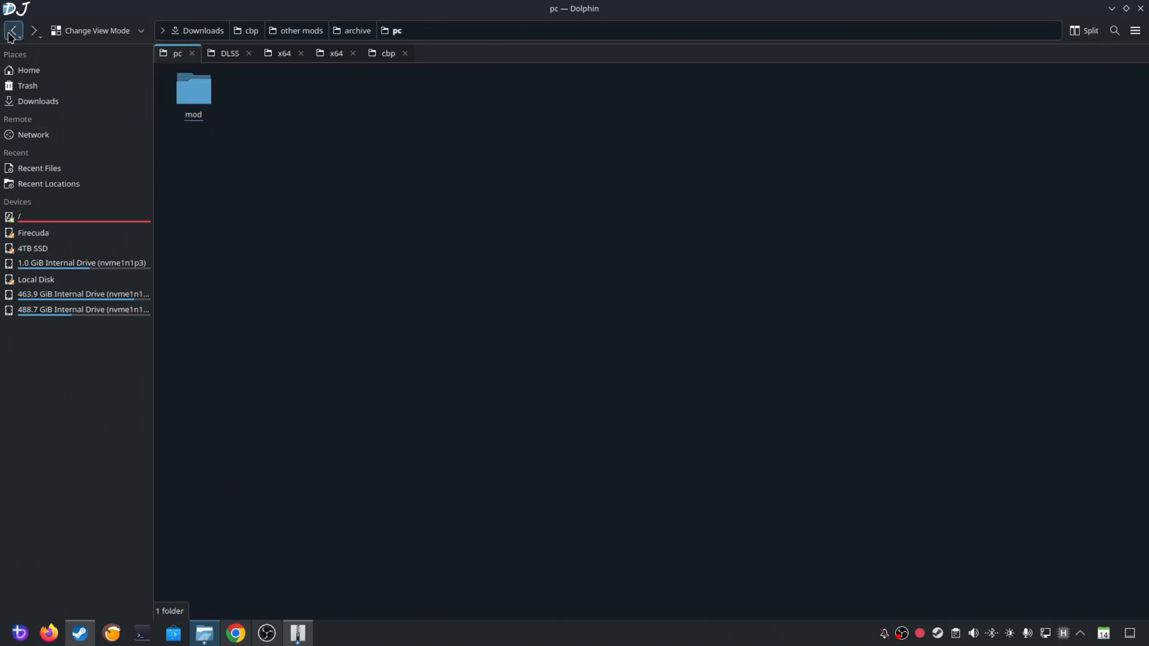
click(17, 30)
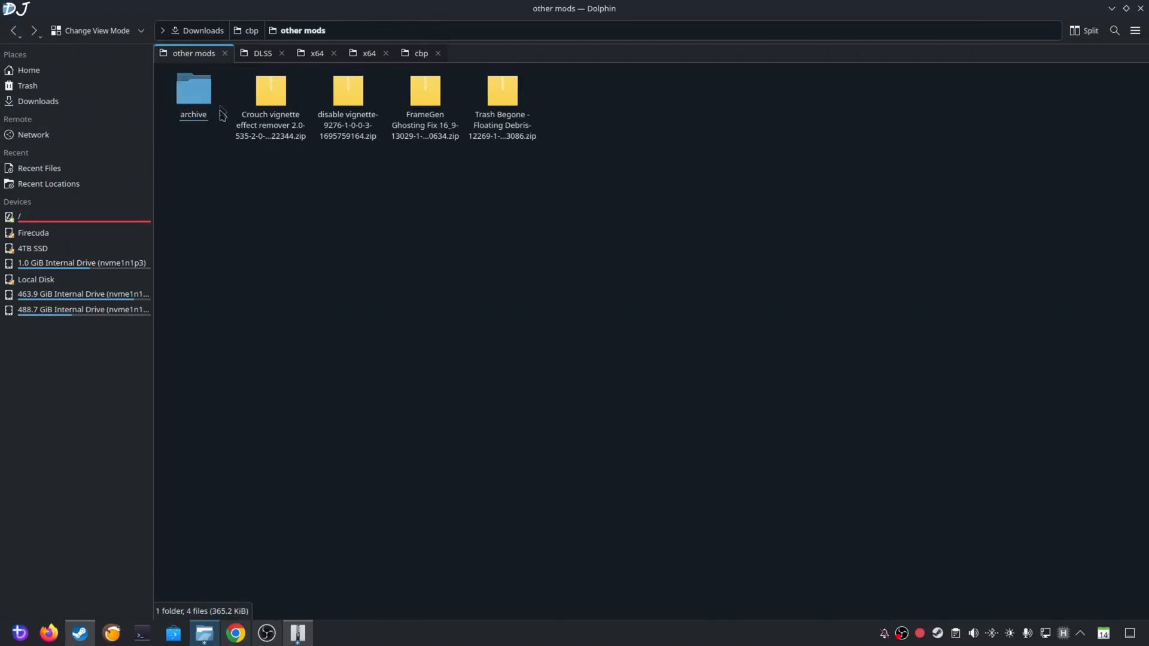
Step: Move the archive folder into the Cyberpunk 2077 folder, merging with Write Into for all conflicts
right_click(193, 90)
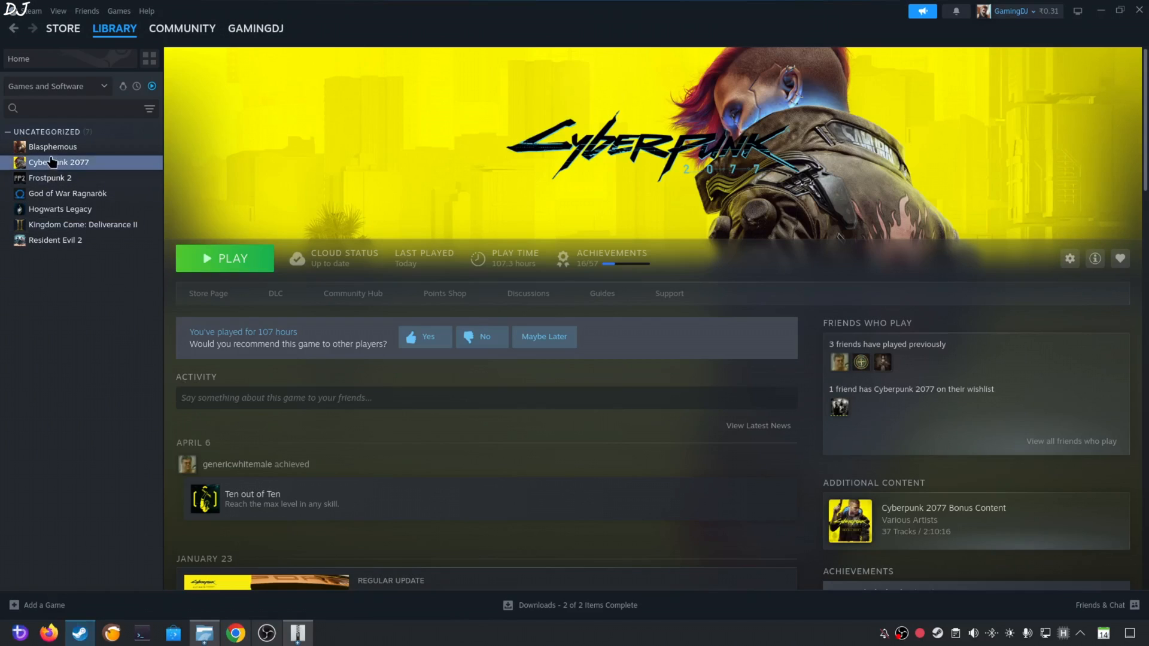
mouse_move(203, 258)
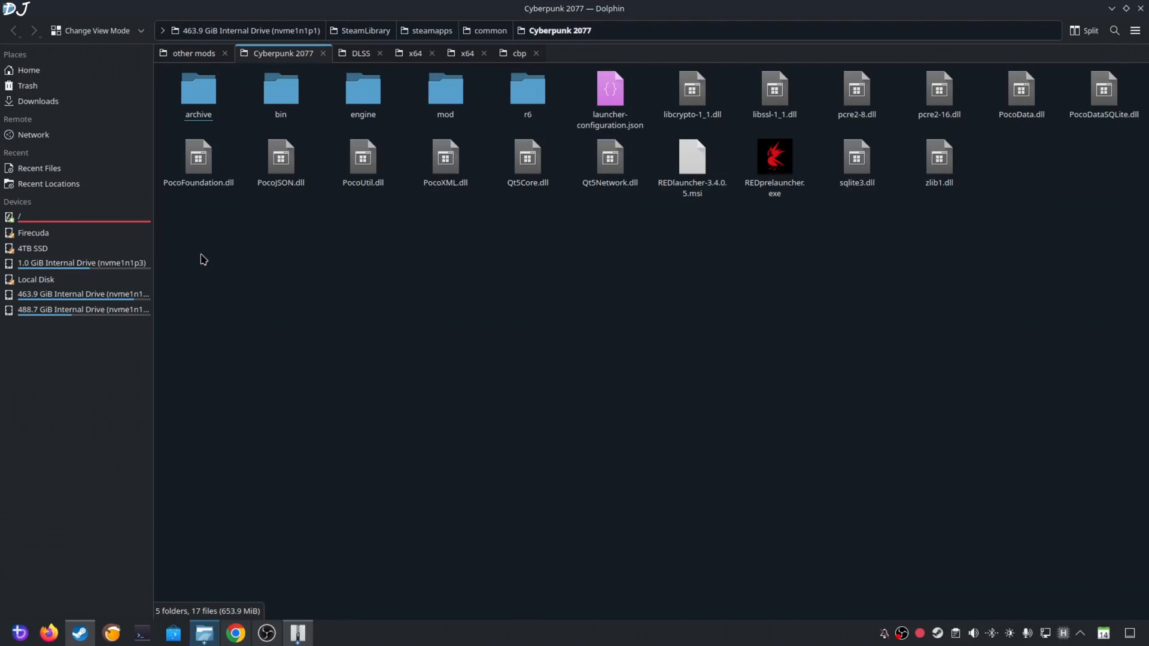
right_click(204, 259)
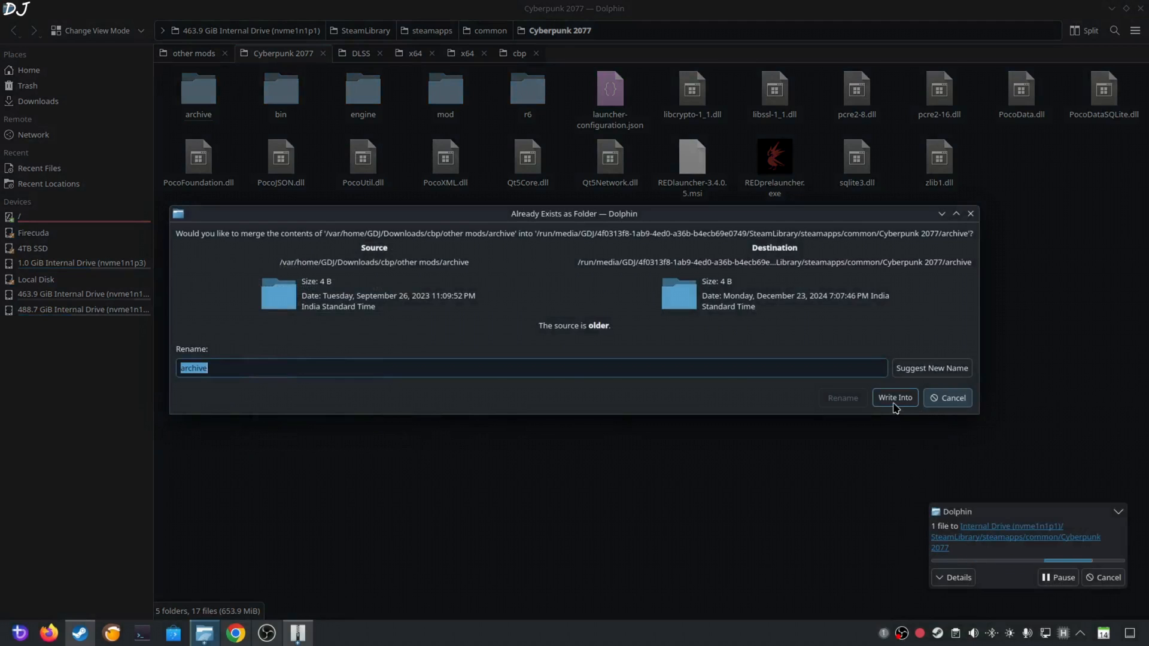
click(895, 397)
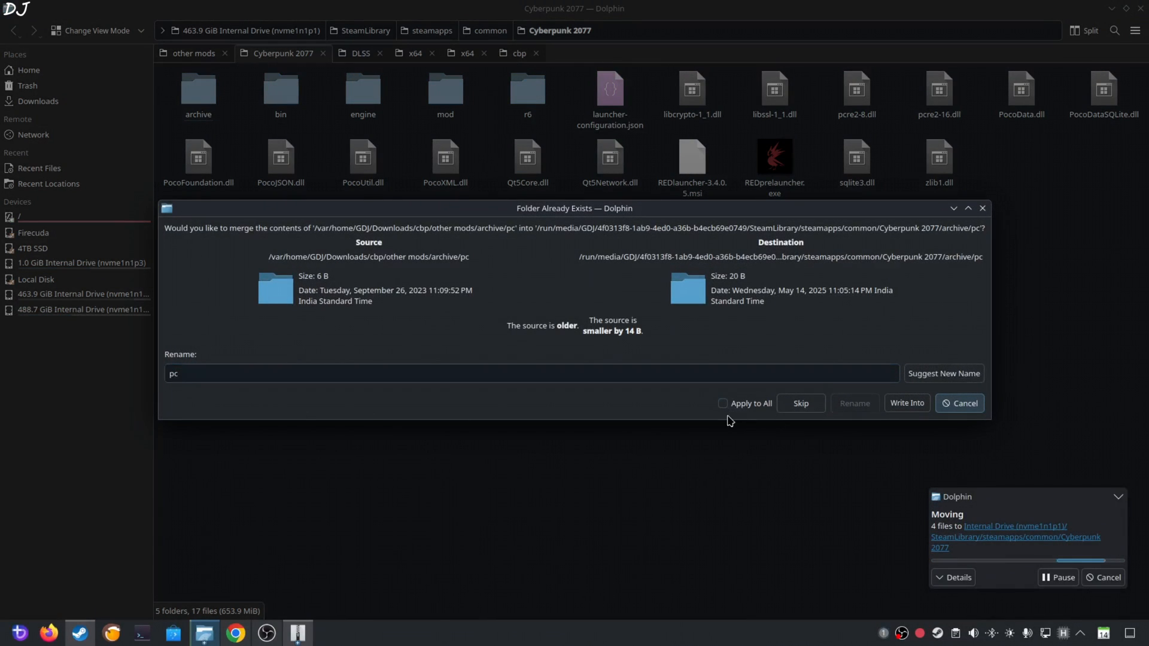
click(723, 403)
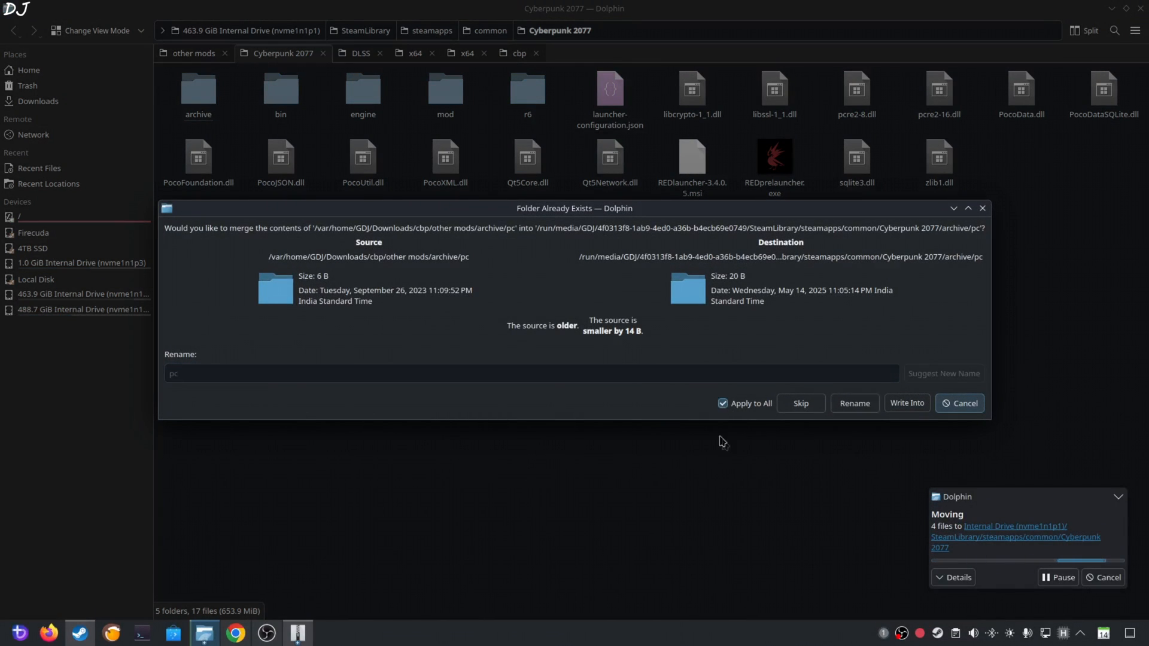
click(906, 403)
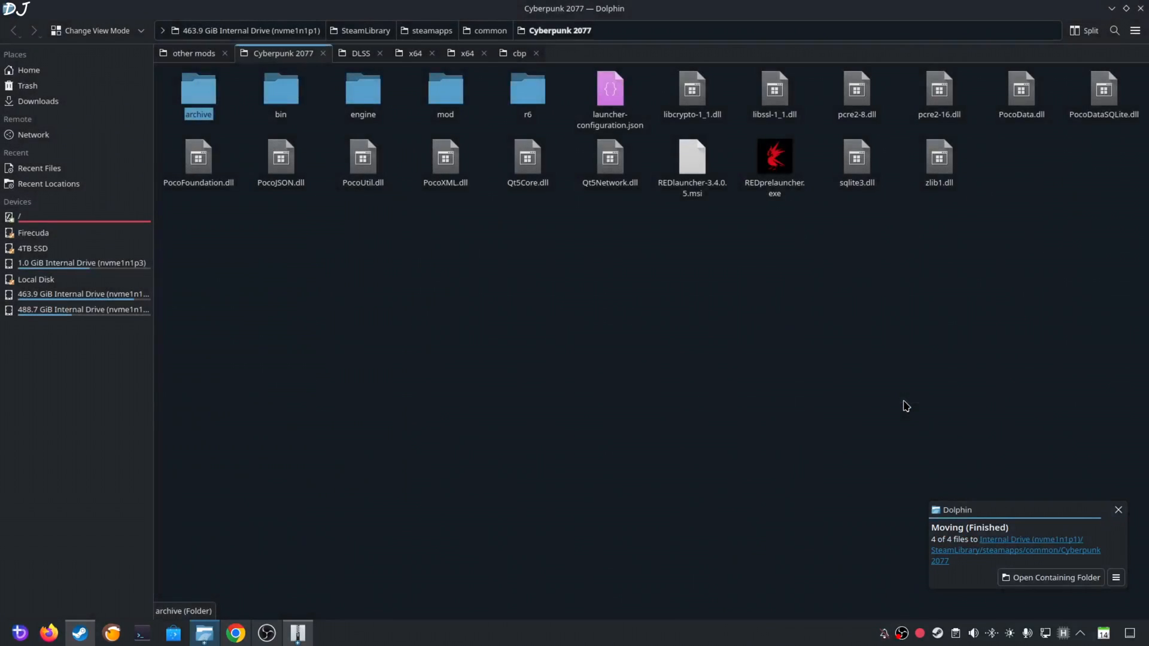
Step: Open archive/pc/mod to check the four mod files are there
double_click(198, 90)
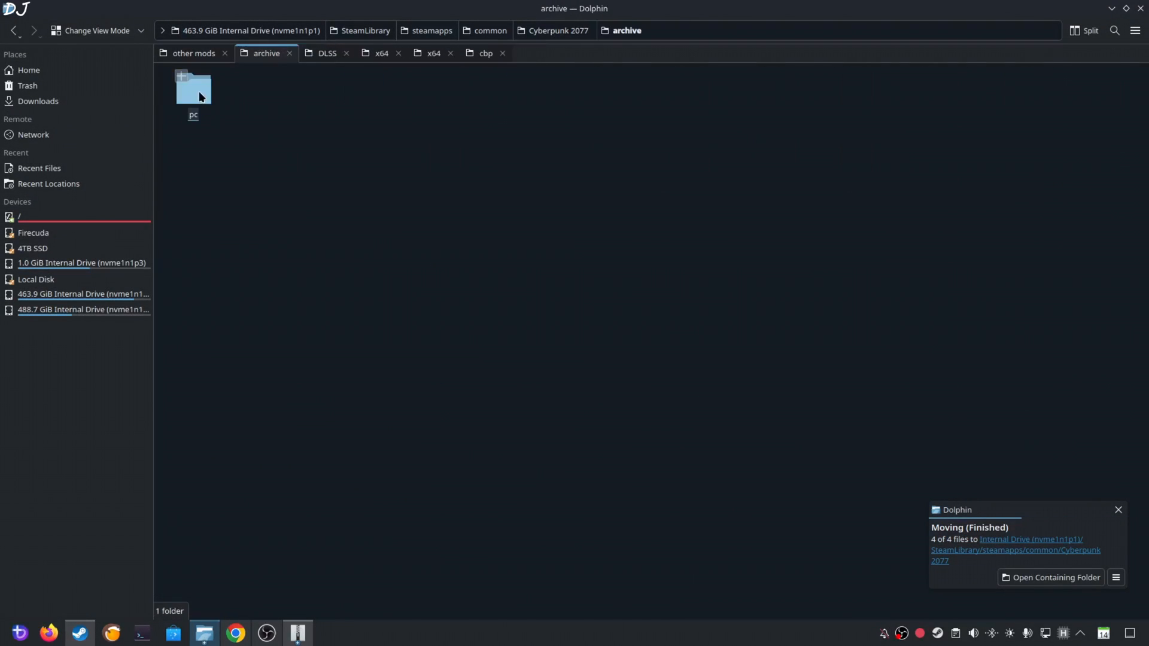
double_click(192, 87)
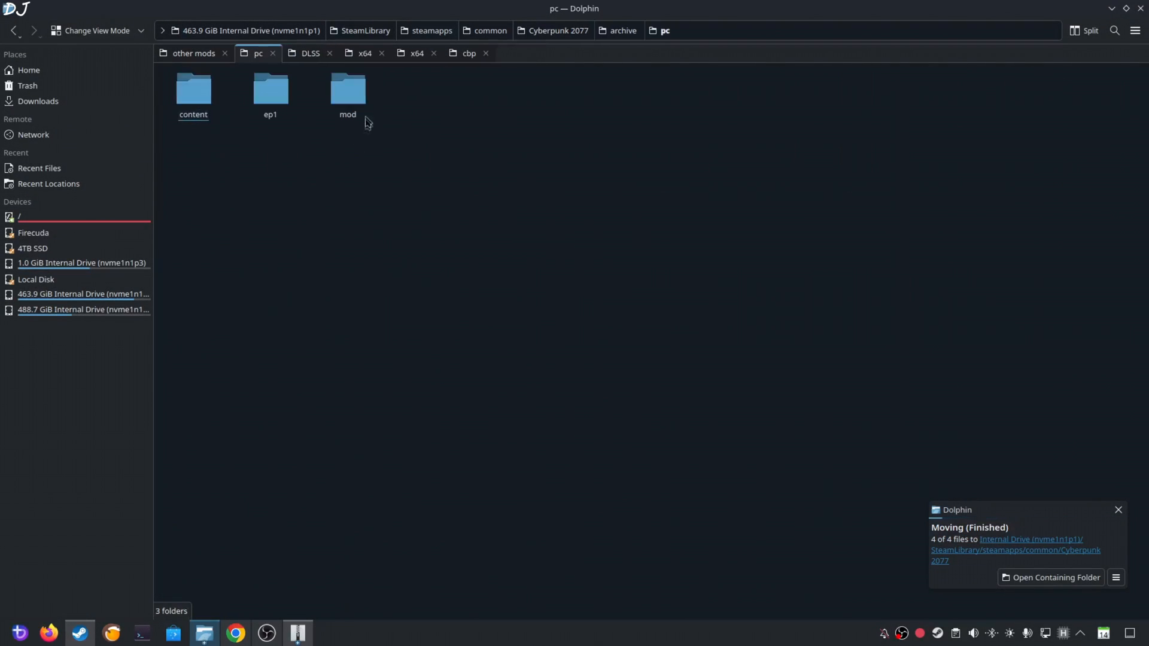
double_click(347, 89)
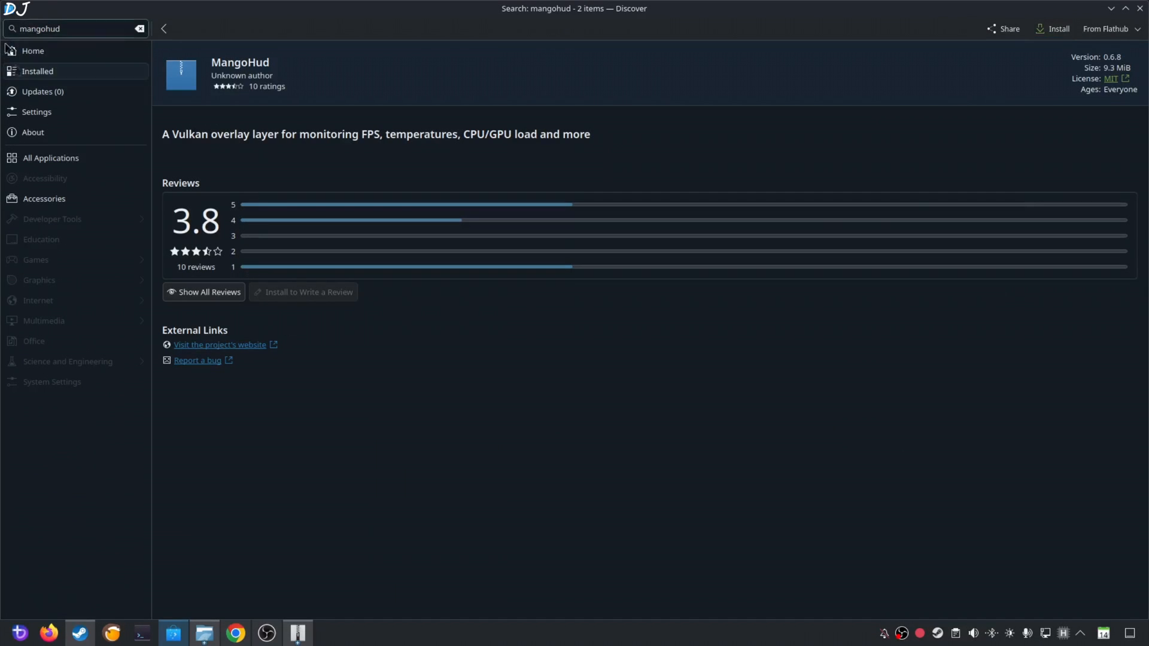
Step: Open MangoHud's project website from its Discover page
click(1056, 28)
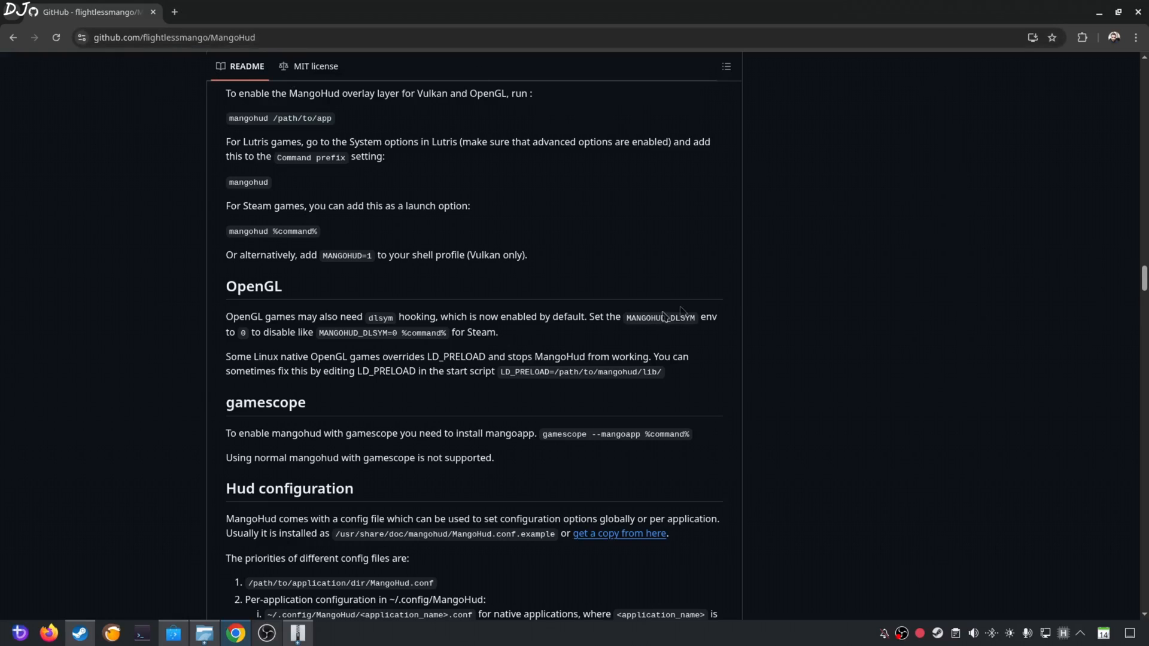
mouse_move(220, 423)
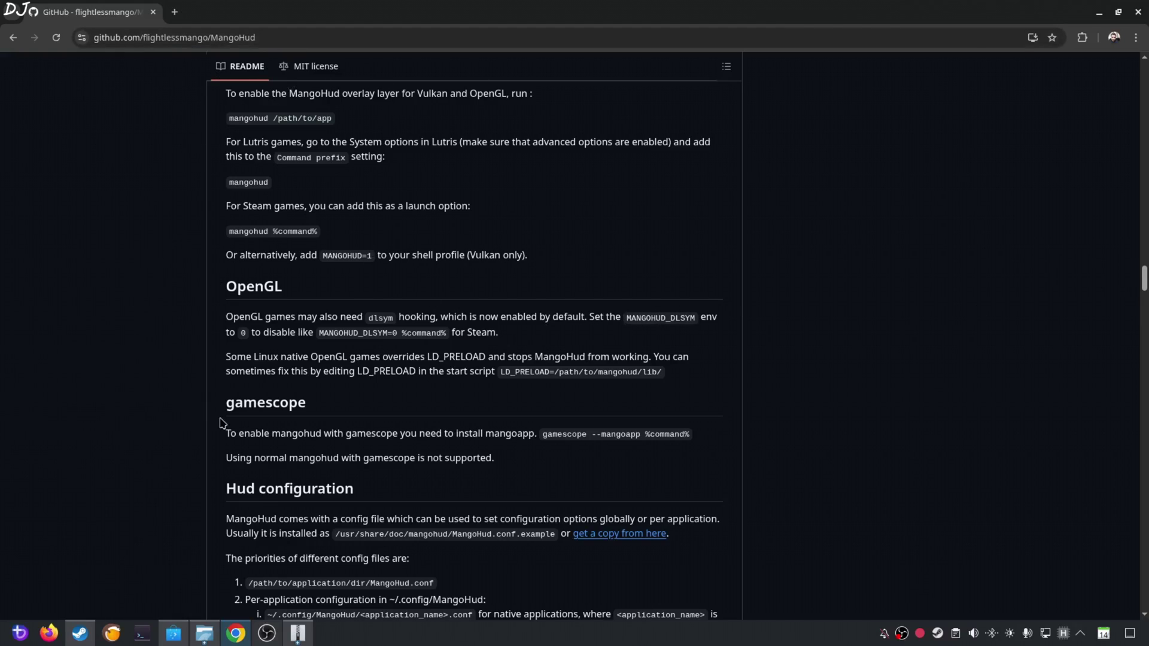
mouse_move(333, 515)
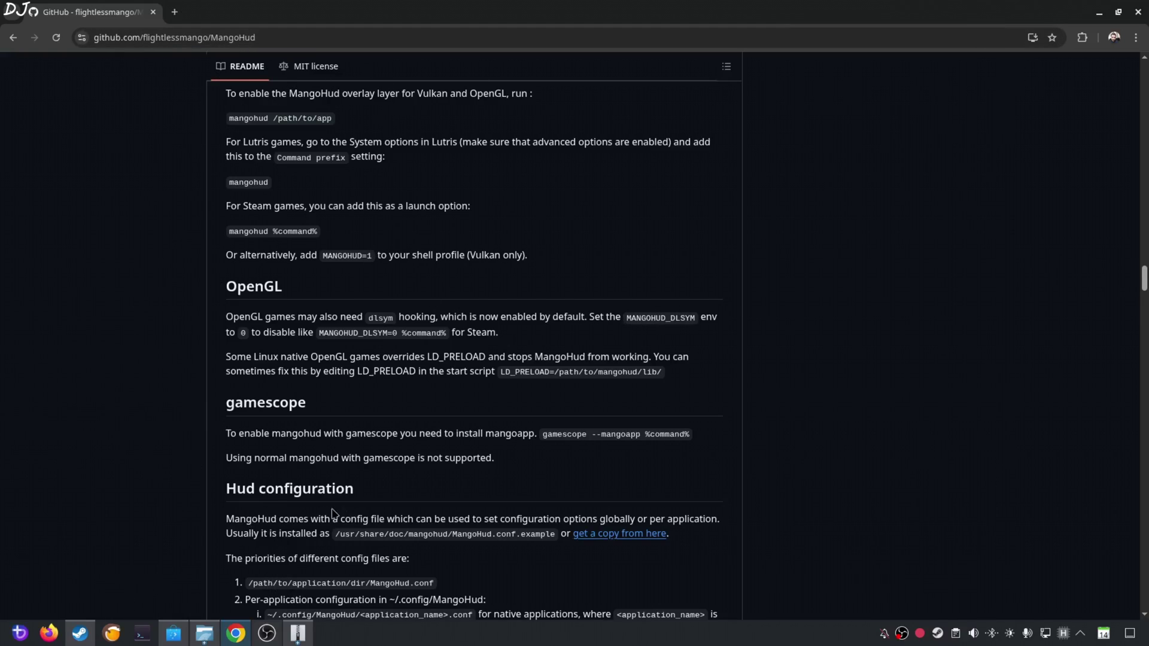
mouse_move(585, 553)
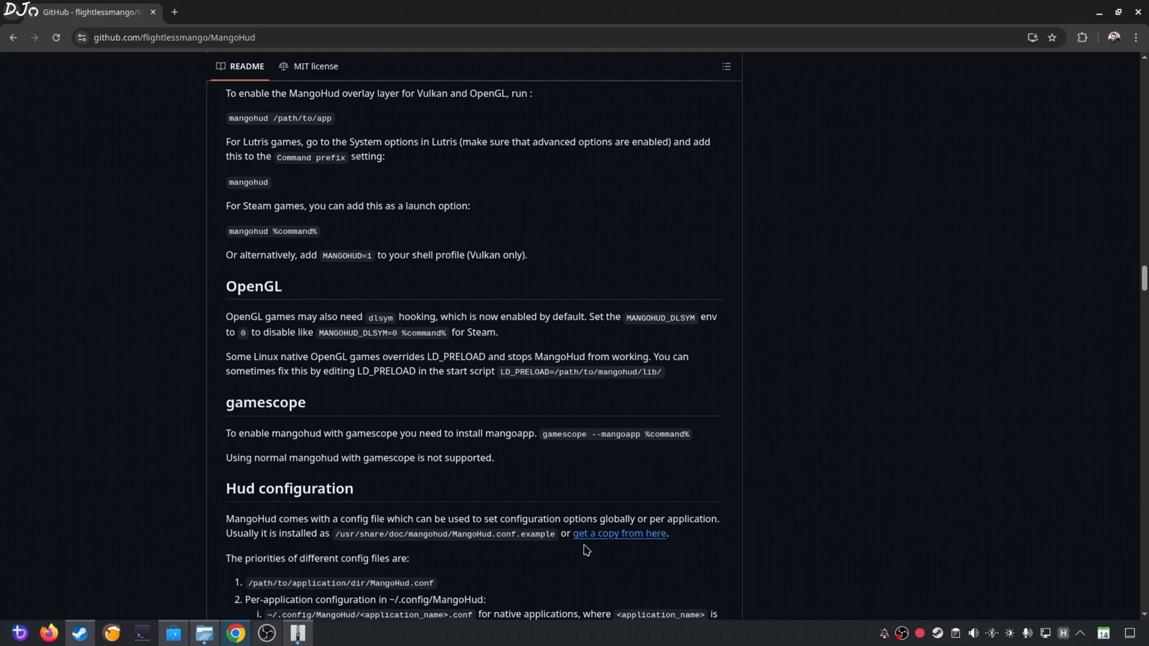
Step: Open the raw example MangoHud.conf from the README and copy all its text
click(619, 534)
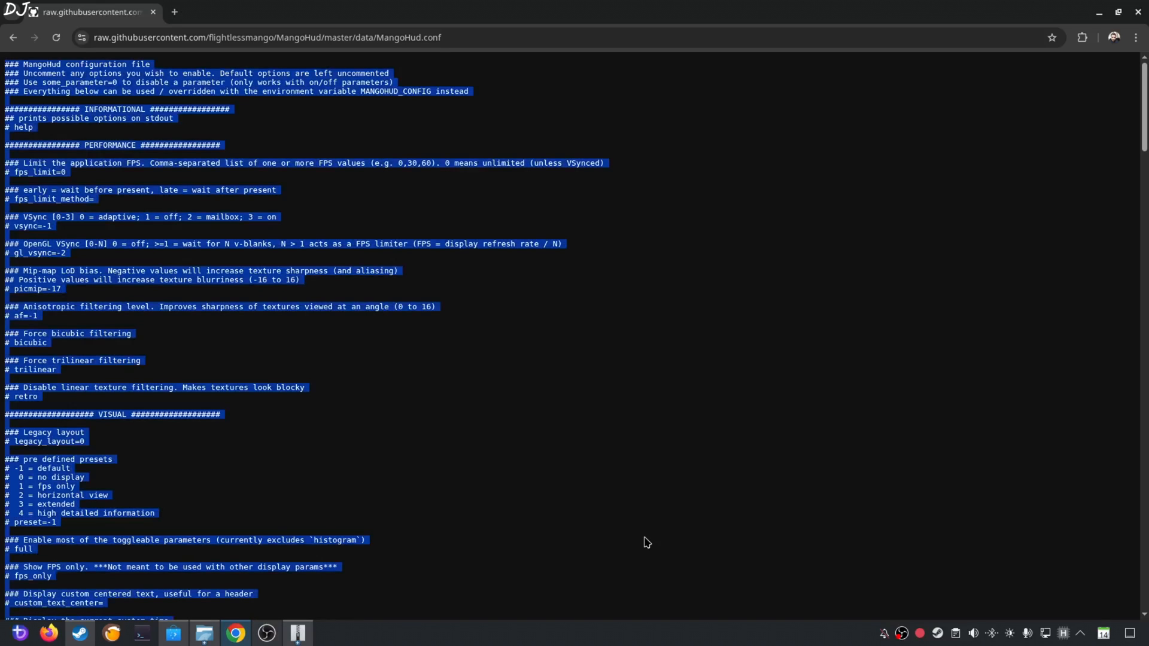
right_click(158, 253)
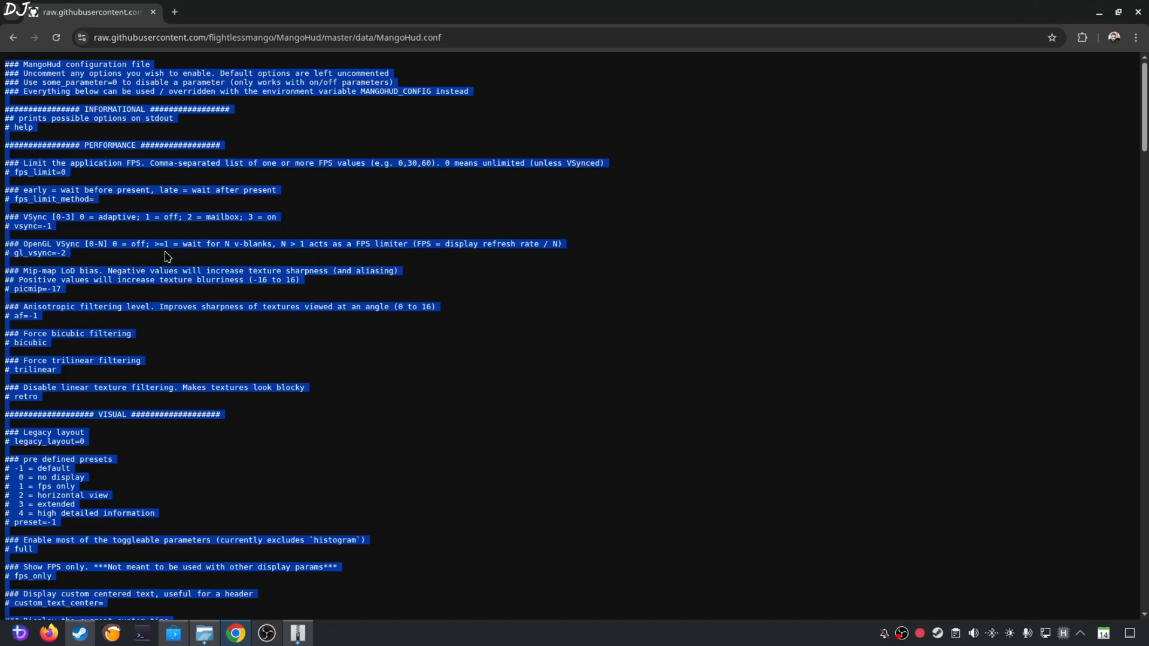
click(203, 630)
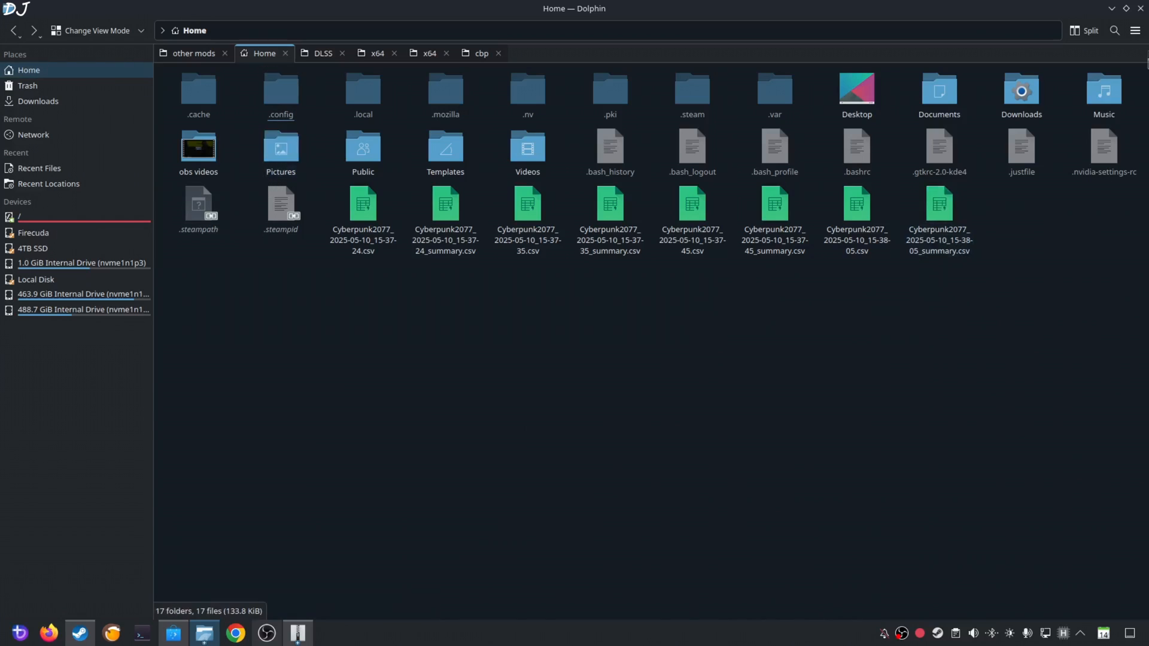
Step: Create a new folder named MangoHud inside ~/.config
click(1137, 31)
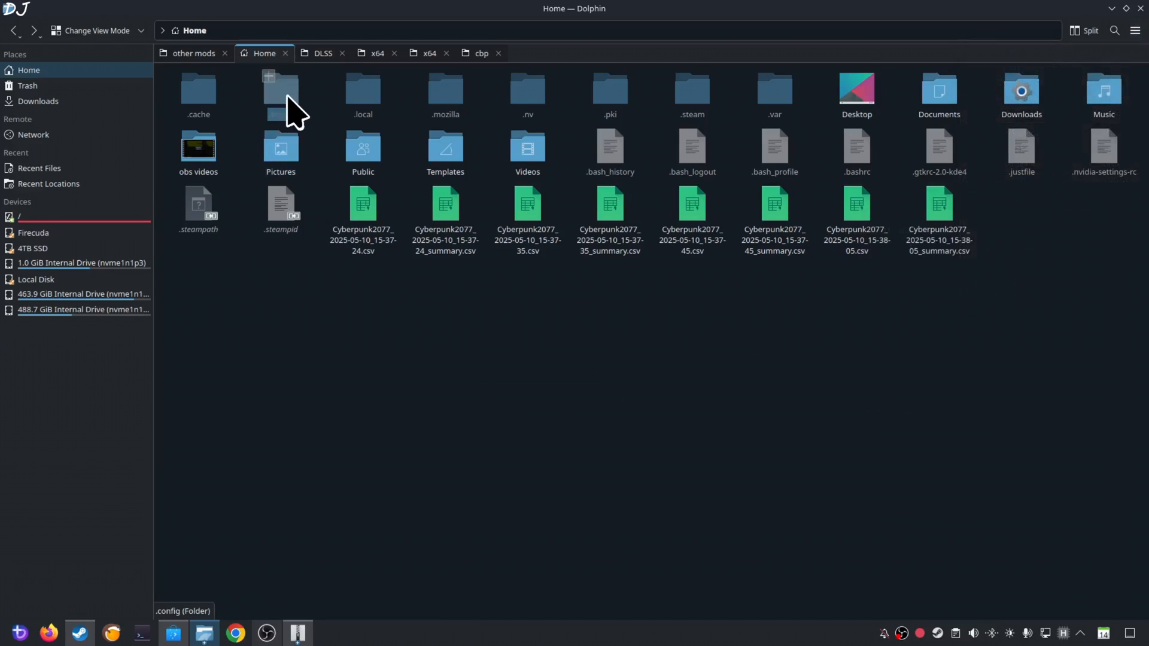
double_click(280, 86)
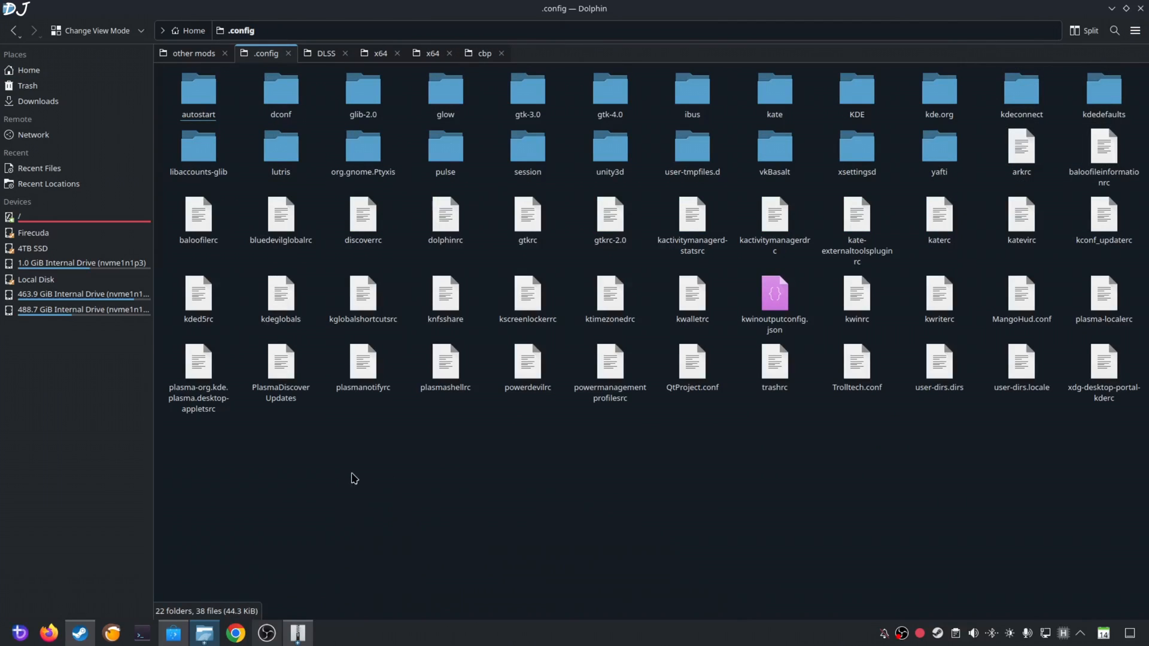
right_click(355, 478)
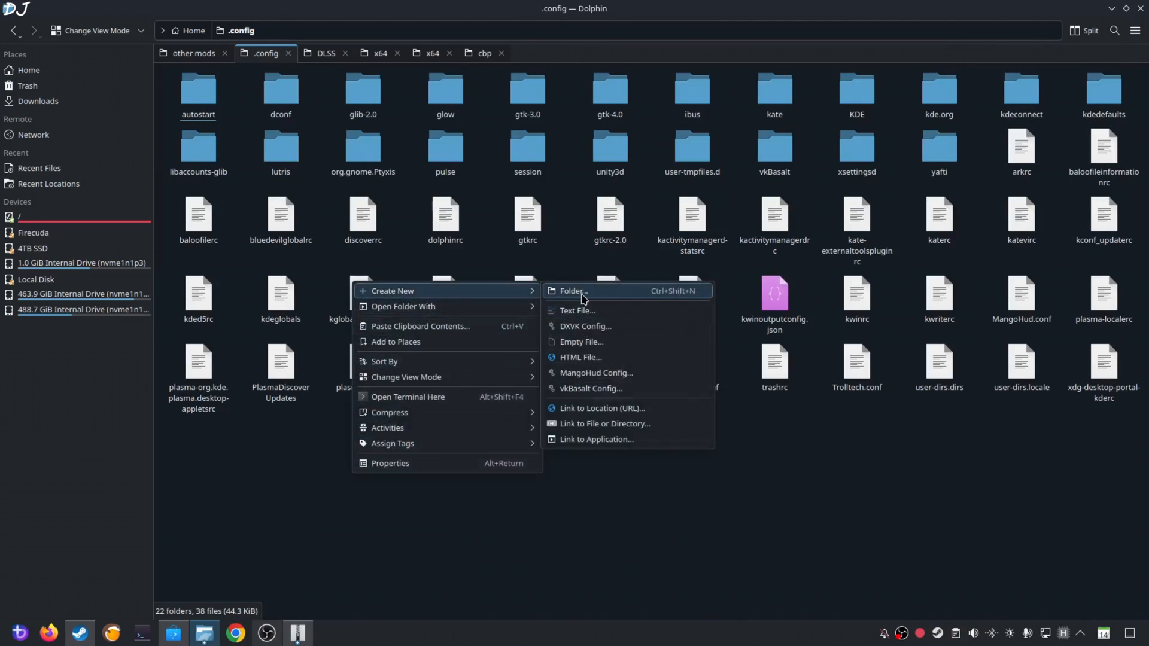
click(572, 290)
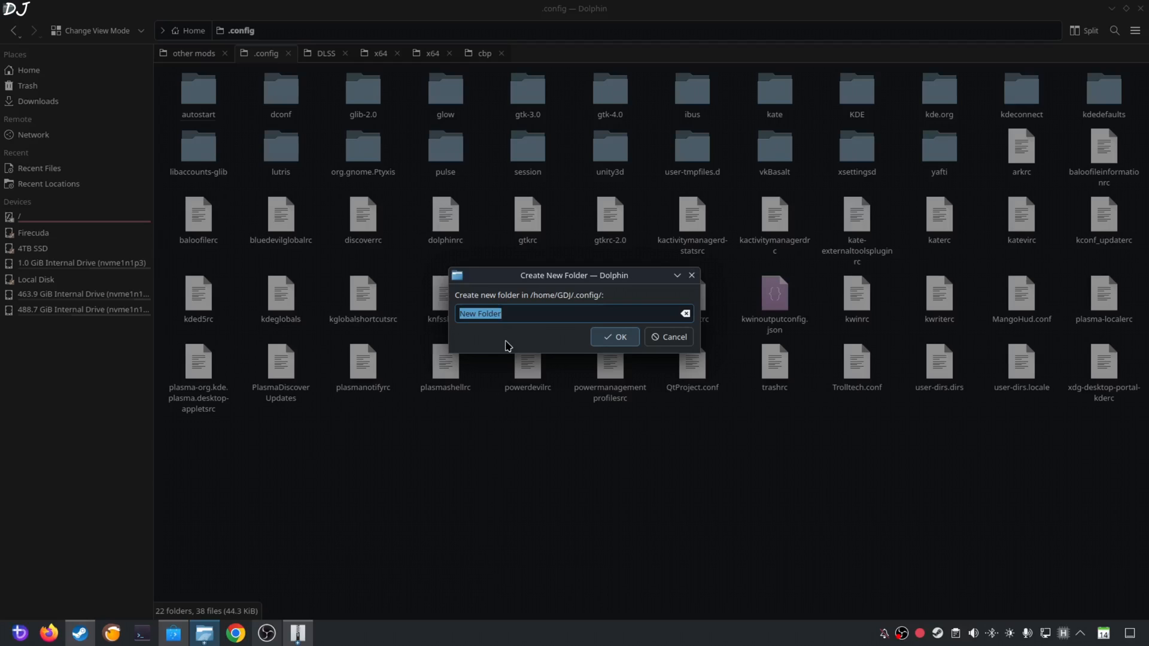
text(MangoHud)
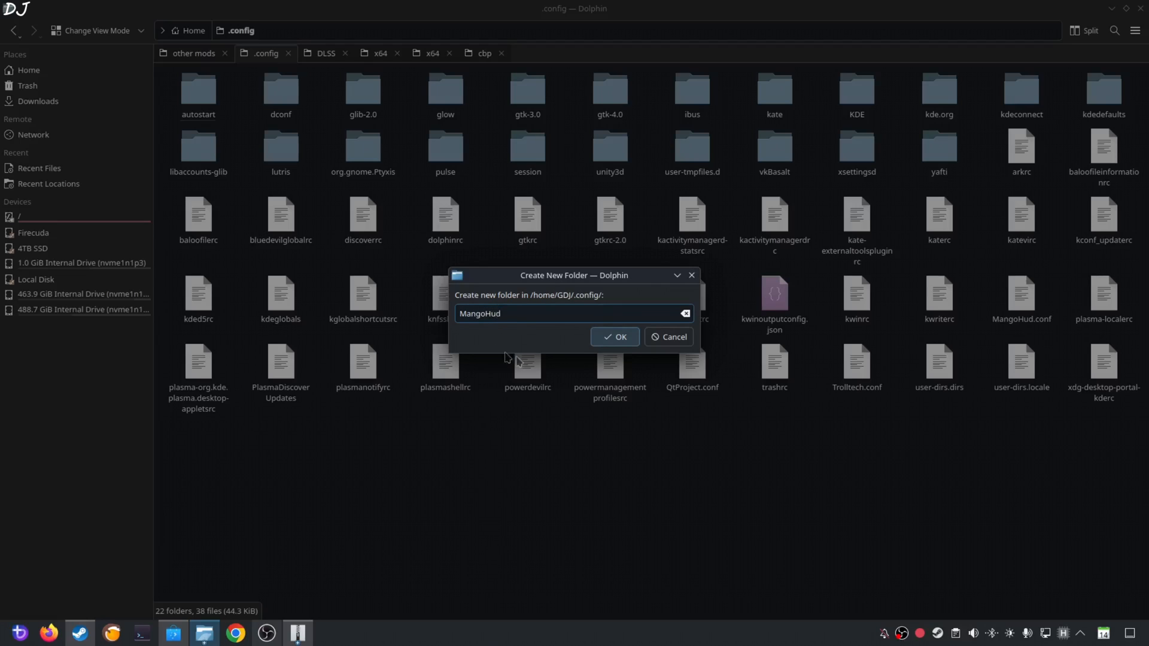
click(614, 337)
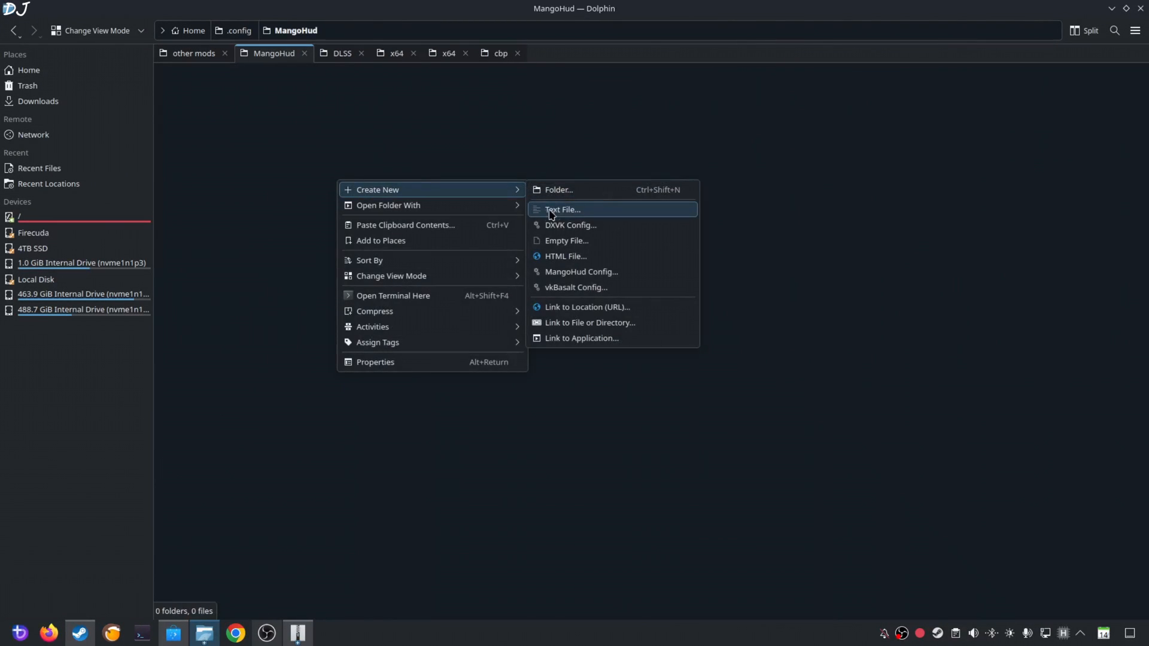
Step: Create an empty MangoHud.conf text file in the MangoHud folder and open it with Kate
click(563, 209)
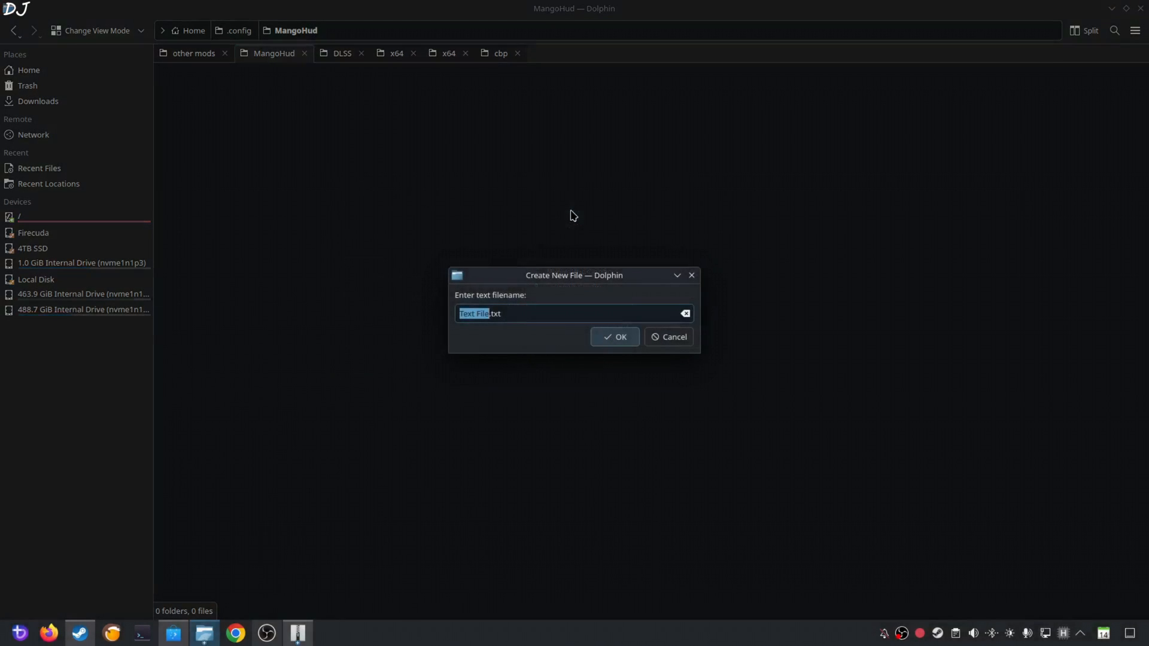
text(Man.txt)
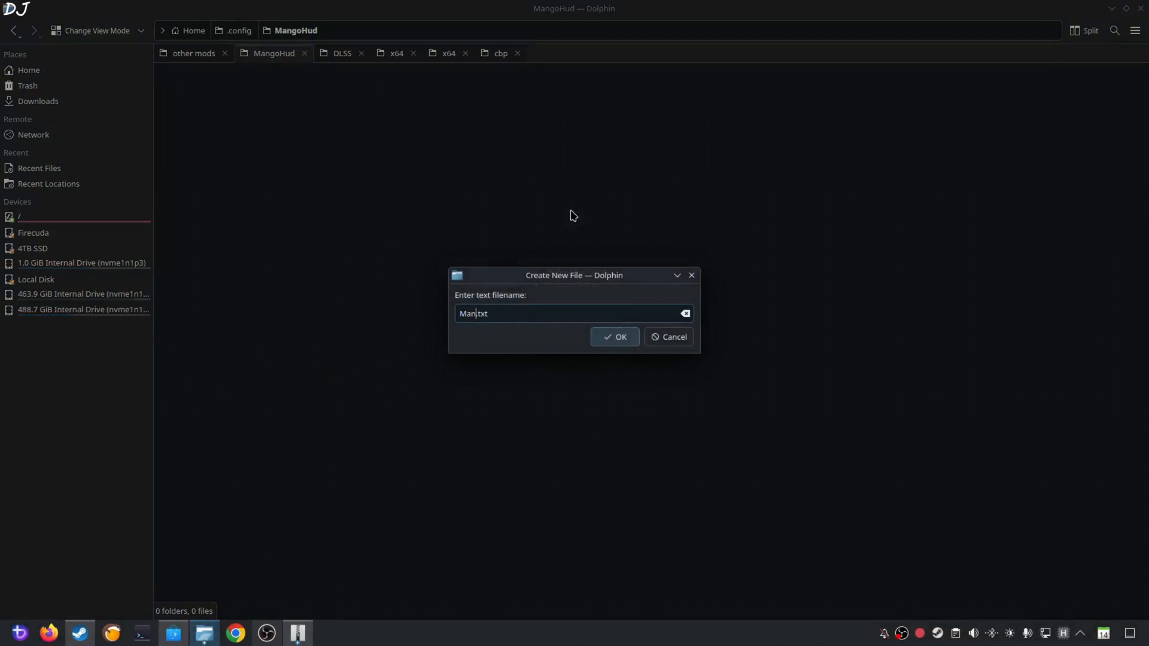
text(g)
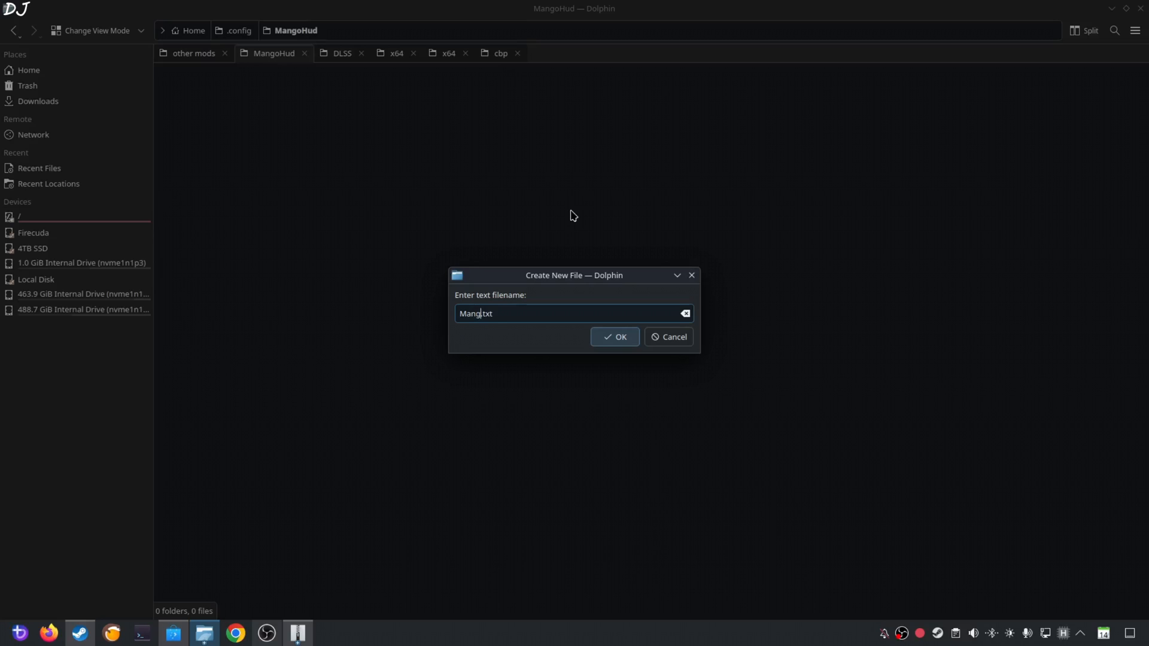
text(Hud)
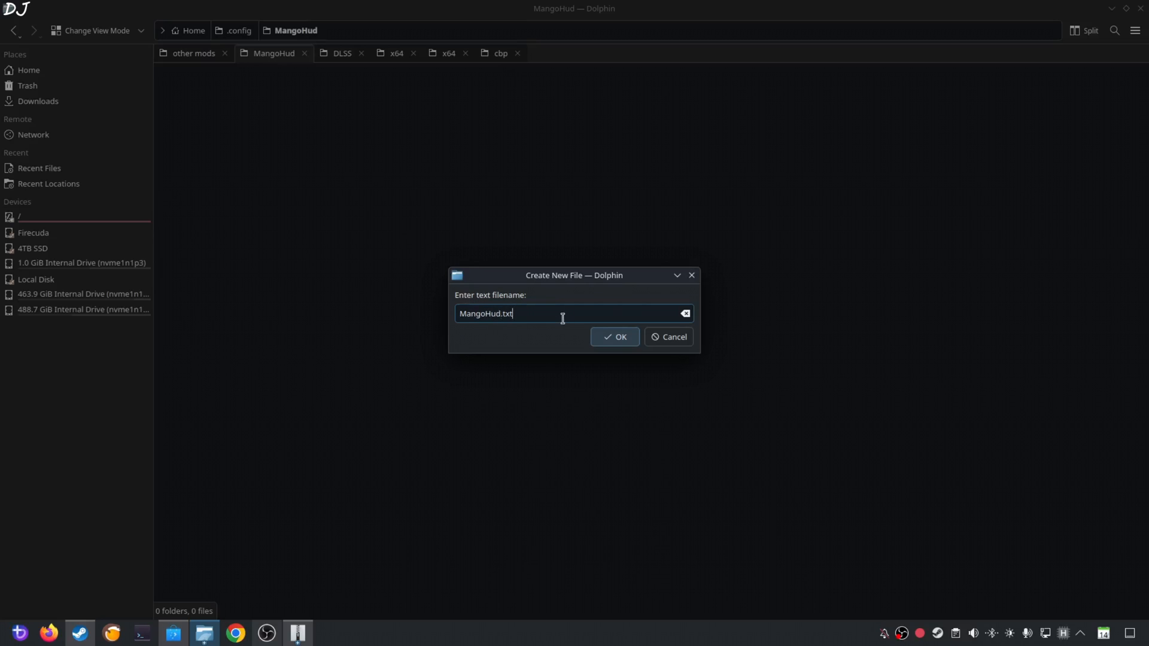
key(BackSpace)
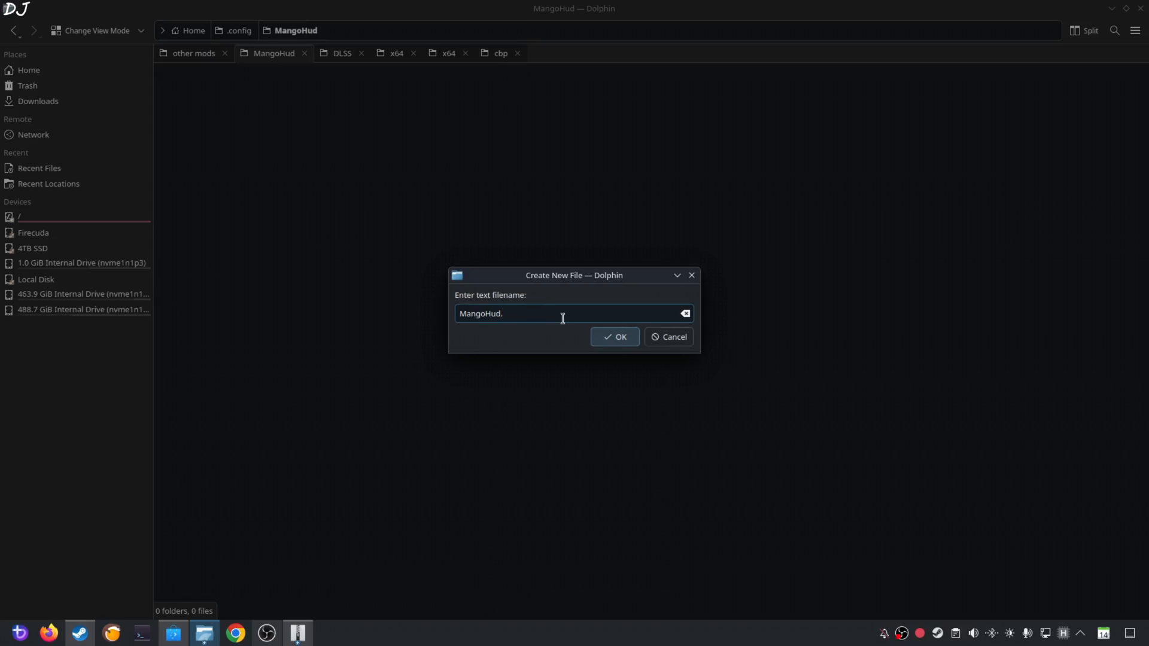
text(conf)
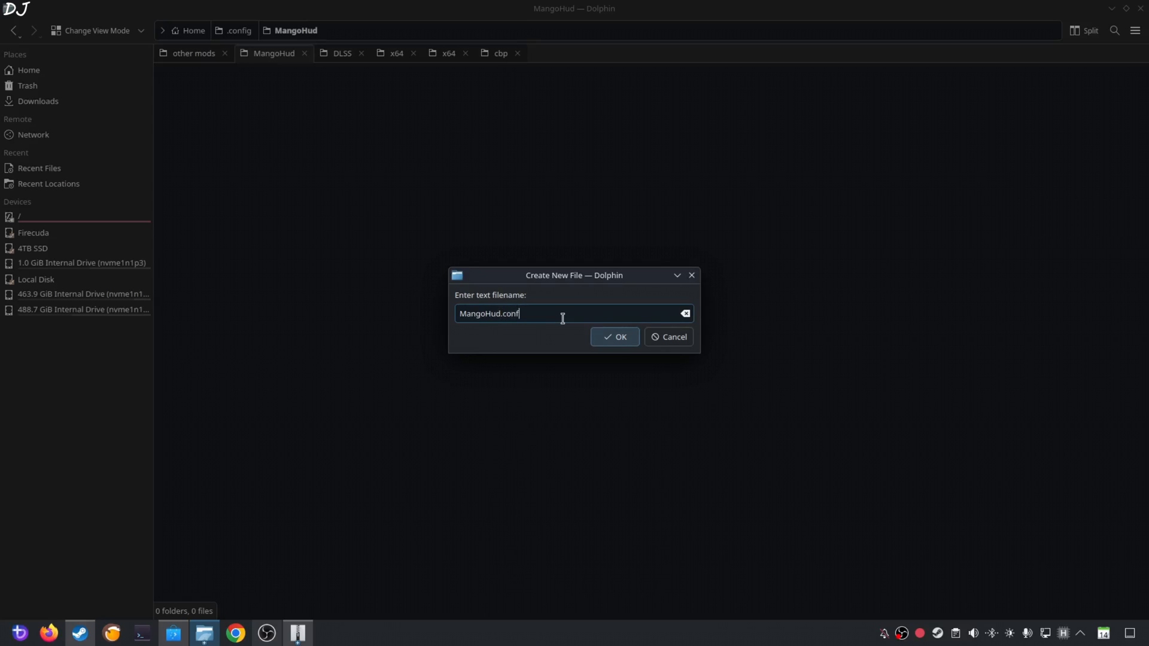
click(614, 337)
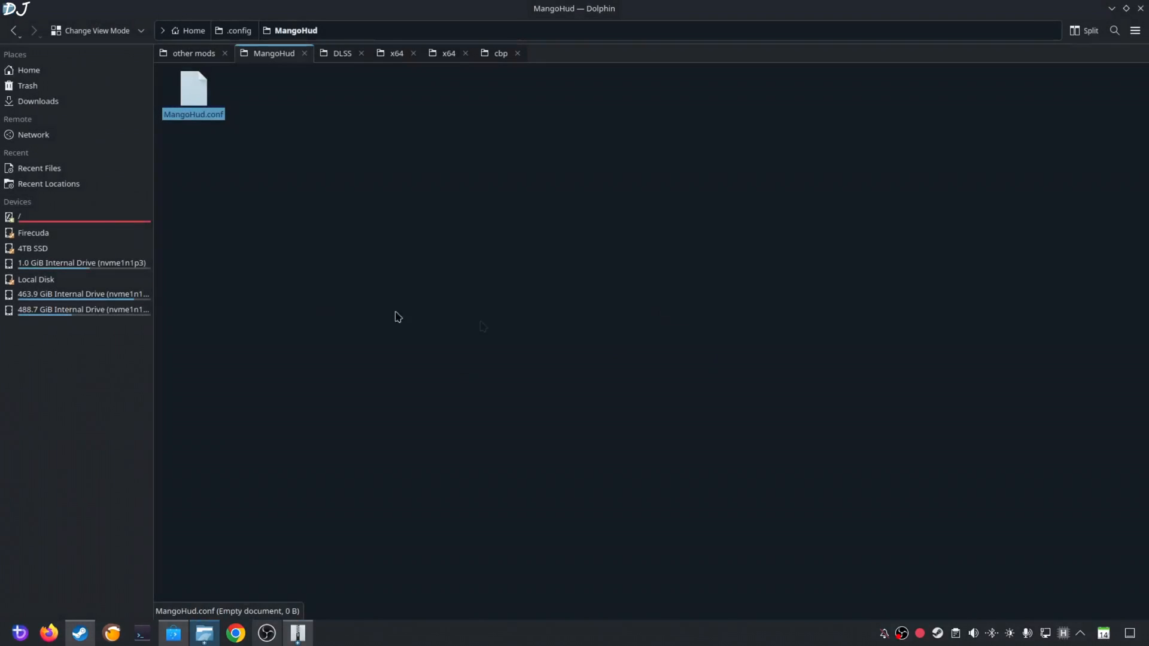
right_click(192, 93)
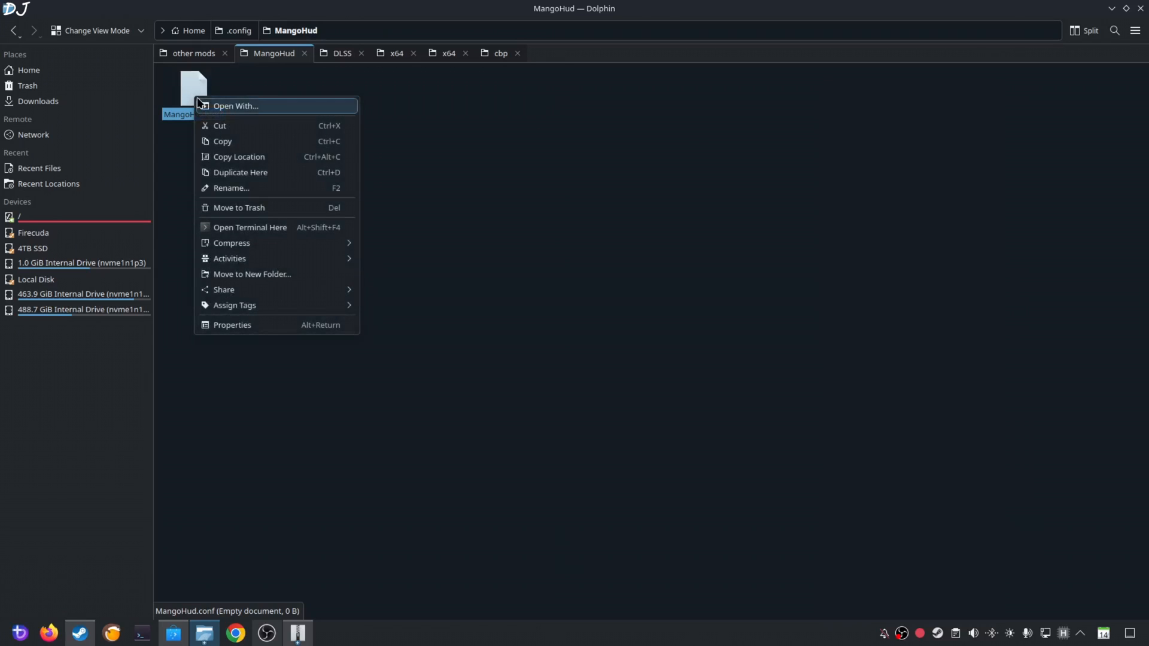
click(236, 106)
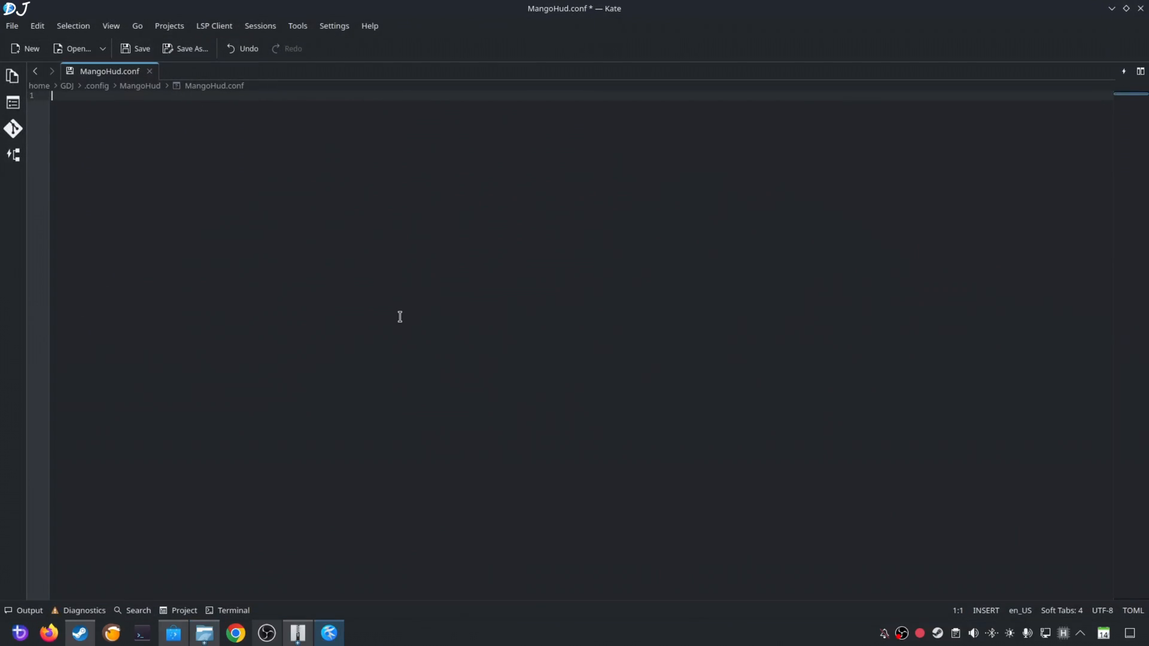
mouse_move(242, 156)
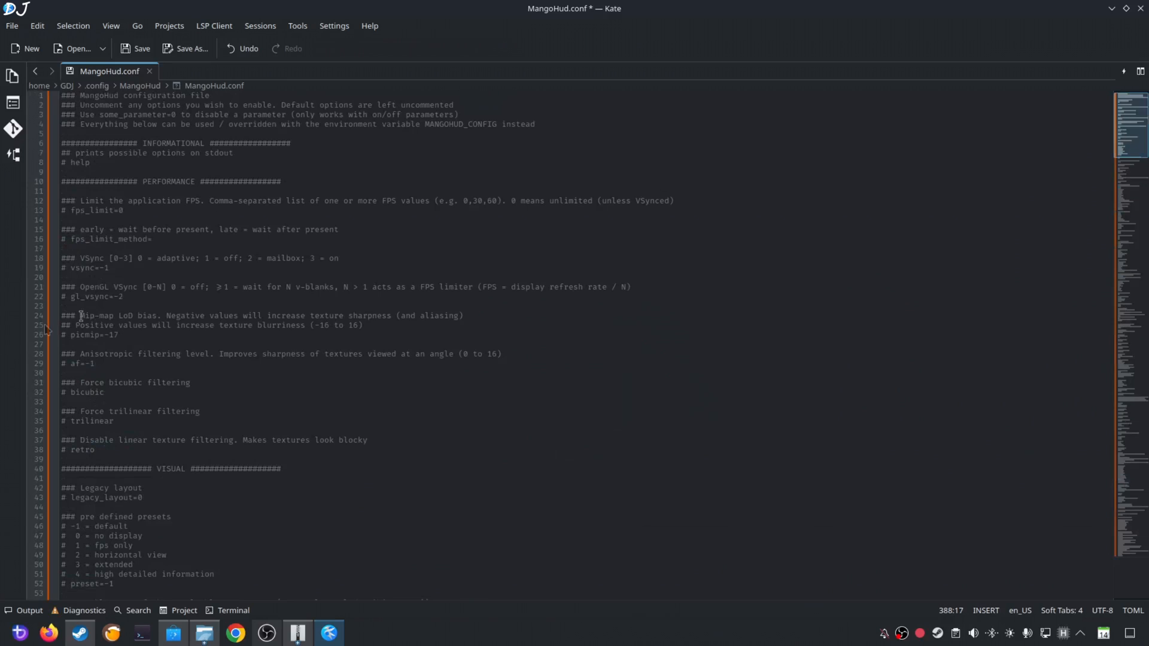
mouse_move(250, 237)
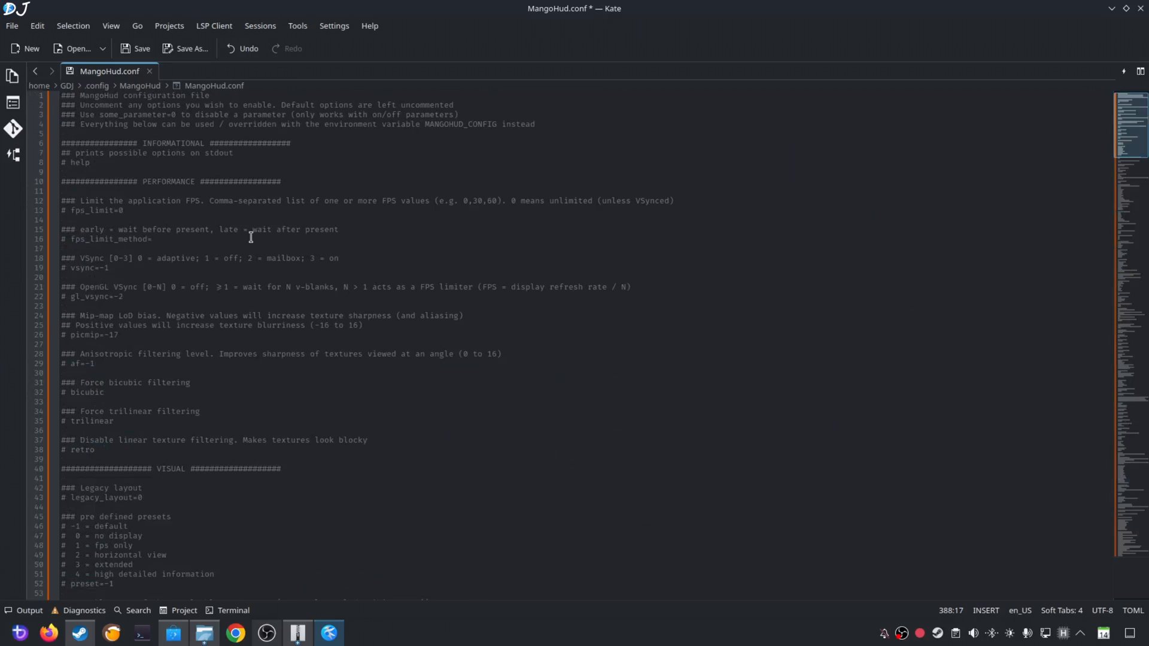
mouse_move(136, 320)
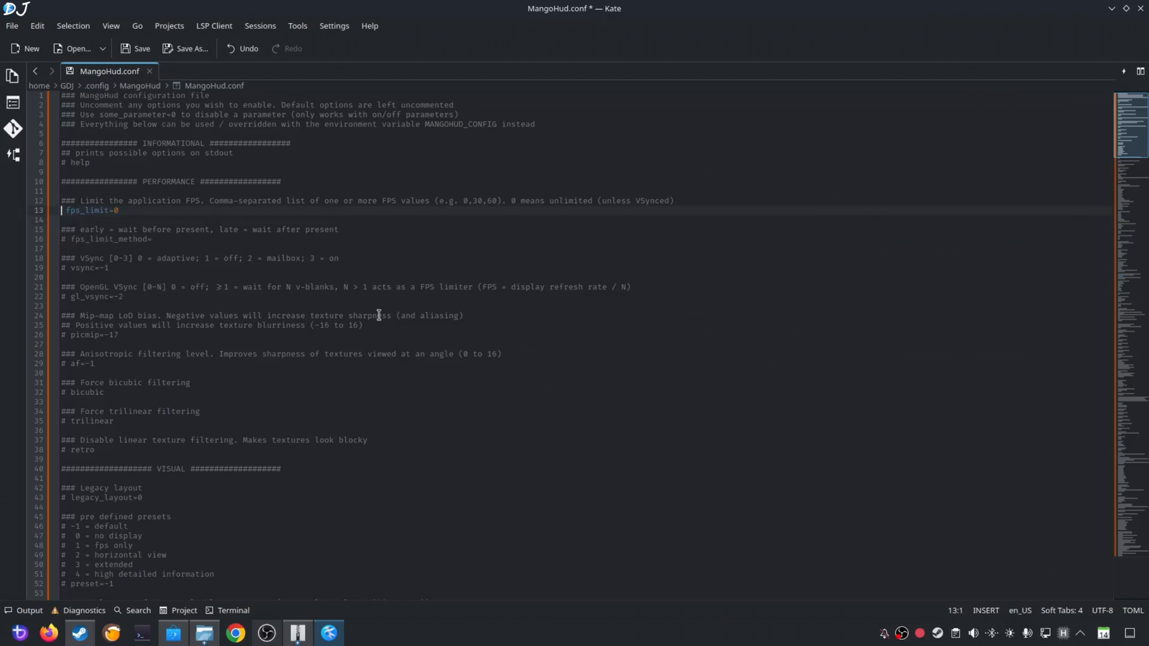
Step: Uncomment fps_limit in the pasted MangoHud config and change its value to 225
click(136, 211)
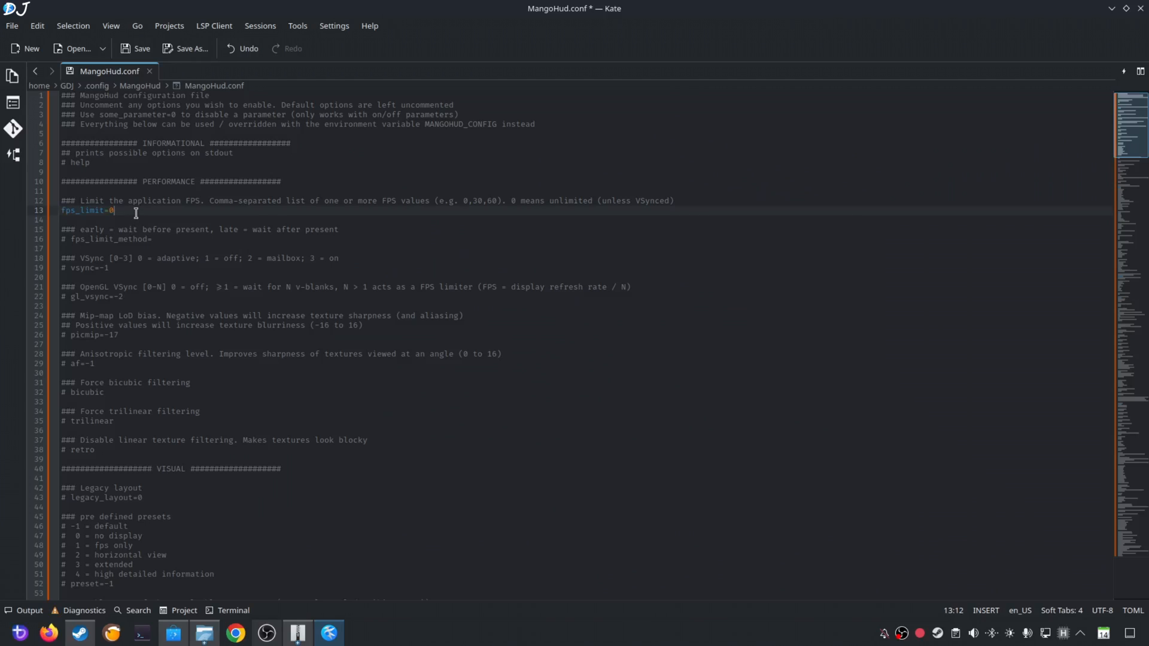
key(BackSpace)
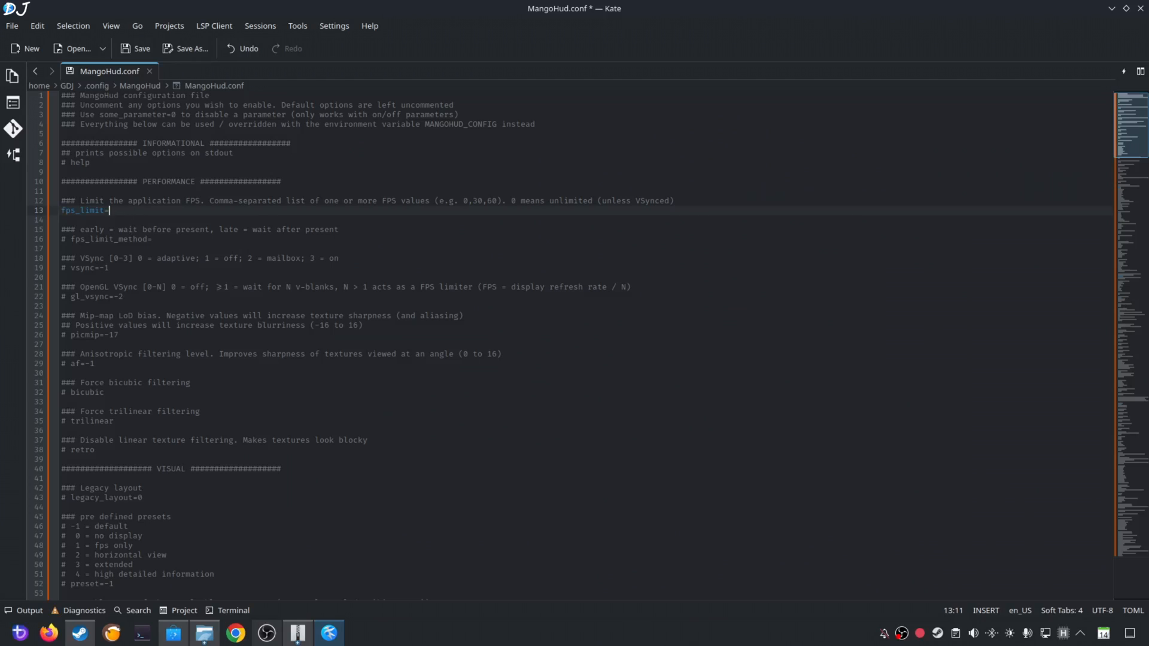
text(225)
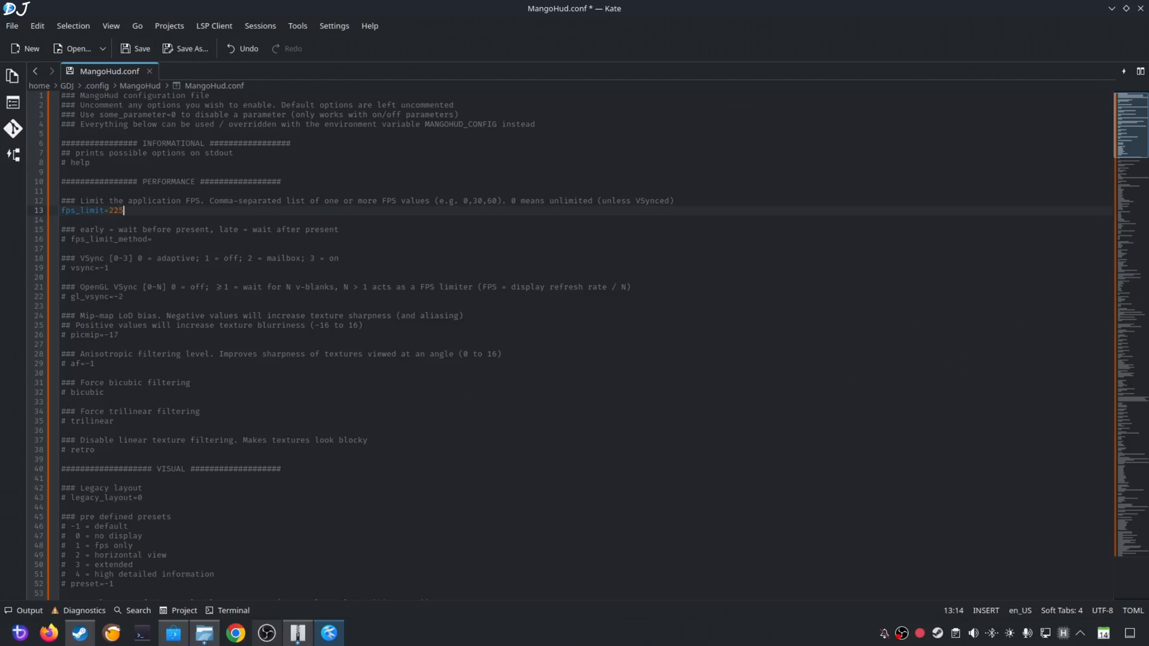
mouse_move(172, 305)
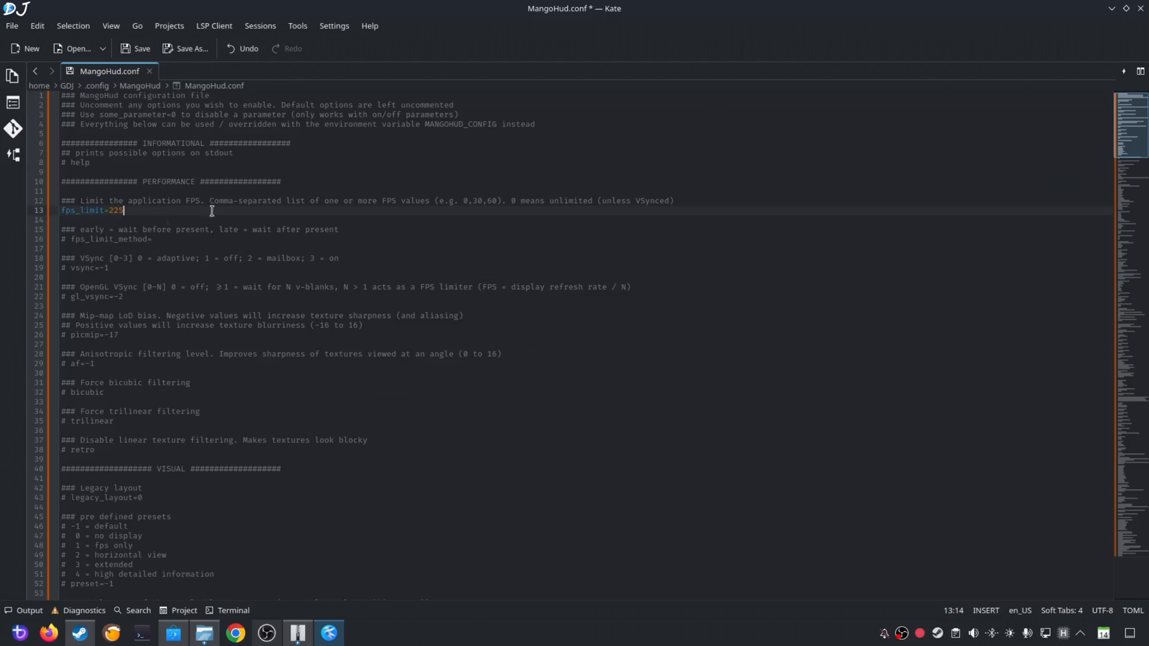
mouse_move(159, 244)
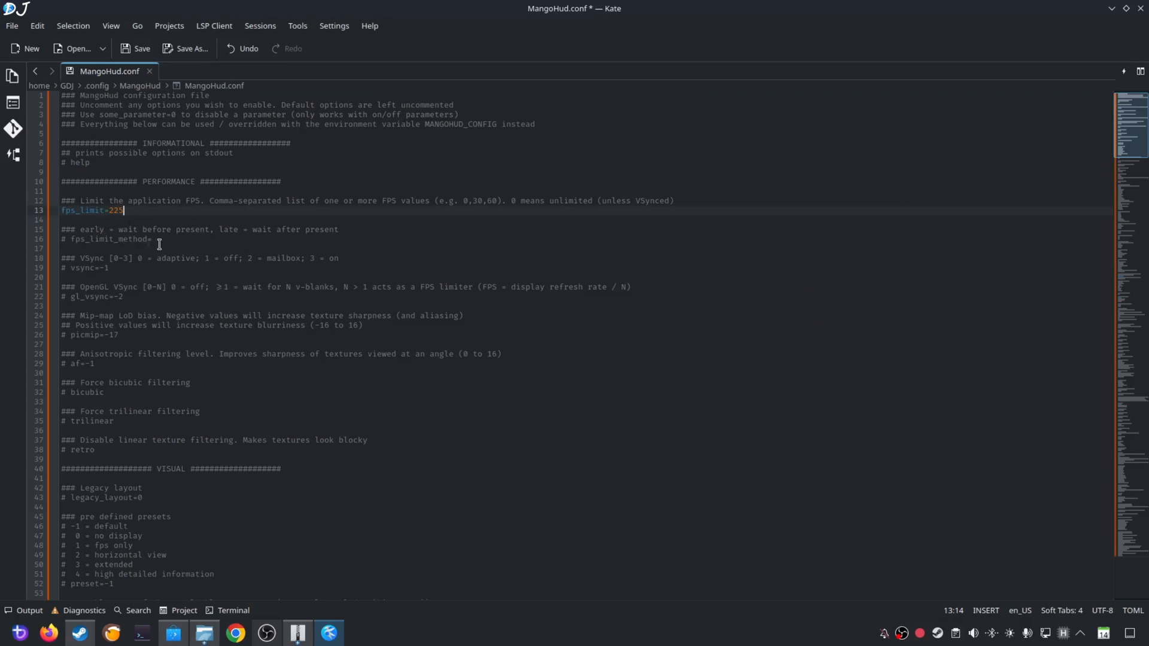
mouse_move(273, 393)
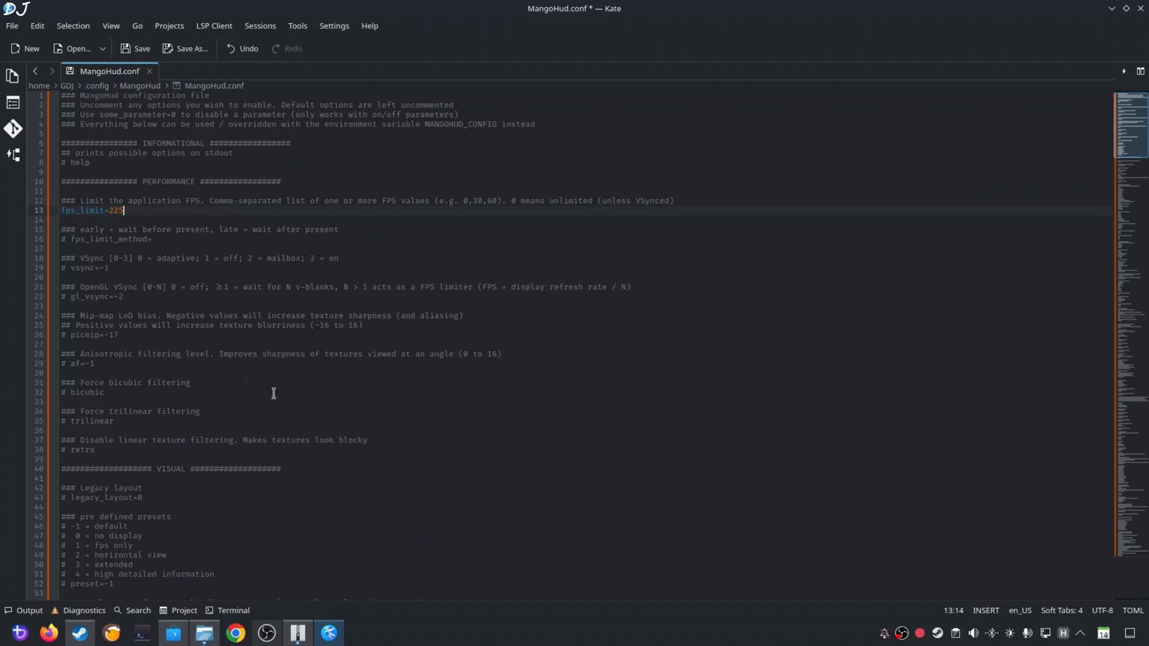
Step: Enable the GPU temperature, clock, power and label readouts, labelling the GPU 'RTX 2'
scroll(down, 3)
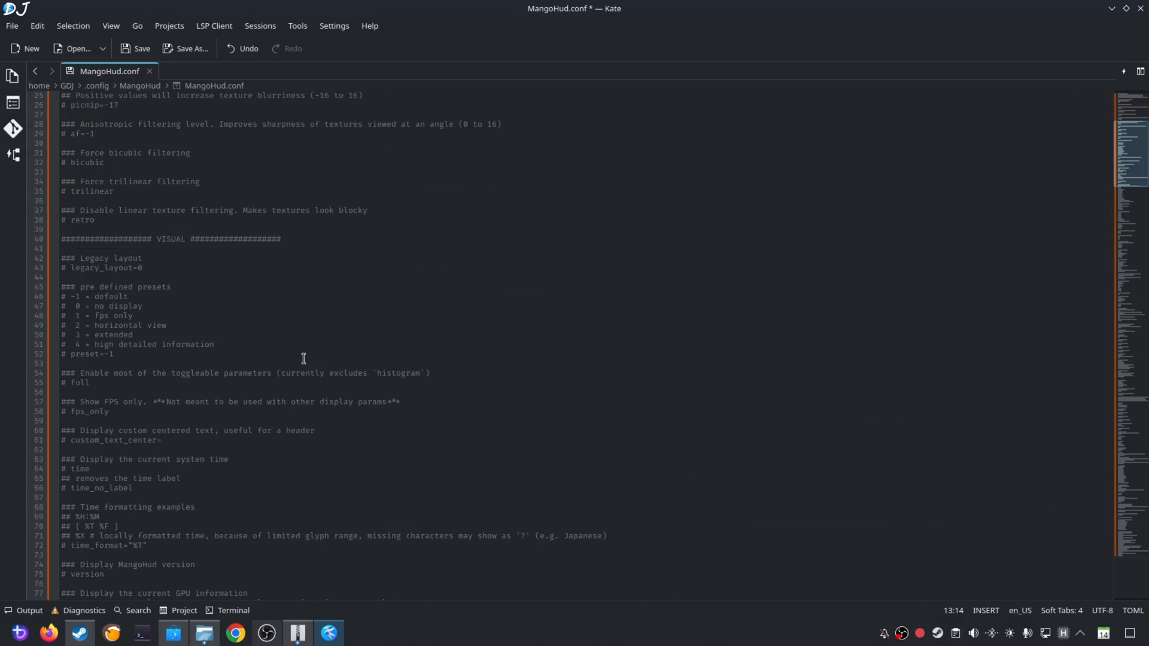
scroll(down, 3)
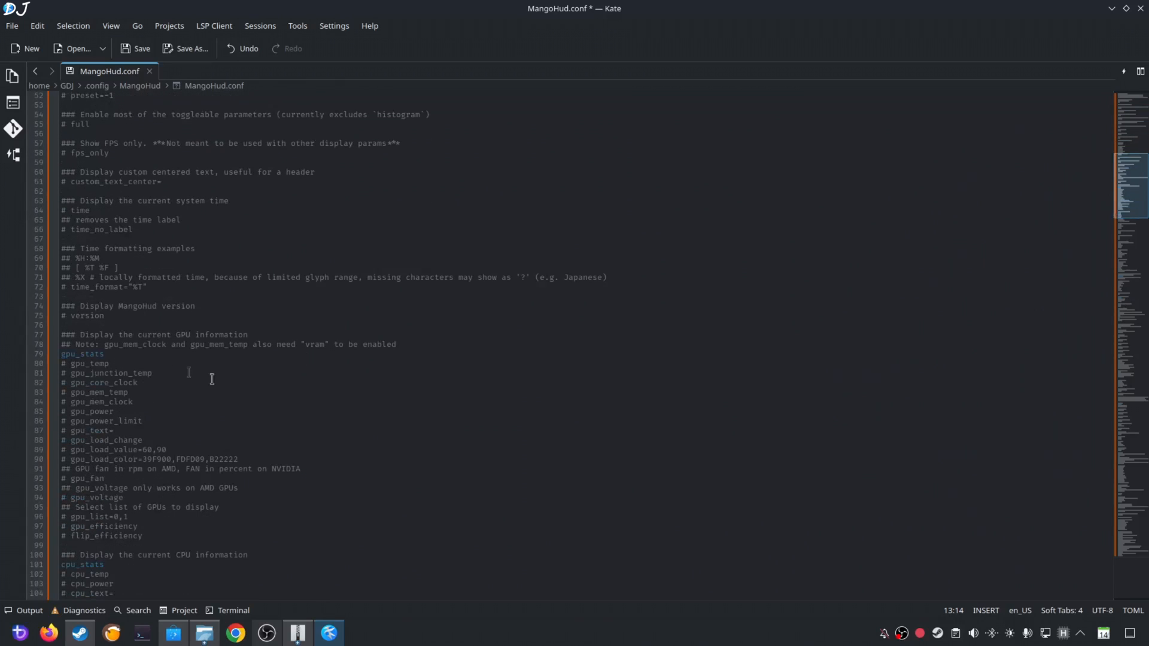
click(70, 363)
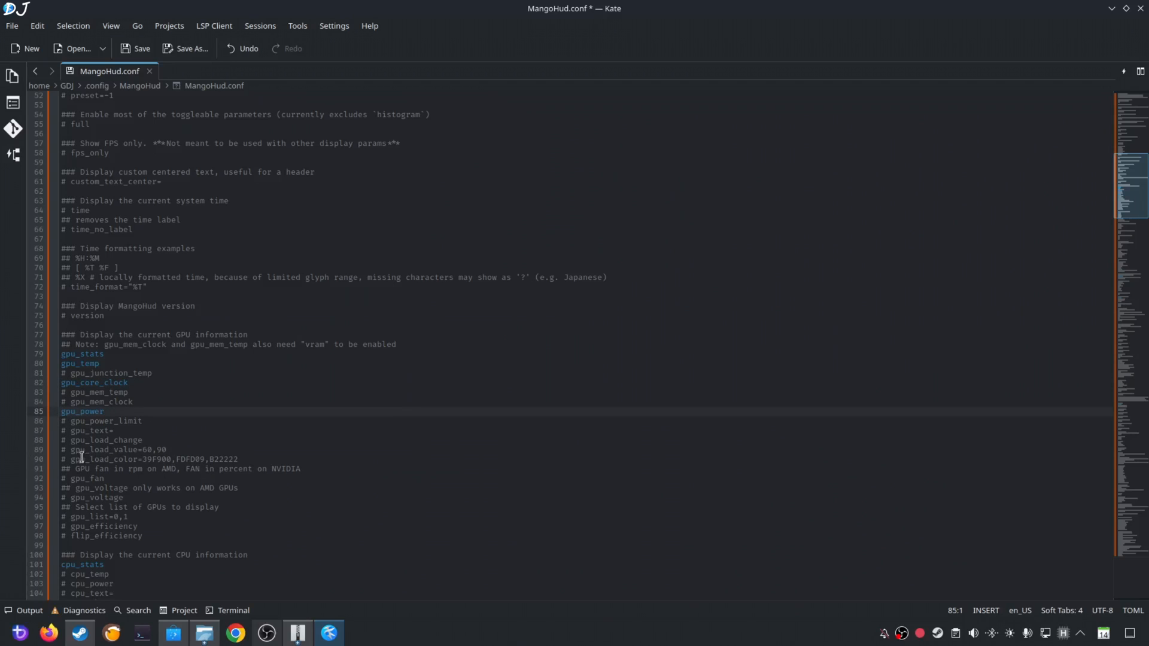
scroll(down, 3)
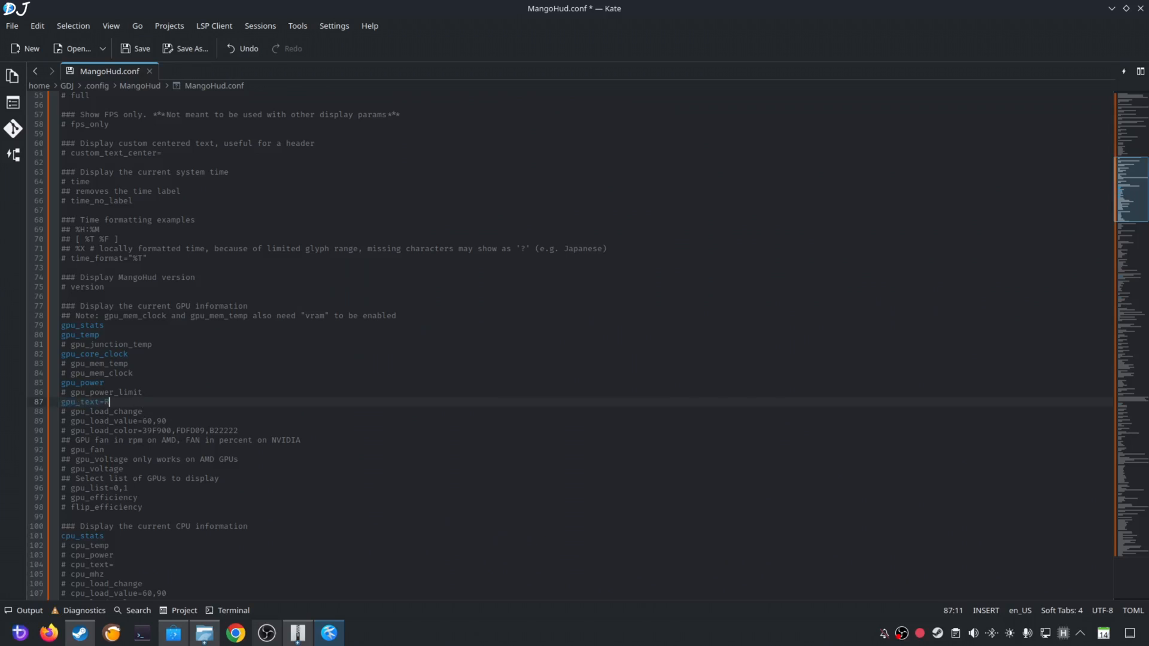
text(RTX 2070S)
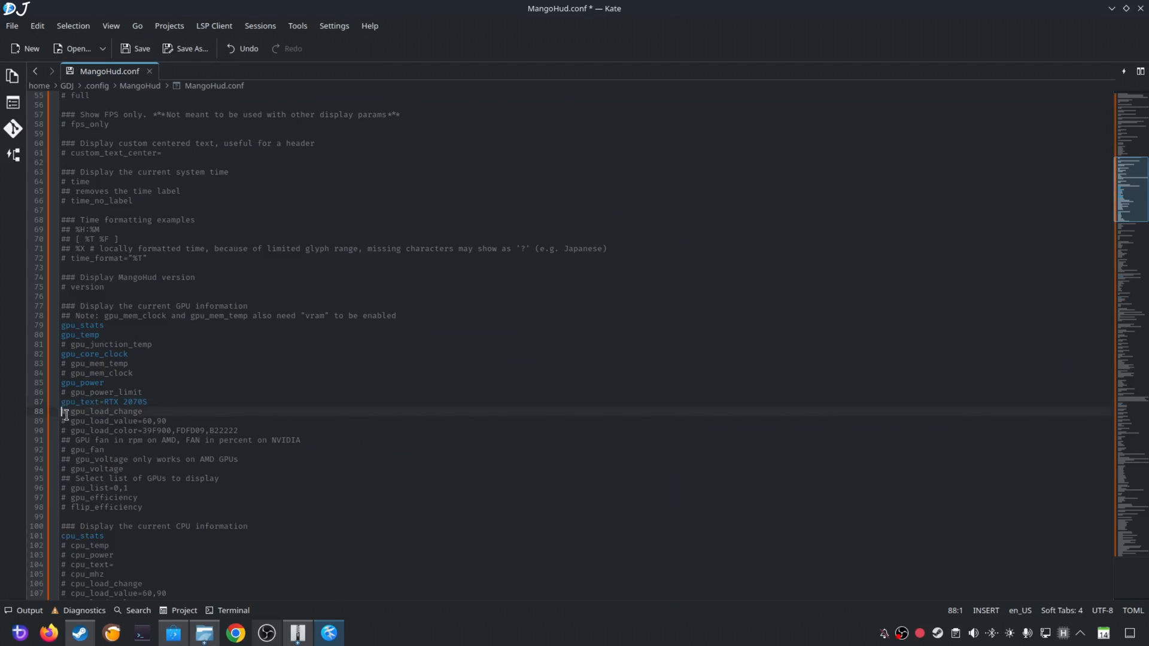
Step: Label the CPU '5700XD', enable CPU, VRAM, RAM, FPS and frametime readouts, and save MangoHud.conf
scroll(down, 3)
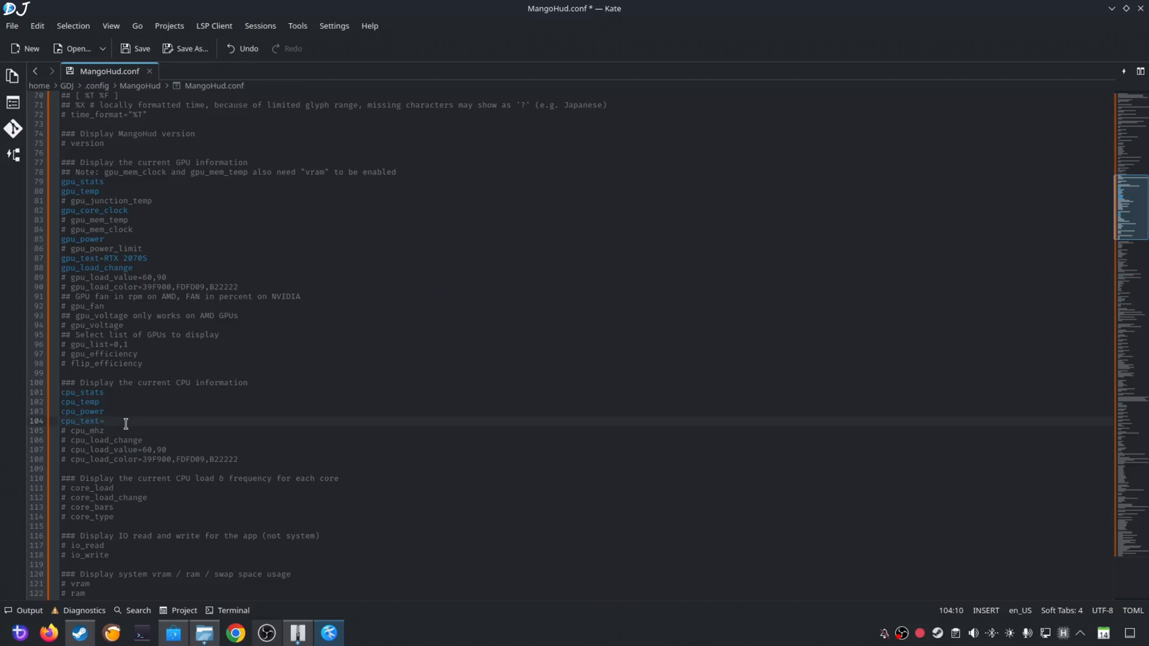
text(5700)
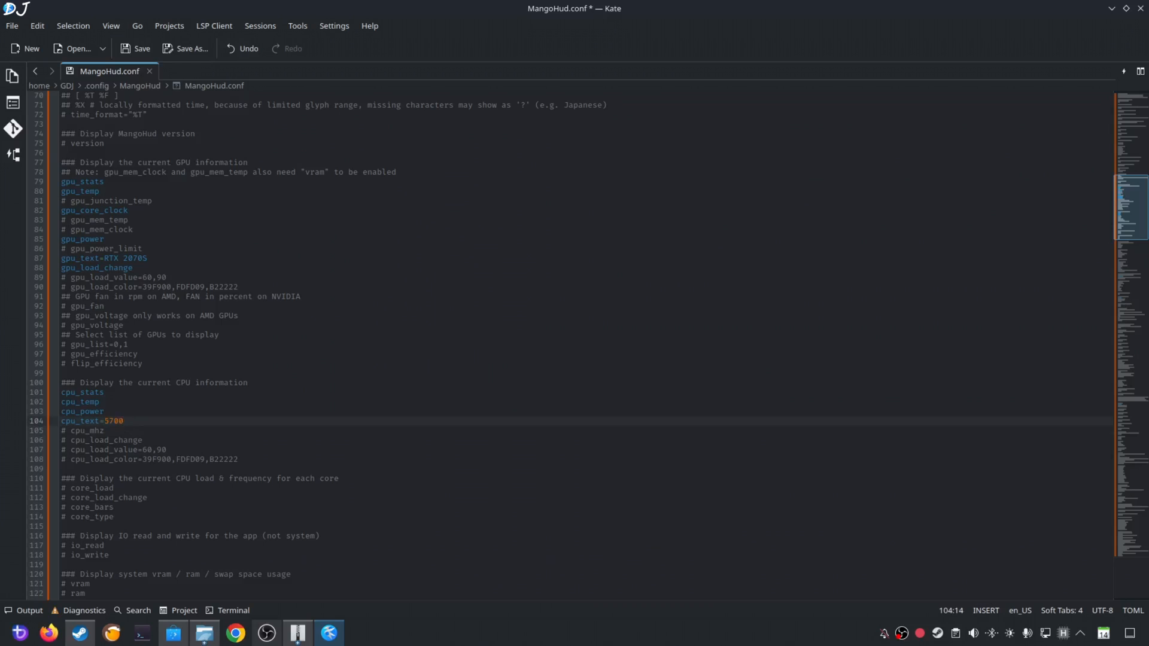
text(X3)
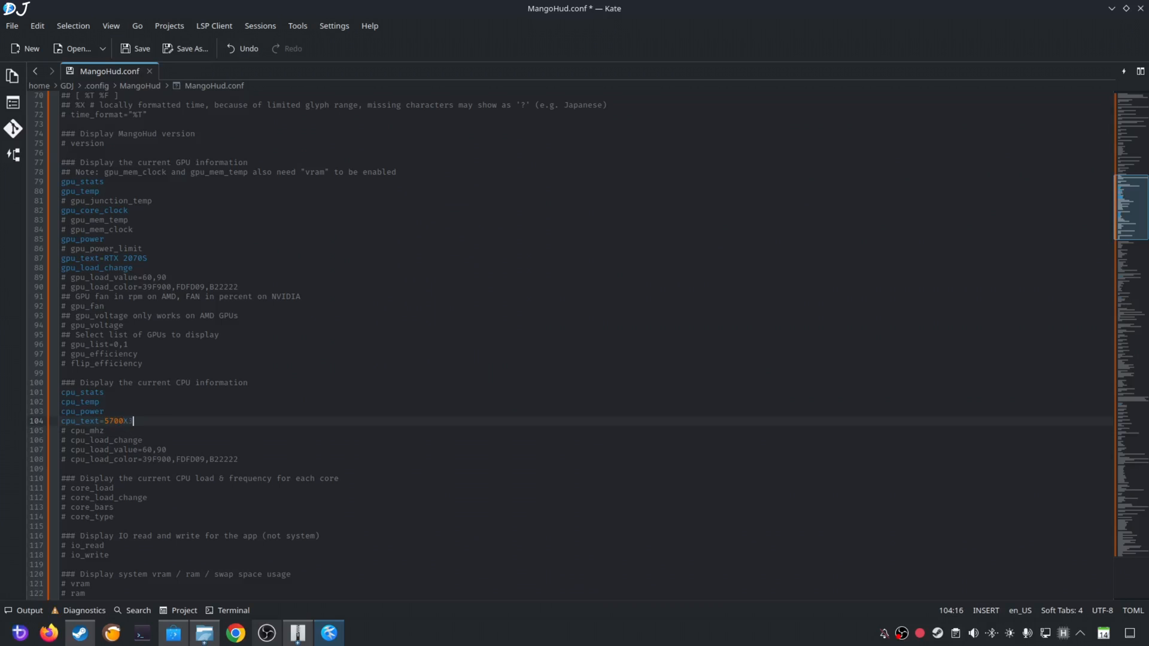
text(D)
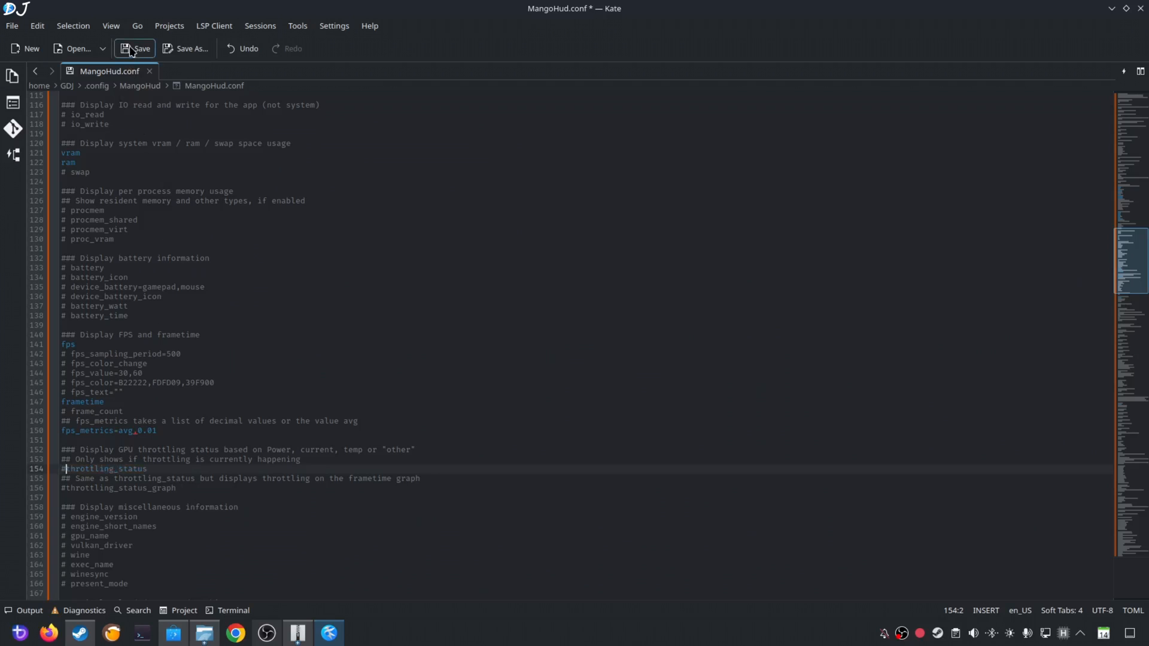
click(140, 48)
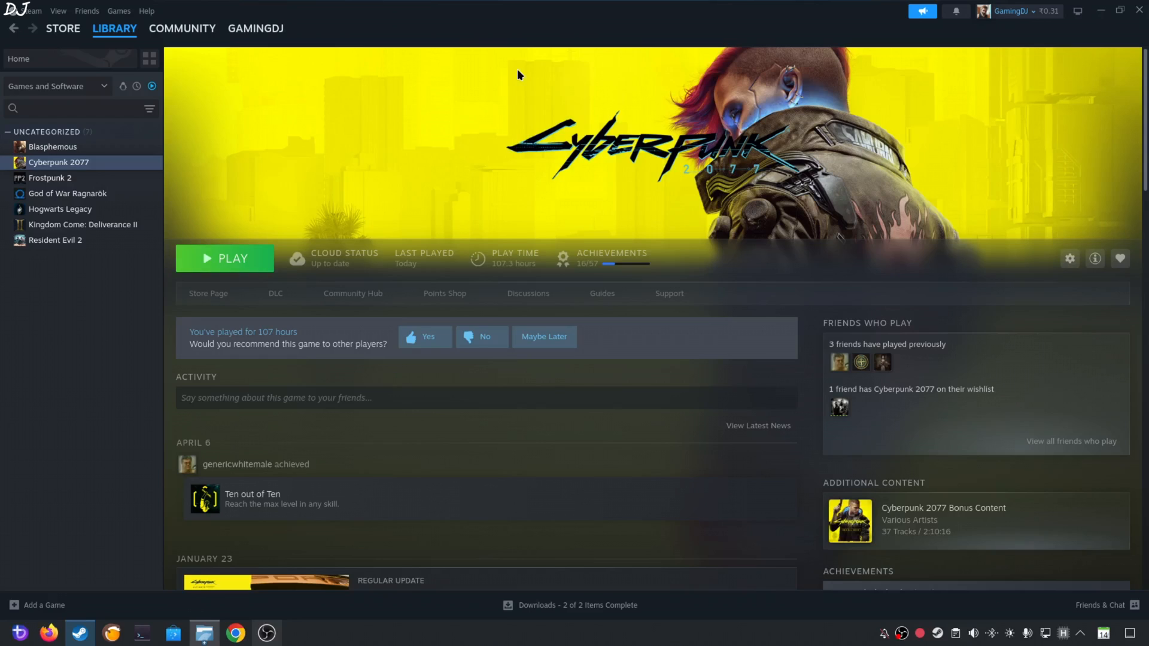
mouse_move(783, 186)
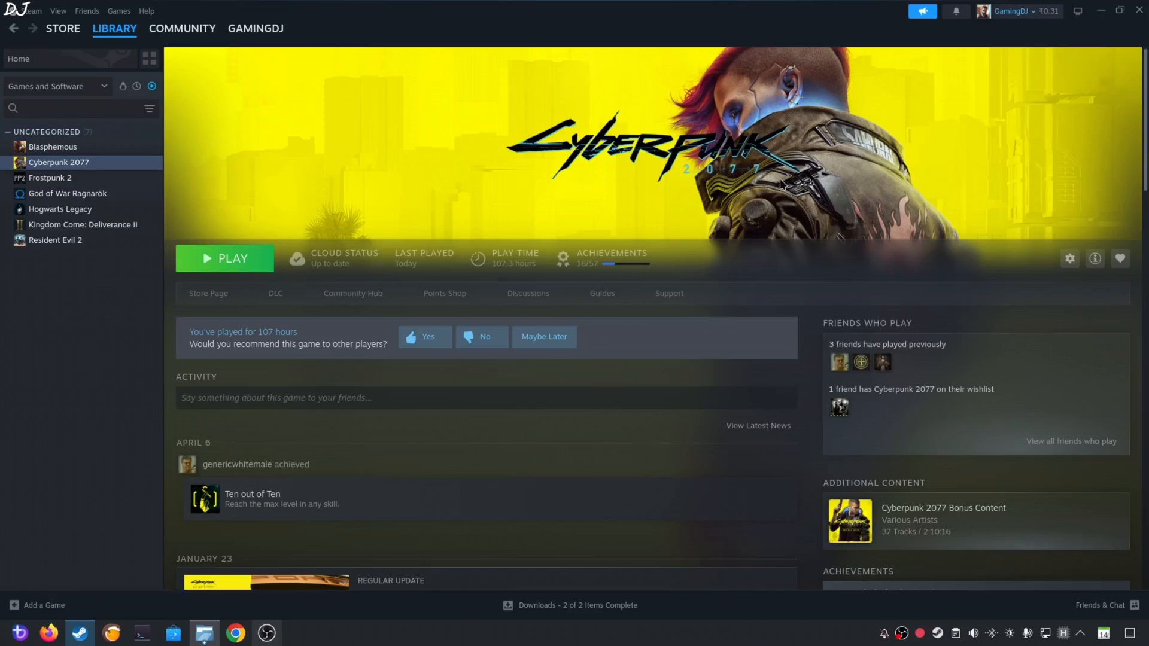
mouse_move(1103, 353)
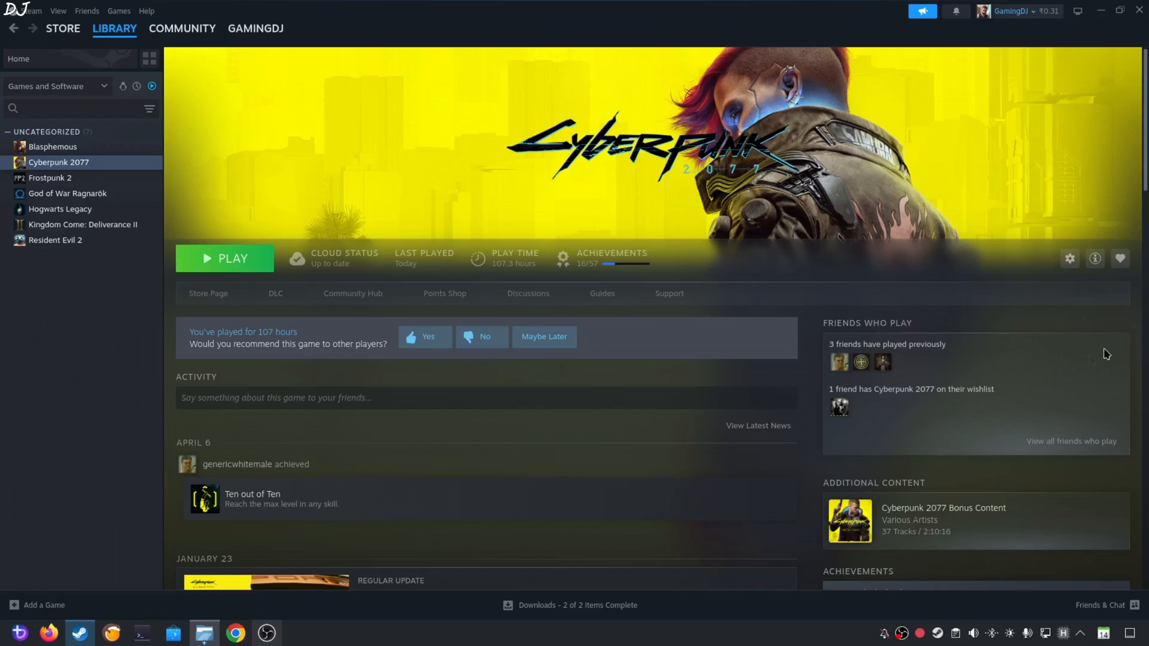
Step: Add mangohud before %command% after the winmm override in Cyberpunk 2077's launch options
click(1069, 259)
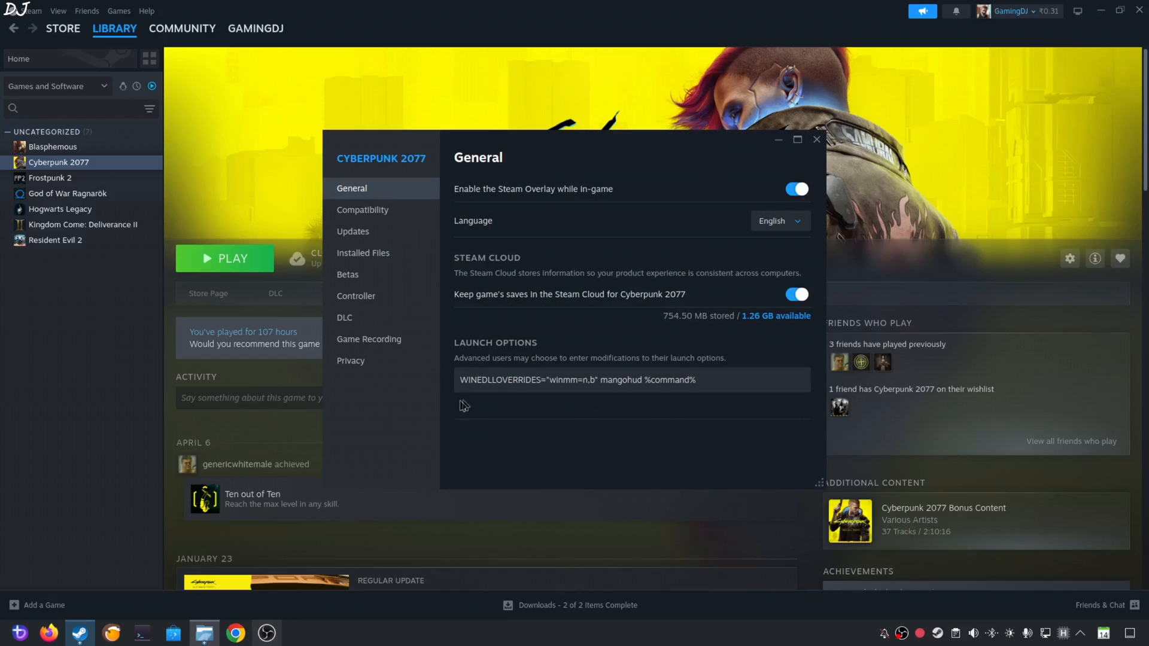
mouse_move(552, 412)
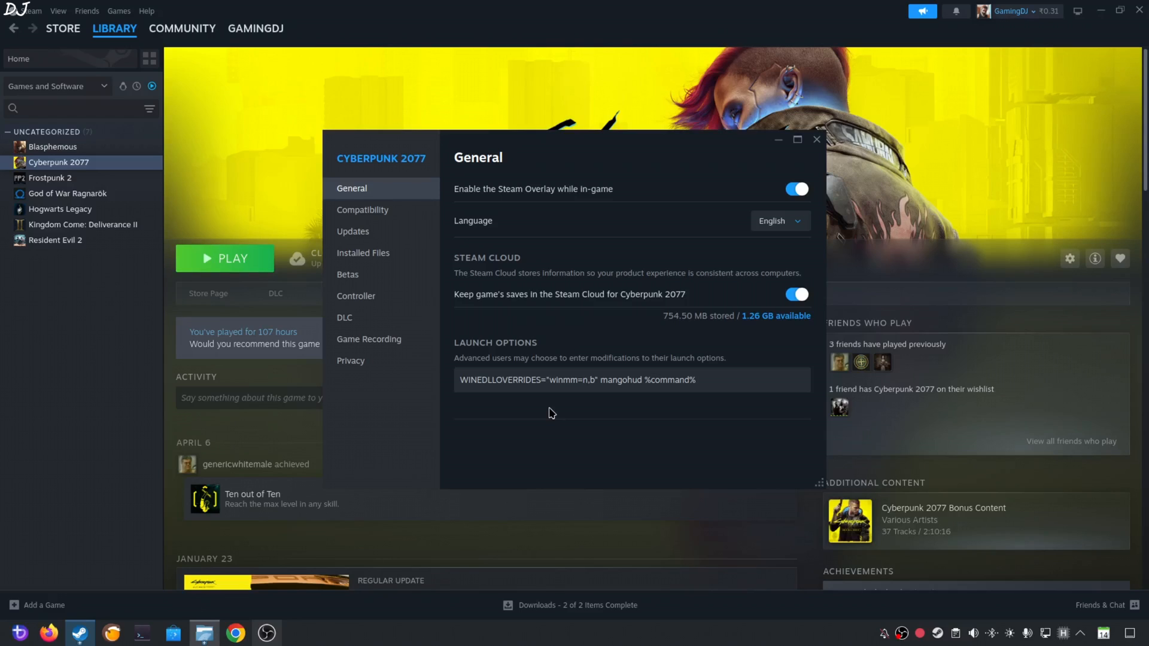
mouse_move(512, 469)
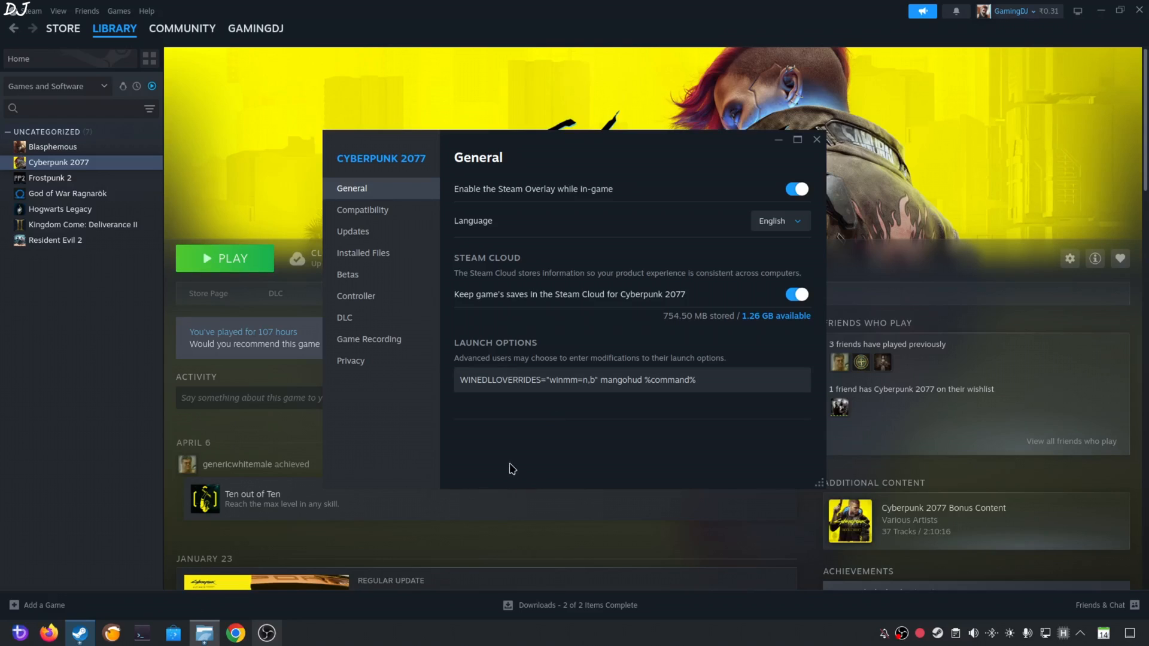
click(616, 380)
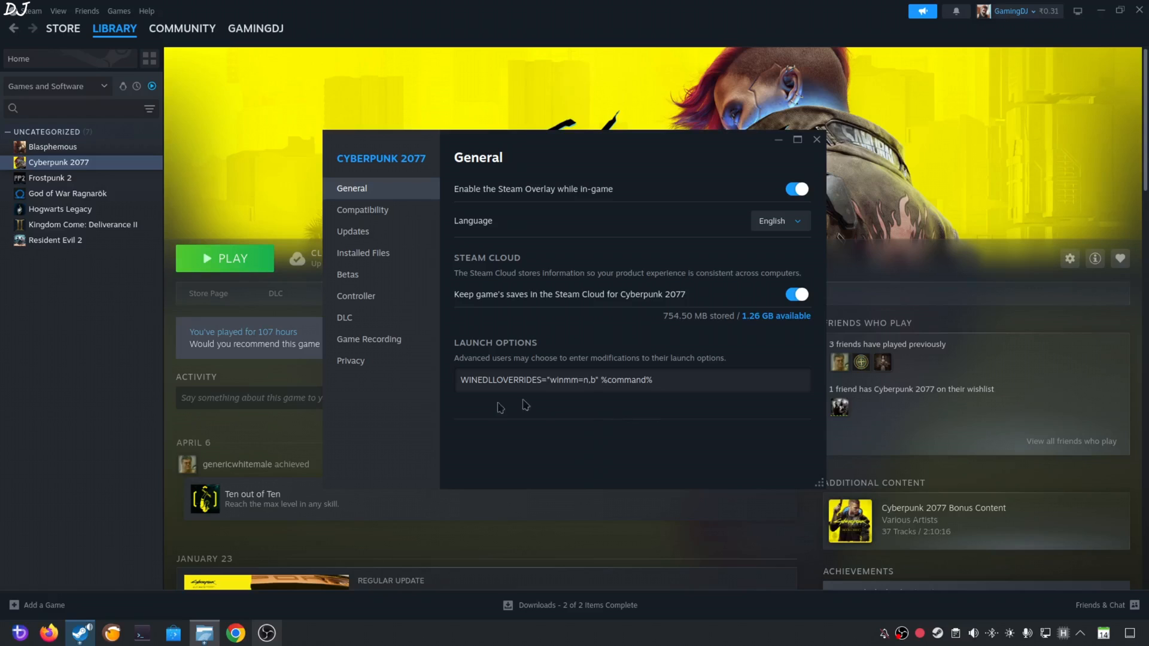
text(mangohud)
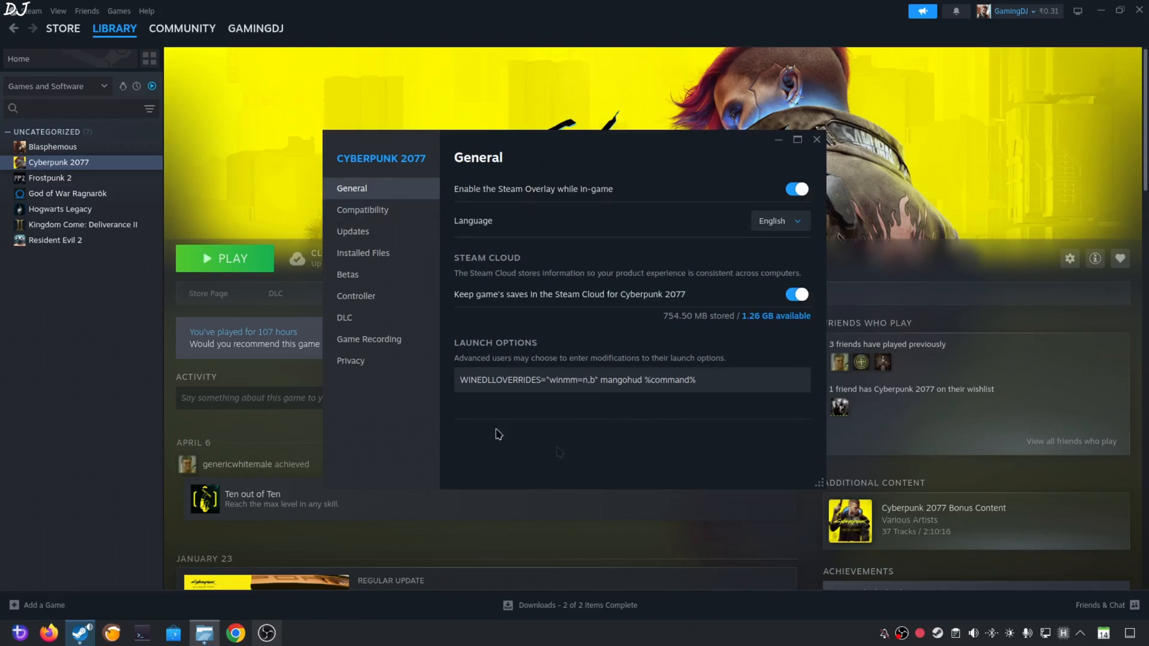
Step: Check the Compatibility page to confirm GE-Proton10-1 is the forced compatibility tool
click(362, 210)
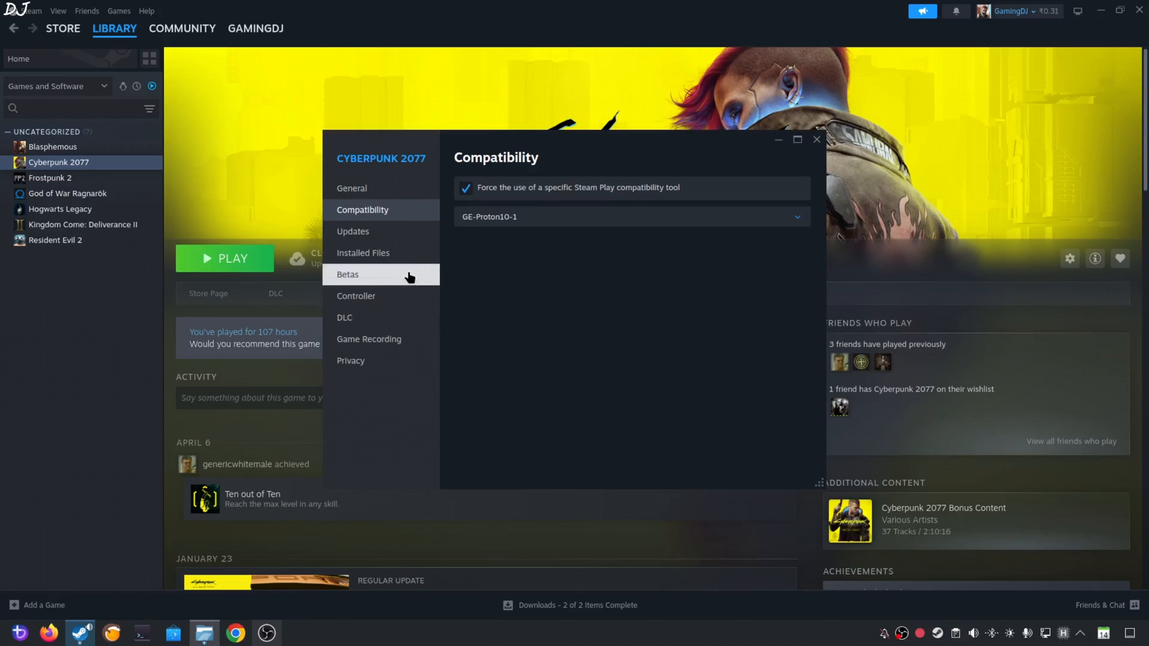
mouse_move(497, 236)
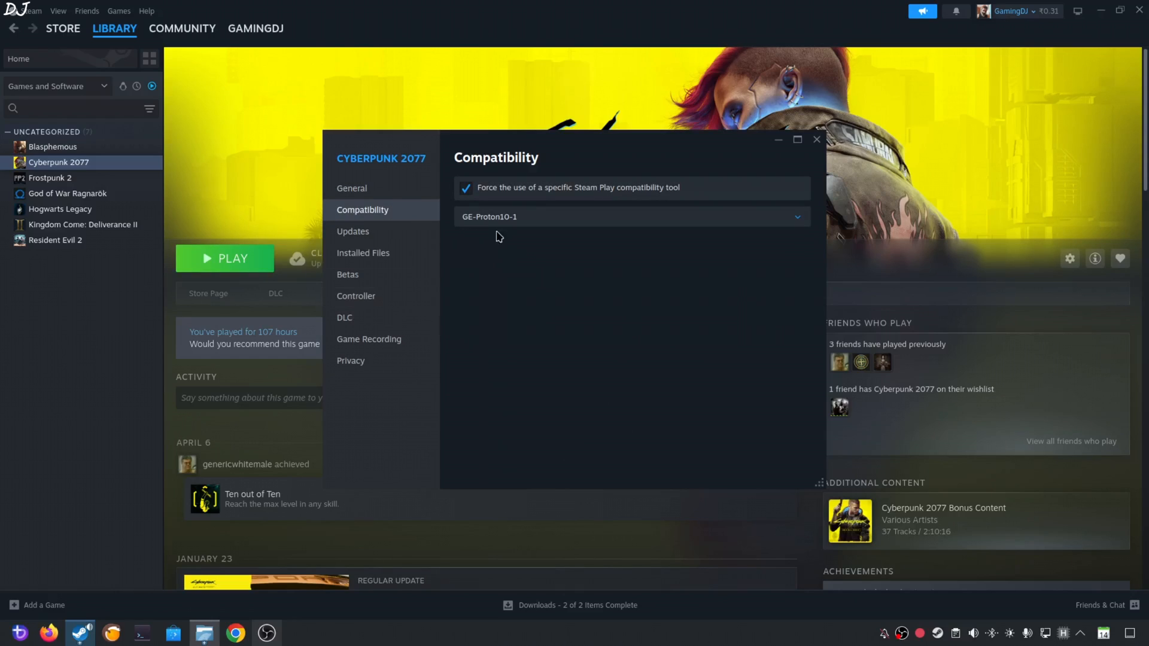
mouse_move(563, 406)
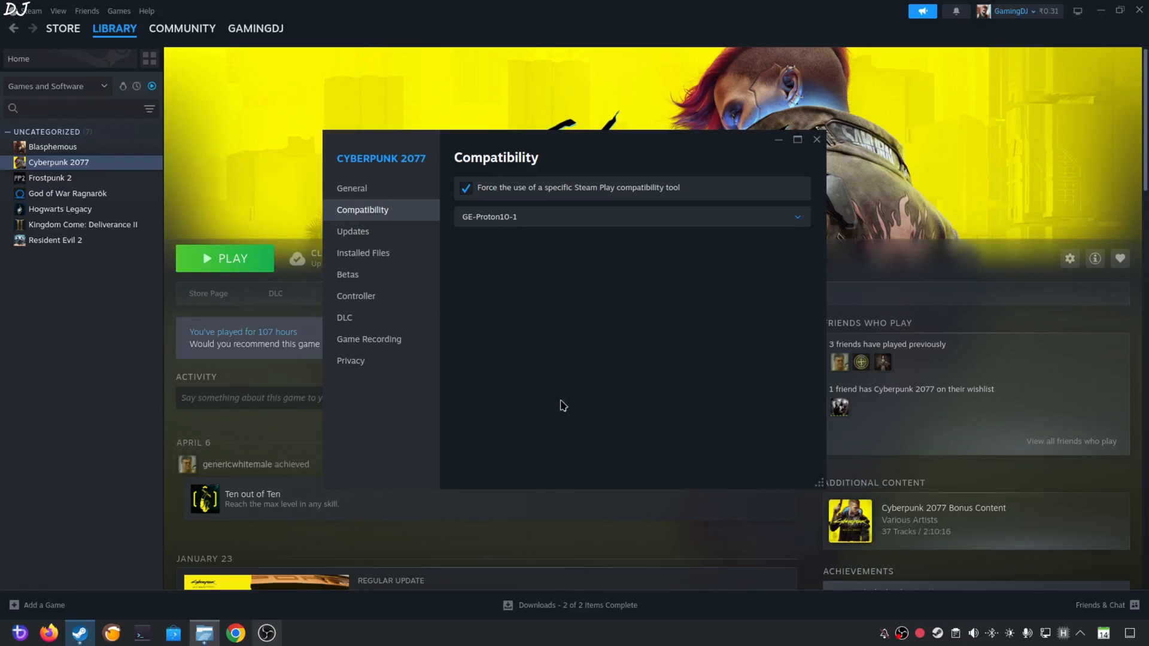
mouse_move(472, 248)
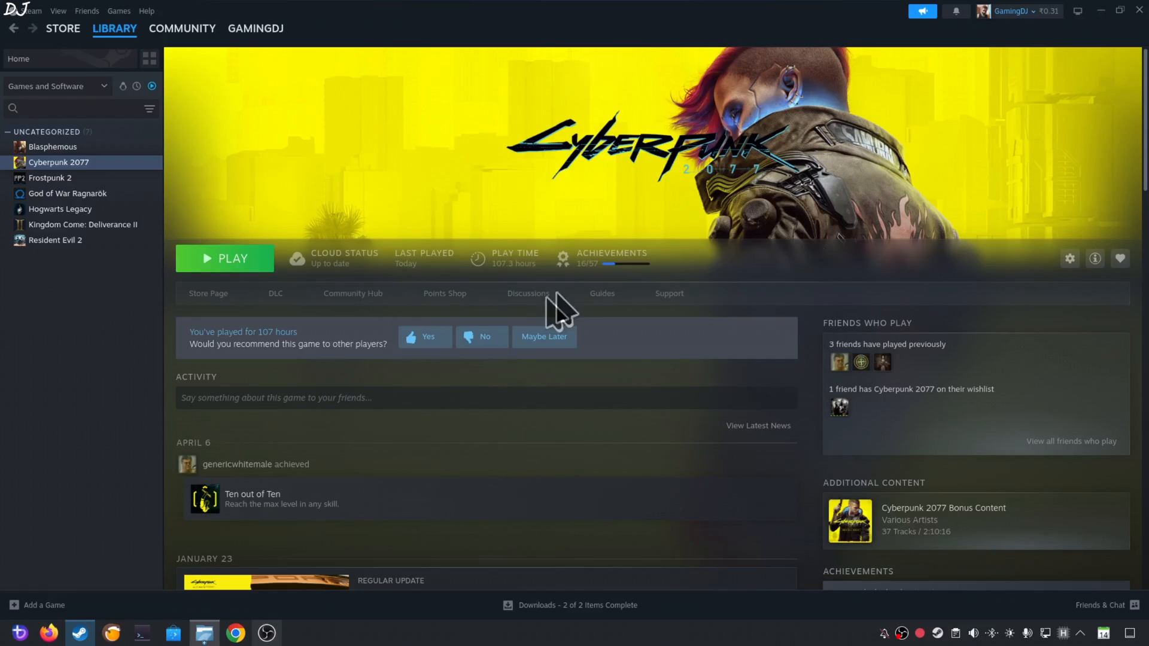
Step: Launch Cyberpunk 2077, then pick the Ray Tracing: Low preset with DLSS Super Resolution on Quality
click(224, 258)
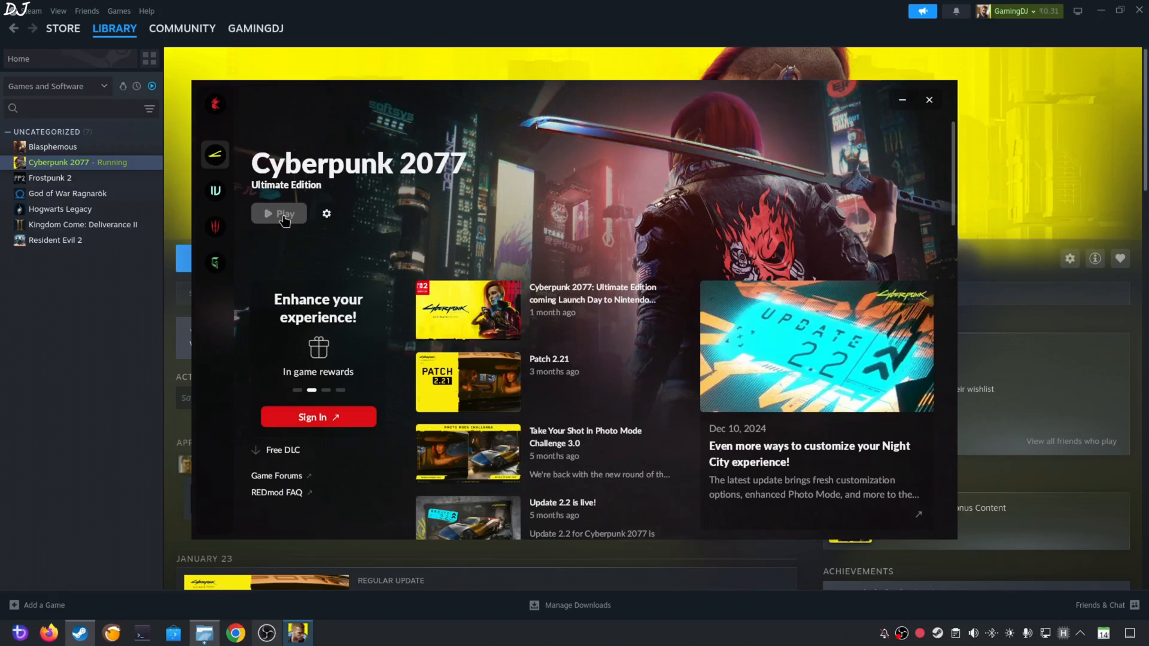
click(278, 213)
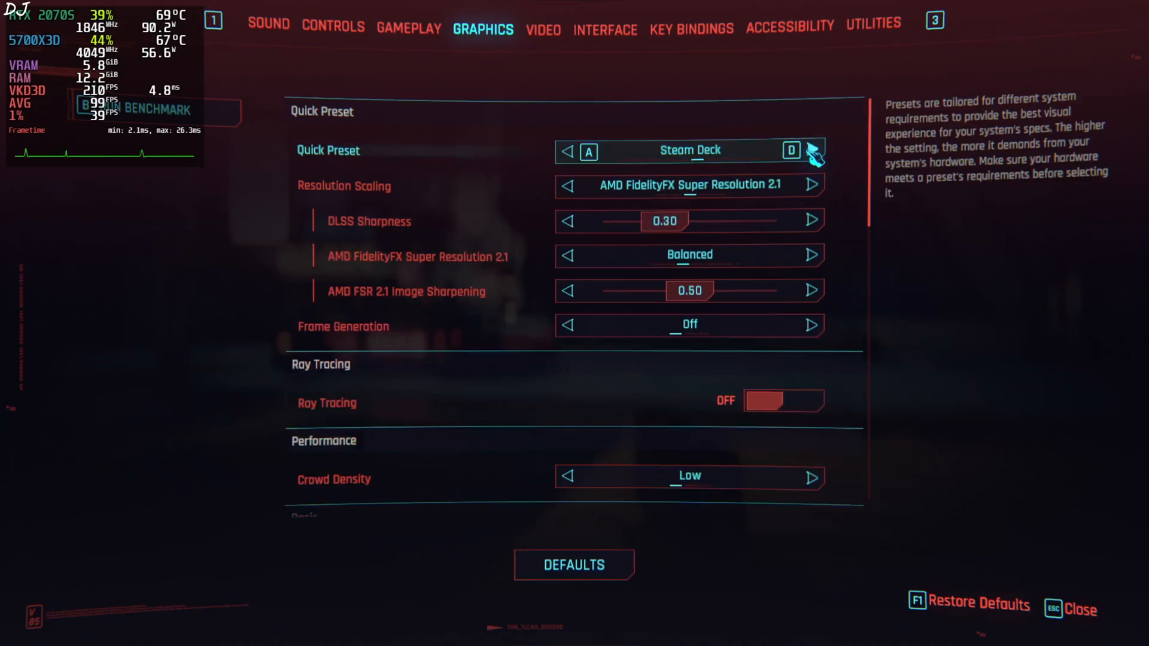
click(811, 150)
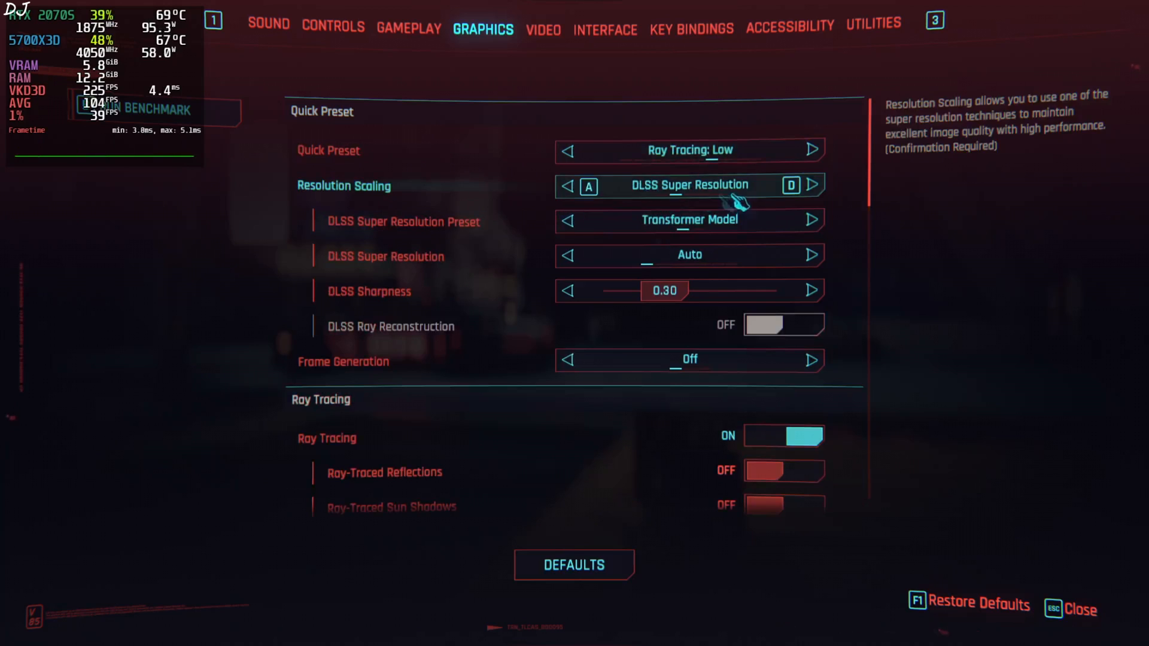
click(811, 255)
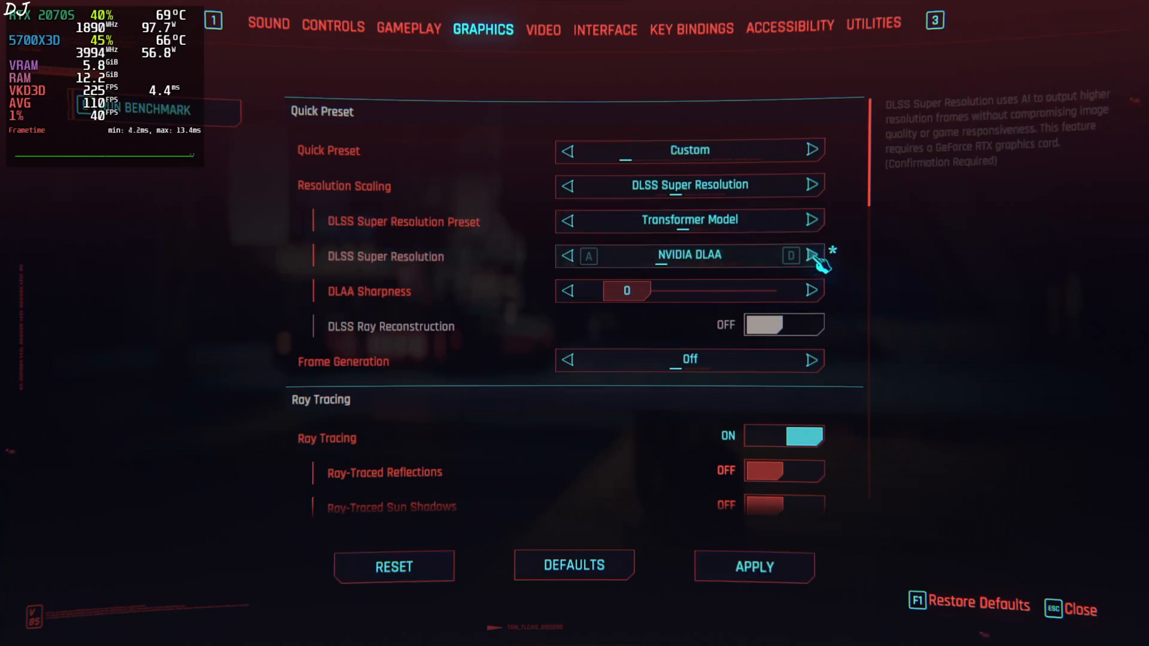
click(812, 254)
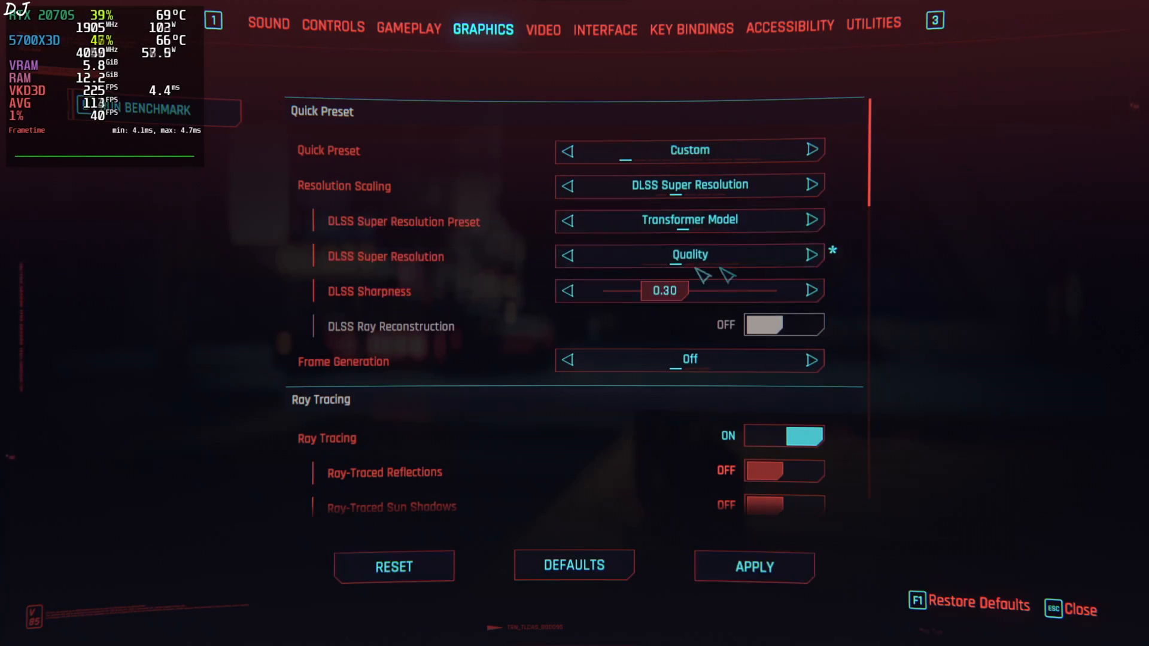
mouse_move(521, 407)
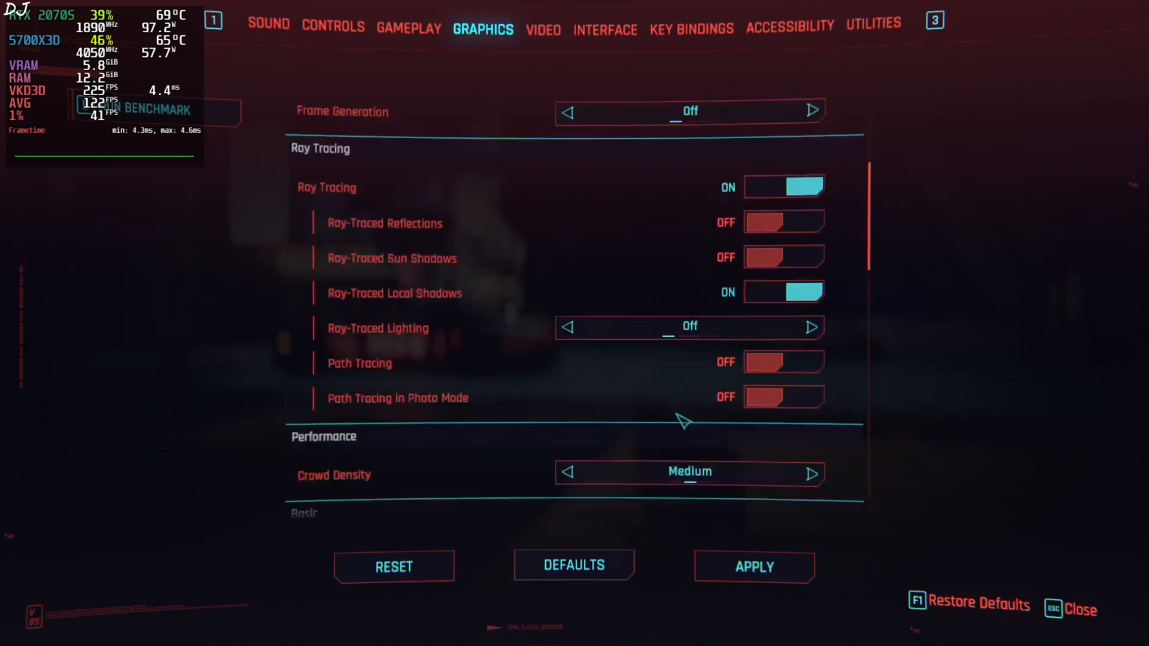
Step: Turn off lens flare and apply the graphics settings
scroll(down, 3)
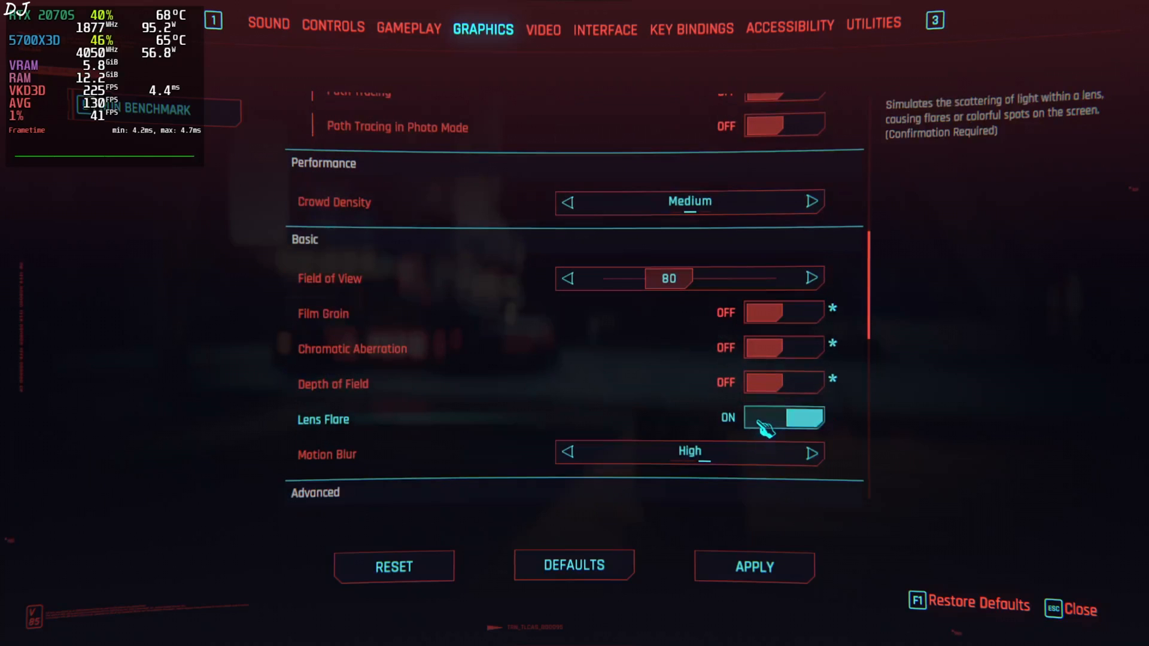
click(782, 418)
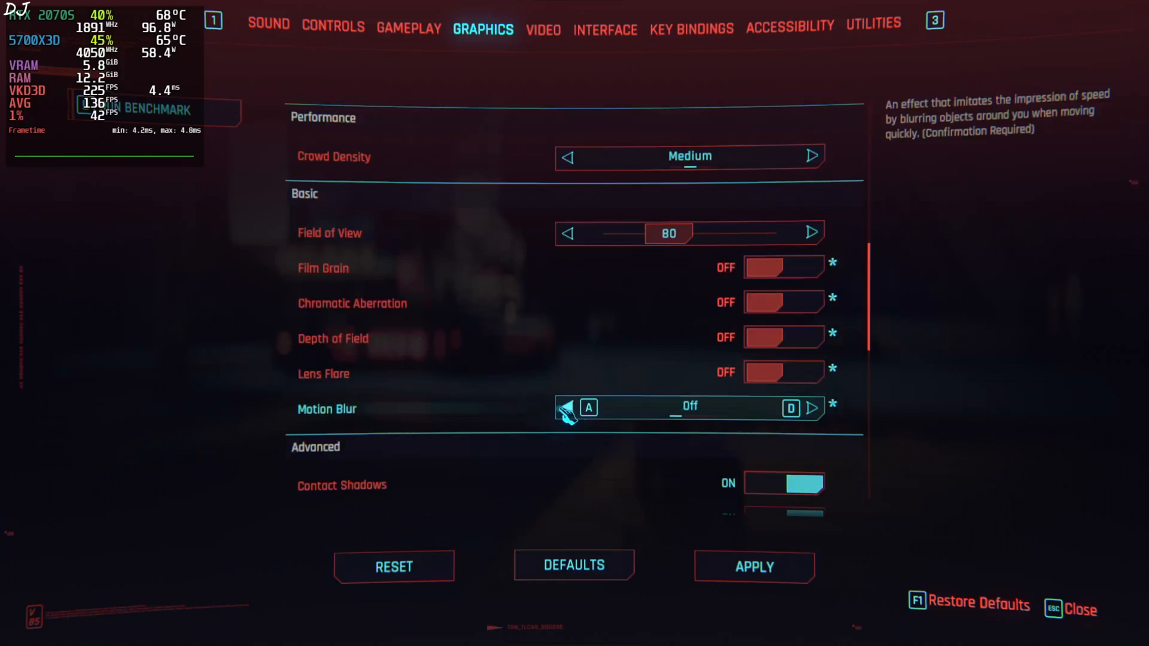
scroll(down, 3)
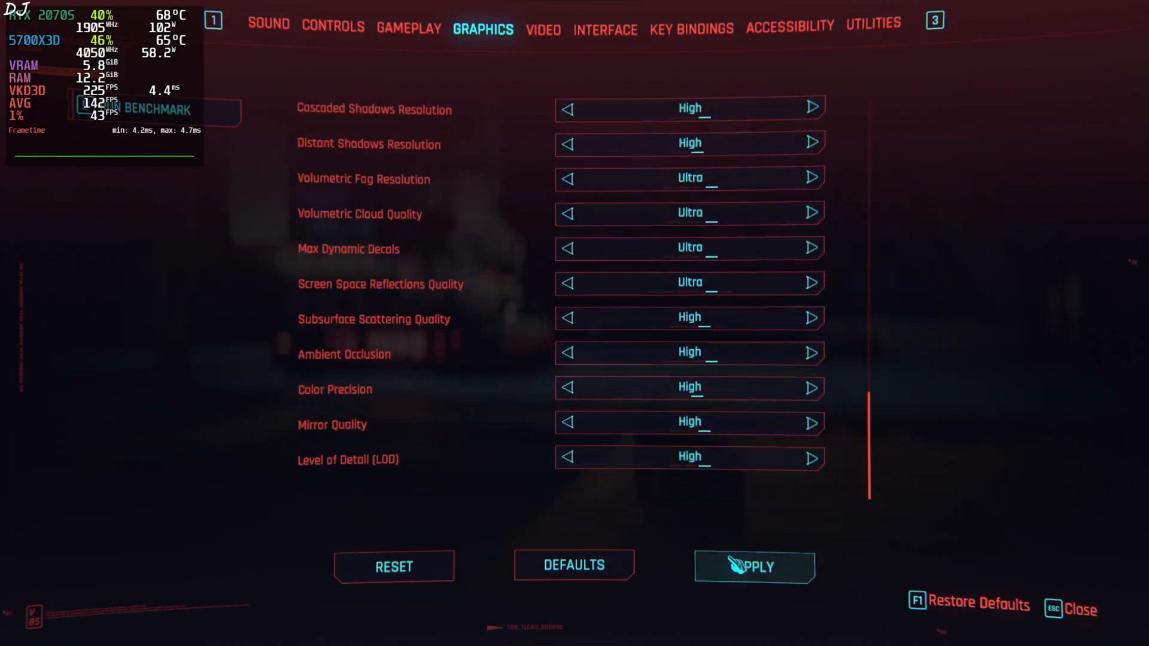
click(542, 29)
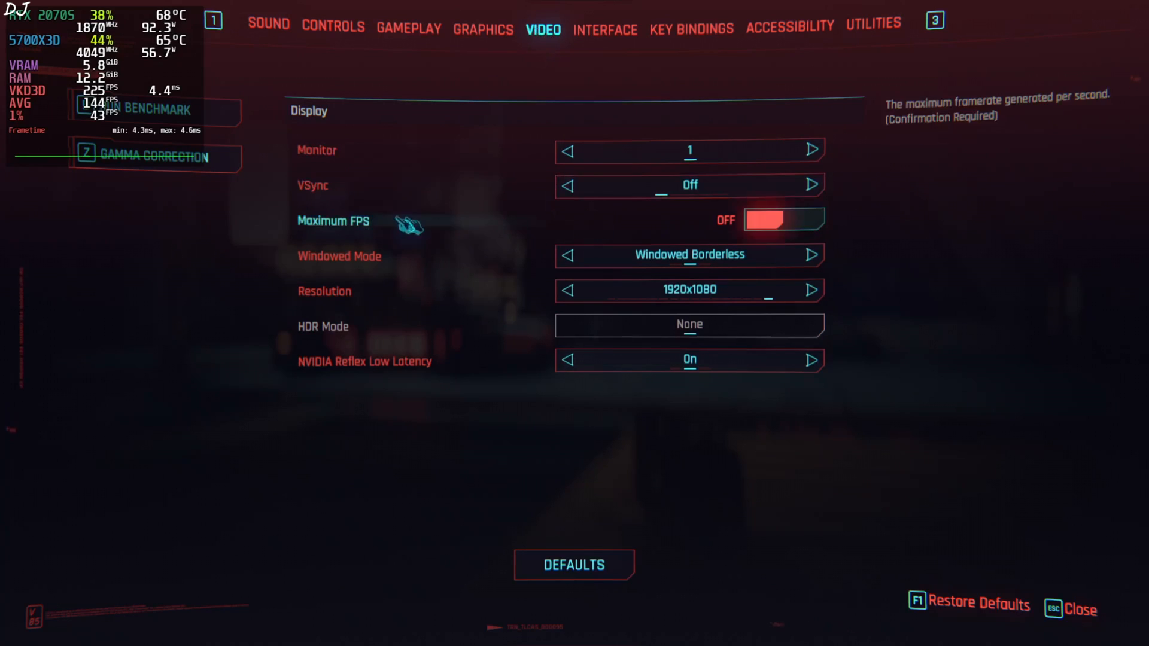
mouse_move(701, 265)
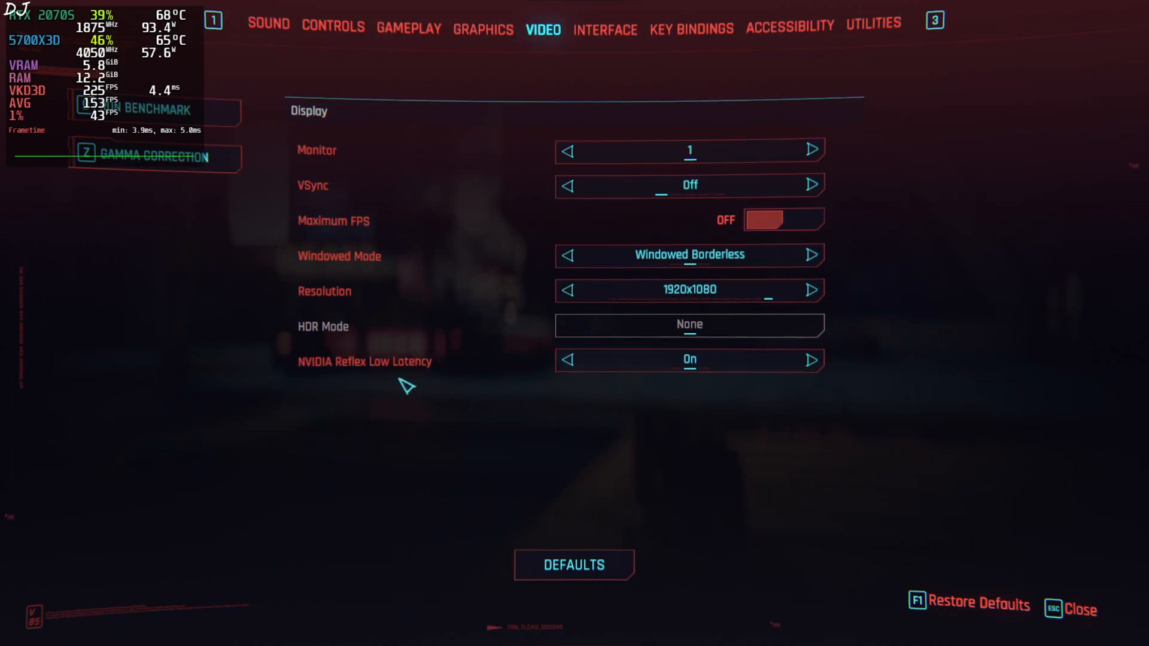
Step: Switch to the Utilities settings page showing HDD Mode Off and AMD SMT Auto
click(875, 24)
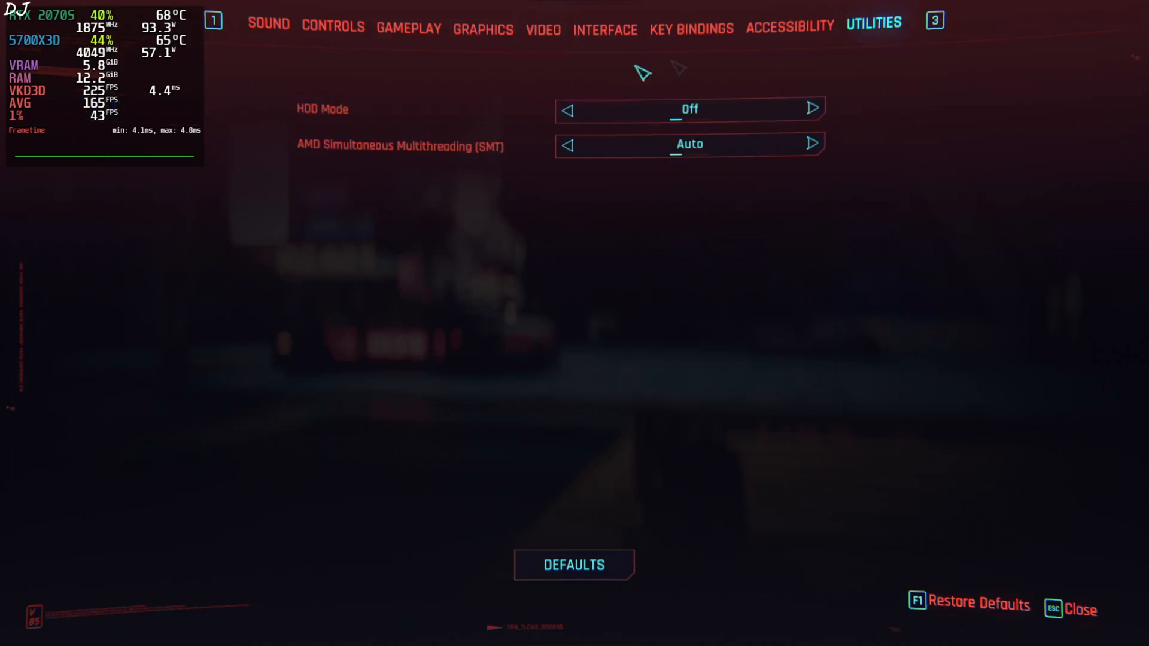
mouse_move(501, 229)
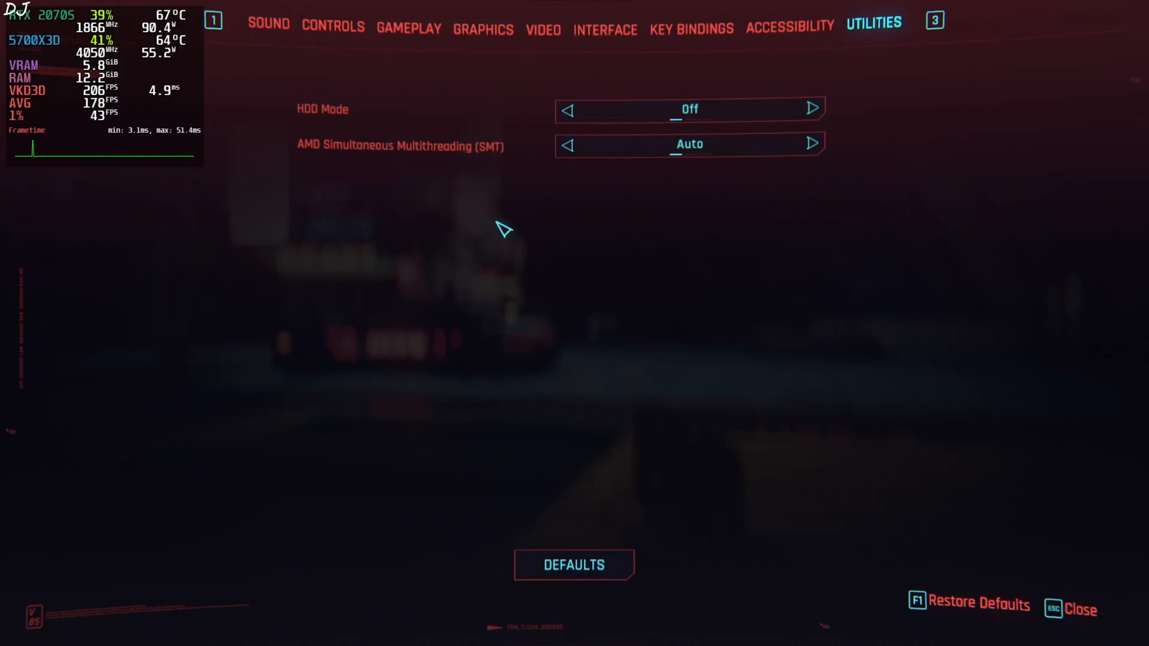
mouse_move(228, 380)
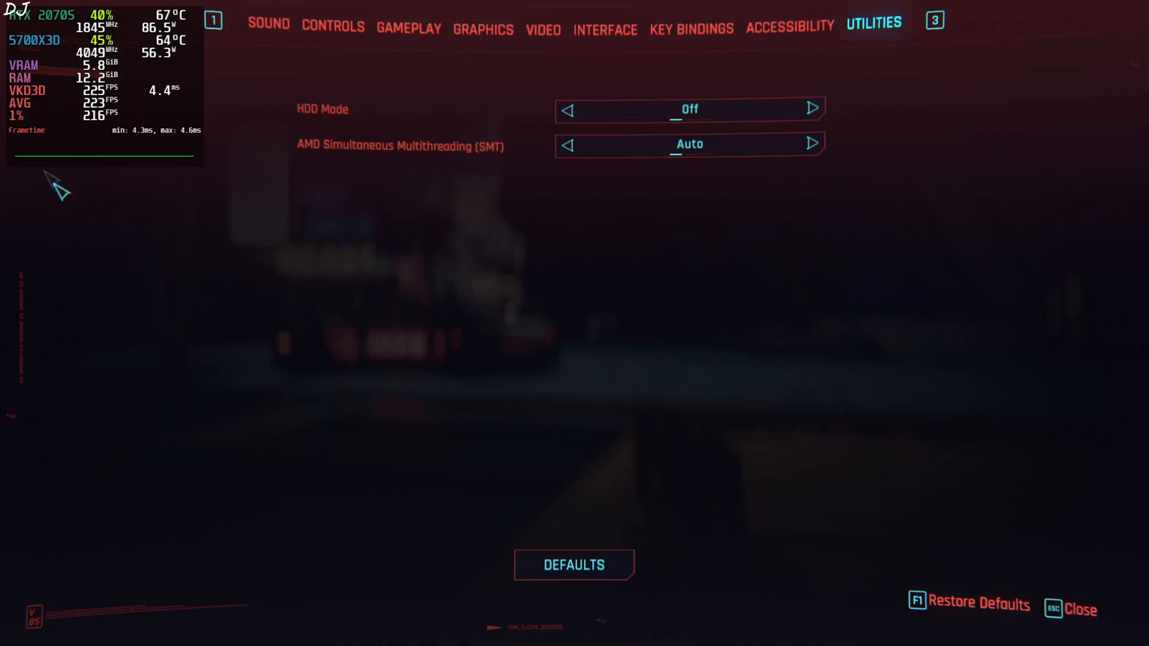
mouse_move(247, 382)
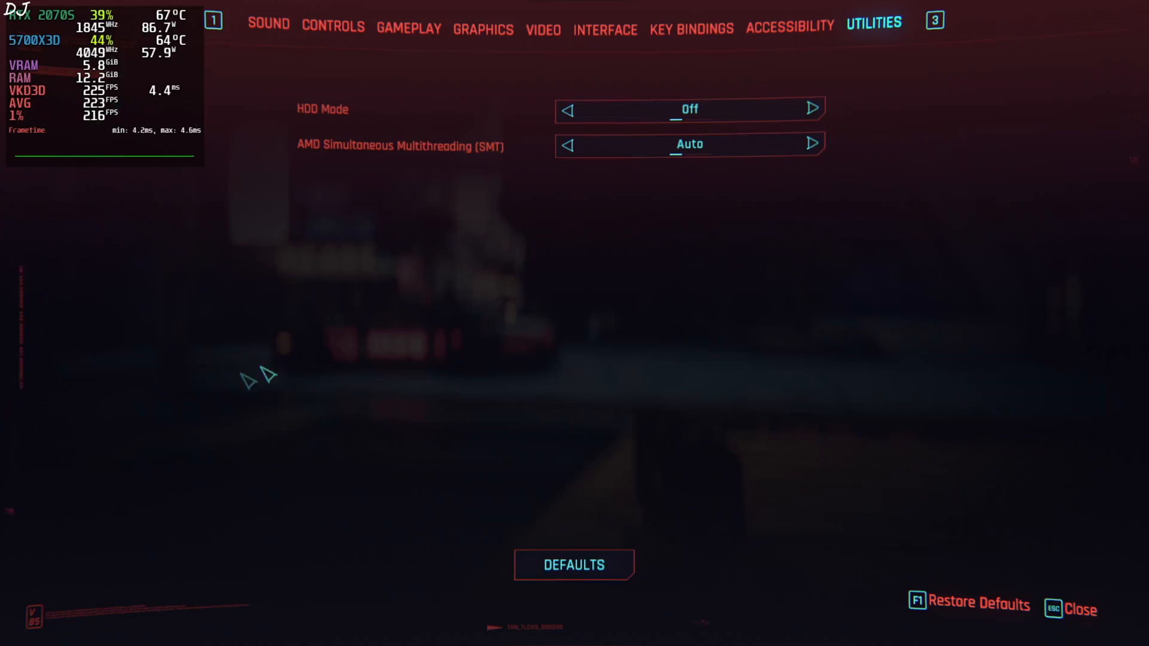
mouse_move(286, 270)
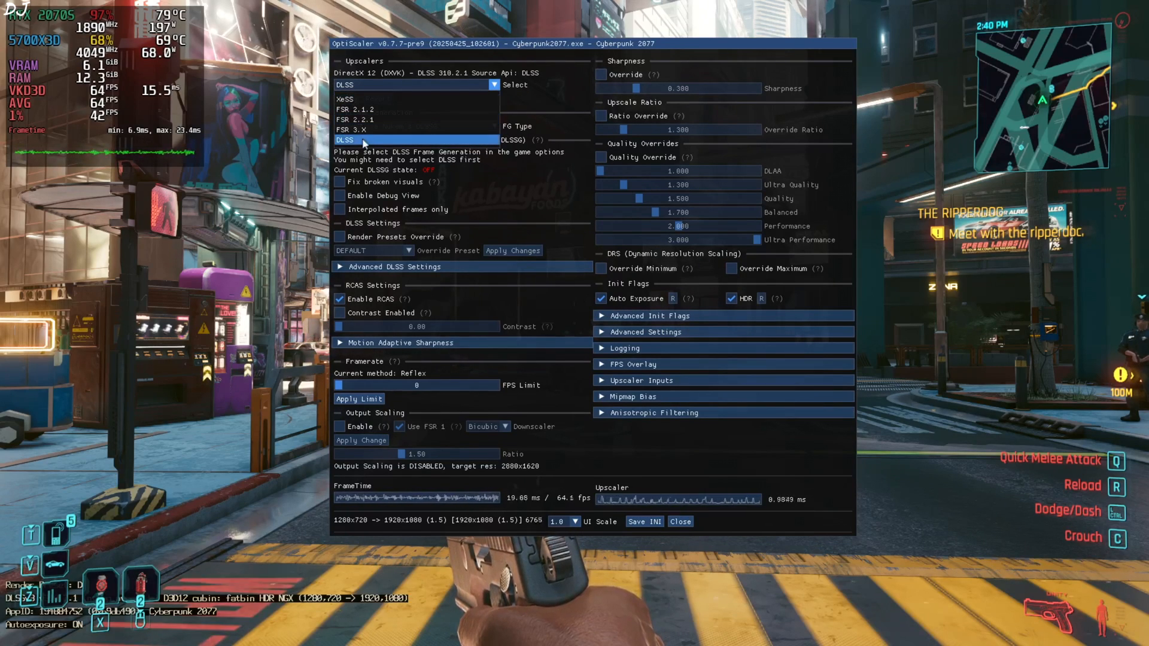
Step: Keep DLSS selected as the upscaler in the OptiScaler overlay
click(362, 139)
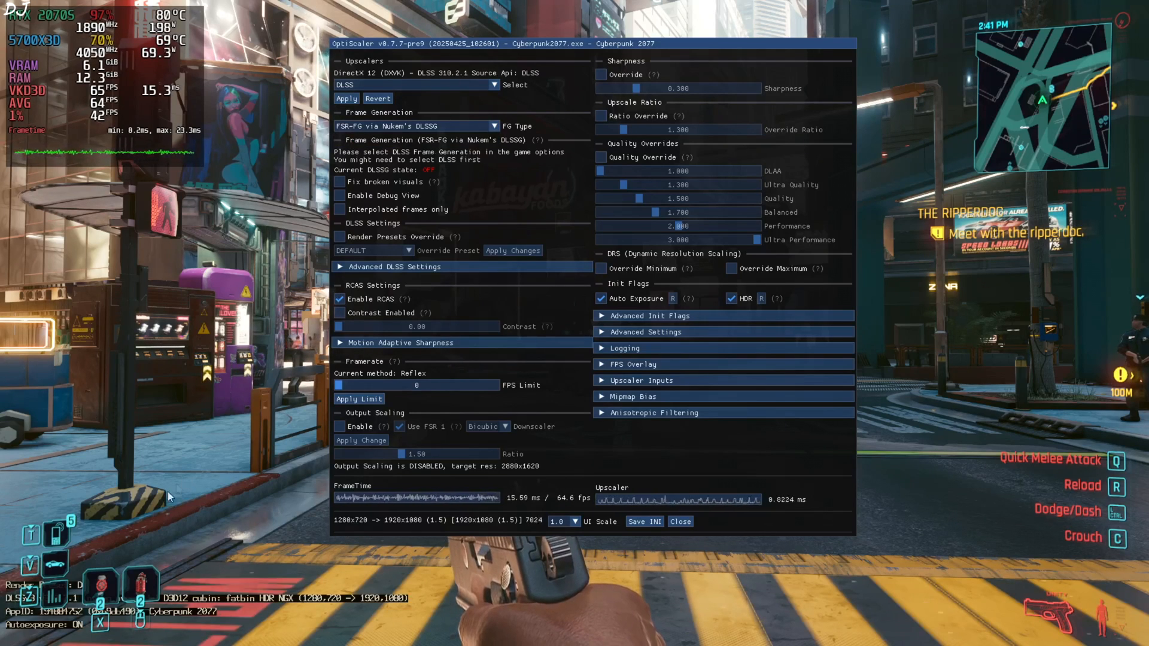
mouse_move(71, 599)
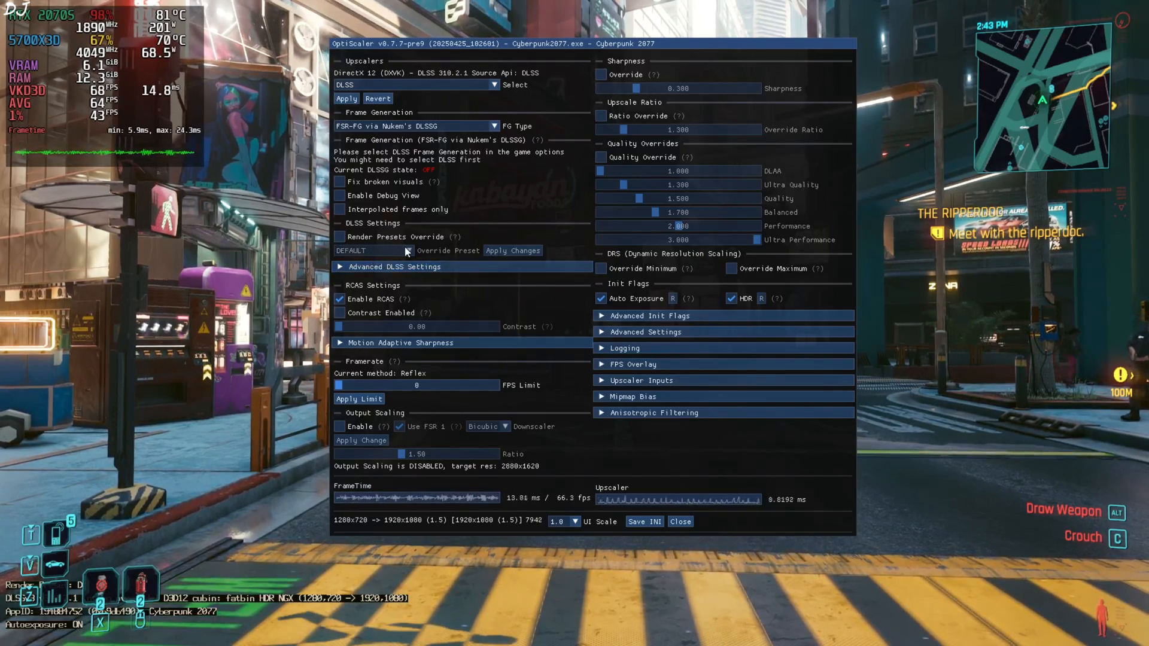
Step: Set OptiScaler's DLSS render preset override to Preset K, apply it, and close the overlay
click(340, 237)
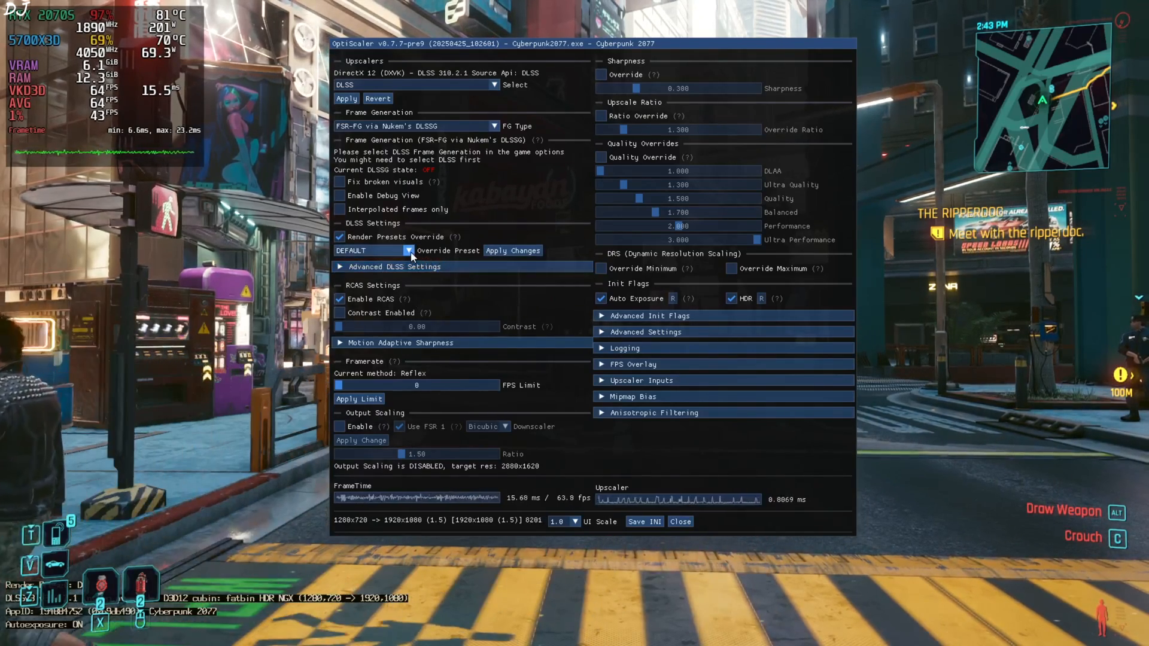
click(408, 251)
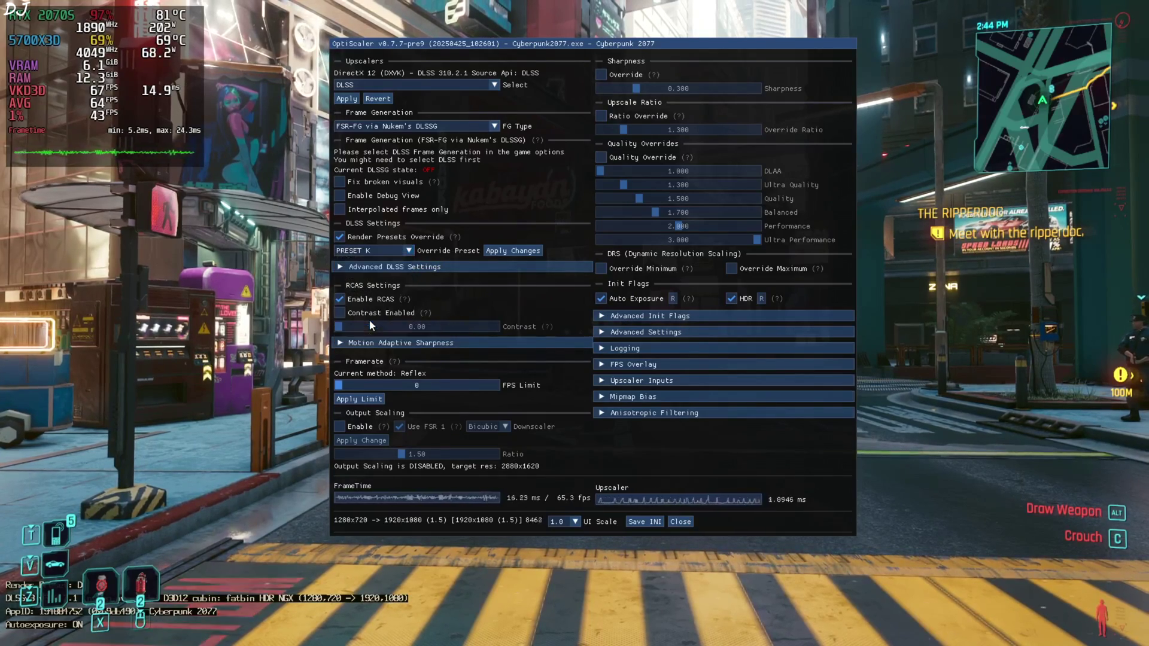
click(512, 251)
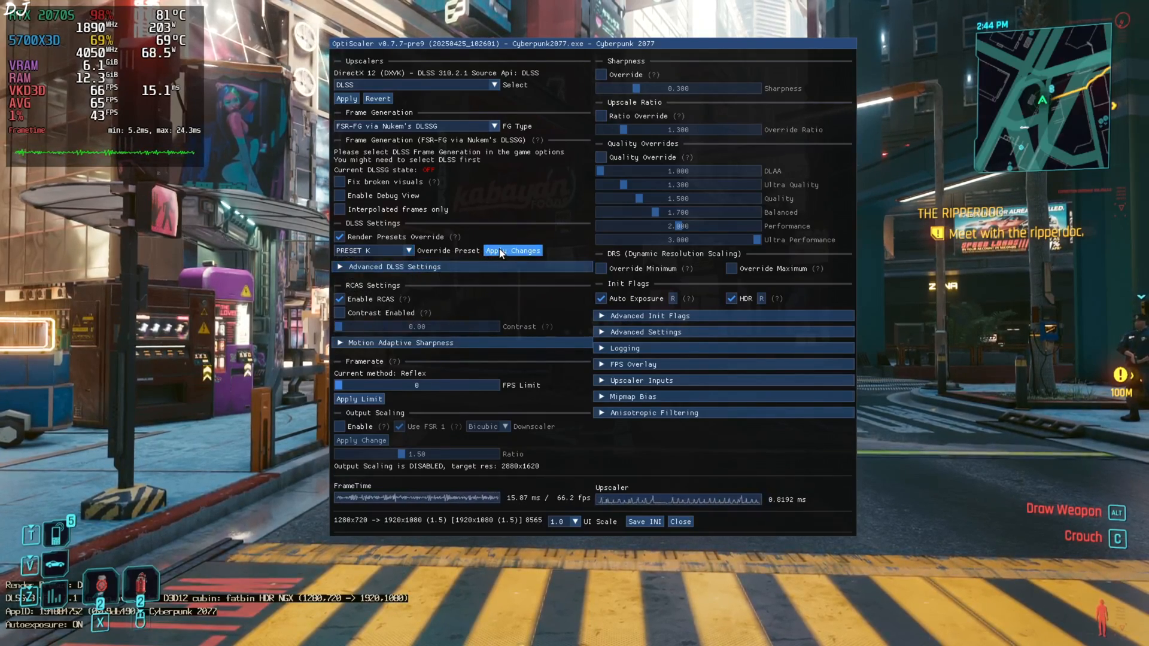
click(513, 250)
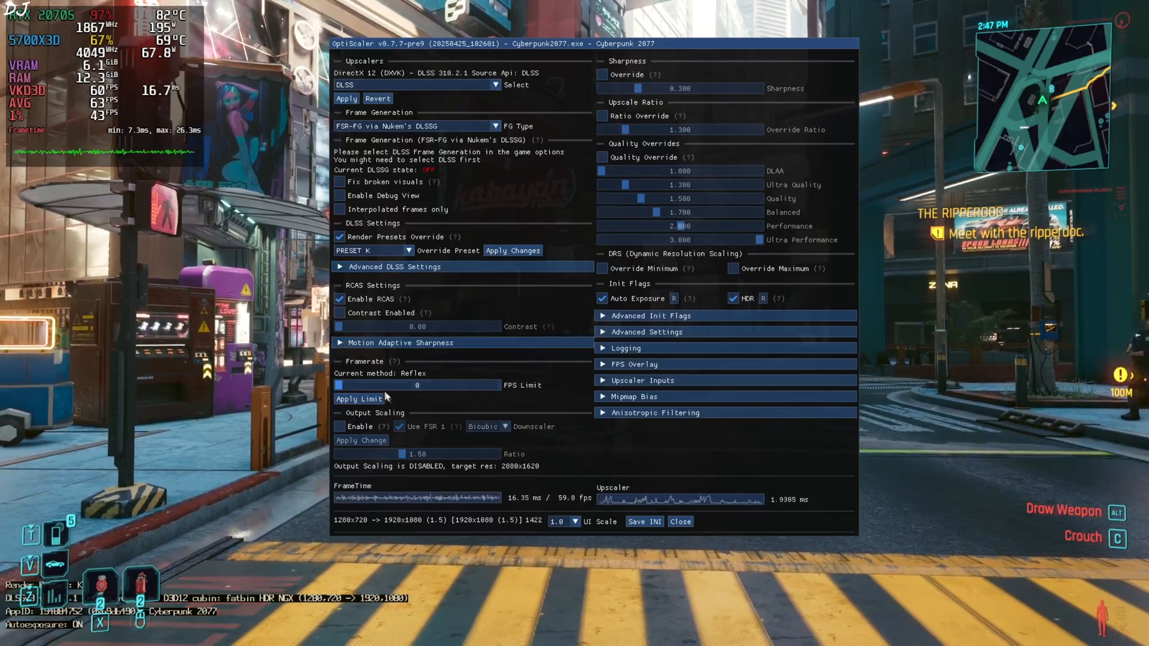
click(644, 521)
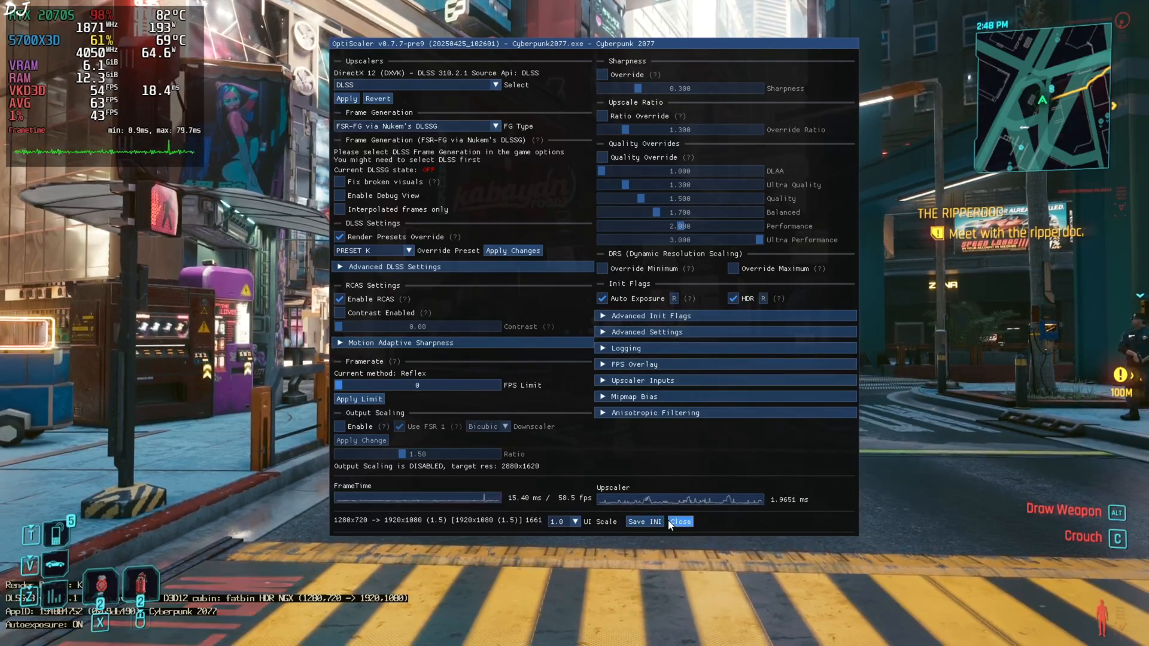
click(680, 521)
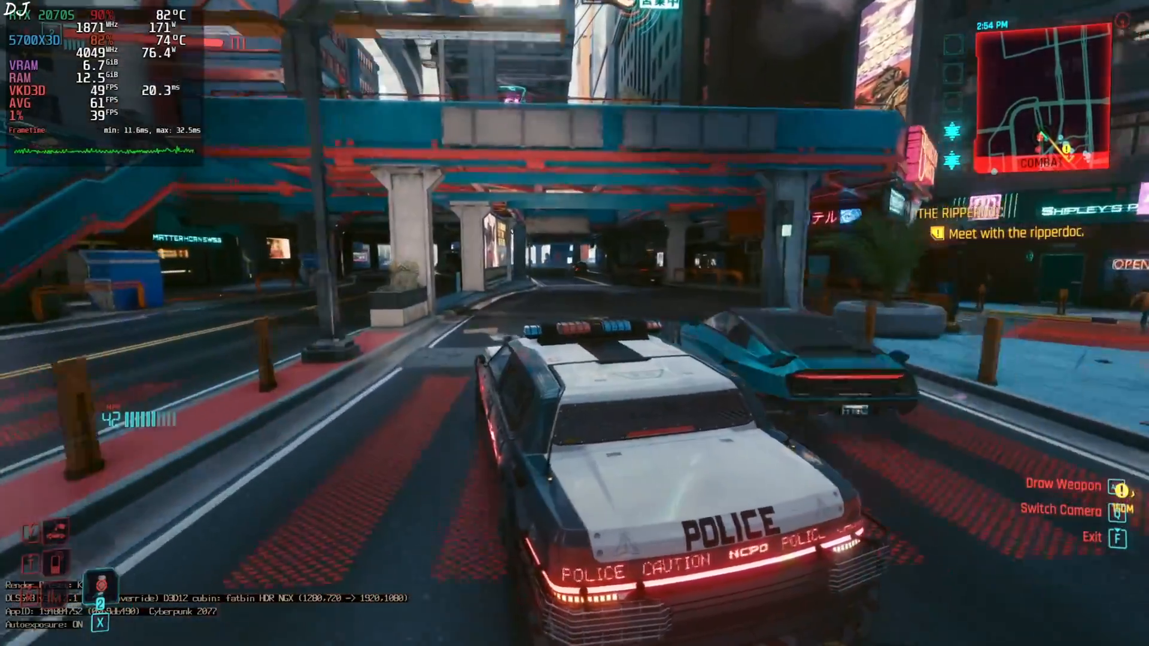
Step: Play briefly, then pause and return to the Graphics settings page
key(w)
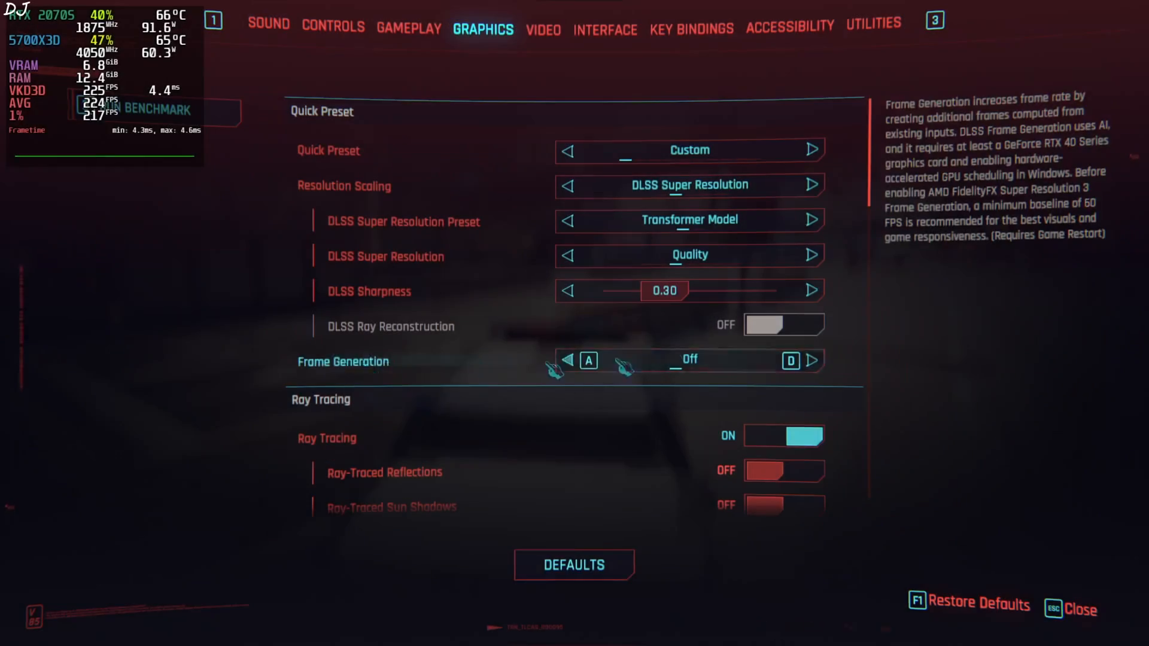
Step: Select DLSS Frame Generation and cycle resolution scaling to the next upscaler
click(812, 360)
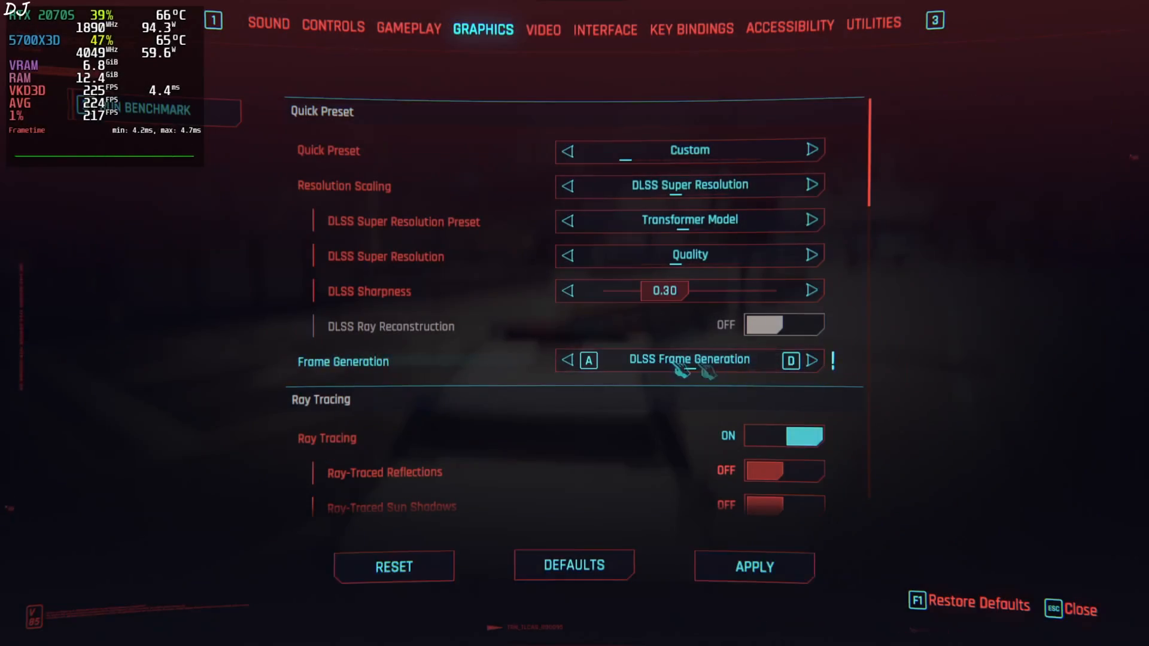
click(567, 186)
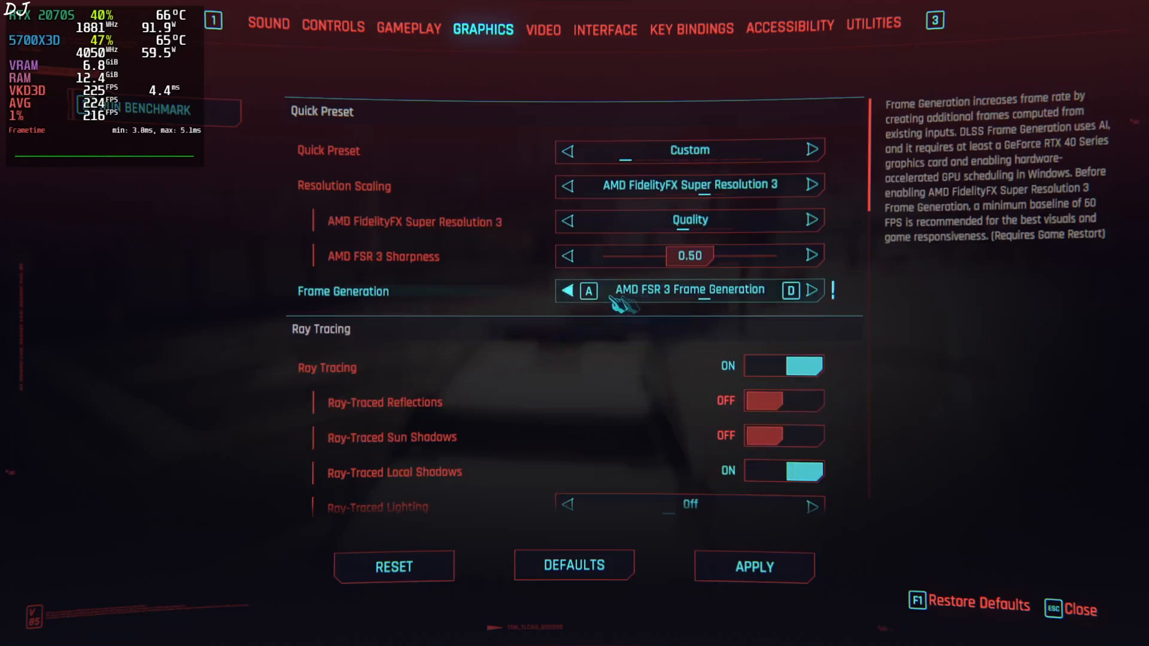
click(811, 184)
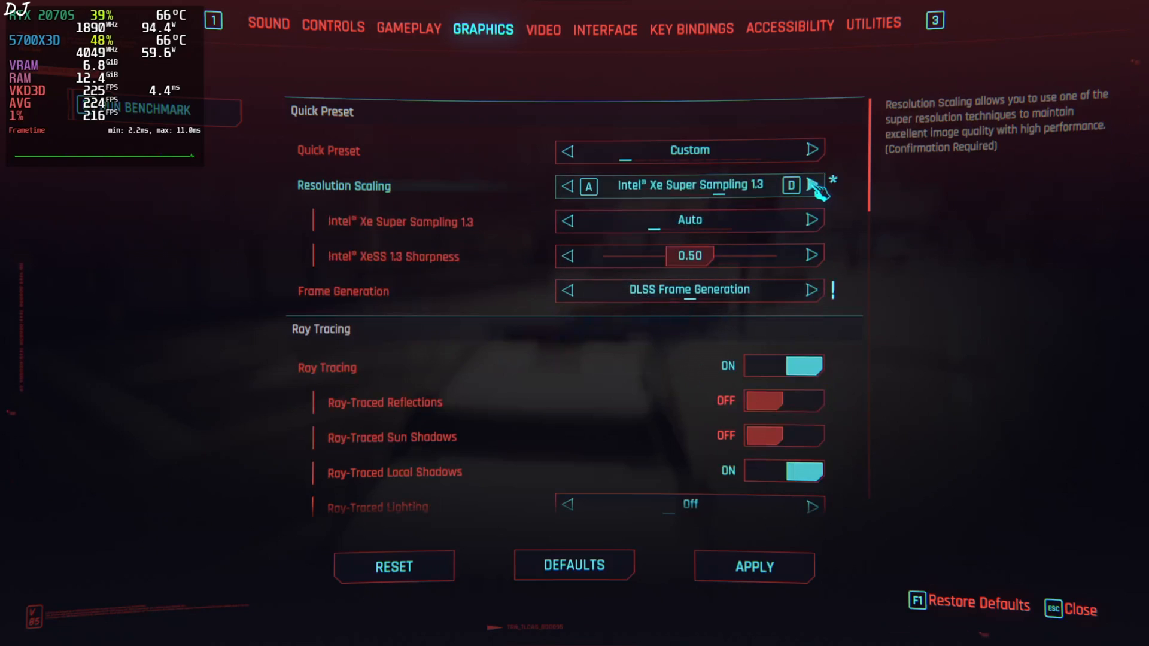
click(810, 184)
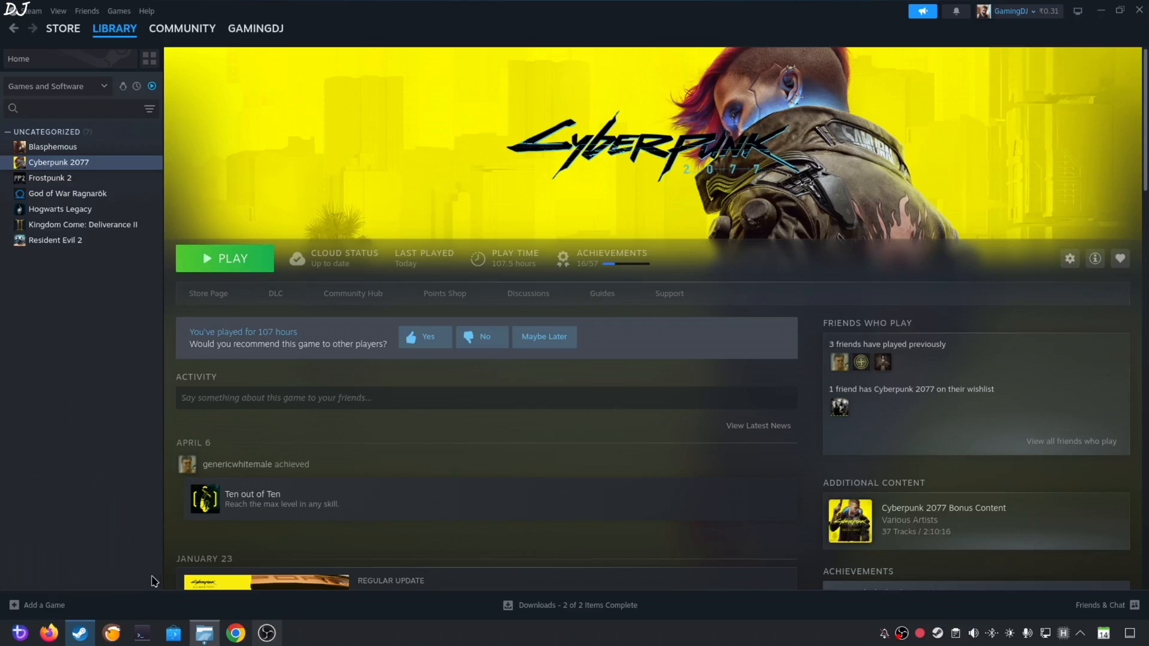
mouse_move(452, 405)
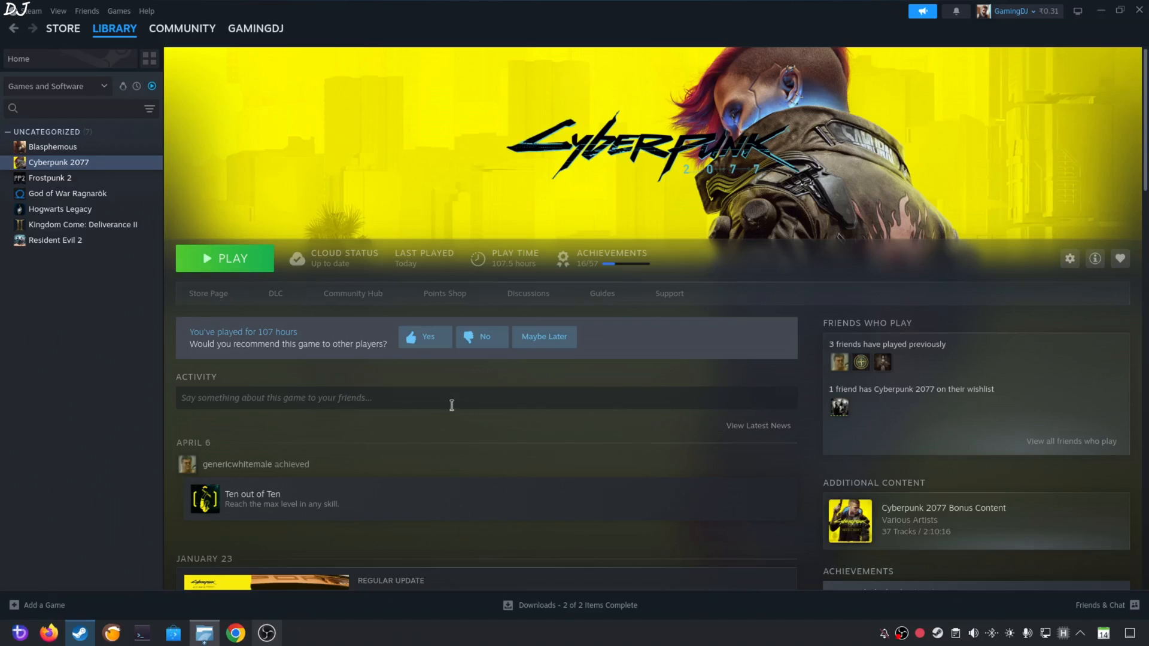
mouse_move(1133, 13)
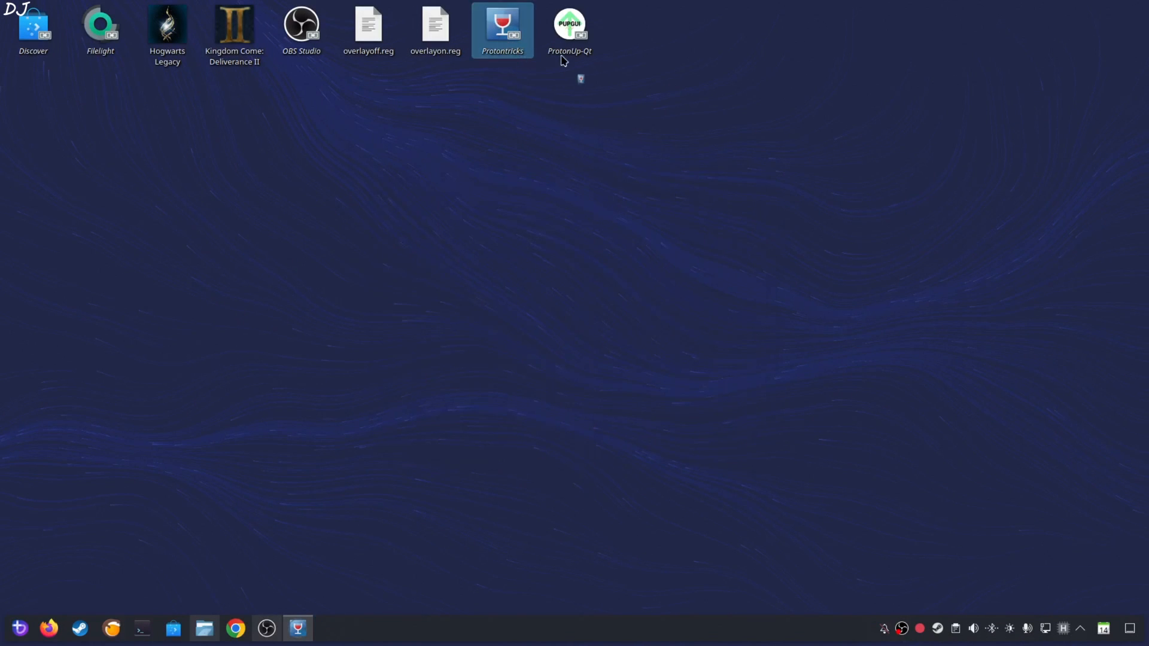
Step: Launch Protontricks on the default Cyberpunk 2077 prefix (1091500) and run regedit
double_click(502, 24)
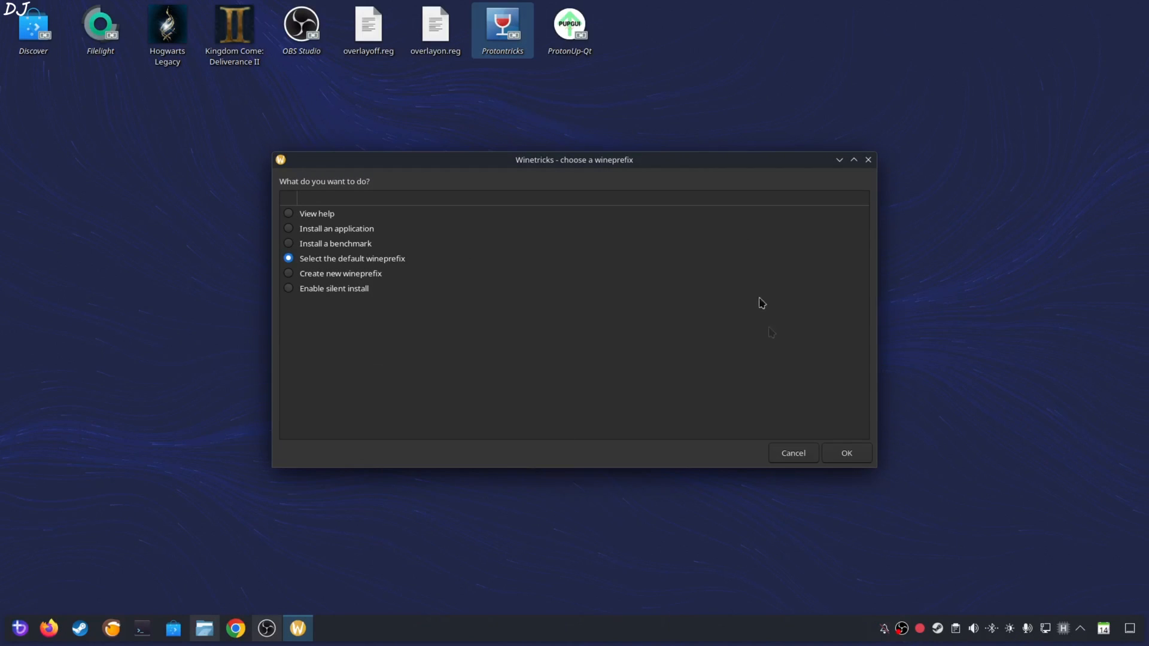
mouse_move(613, 337)
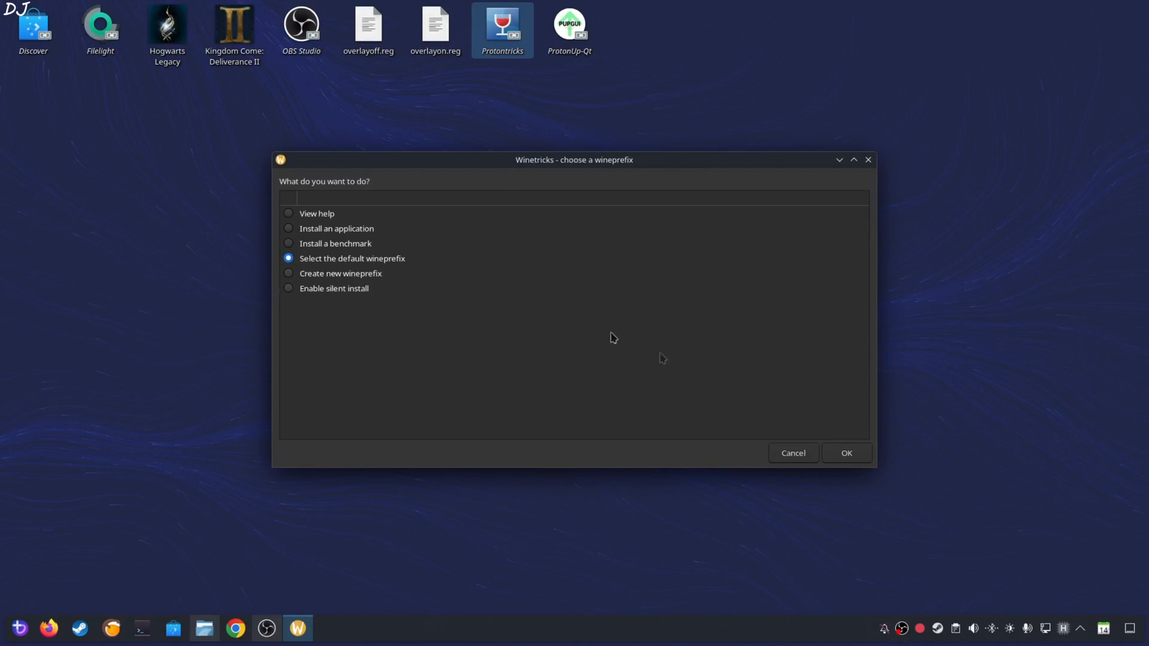
click(846, 453)
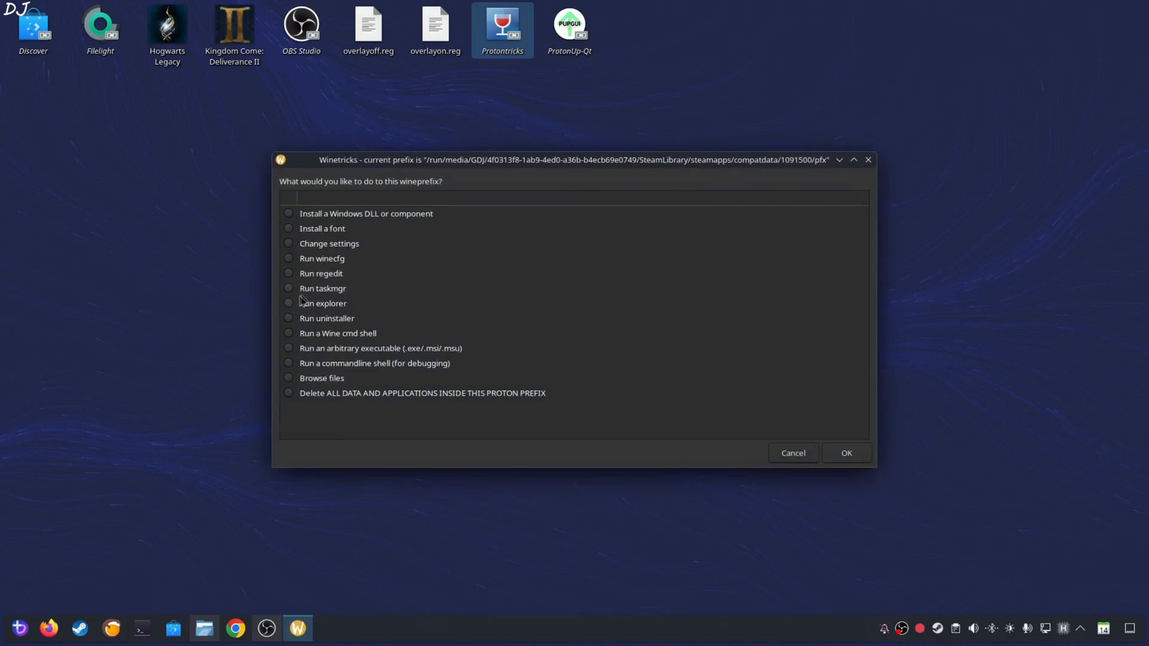
click(792, 453)
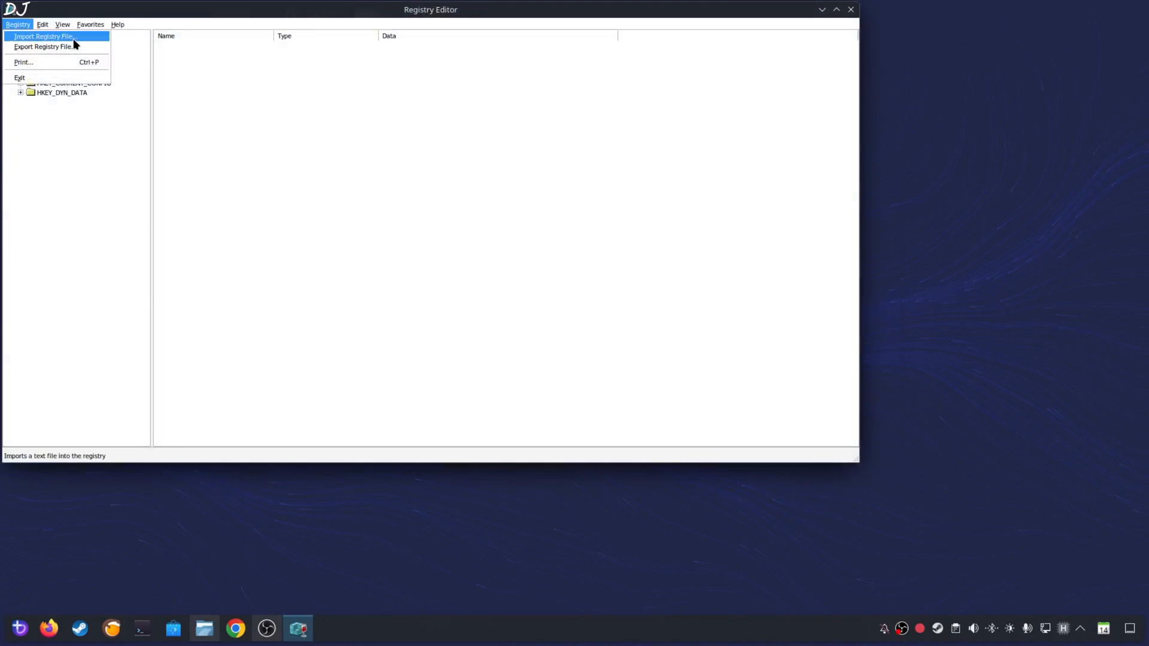
Step: Import overlayoff.reg from Z:/home/user/Desktop into the prefix registry
click(48, 36)
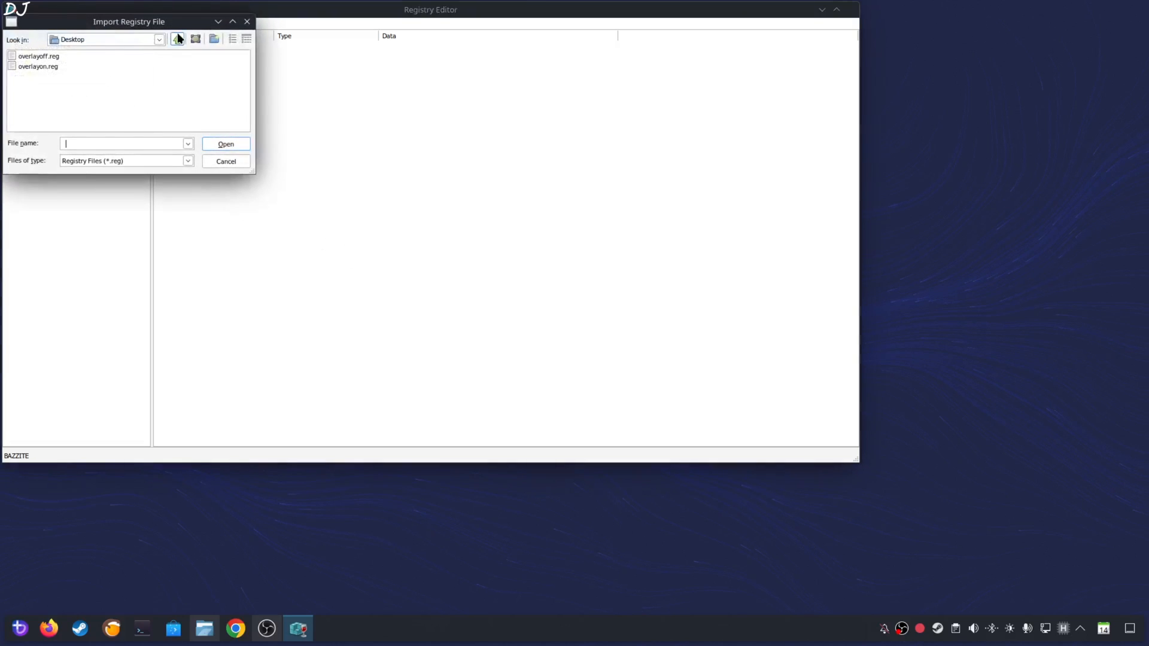
click(179, 39)
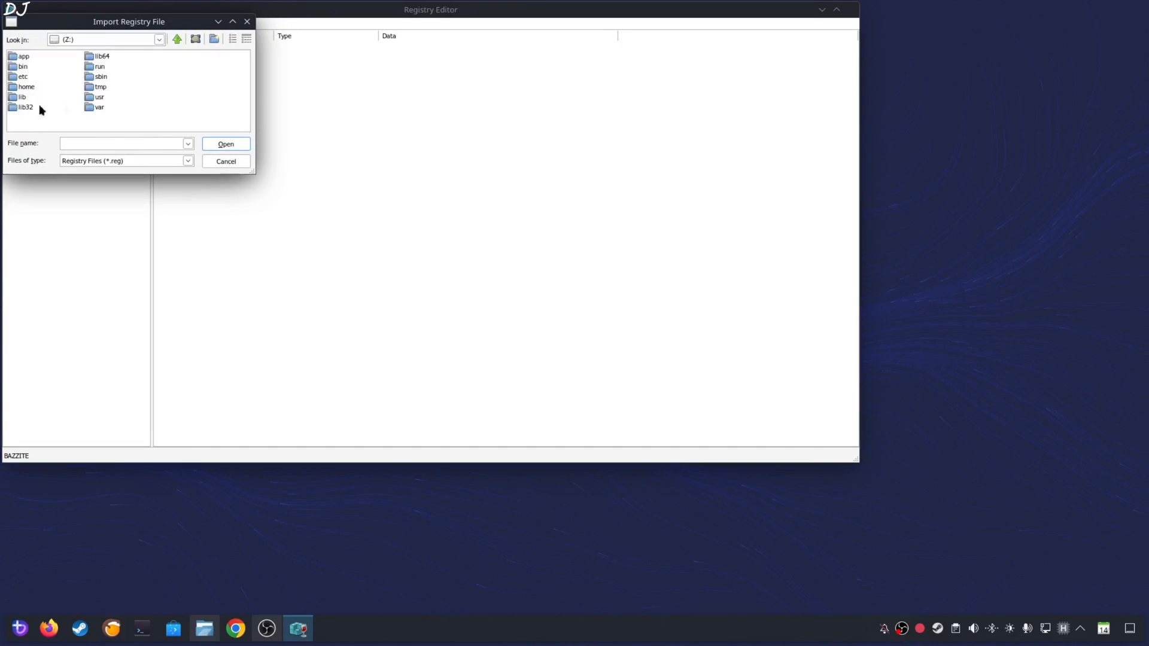
double_click(27, 87)
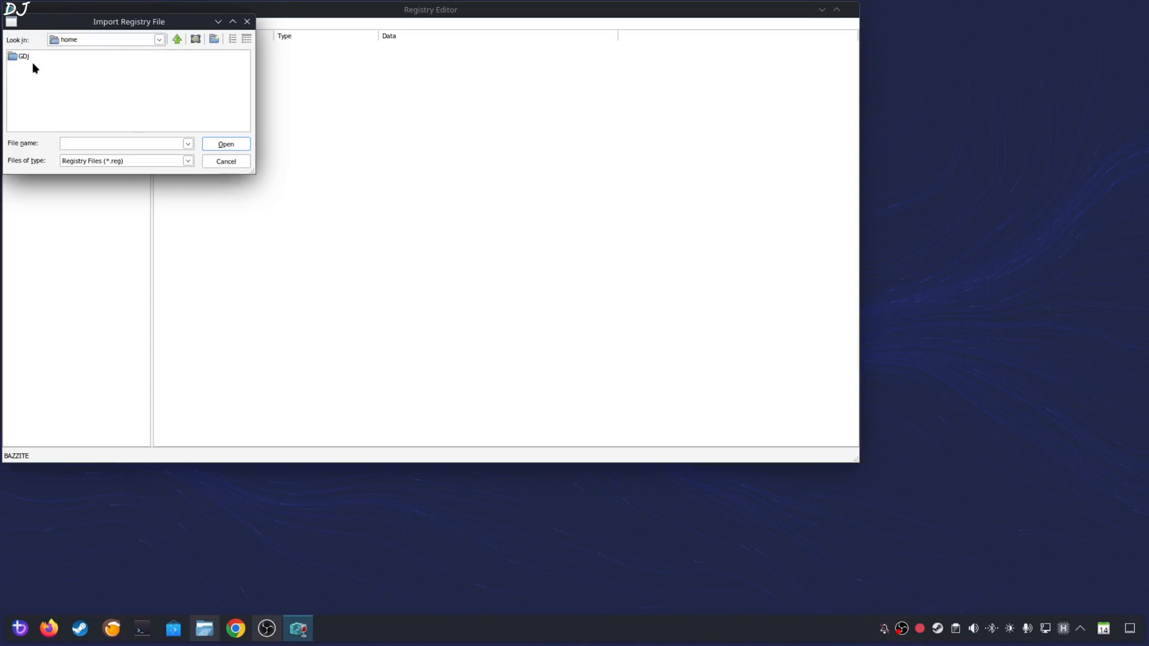
double_click(21, 58)
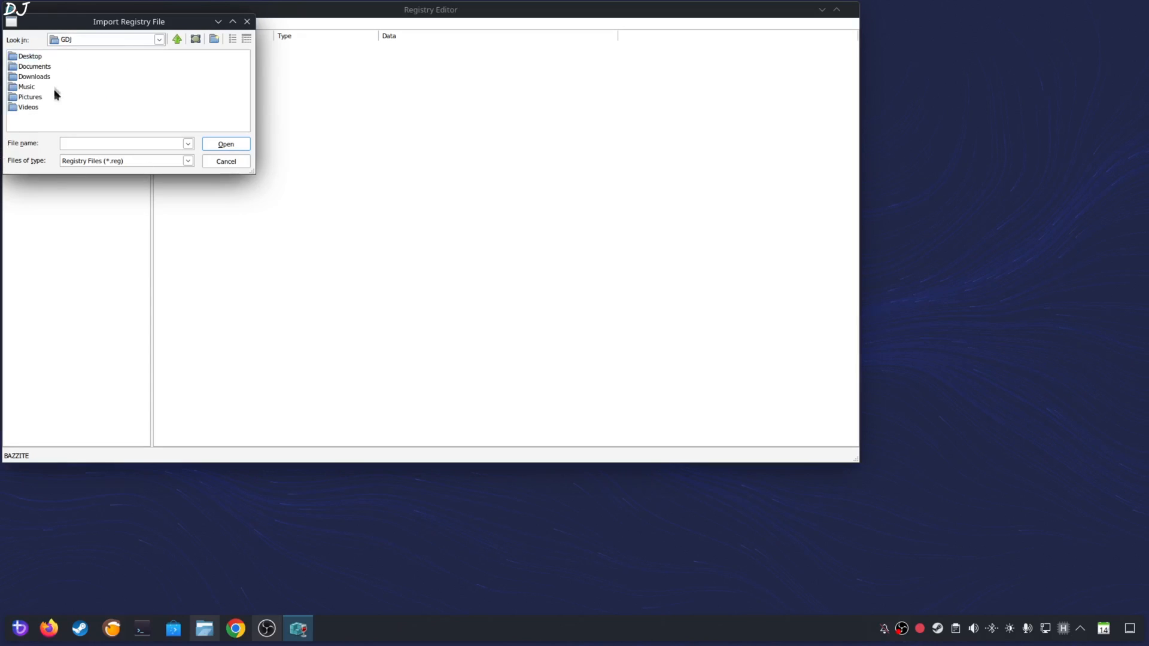
double_click(27, 57)
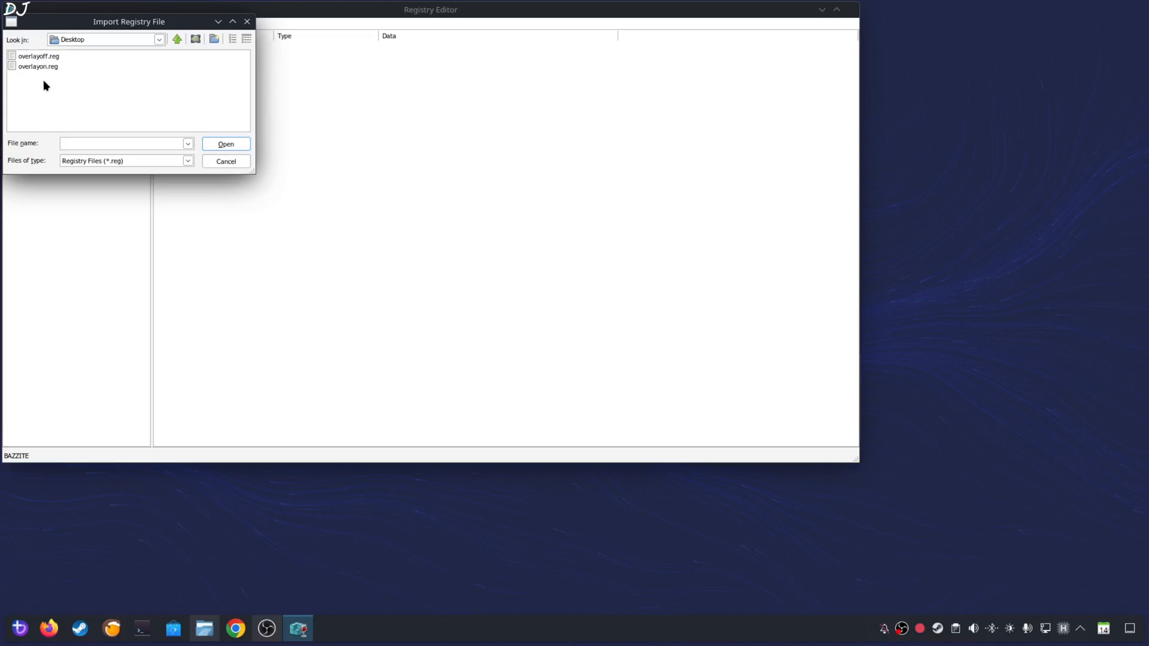
click(35, 57)
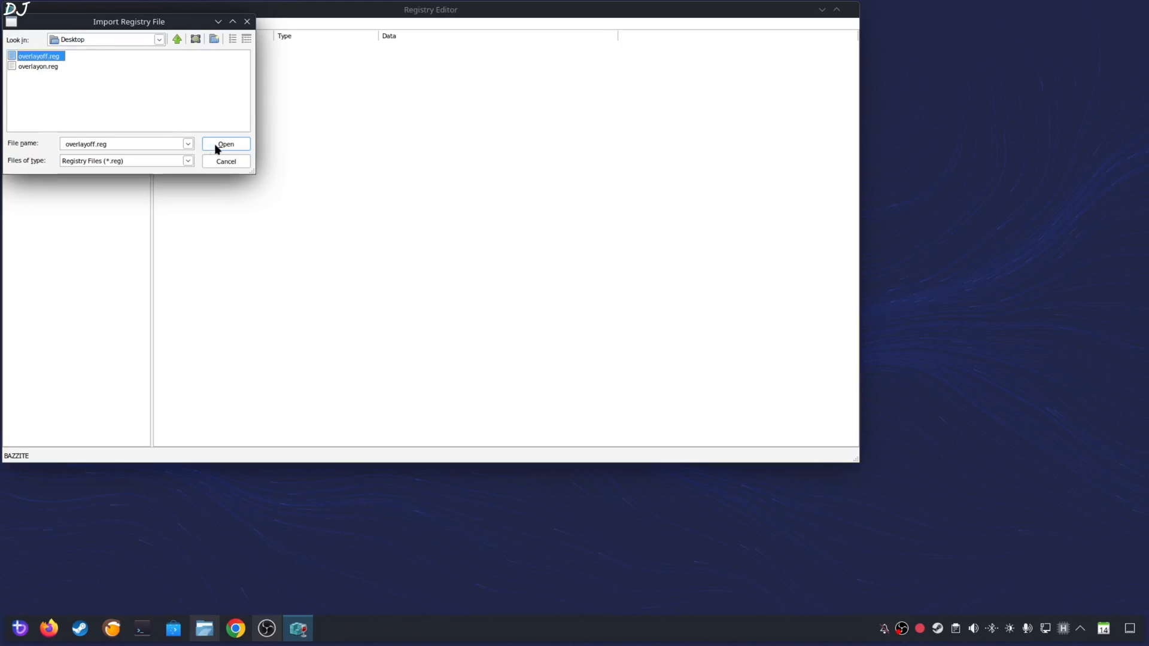
click(225, 143)
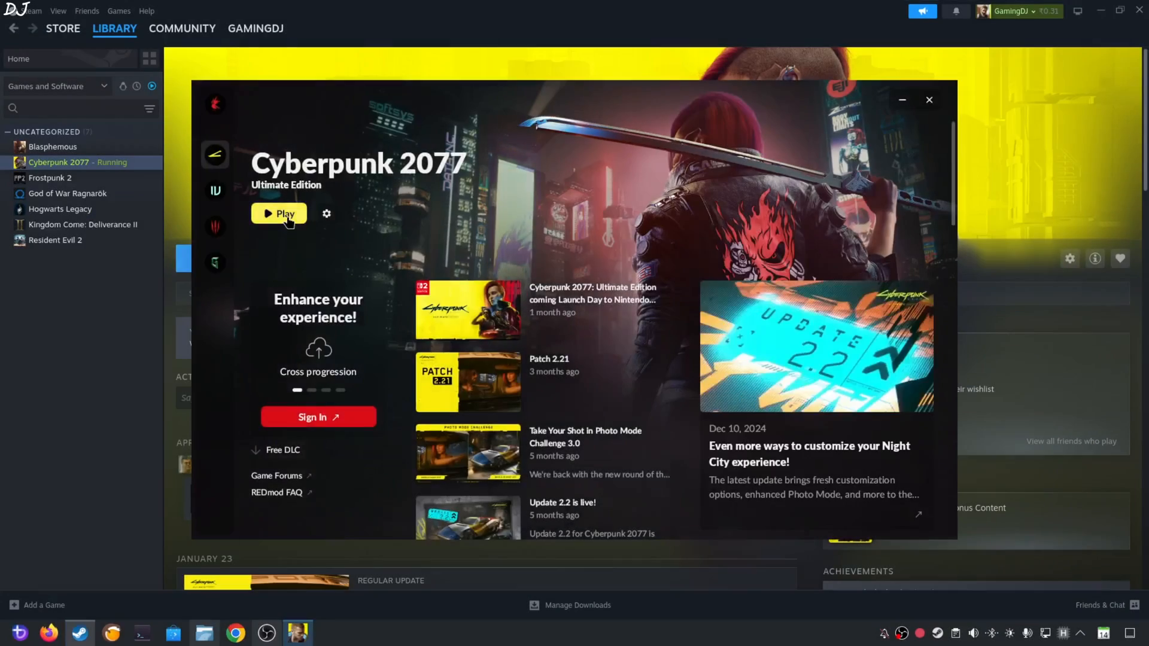
Step: Press Play in the Cyberpunk 2077 launcher to restart the game
click(279, 214)
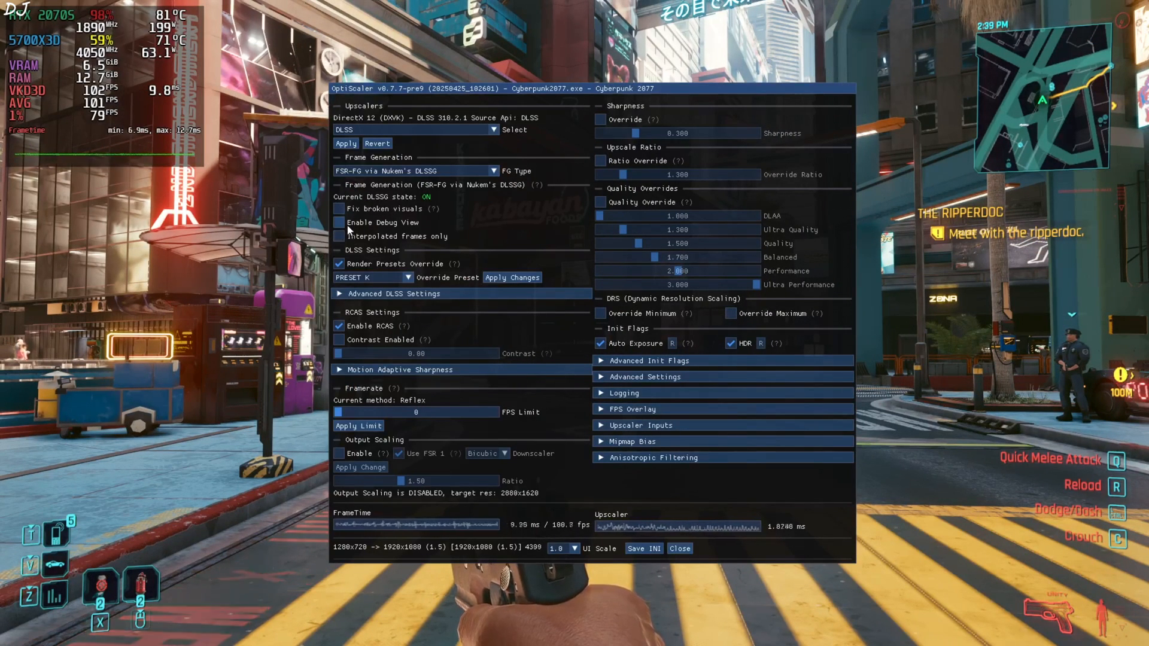
Step: Toggle OptiScaler's Enable Debug View on and off, then close the overlay
click(338, 223)
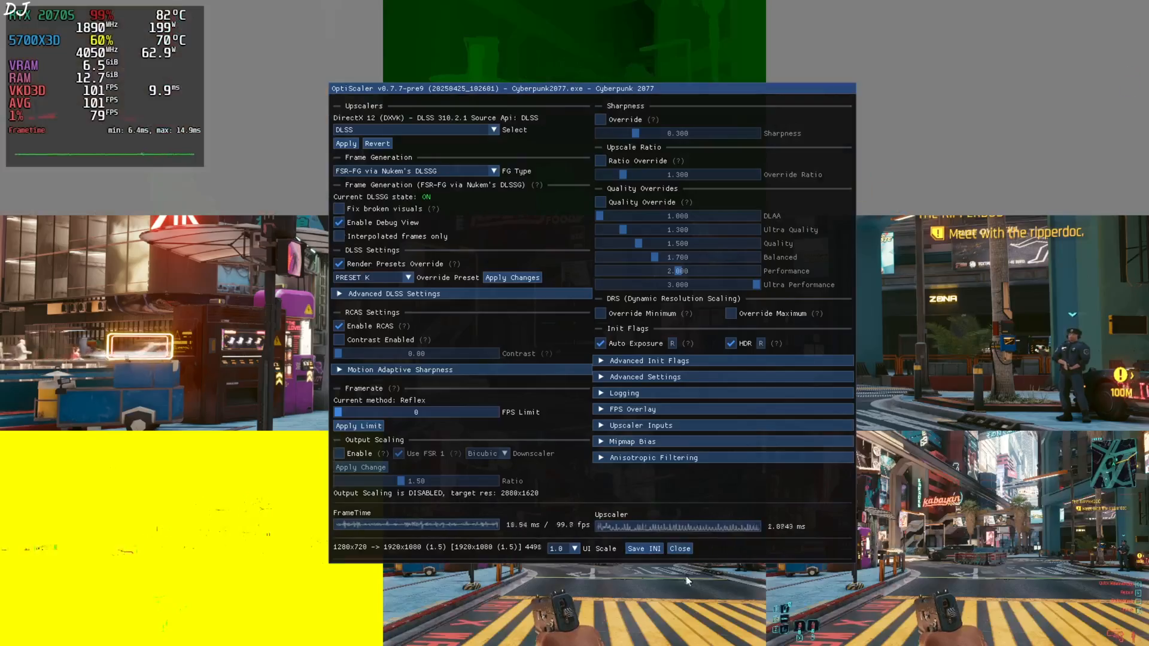
click(679, 548)
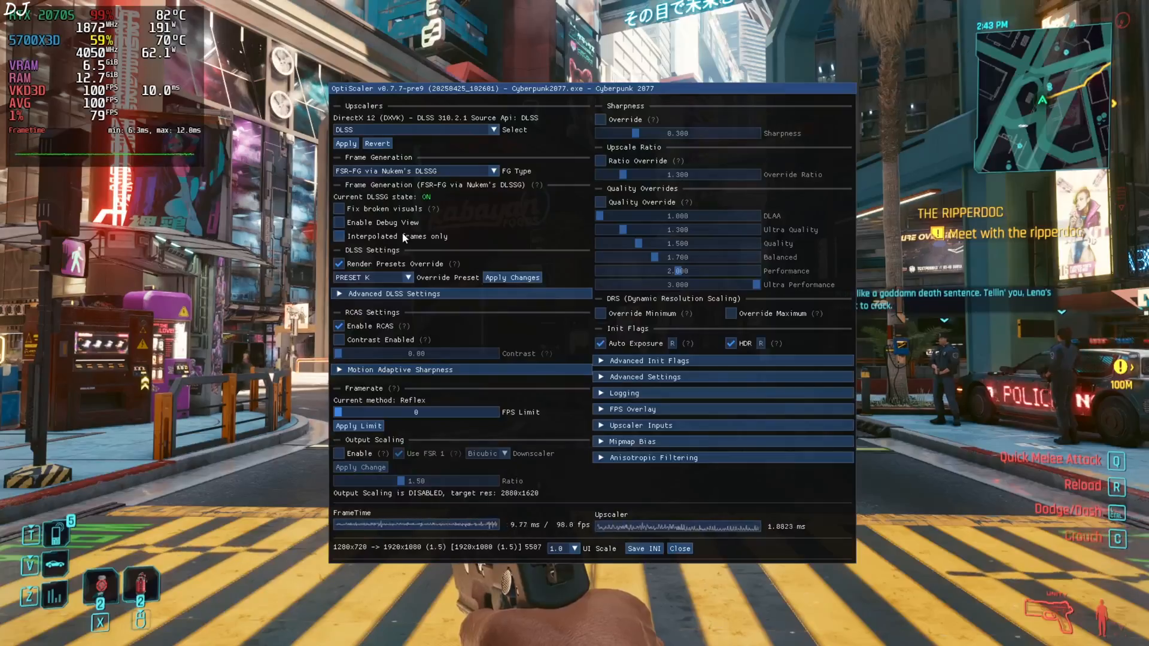
click(679, 548)
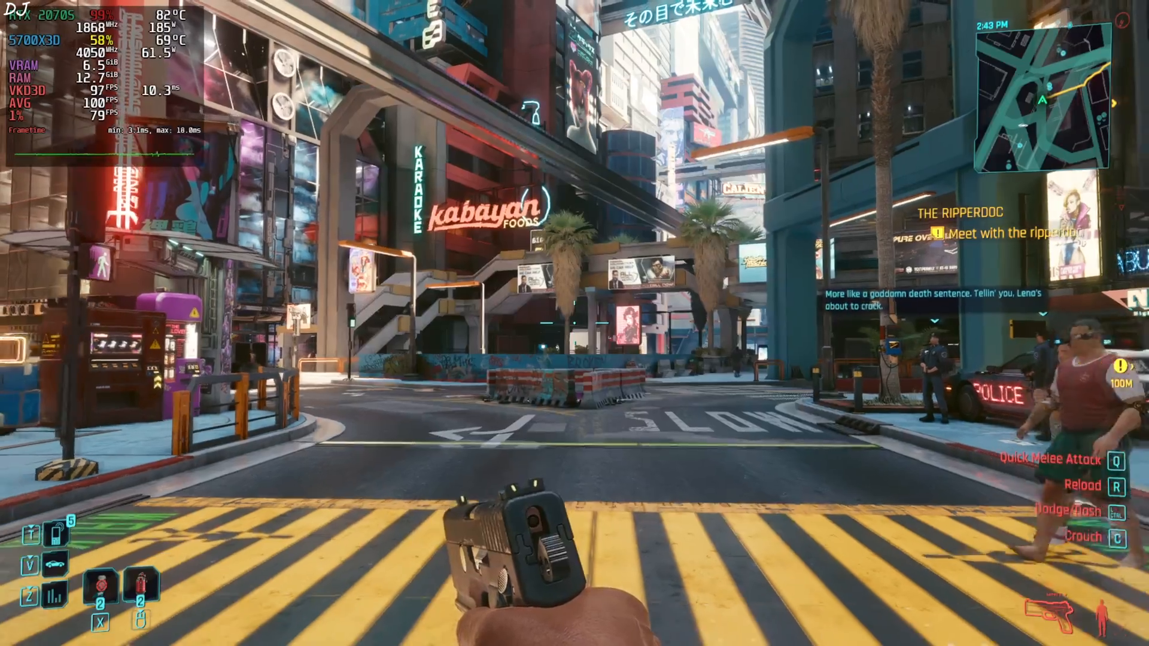